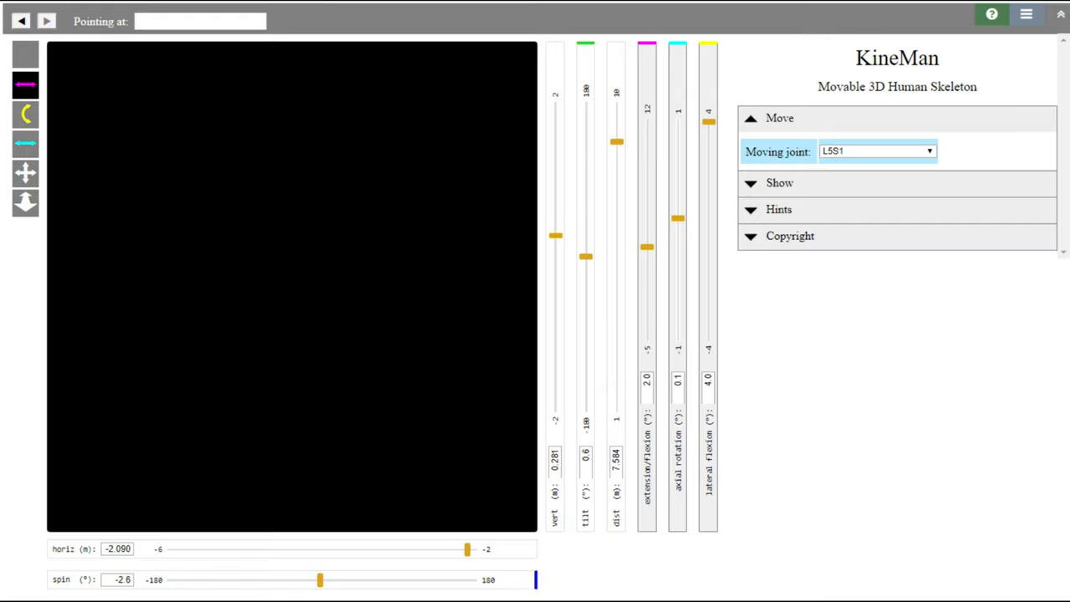
mouse_move(467, 548)
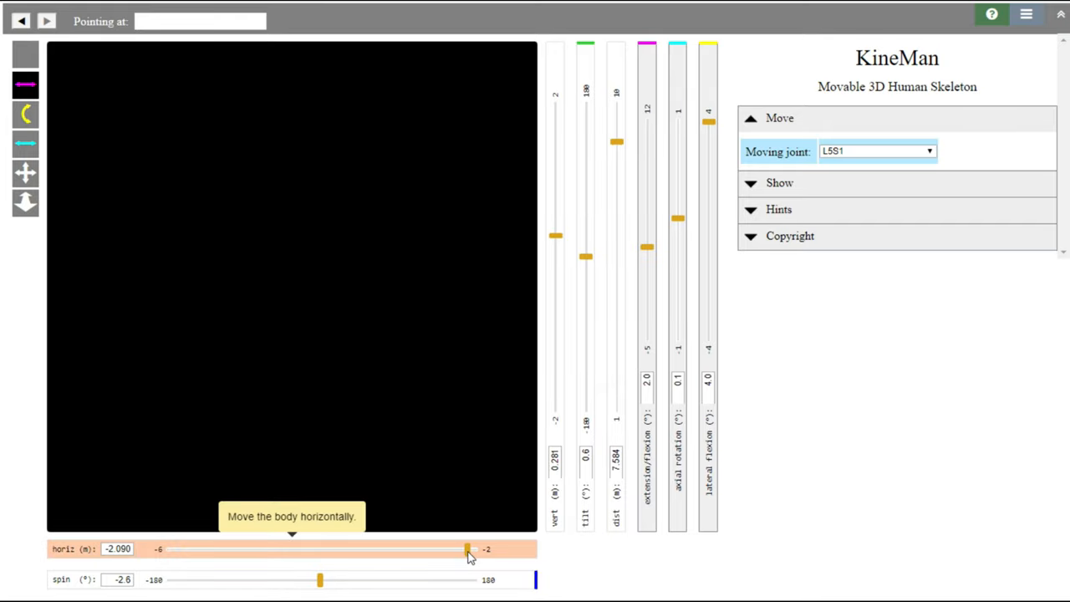
- Slide the skeleton horizontally to about 0.030 m so the whole body sits centred in view
left_click_drag(469, 548, 436, 549)
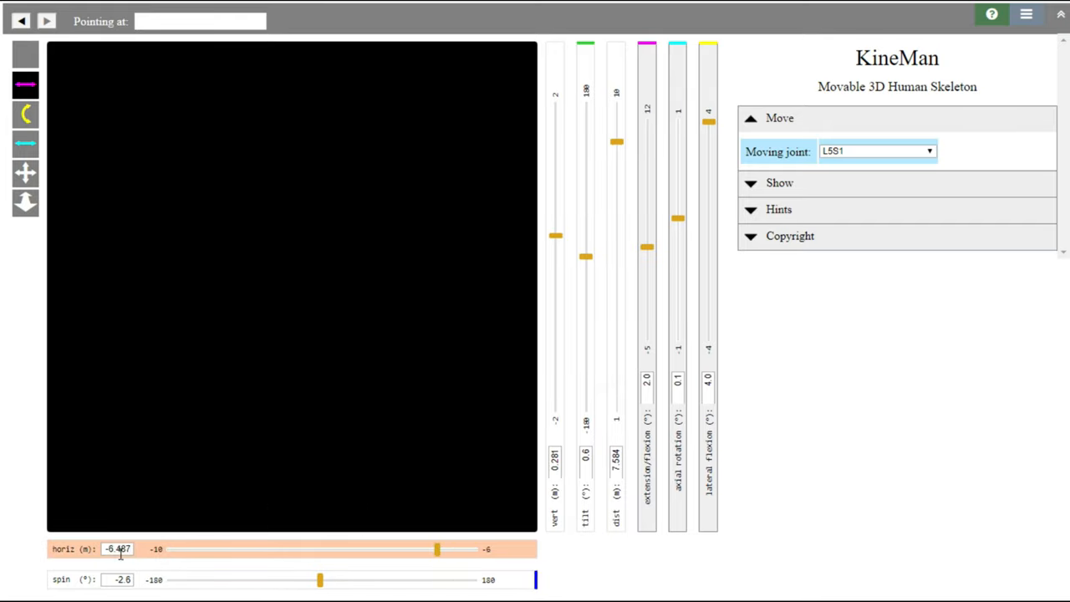
left_click_drag(438, 548, 428, 549)
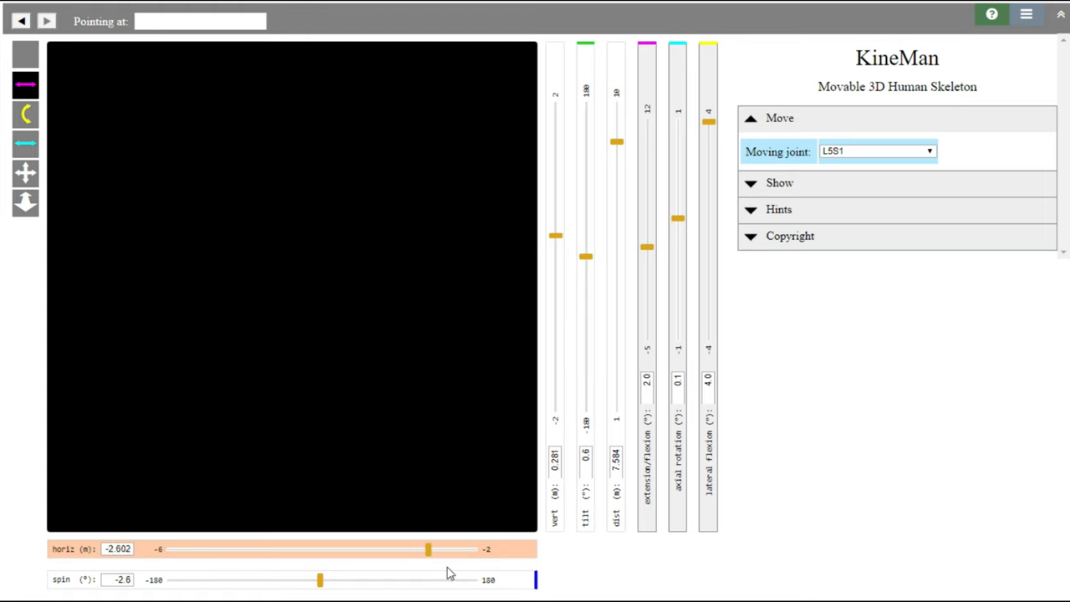
left_click_drag(428, 548, 316, 549)
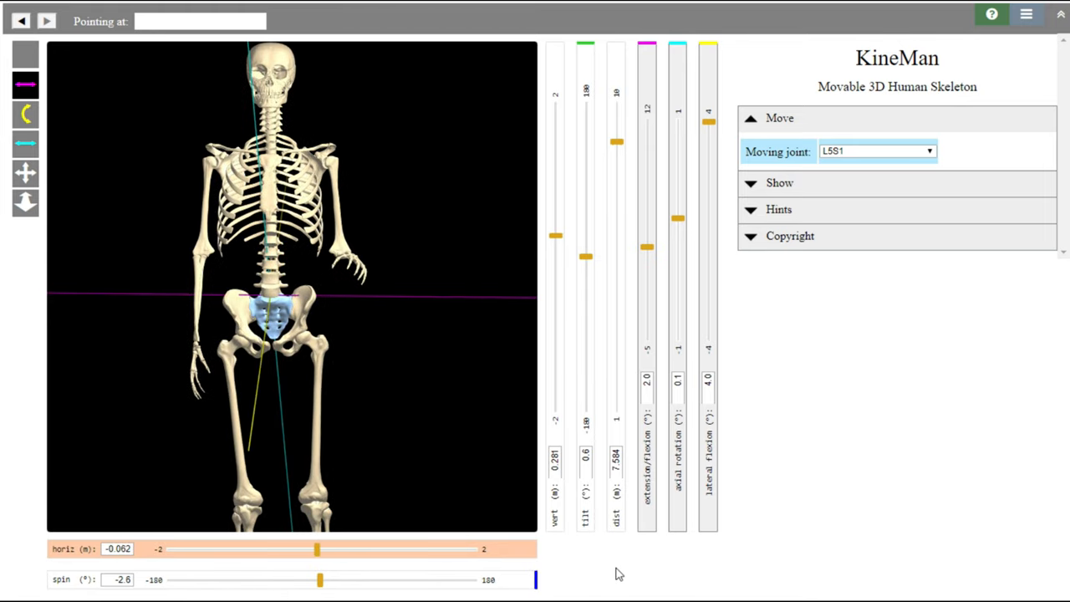
left_click_drag(315, 548, 324, 549)
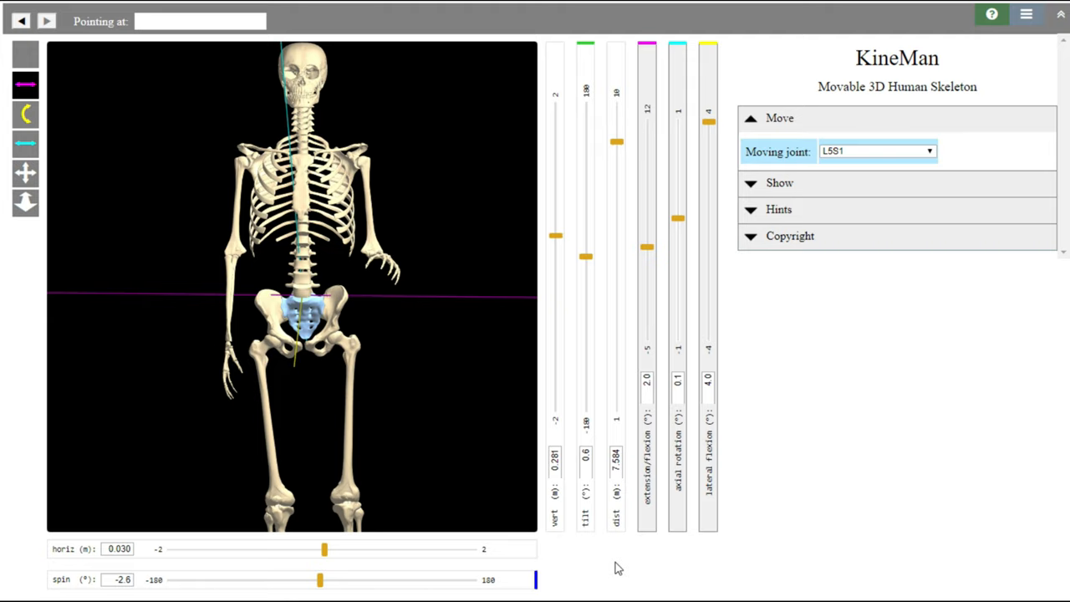
mouse_move(542, 466)
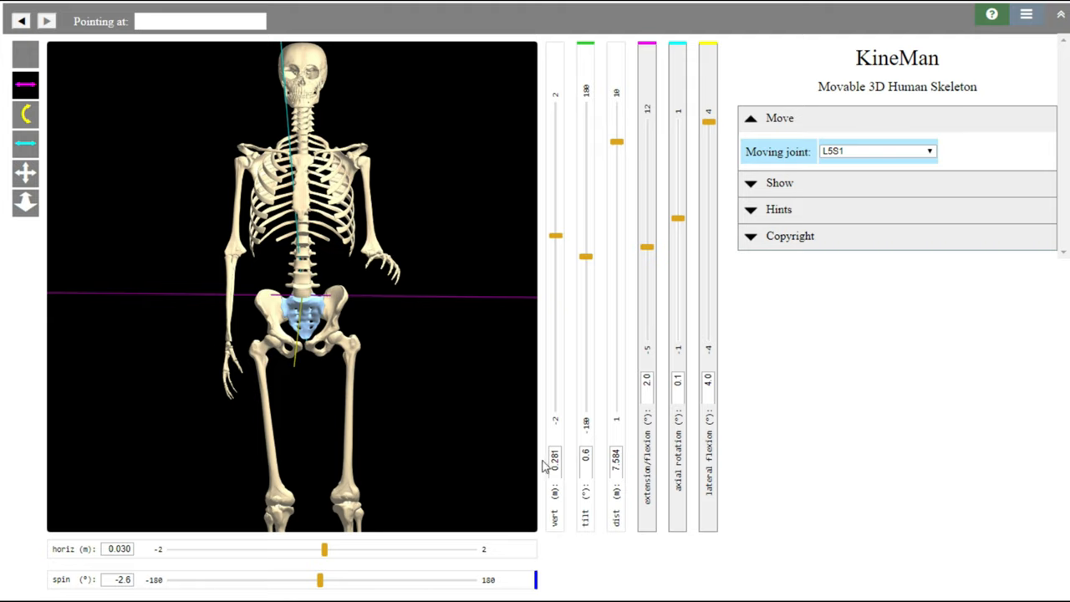
mouse_move(723, 187)
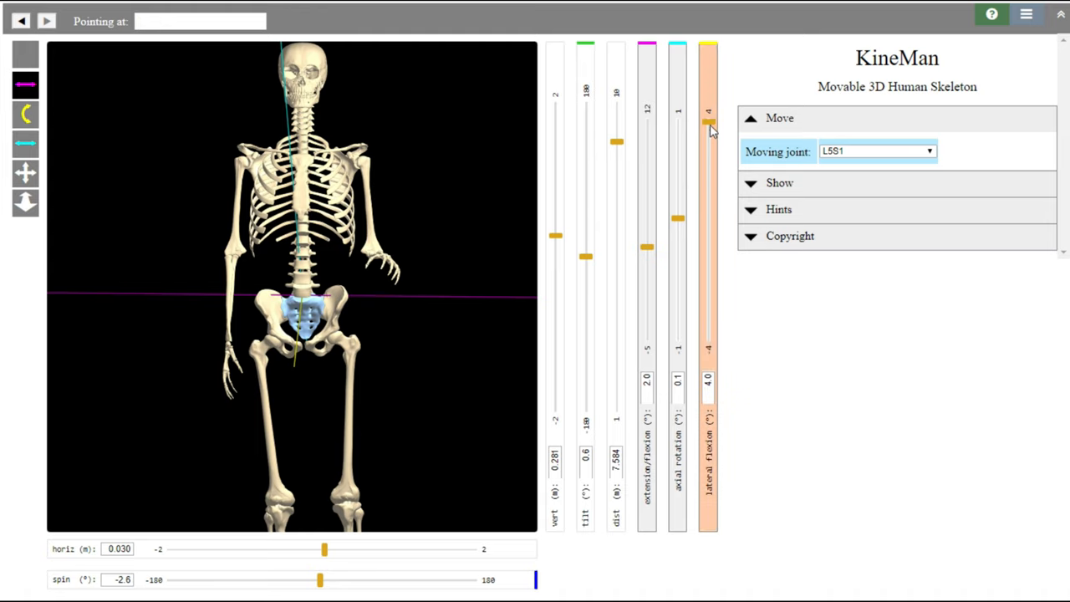
mouse_move(709, 124)
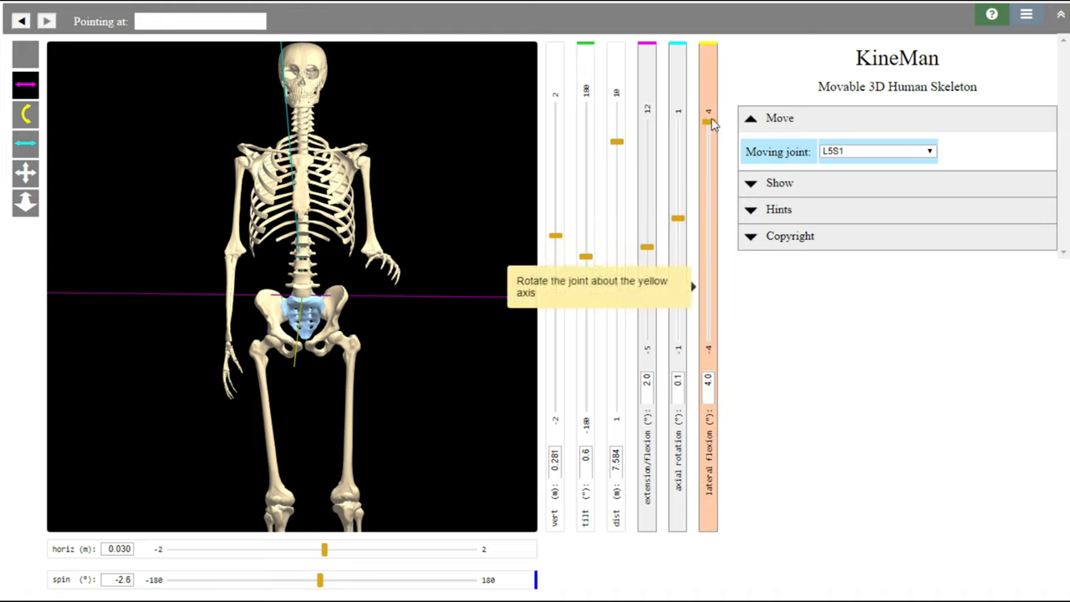
mouse_move(733, 159)
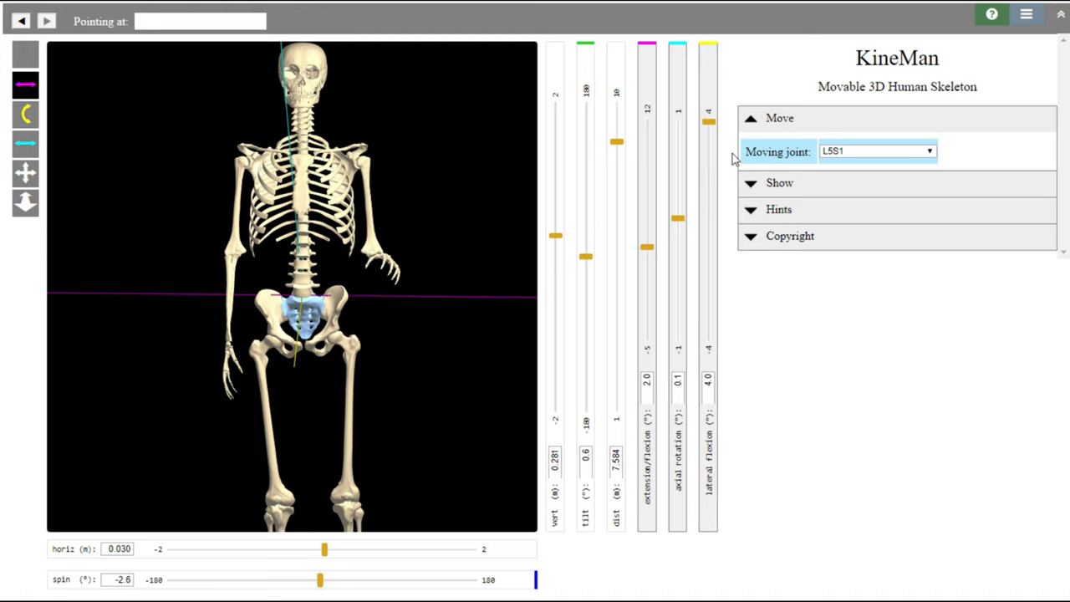
- Bring L5/S1 lateral flexion to about 0.1° and extension/flexion back to 0.0°
left_click_drag(709, 120, 709, 314)
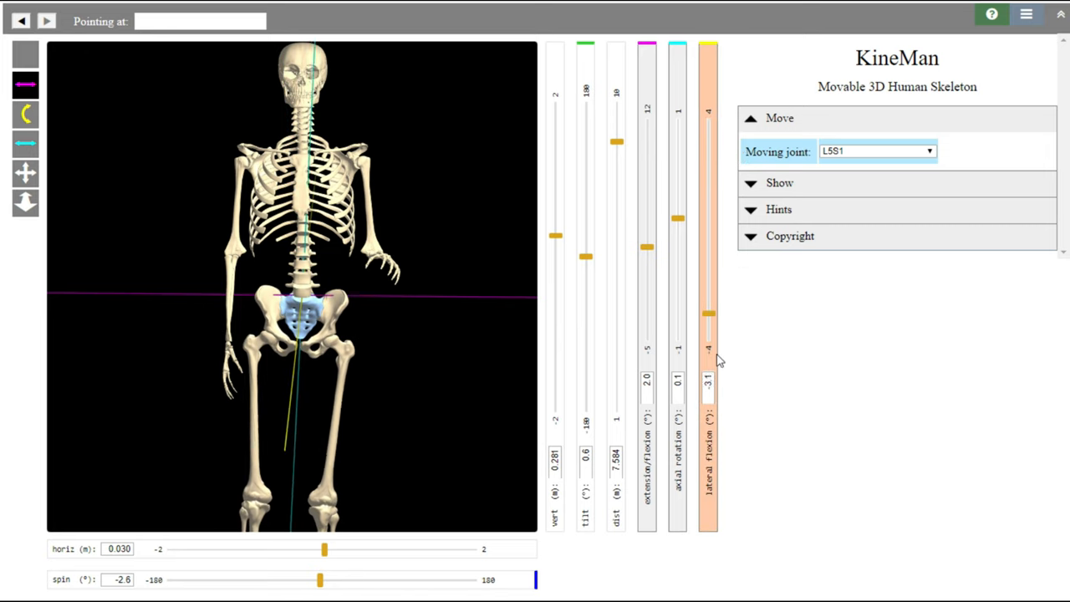
left_click_drag(709, 314, 709, 184)
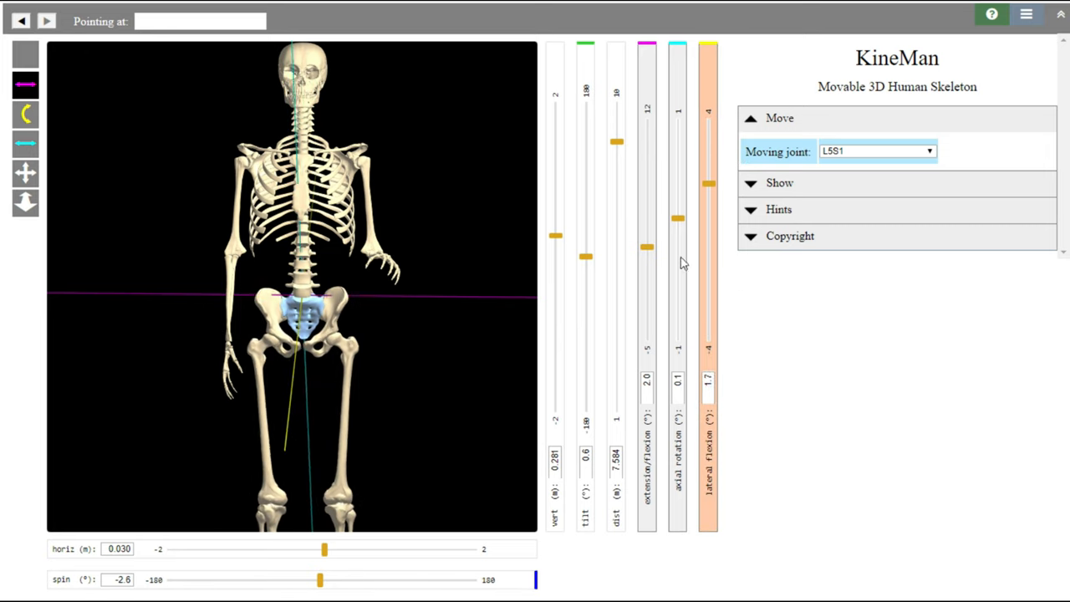
left_click_drag(709, 182, 709, 204)
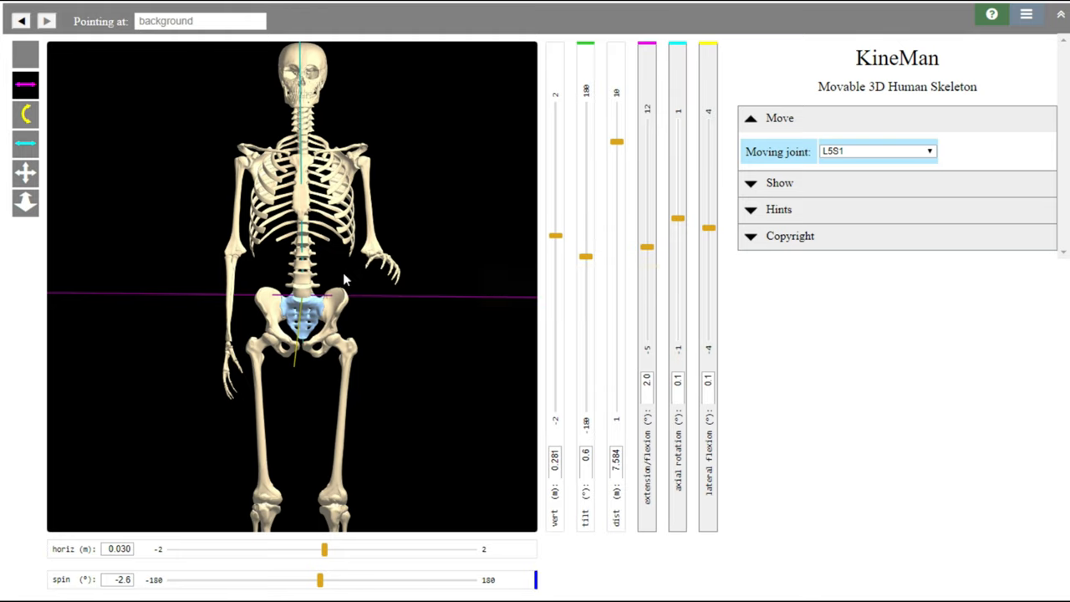
mouse_move(302, 143)
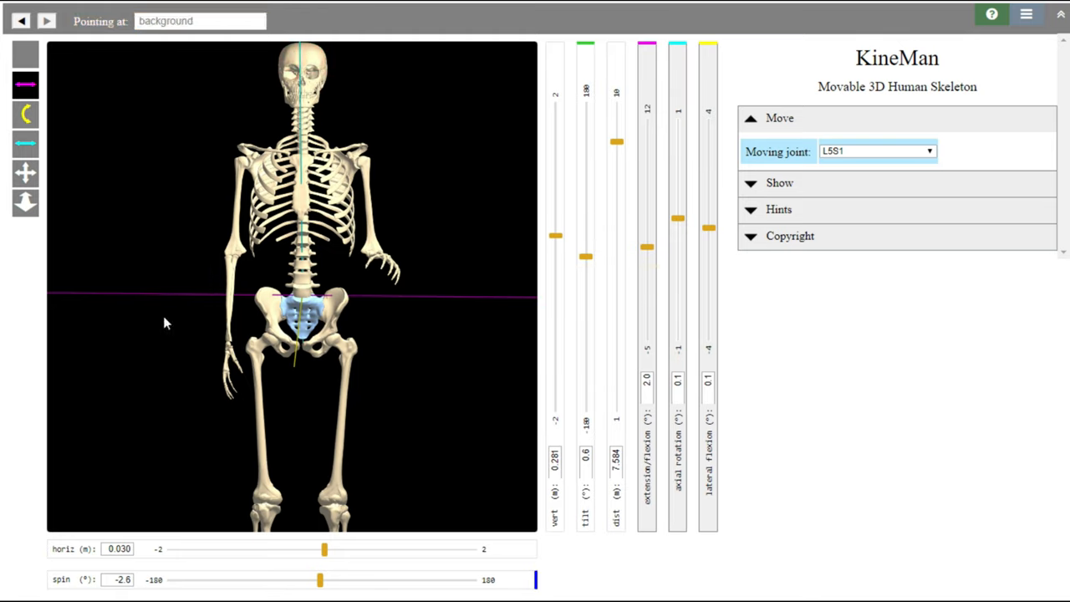
mouse_move(649, 254)
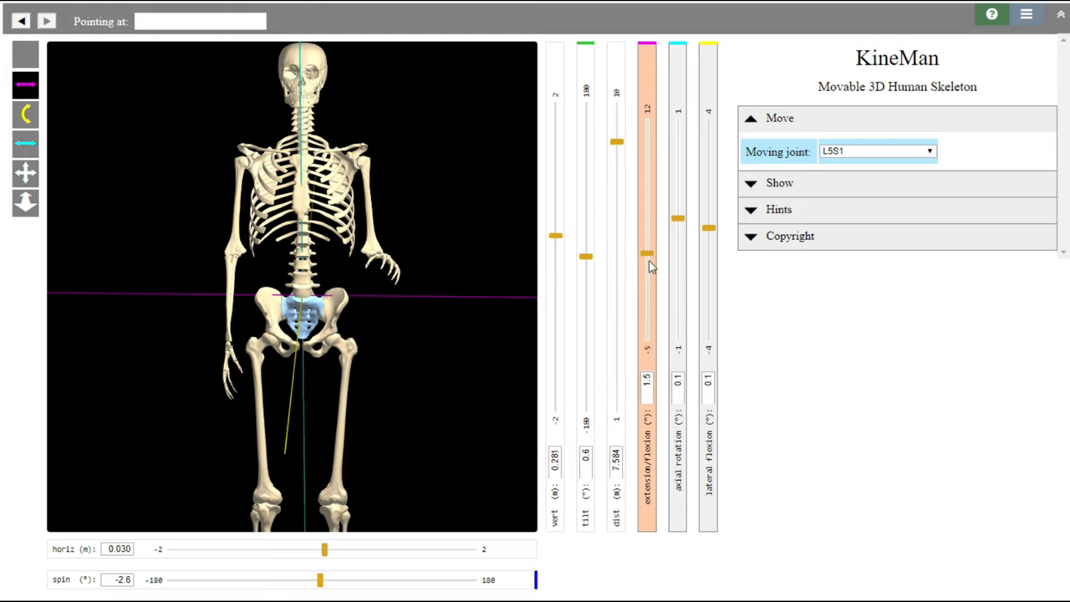
left_click_drag(649, 254, 649, 266)
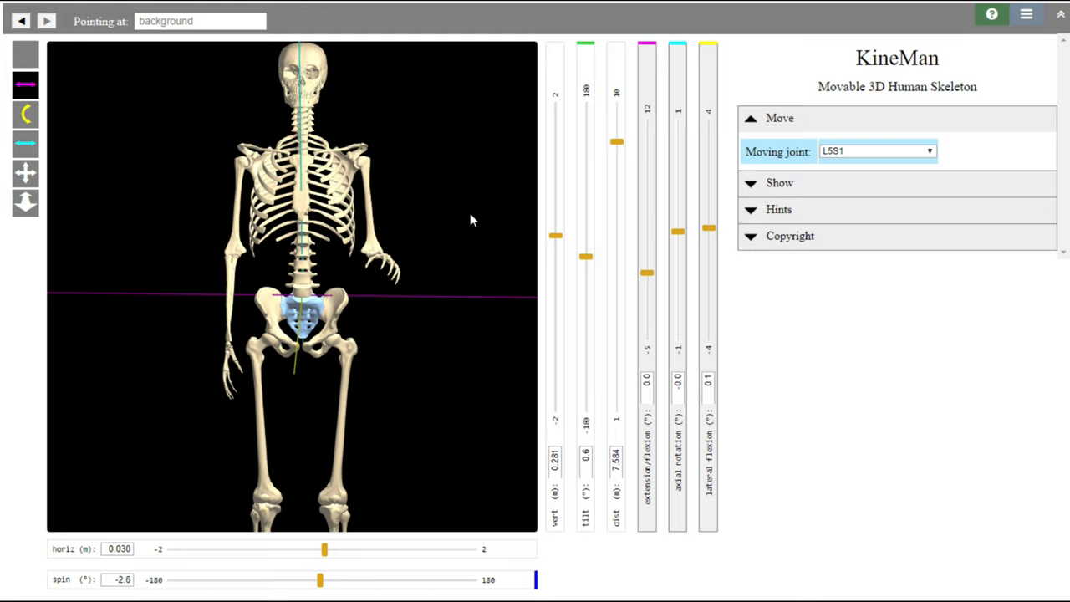
mouse_move(460, 197)
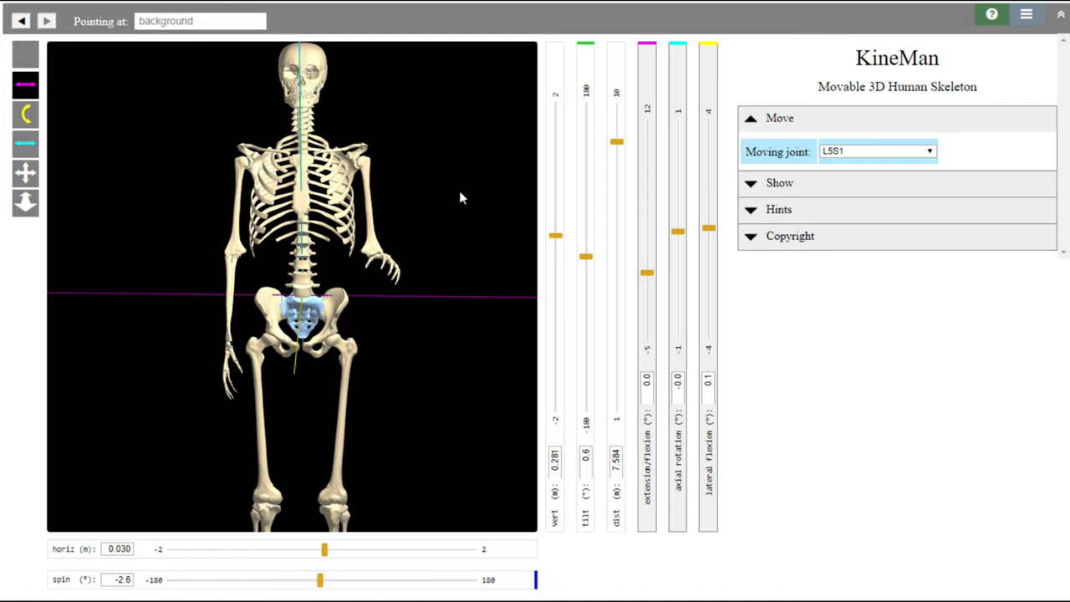
mouse_move(410, 246)
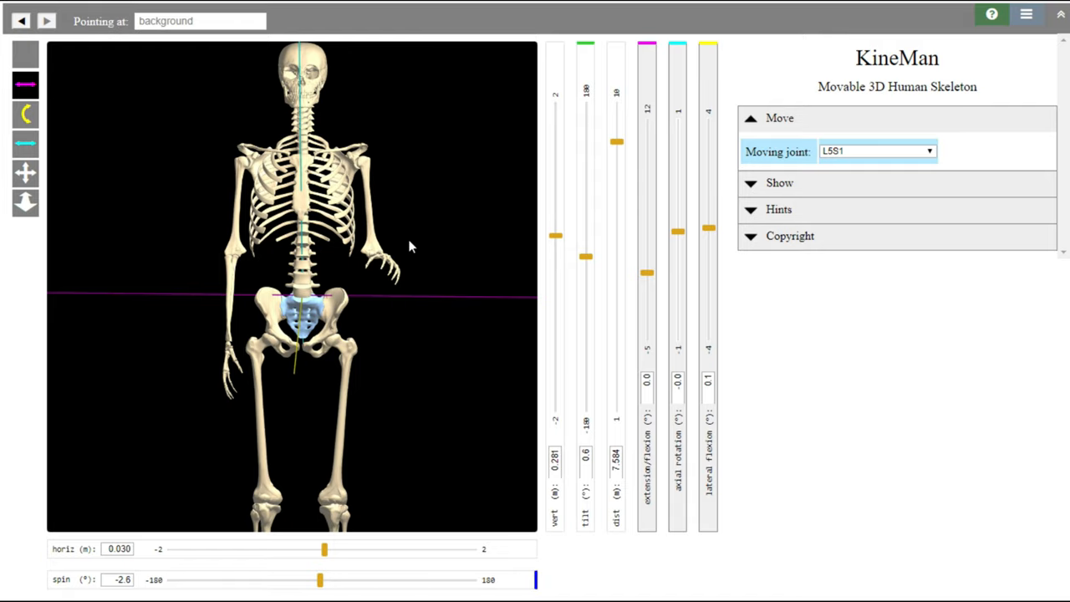
mouse_move(316, 259)
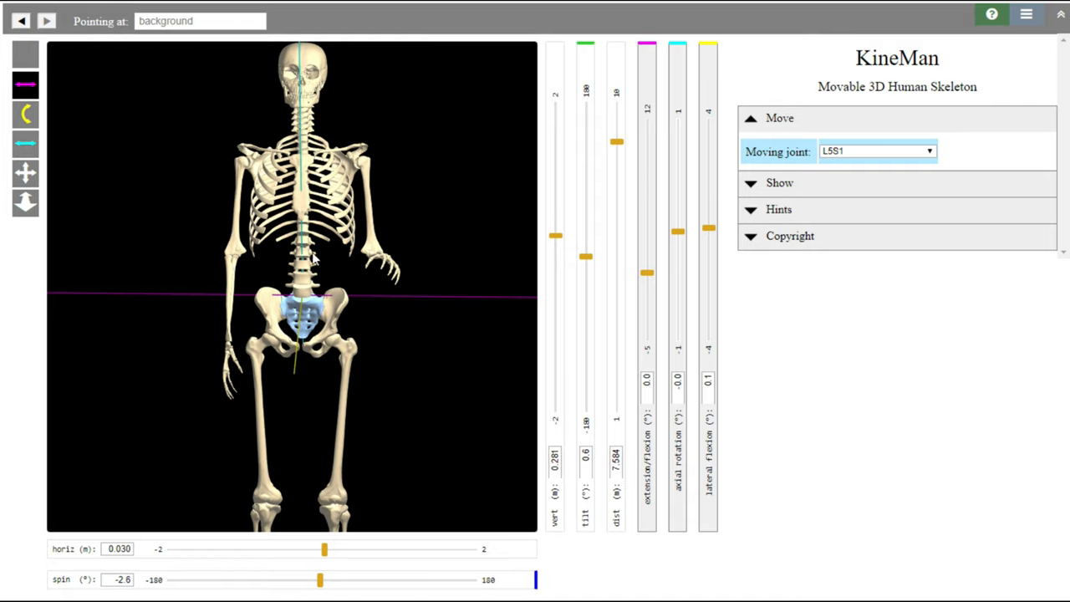
mouse_move(305, 247)
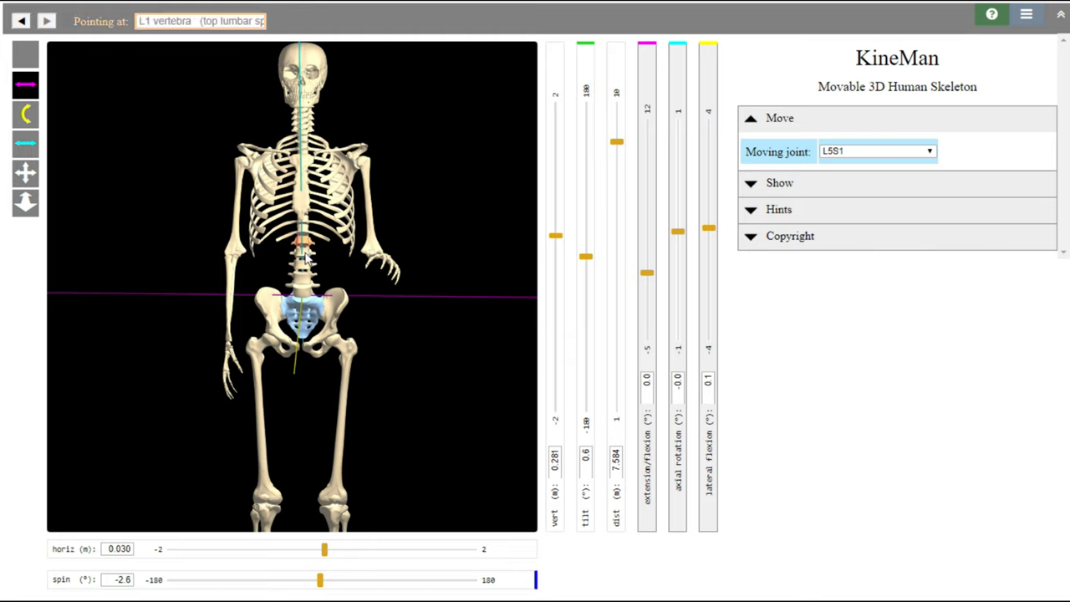
mouse_move(303, 285)
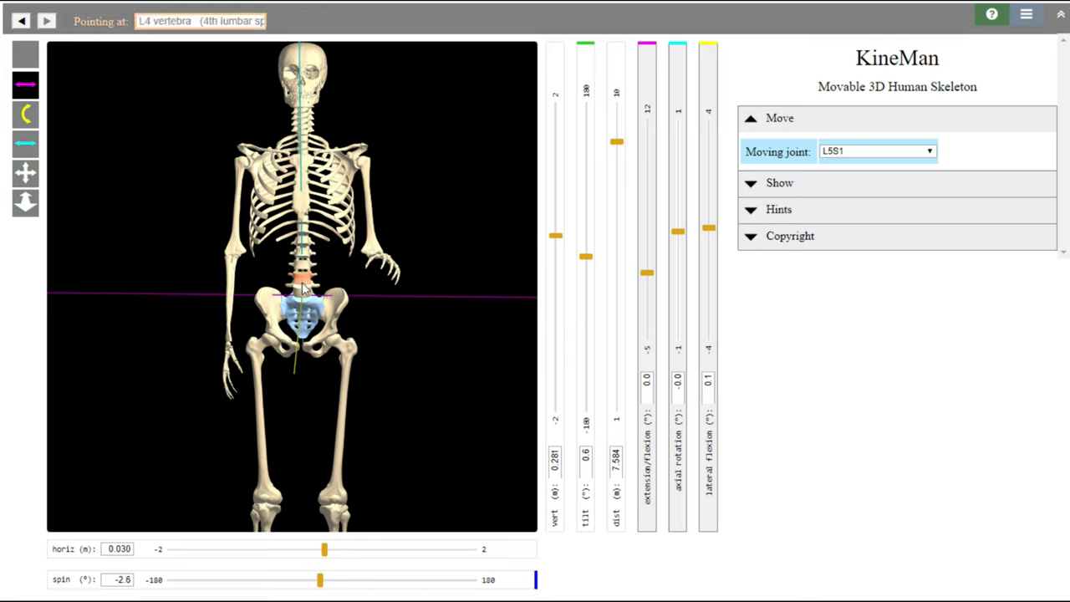
mouse_move(301, 315)
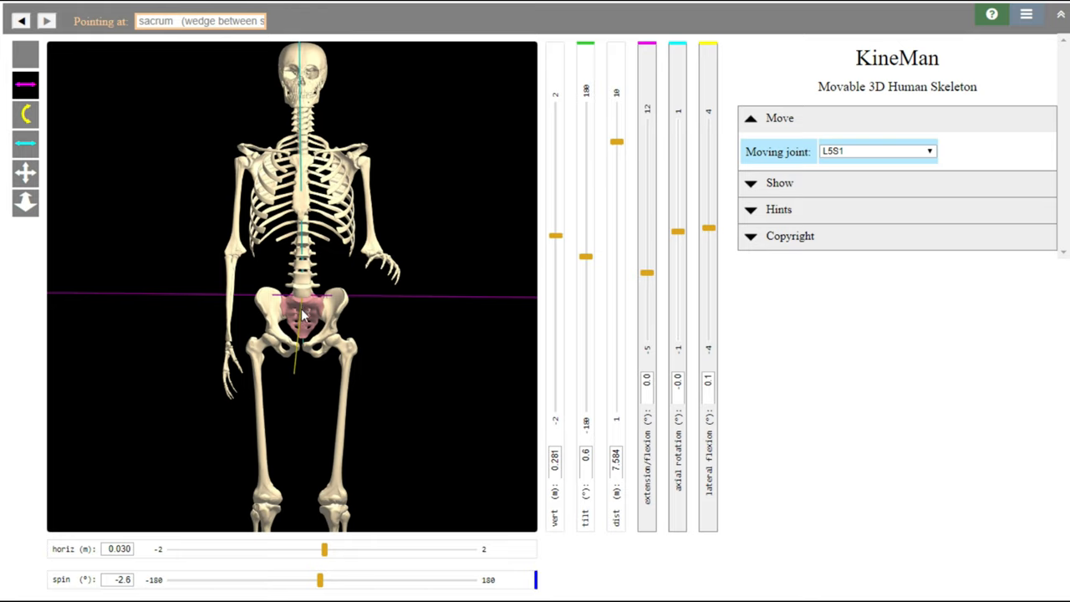
mouse_move(324, 315)
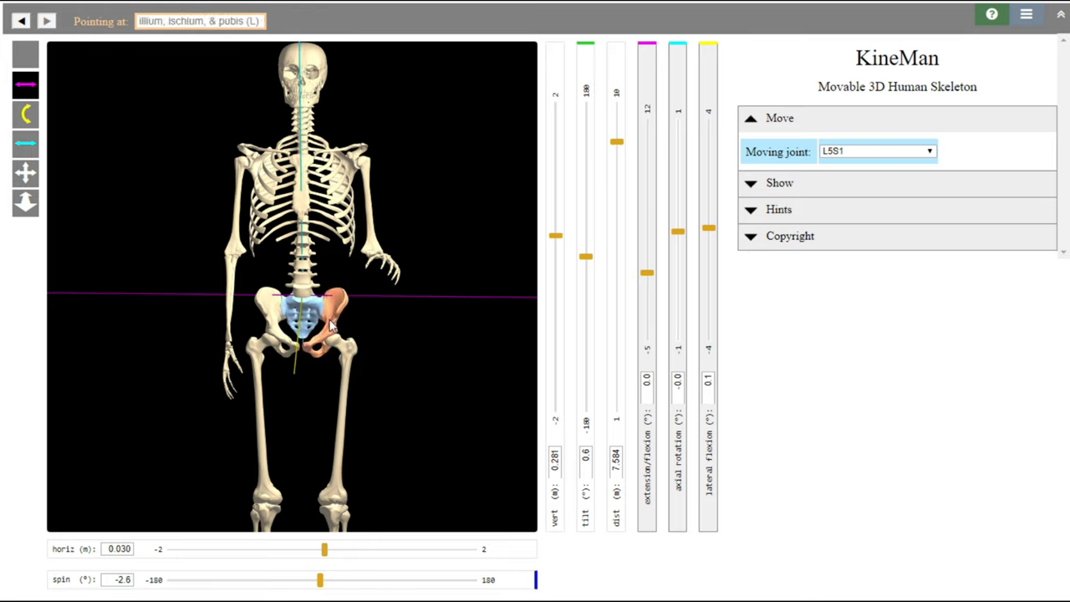
mouse_move(388, 357)
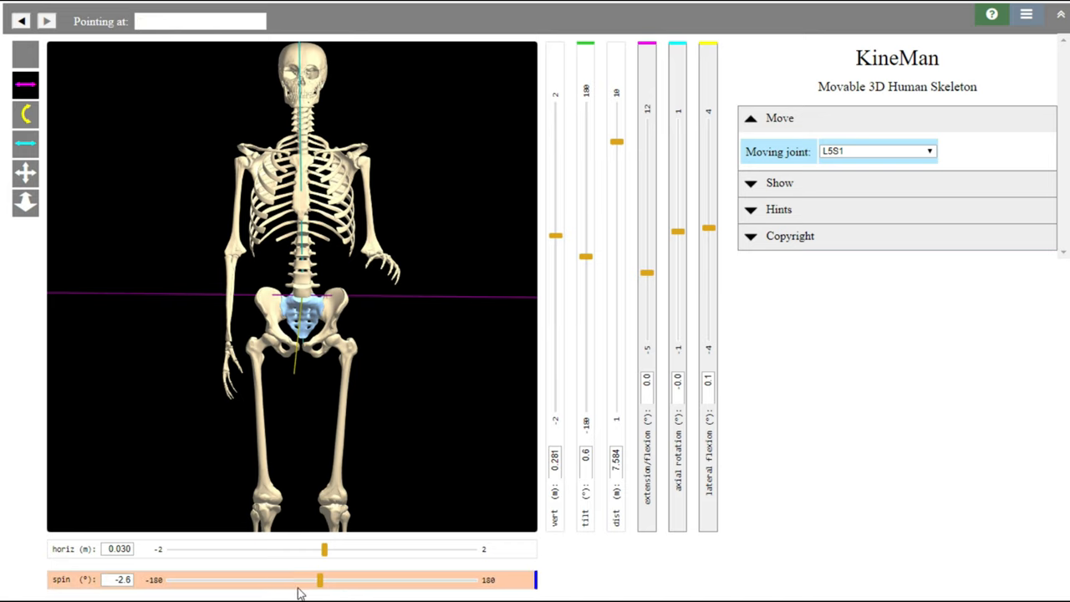
- Spin the body around through rear and side views, settling it near 7° facing forward
left_click_drag(324, 578, 316, 579)
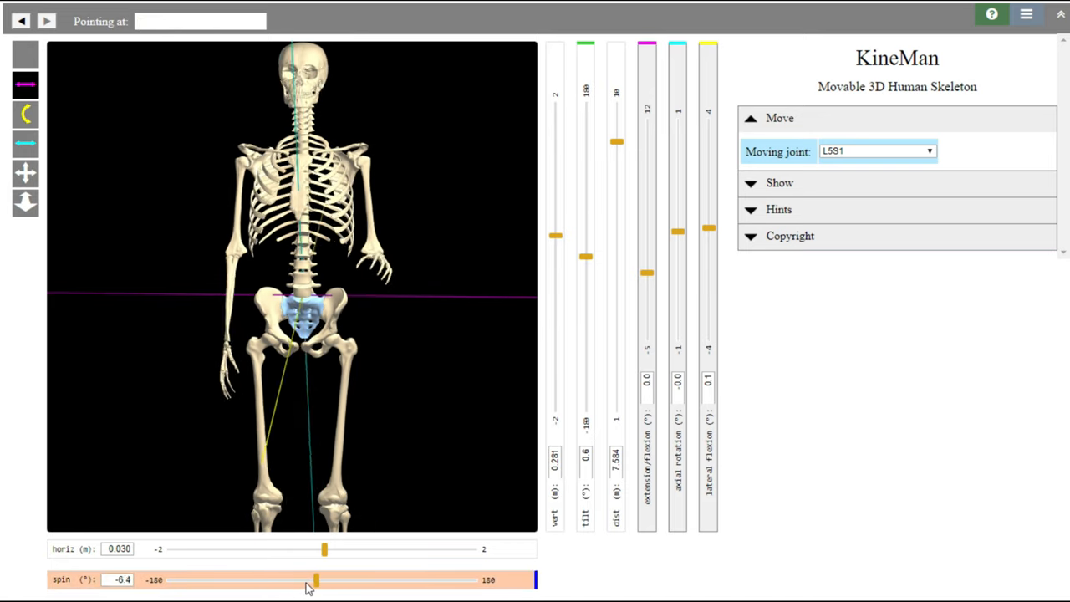
left_click_drag(316, 579, 204, 579)
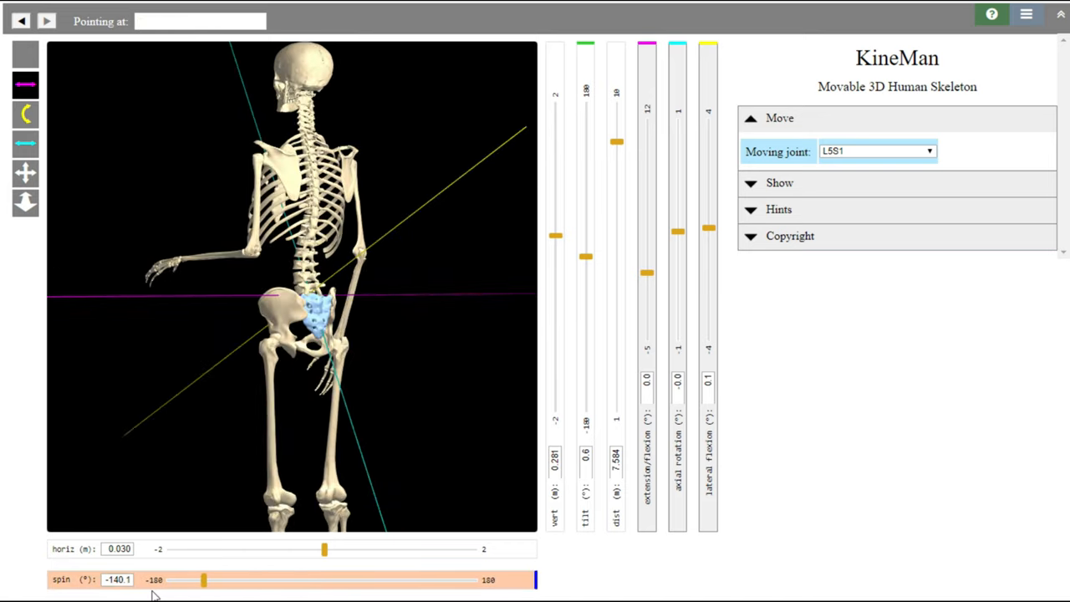
left_click_drag(204, 578, 338, 579)
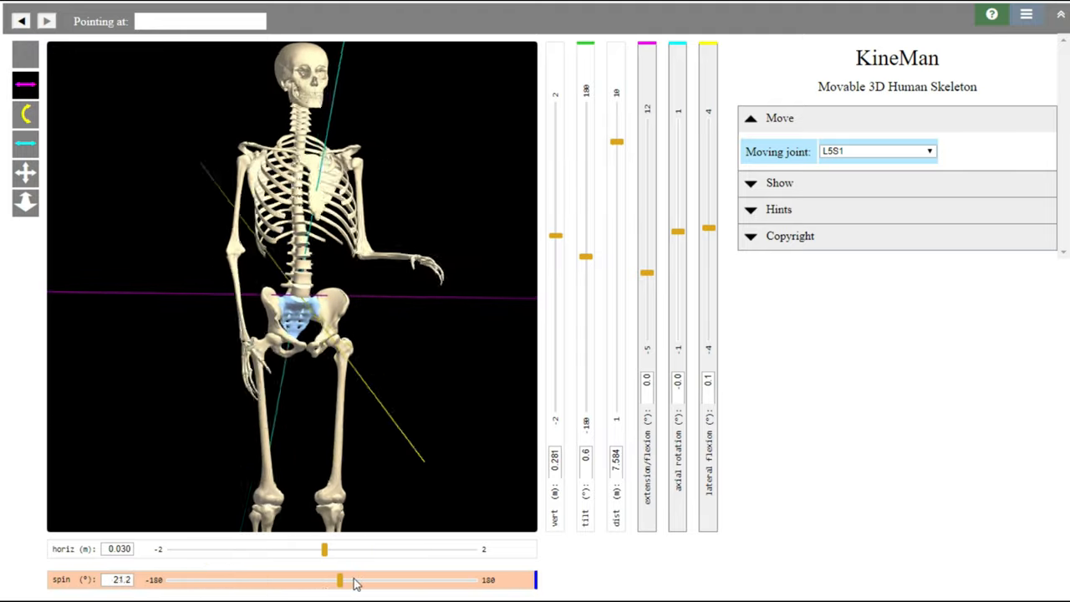
left_click_drag(338, 578, 227, 578)
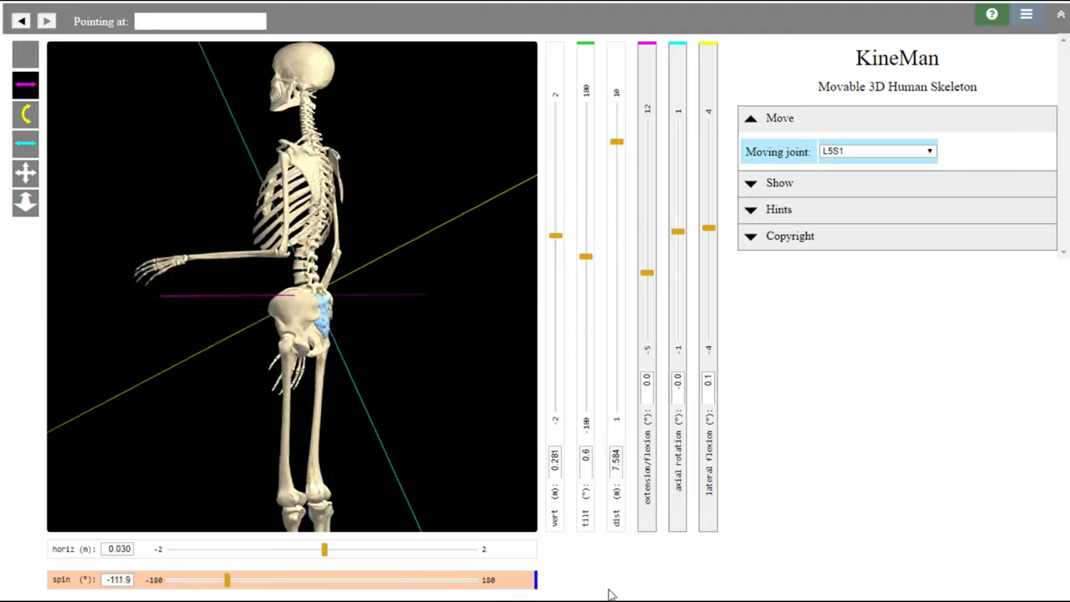
left_click_drag(227, 579, 324, 579)
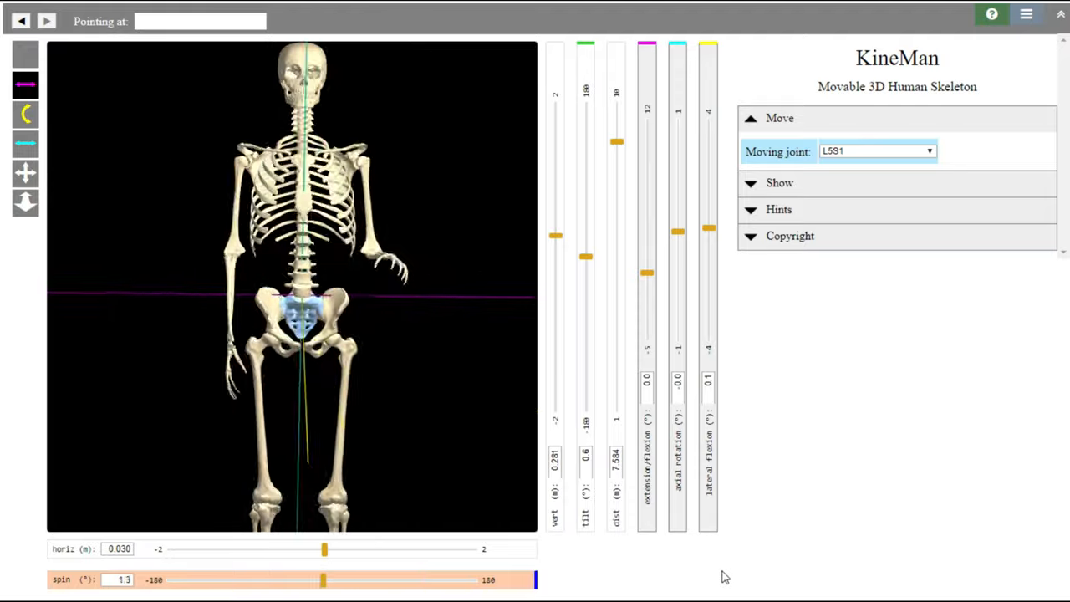
left_click_drag(325, 578, 342, 578)
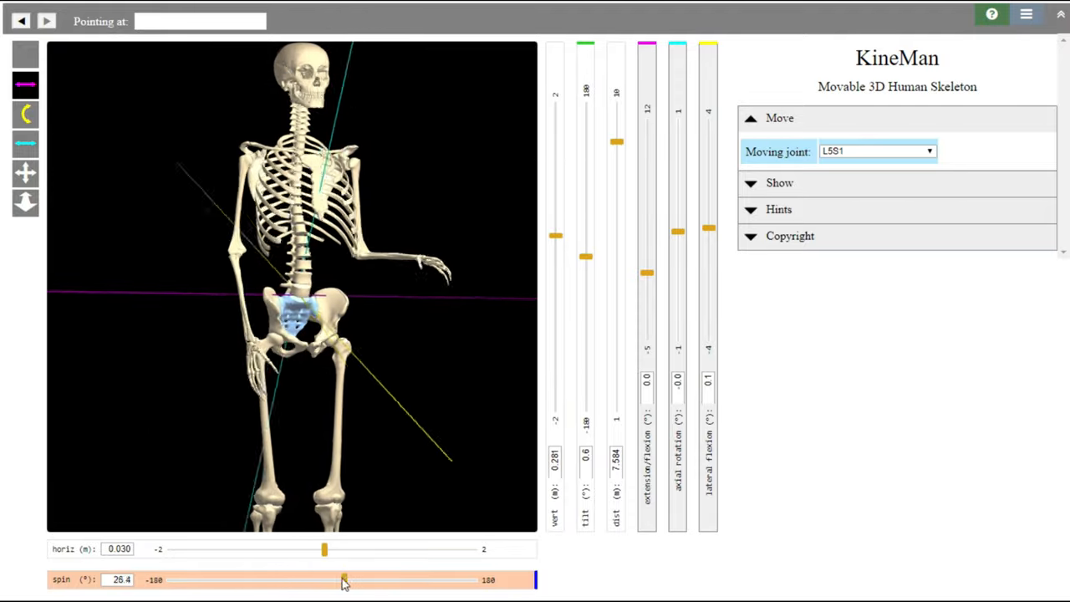
left_click_drag(345, 579, 328, 578)
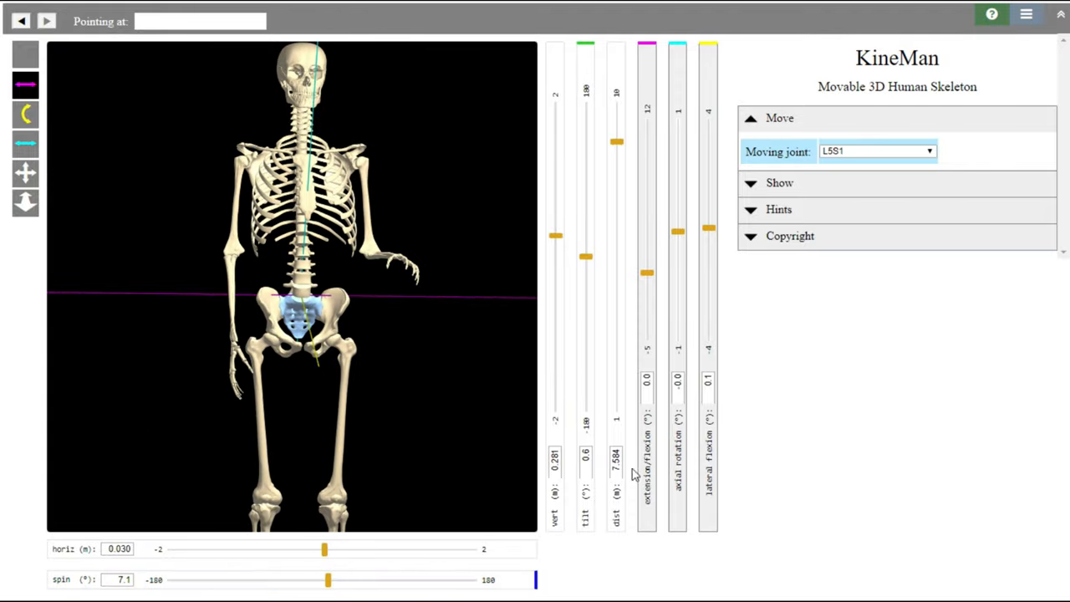
mouse_move(585, 259)
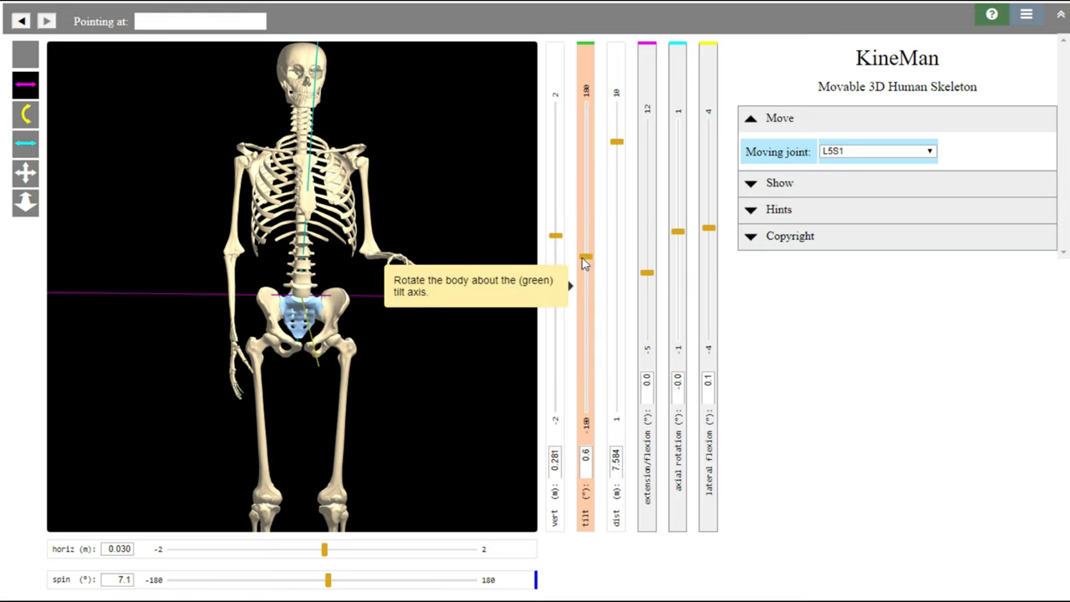
- Tilt the body back to about -7.1° and readjust its height until the torso is centred
left_click_drag(585, 257, 585, 324)
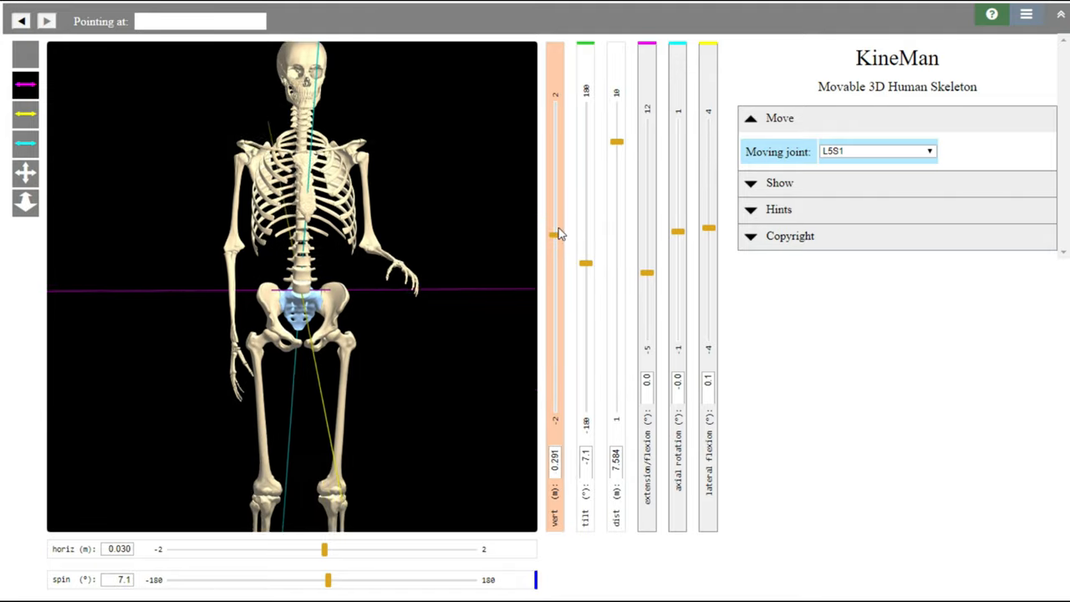
left_click_drag(555, 234, 556, 207)
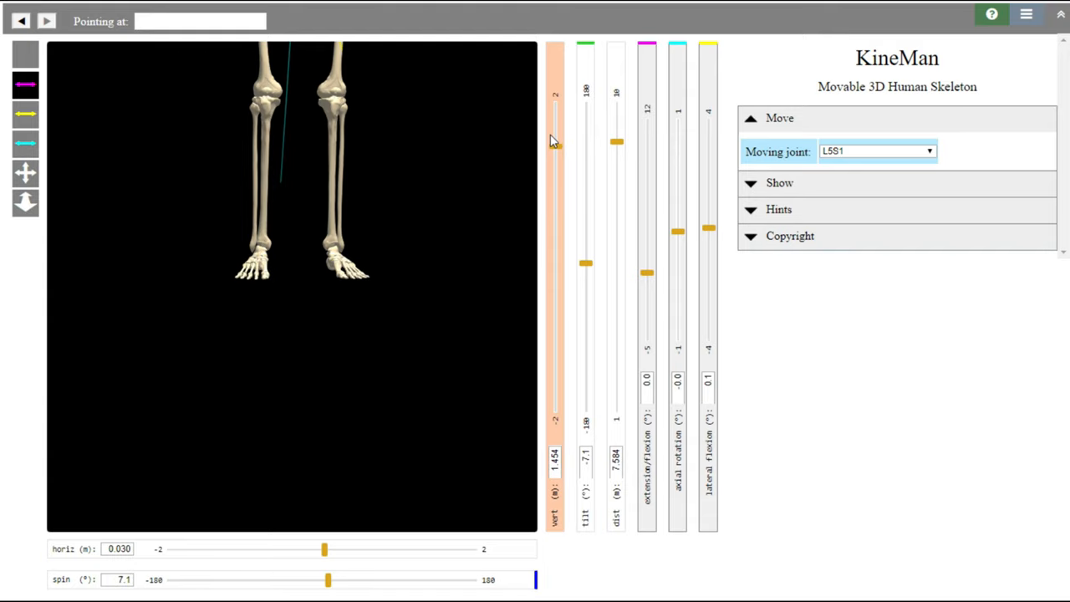
left_click_drag(556, 141, 555, 275)
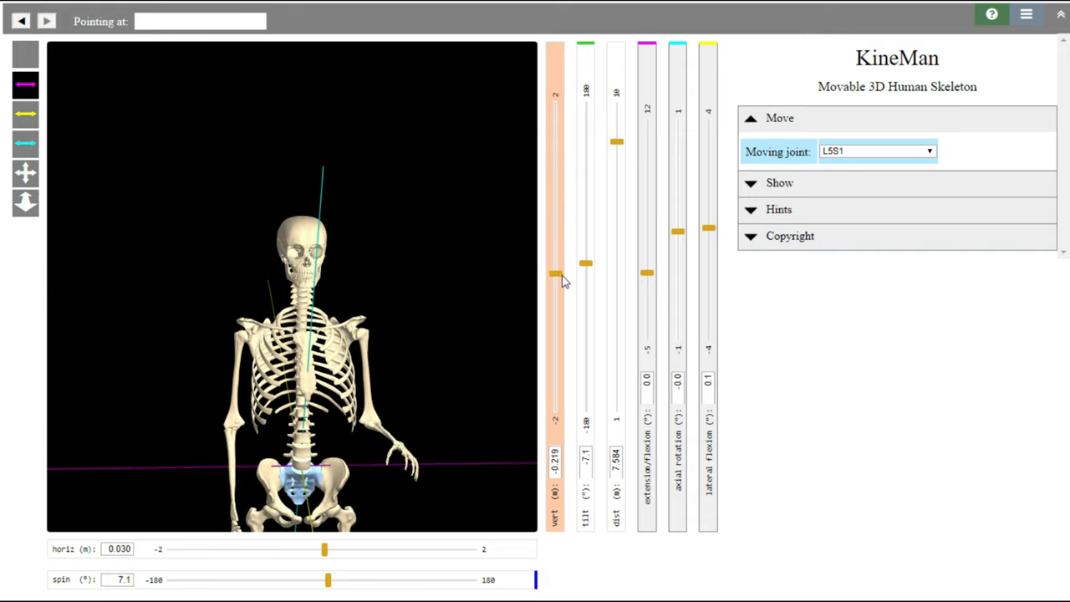
left_click_drag(554, 274, 553, 281)
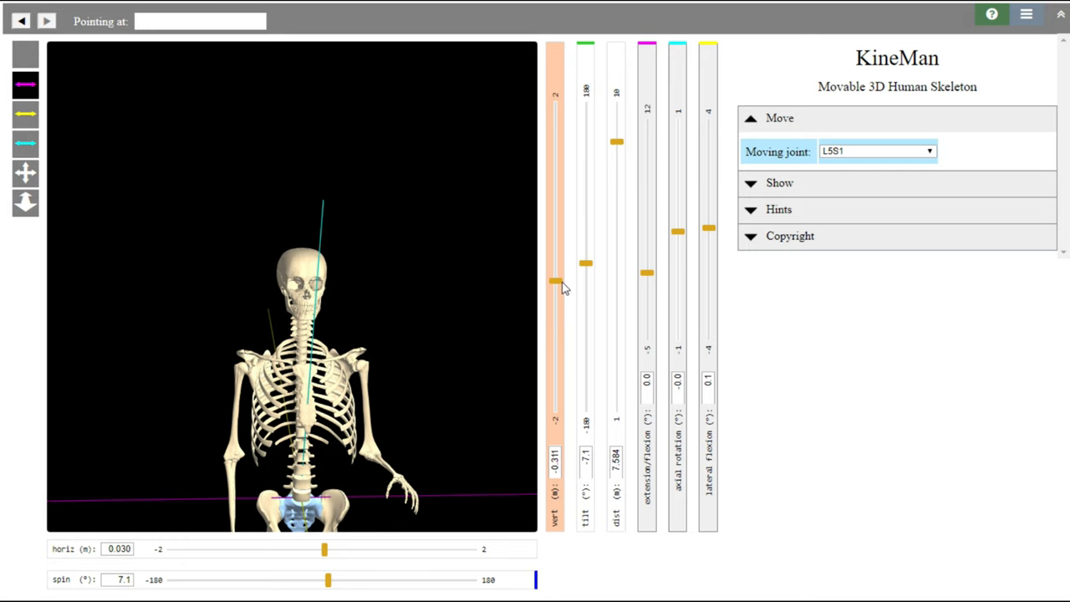
left_click_drag(555, 281, 555, 227)
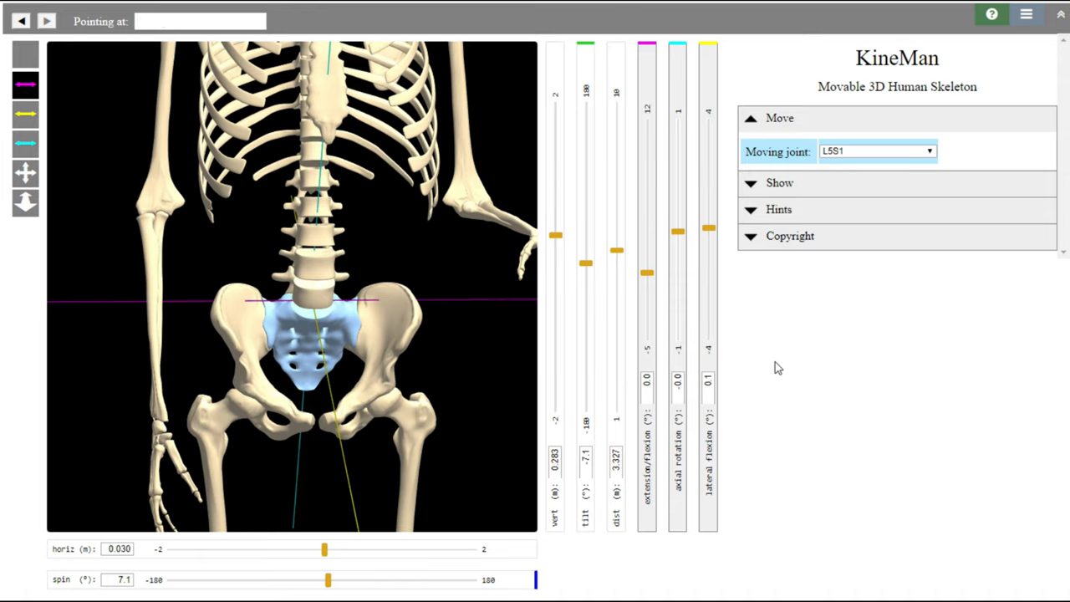
mouse_move(738, 378)
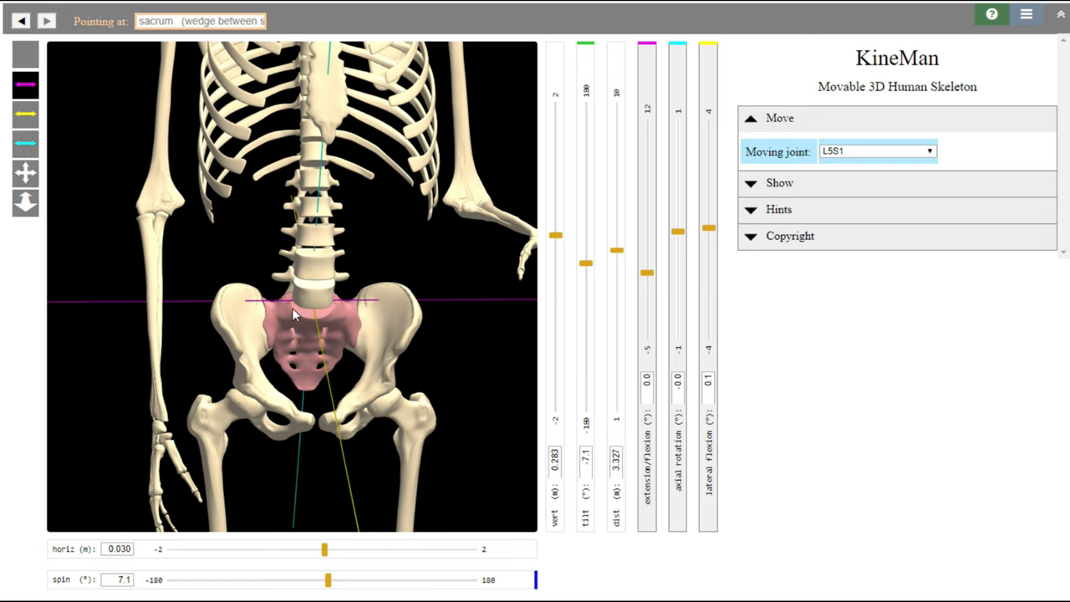
mouse_move(219, 321)
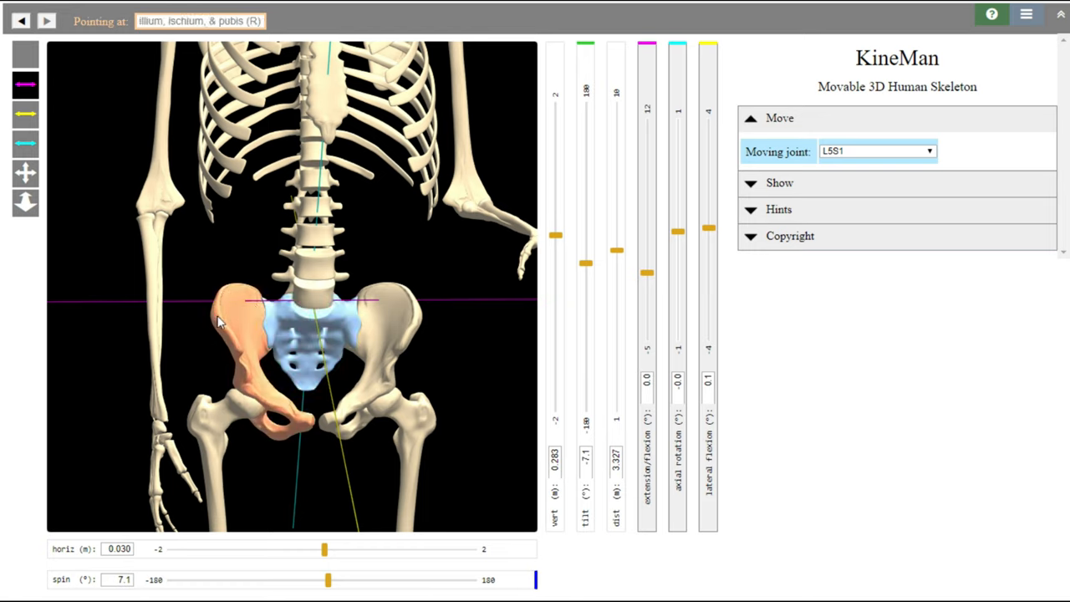
mouse_move(258, 291)
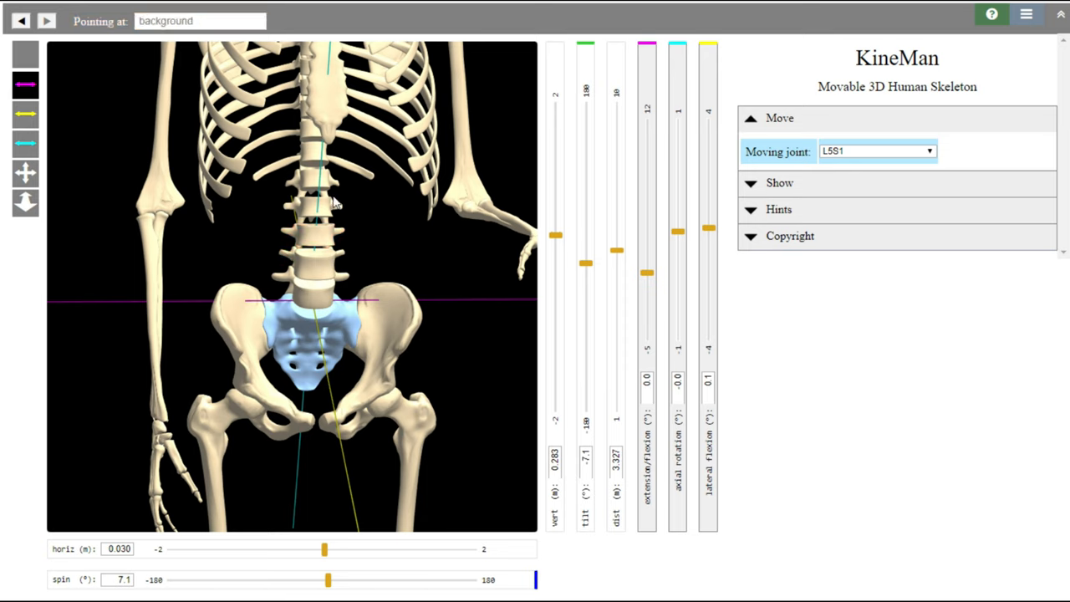
mouse_move(333, 66)
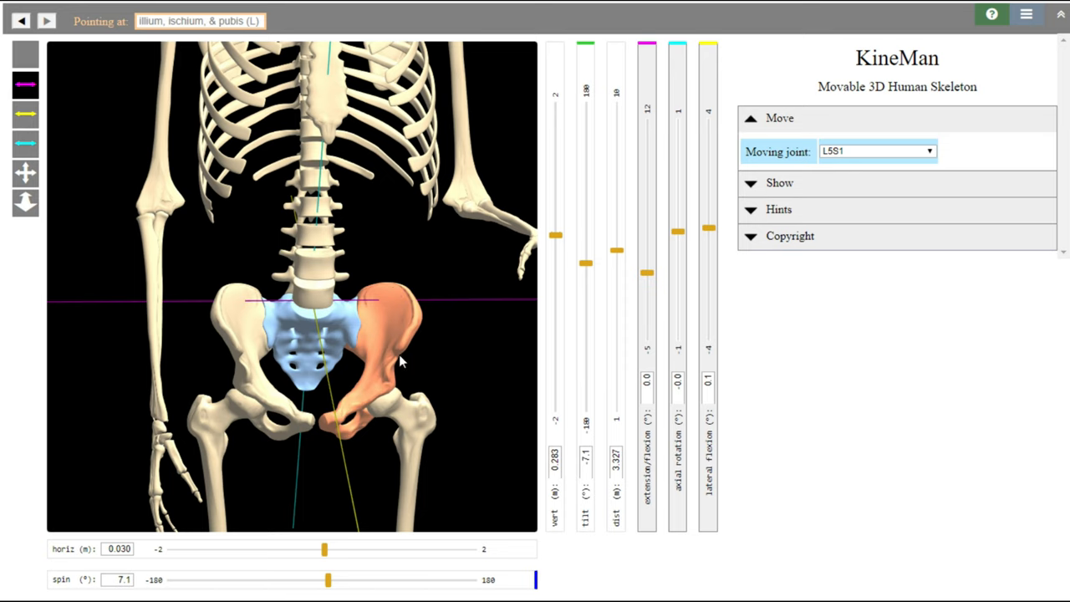
left_click(247, 342)
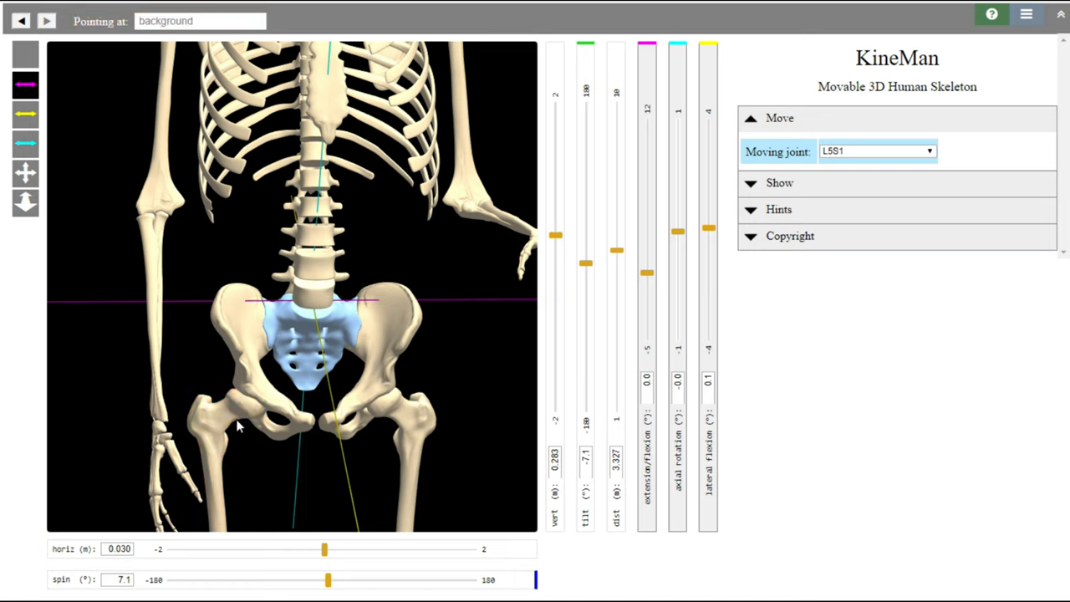
mouse_move(255, 388)
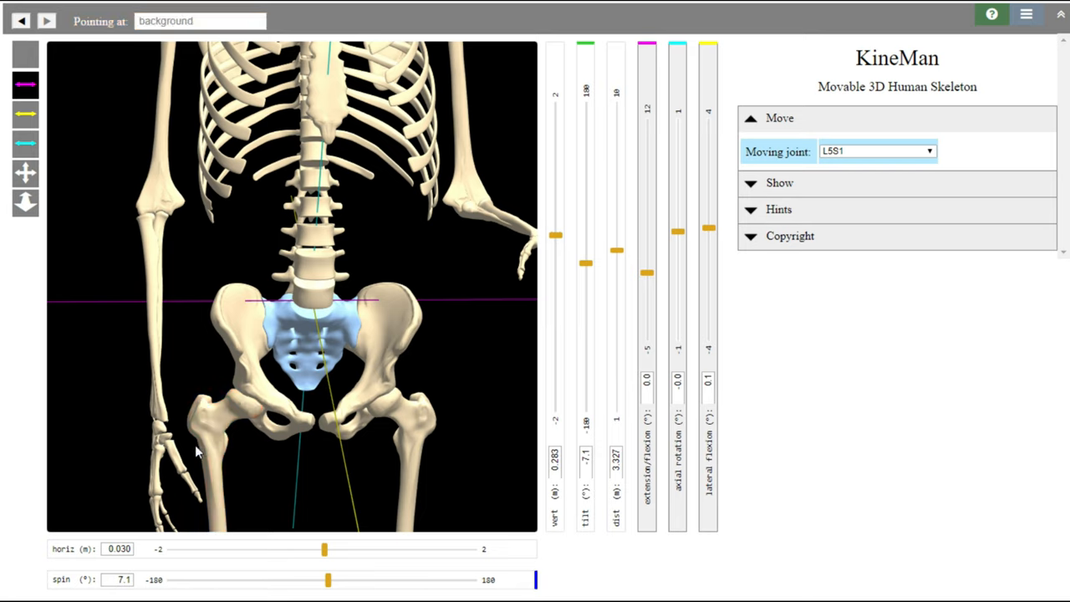
mouse_move(219, 366)
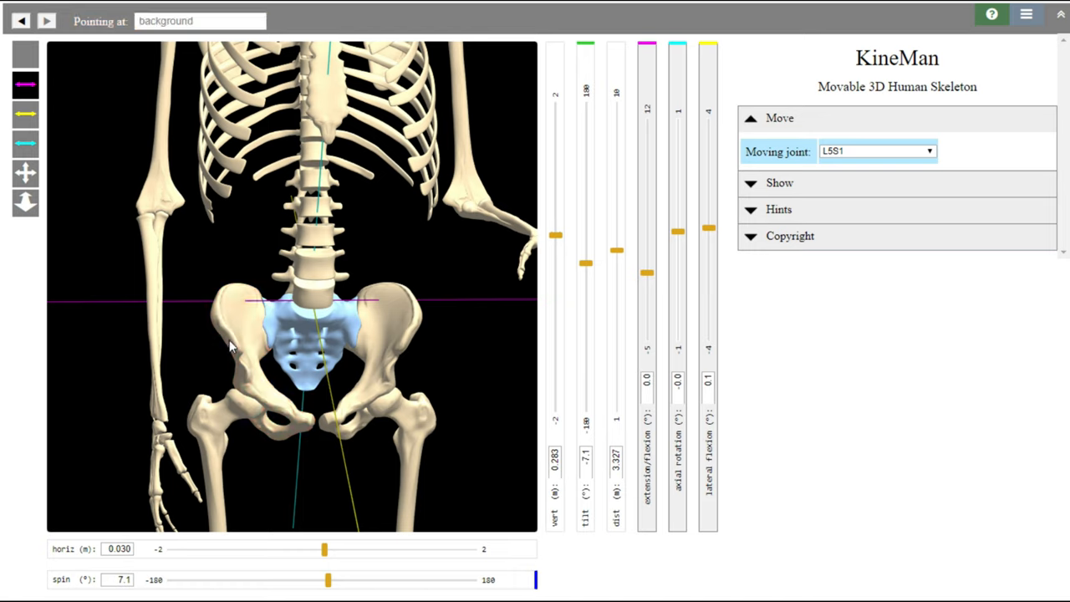
mouse_move(231, 376)
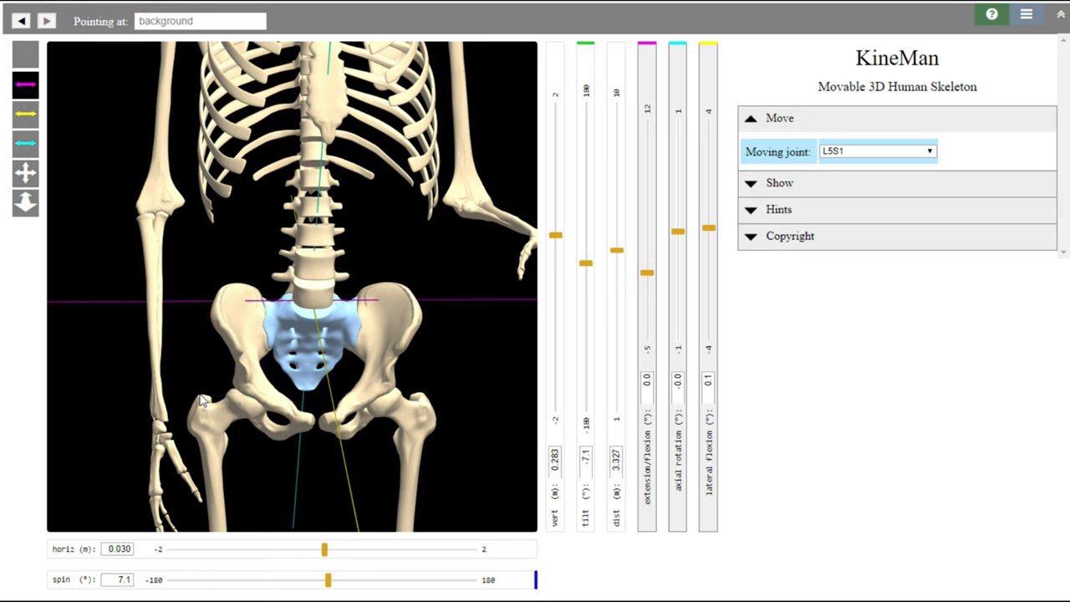
mouse_move(215, 410)
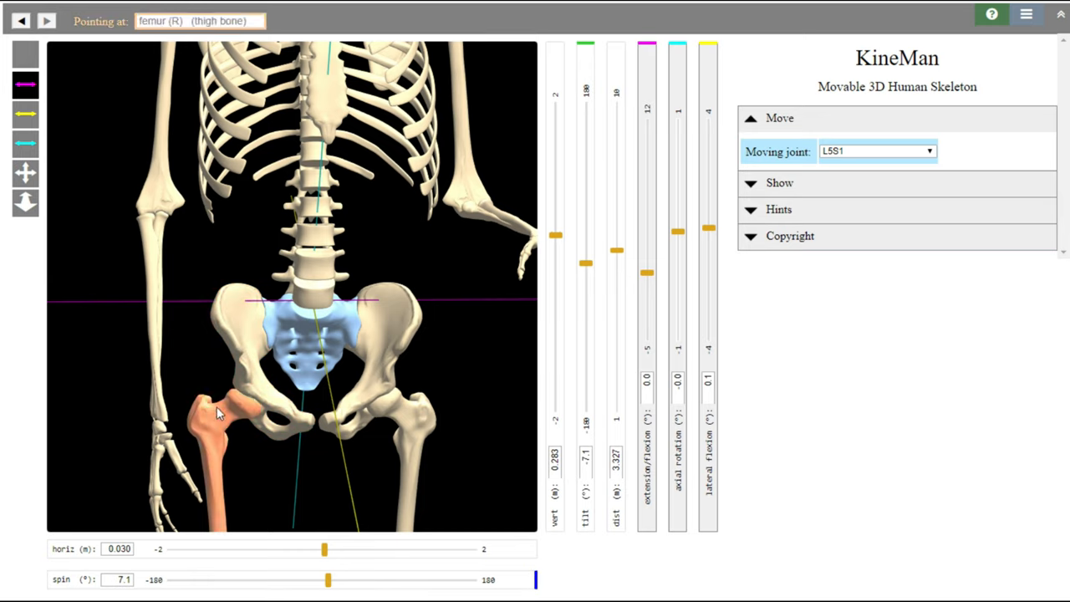
left_click_drag(327, 579, 334, 578)
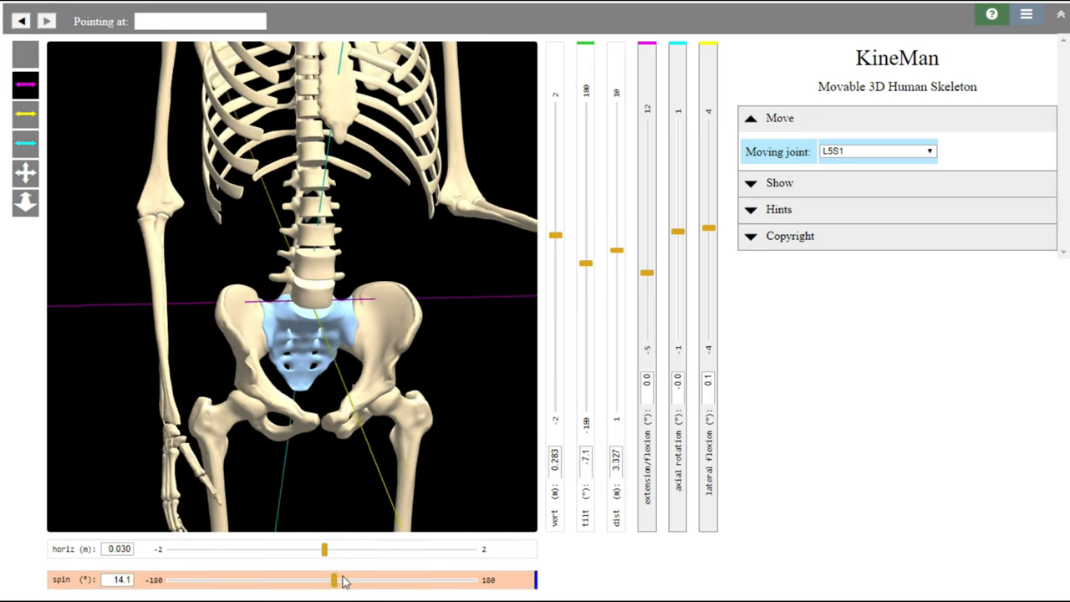
left_click_drag(335, 578, 422, 579)
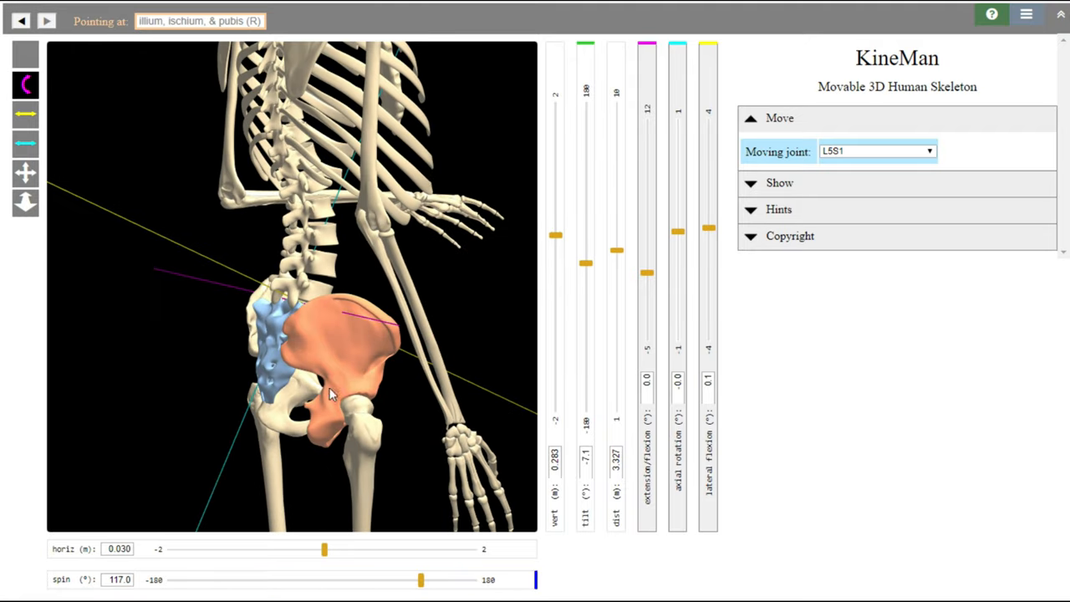
left_click(326, 399)
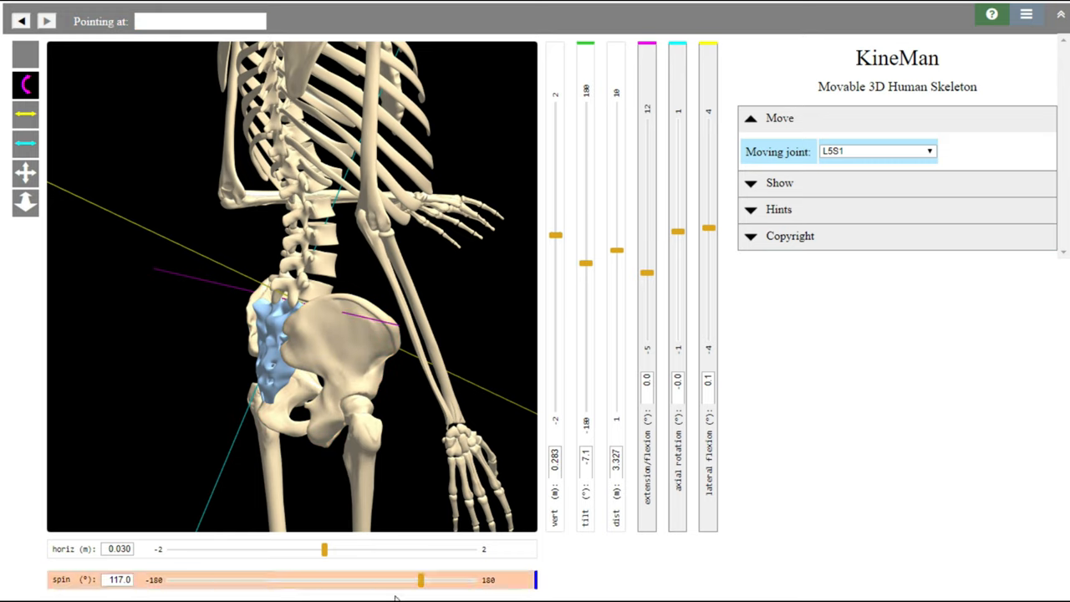
left_click_drag(422, 578, 448, 579)
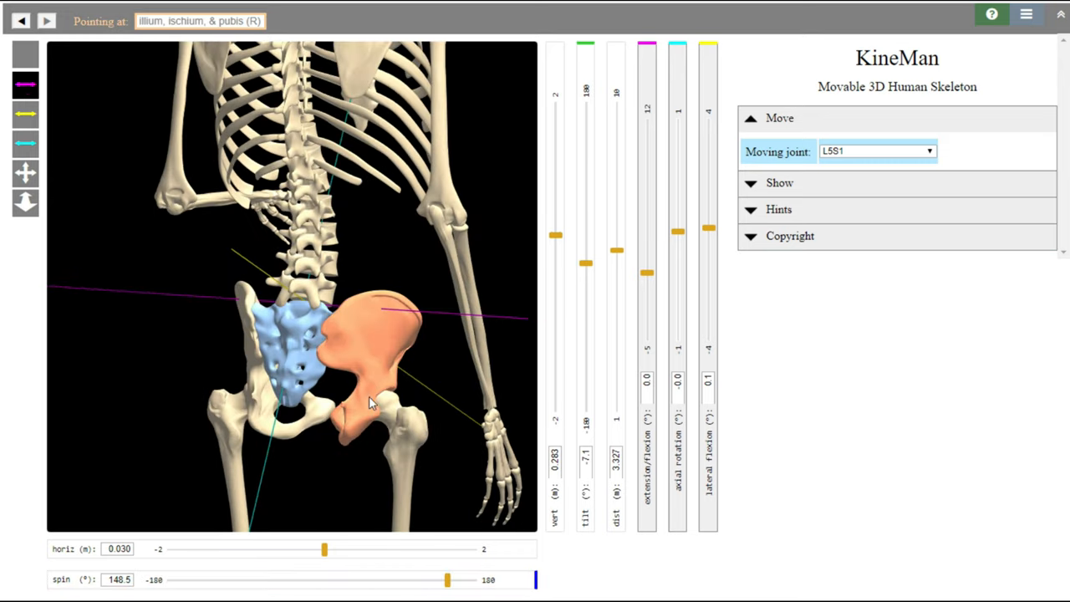
mouse_move(348, 400)
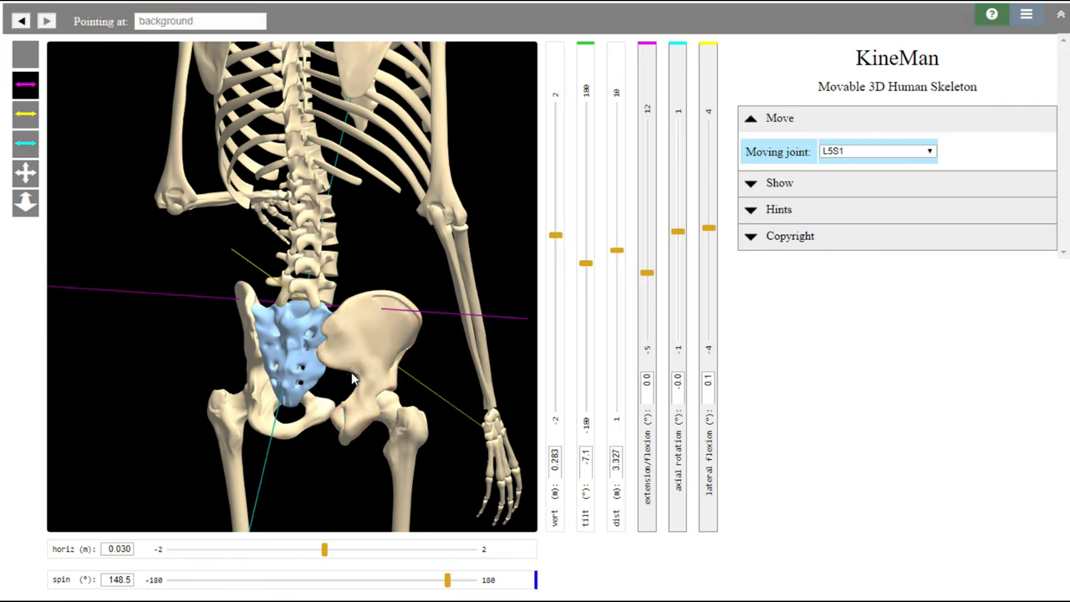
mouse_move(364, 357)
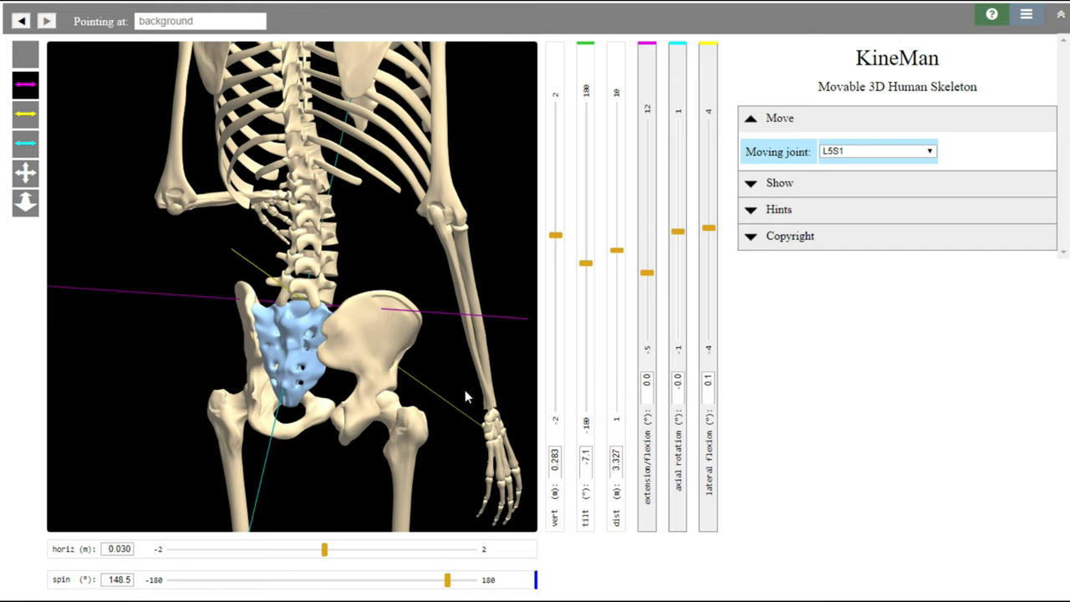
left_click_drag(448, 579, 418, 579)
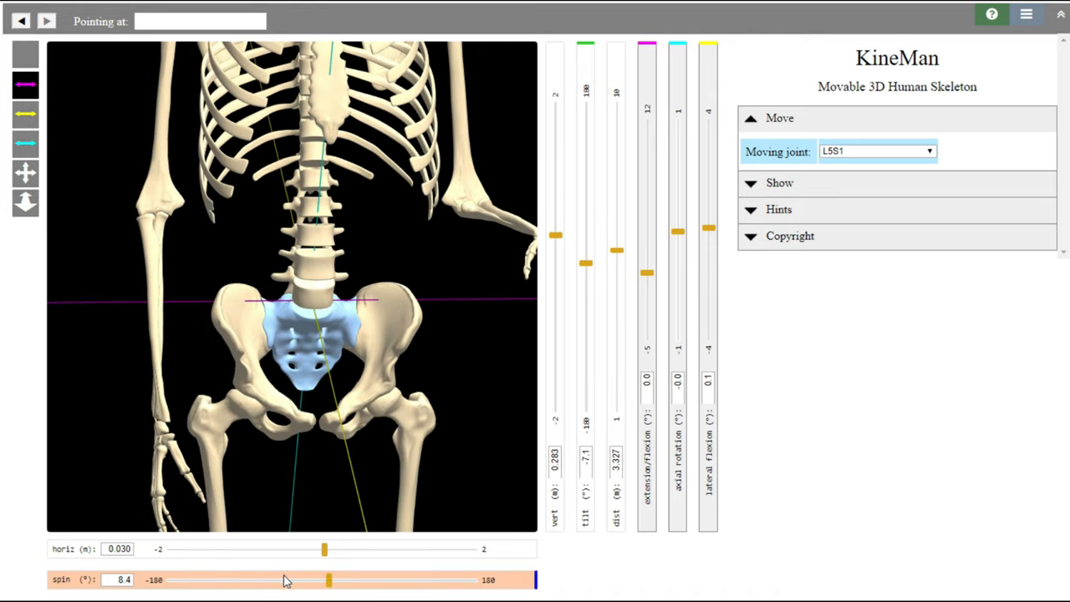
mouse_move(268, 393)
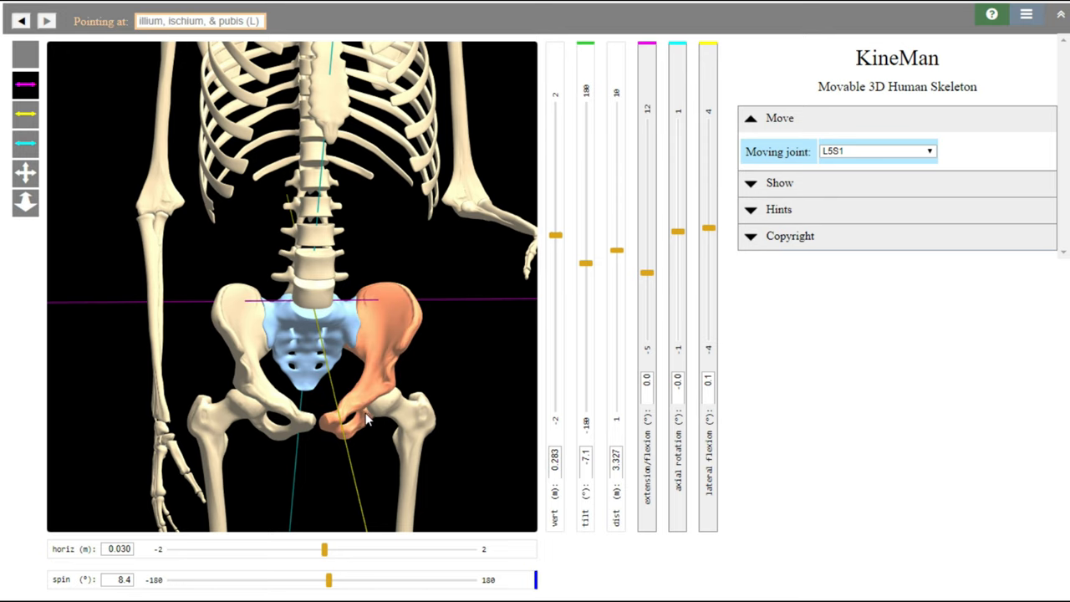
mouse_move(325, 172)
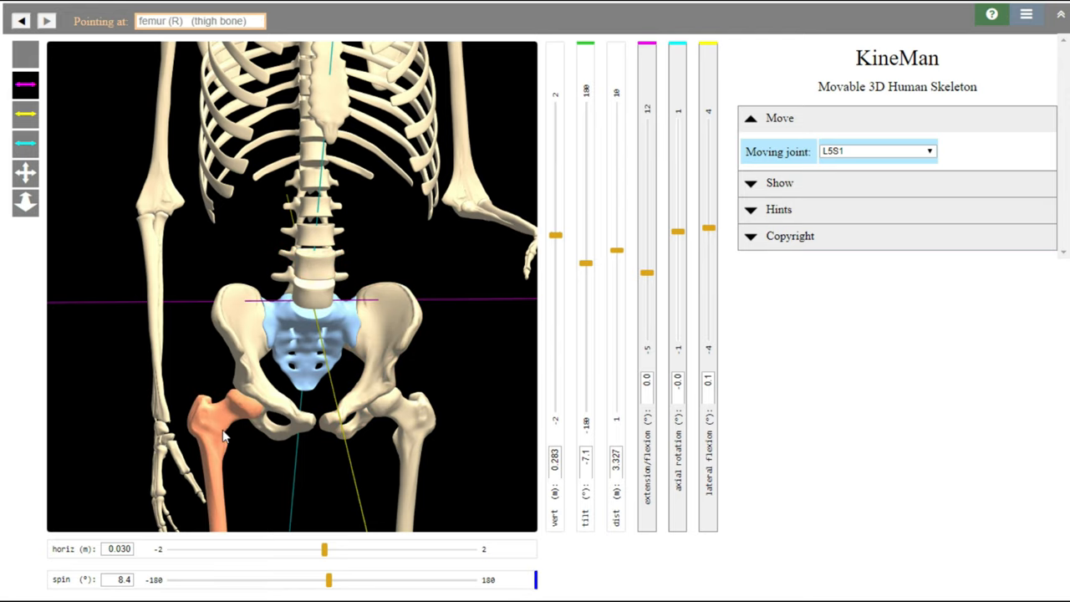
- Spin from about 29.6° through side and rear-oblique views back to 0°, pelvis squarely front-facing
left_click_drag(328, 579, 398, 579)
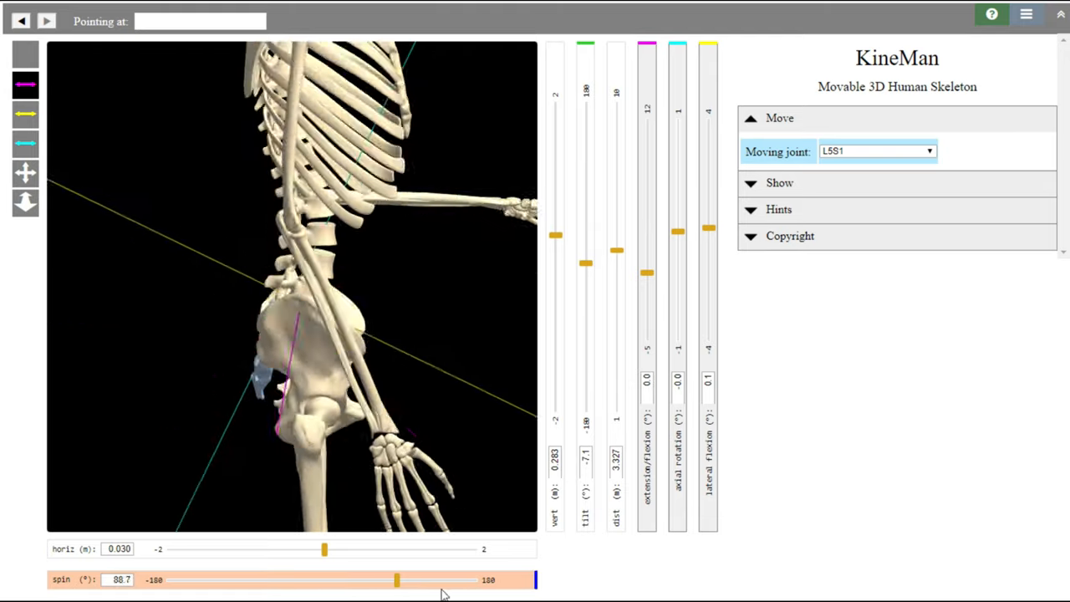
left_click_drag(398, 579, 428, 579)
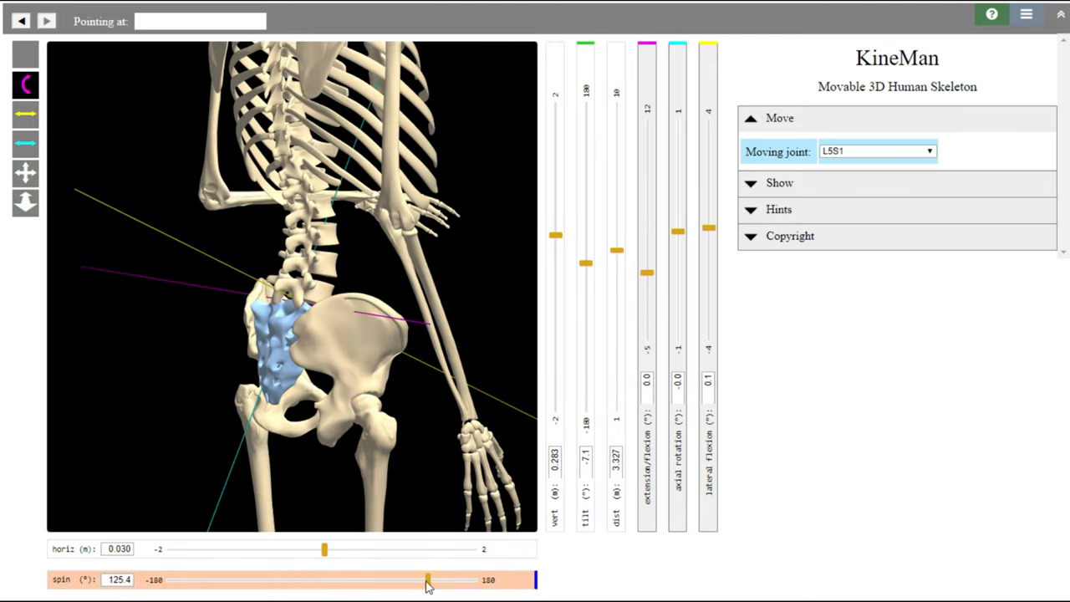
left_click_drag(428, 579, 348, 579)
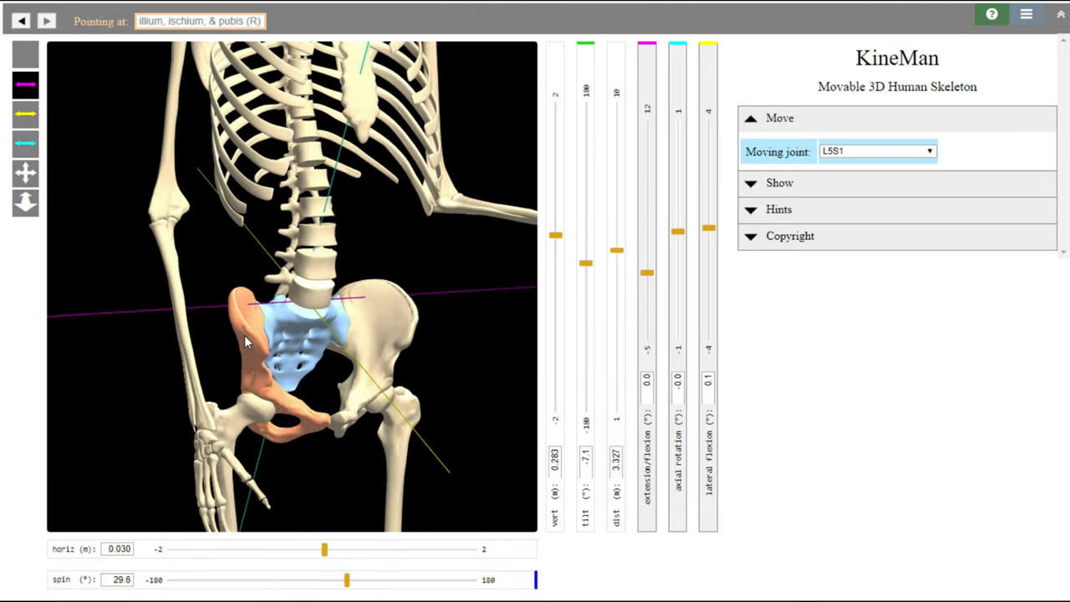
mouse_move(268, 376)
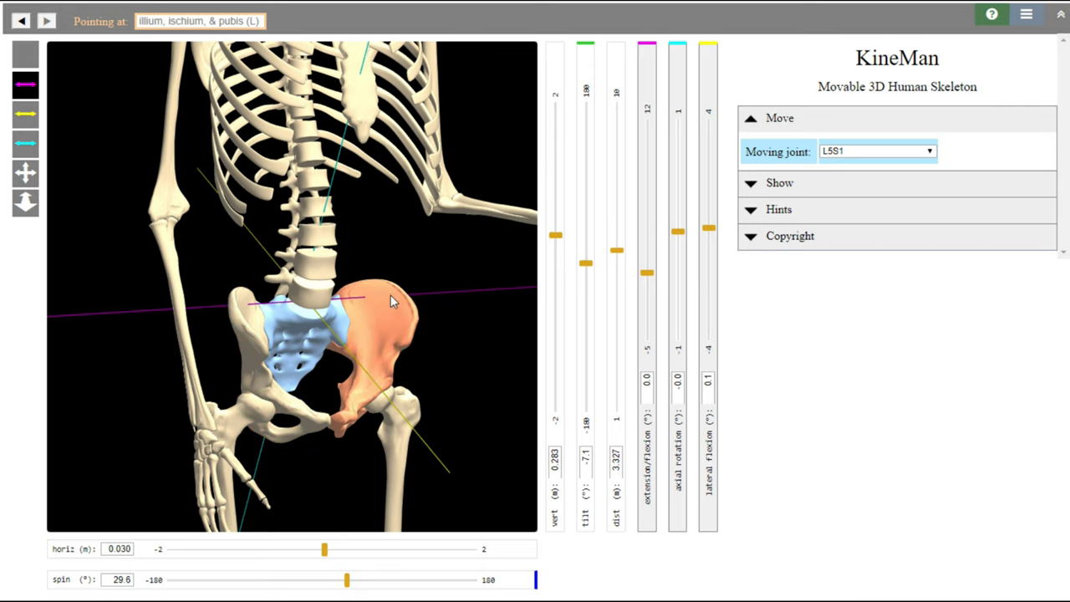
mouse_move(365, 298)
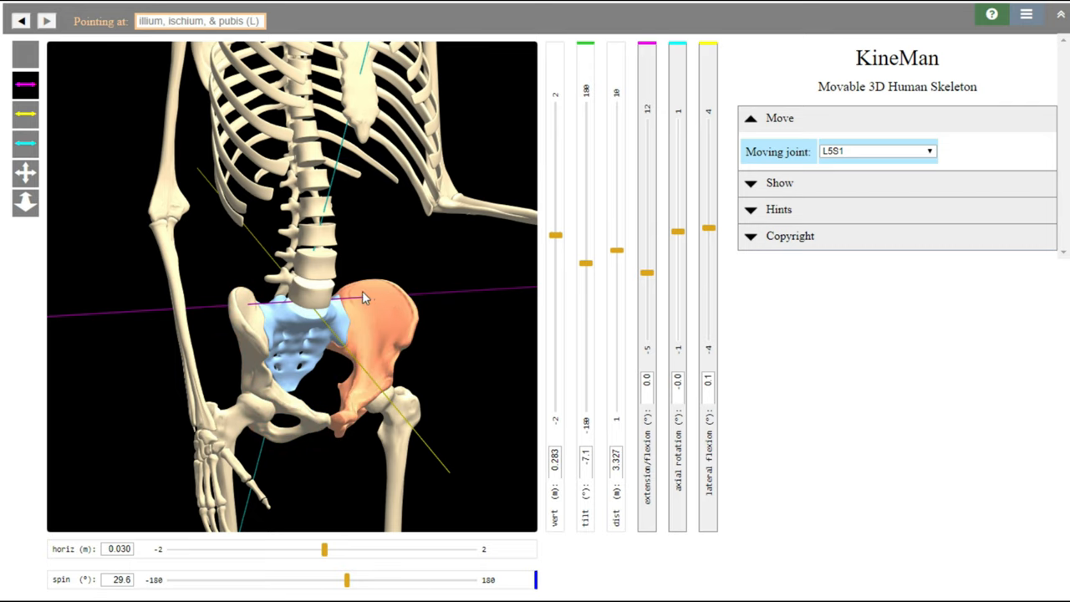
mouse_move(388, 301)
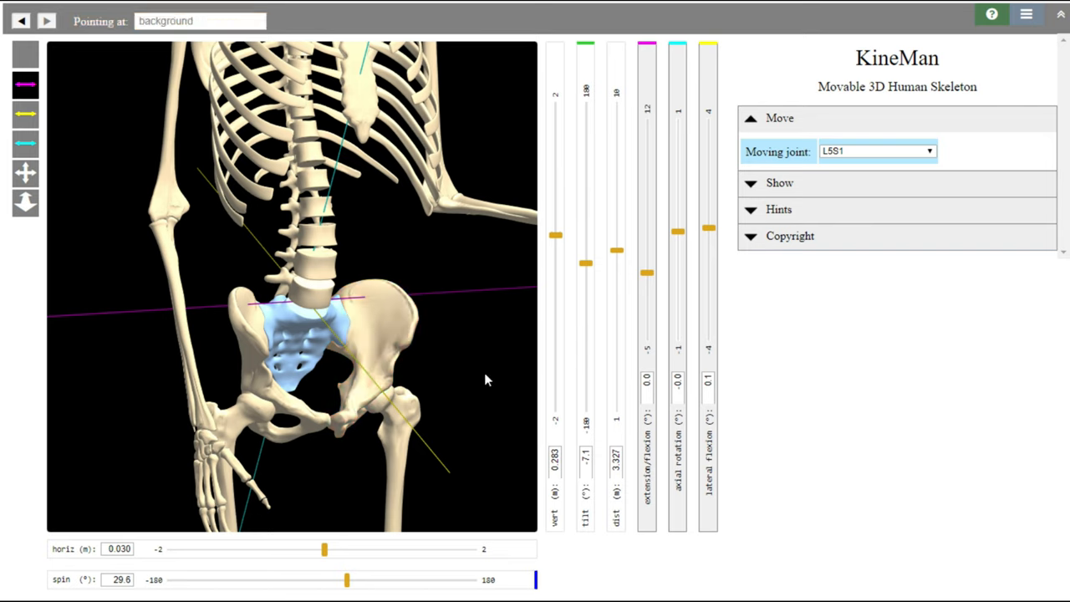
mouse_move(243, 321)
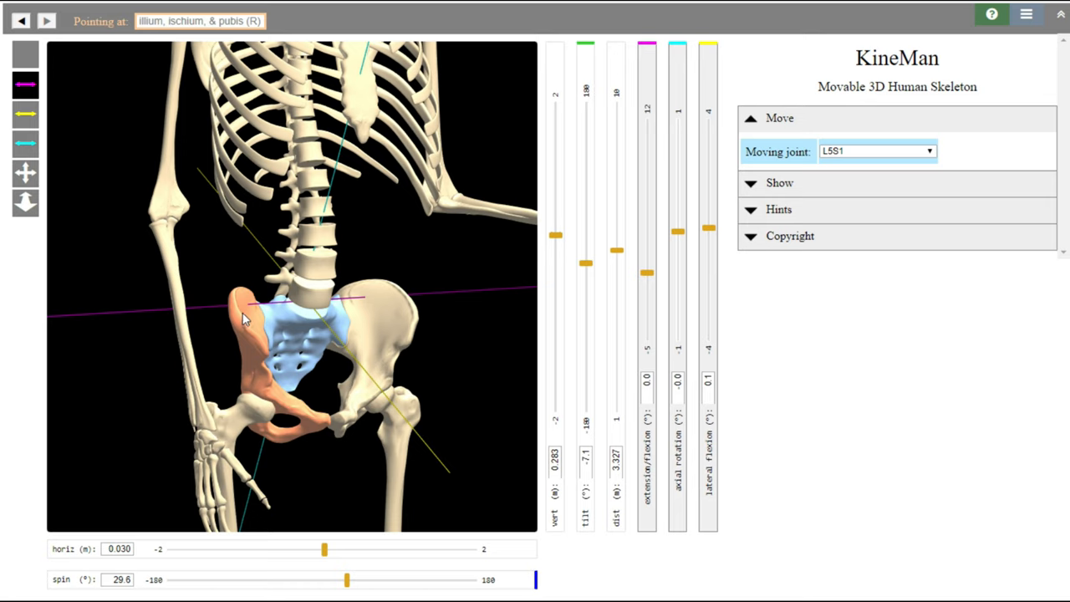
mouse_move(255, 399)
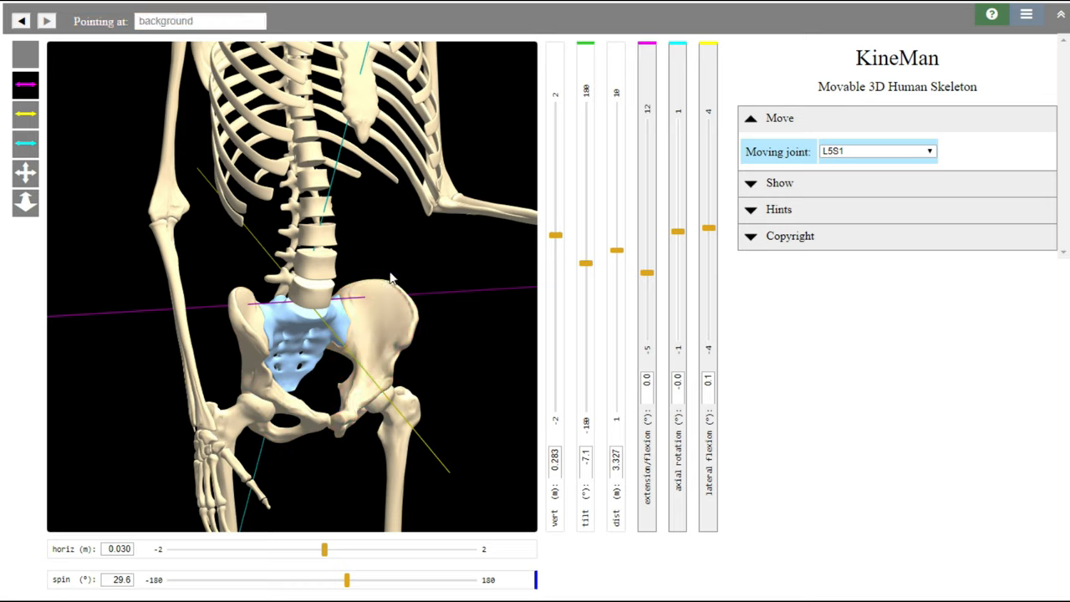
mouse_move(281, 320)
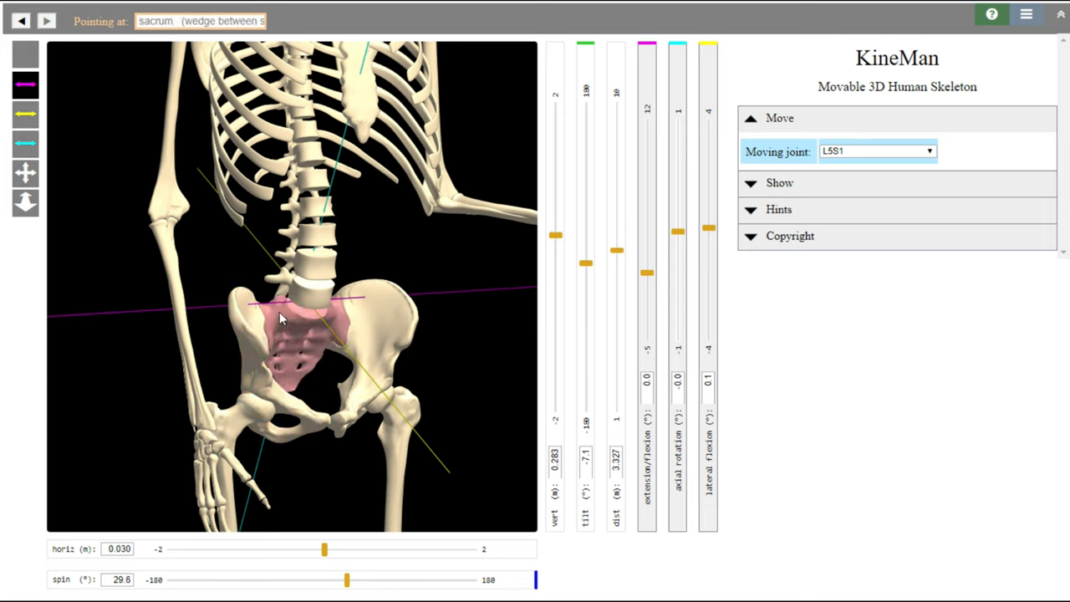
left_click(251, 384)
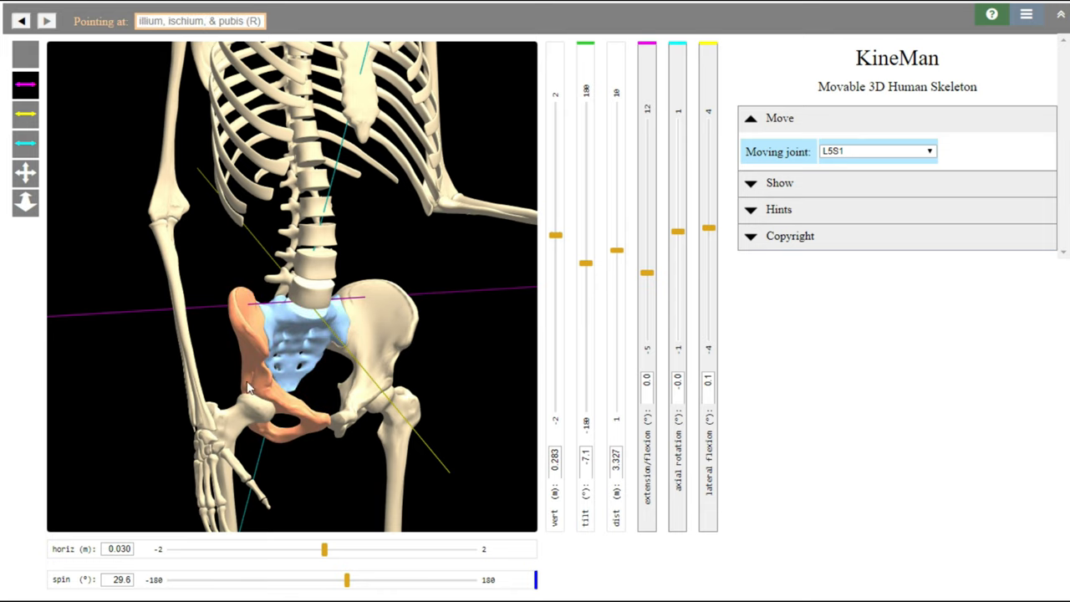
mouse_move(241, 328)
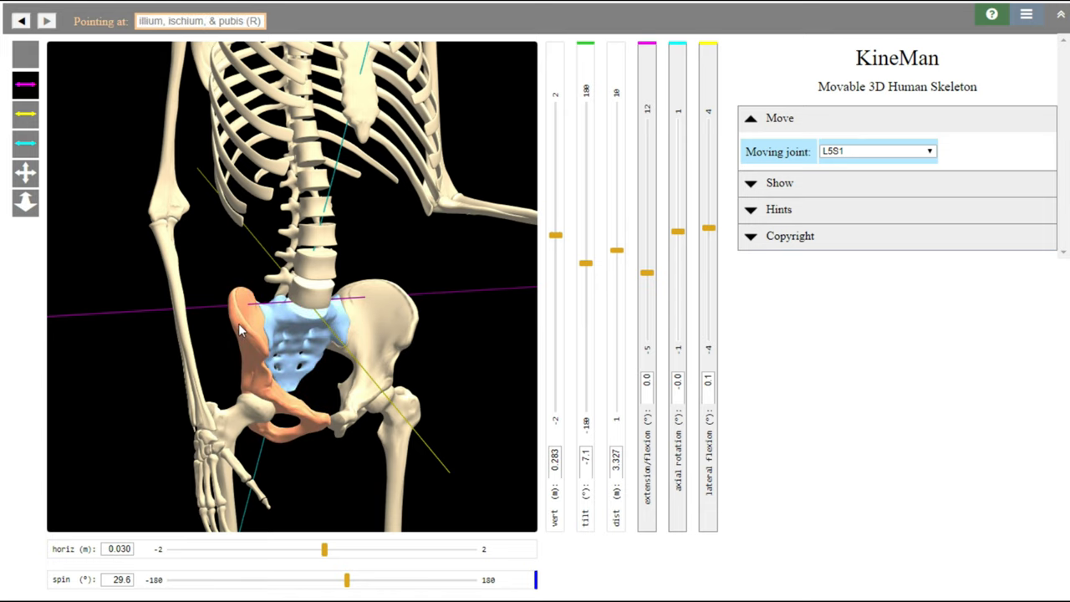
left_click_drag(348, 578, 324, 578)
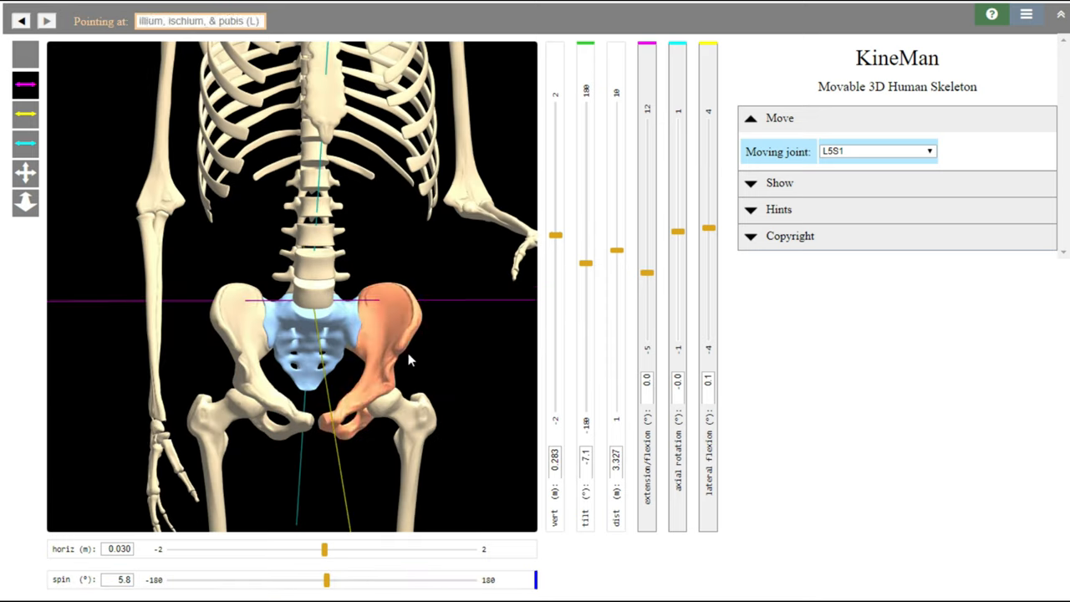
mouse_move(314, 176)
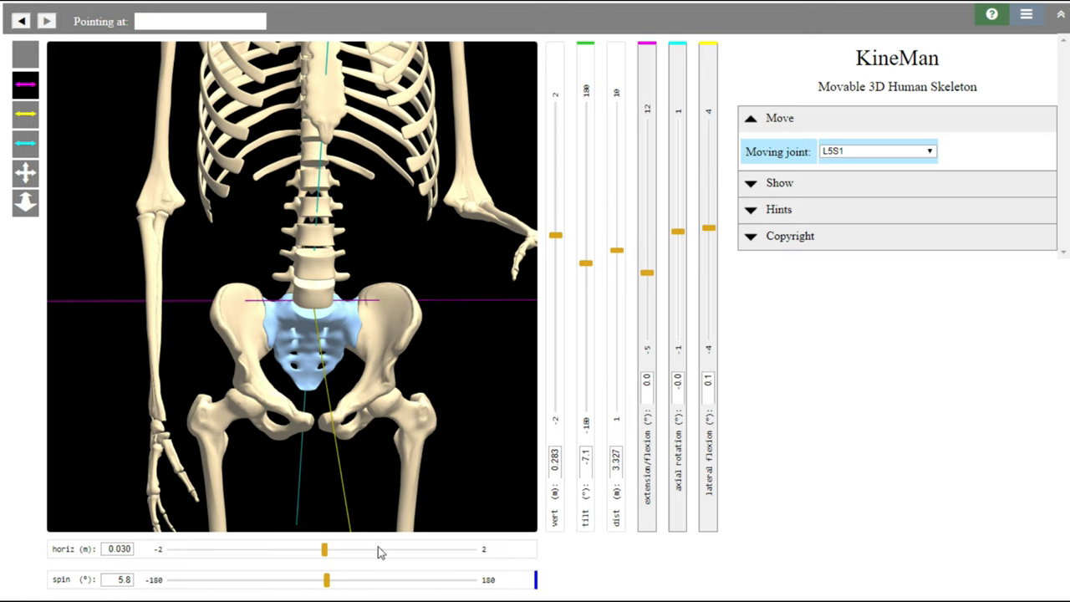
left_click_drag(327, 578, 323, 578)
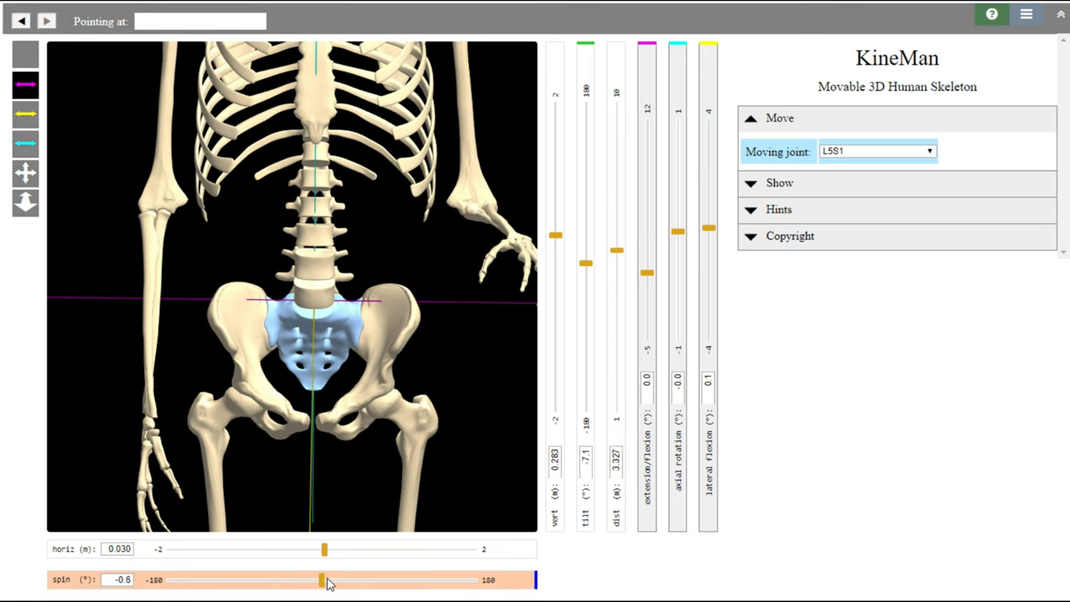
mouse_move(326, 351)
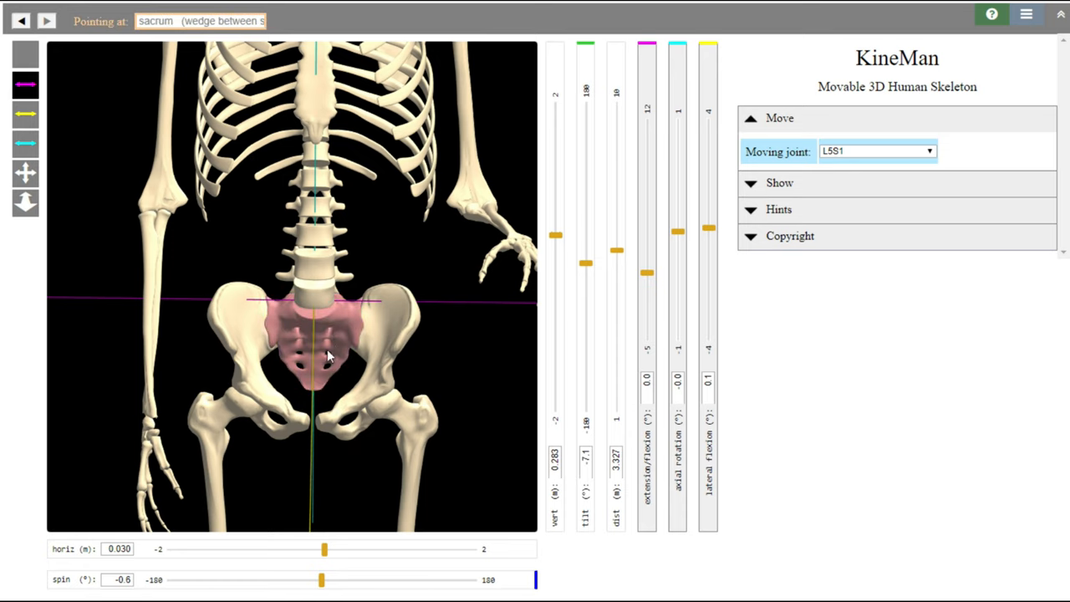
mouse_move(309, 325)
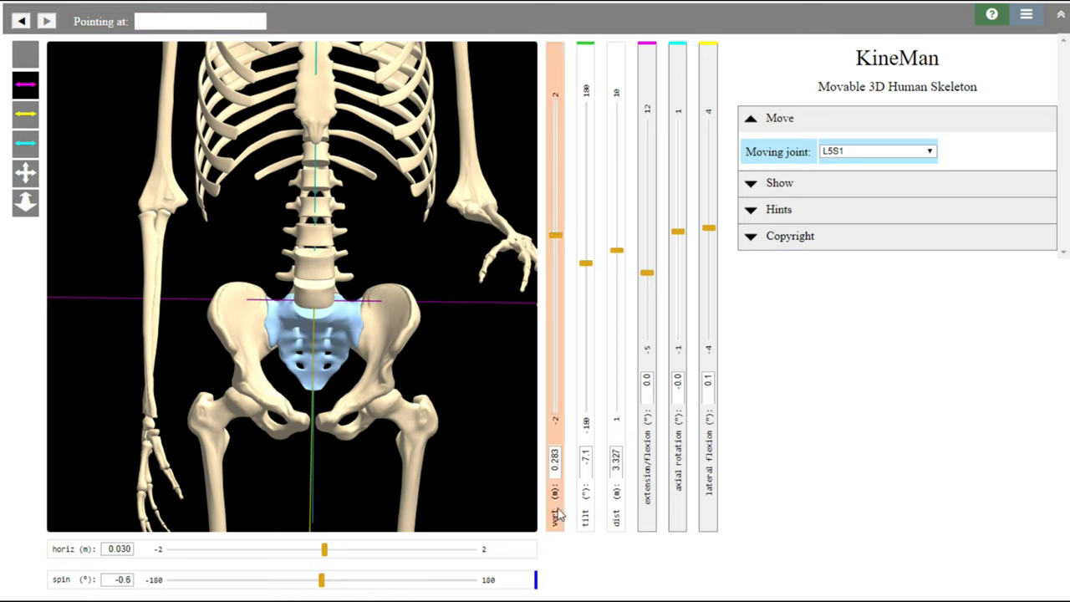
mouse_move(388, 580)
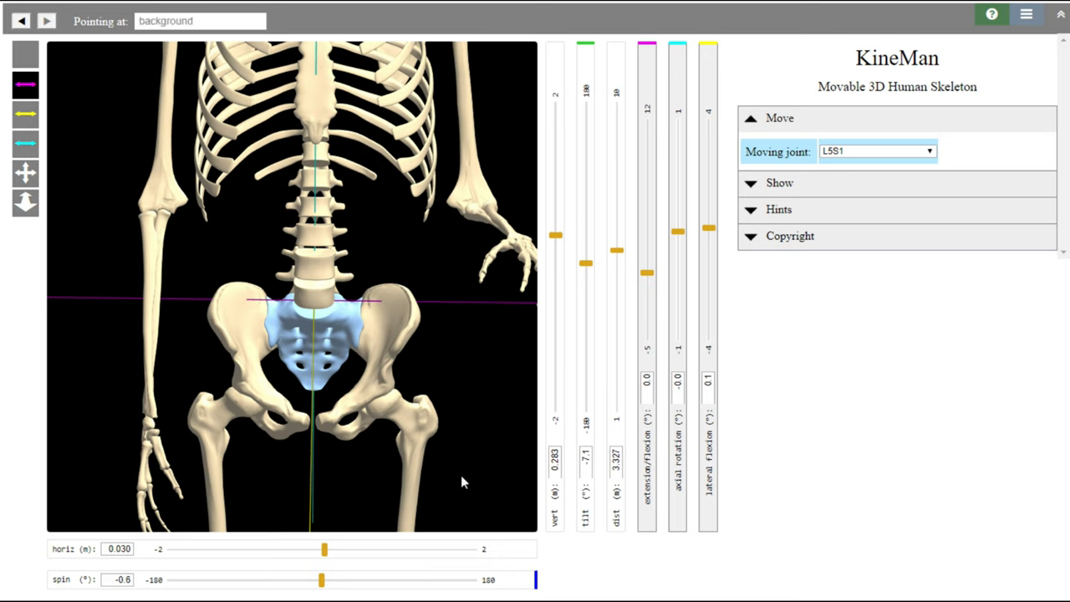
mouse_move(386, 414)
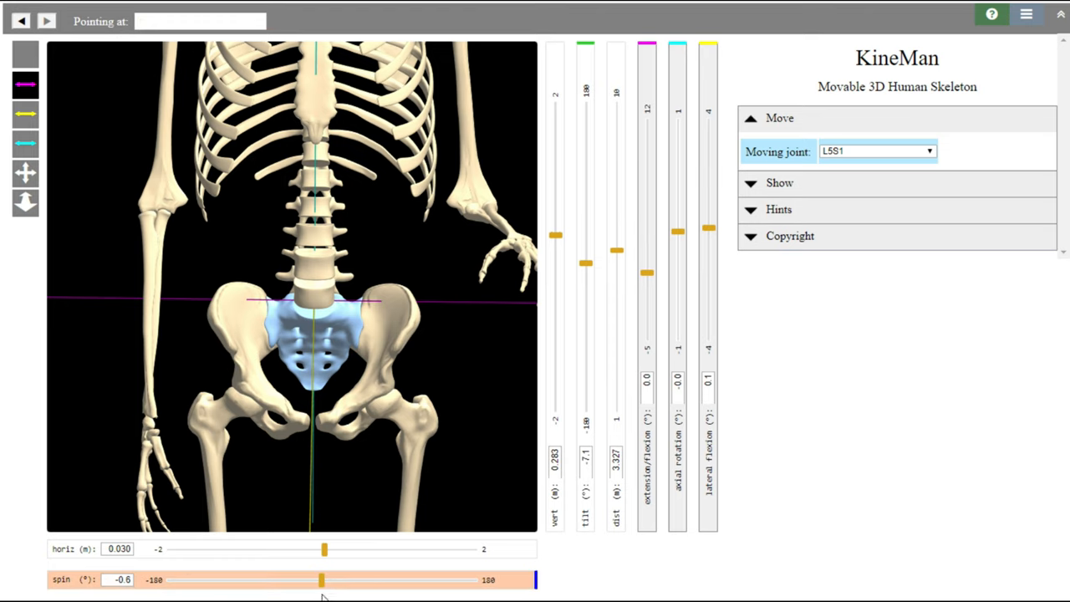
- Tilt the body forward to about 53°, reset spin to 0°, then ease tilt to about 34°
left_click_drag(325, 578, 338, 579)
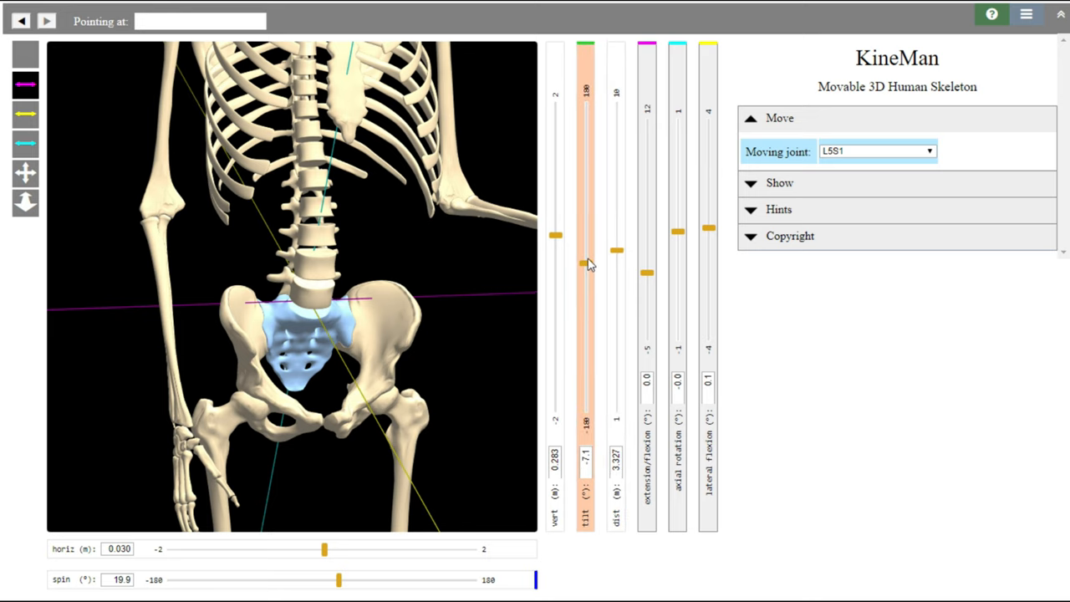
left_click_drag(585, 264, 586, 303)
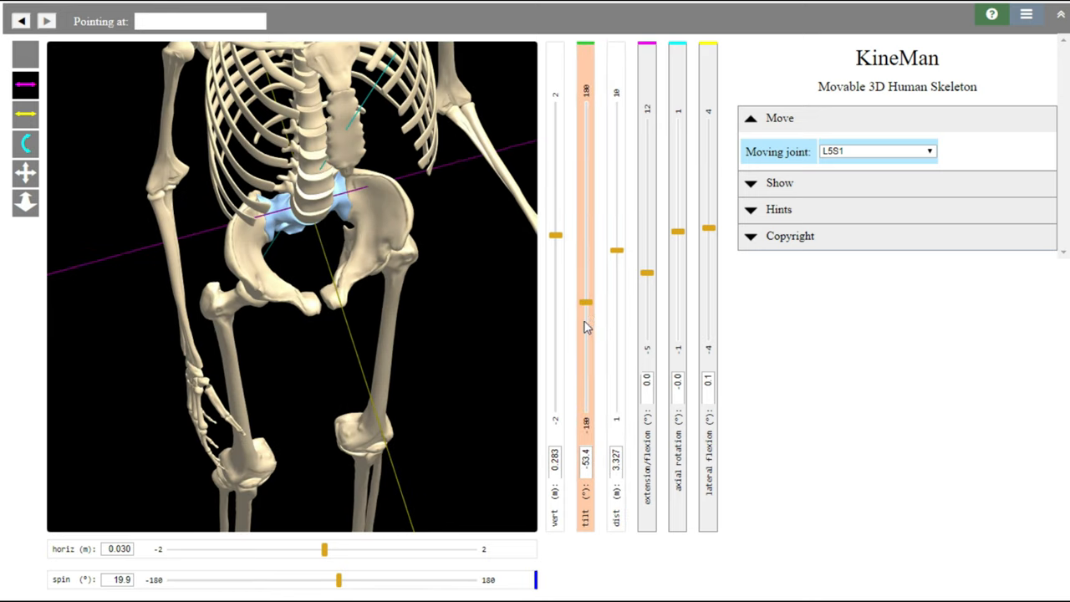
left_click_drag(338, 578, 333, 579)
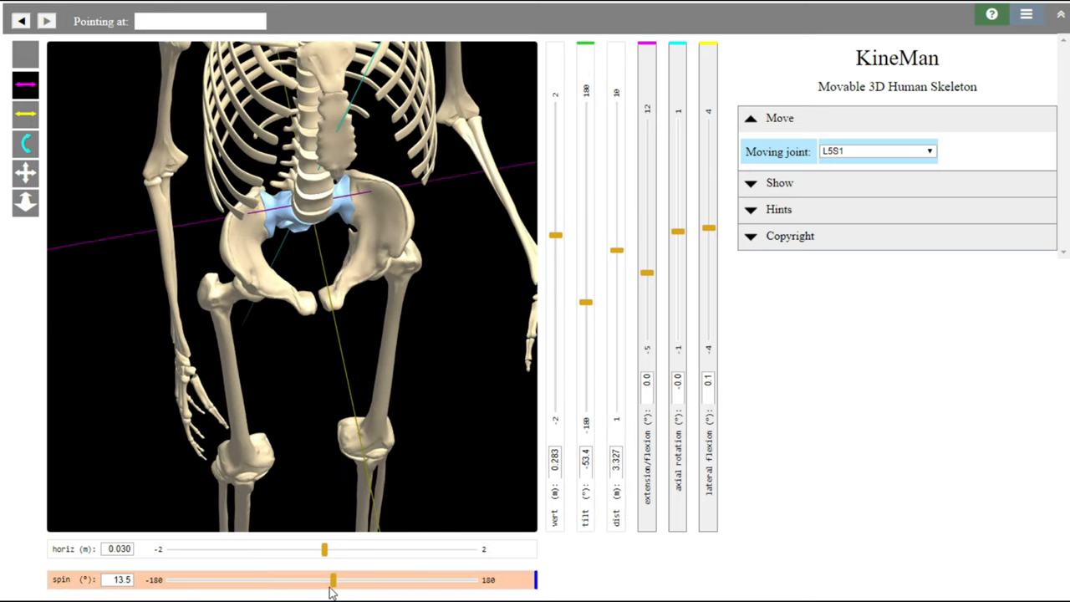
left_click_drag(335, 578, 324, 579)
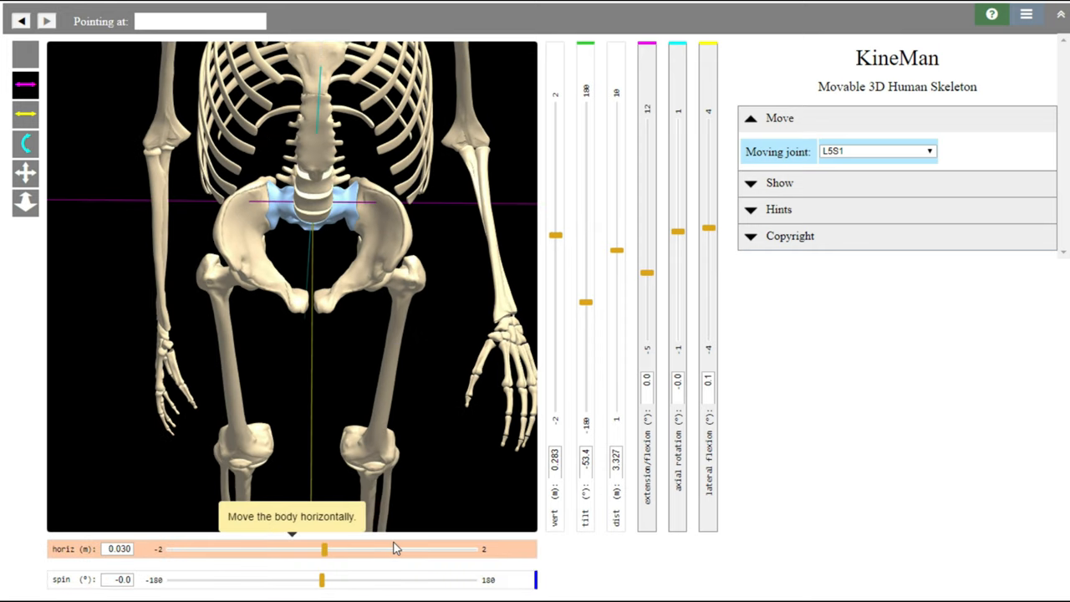
mouse_move(579, 281)
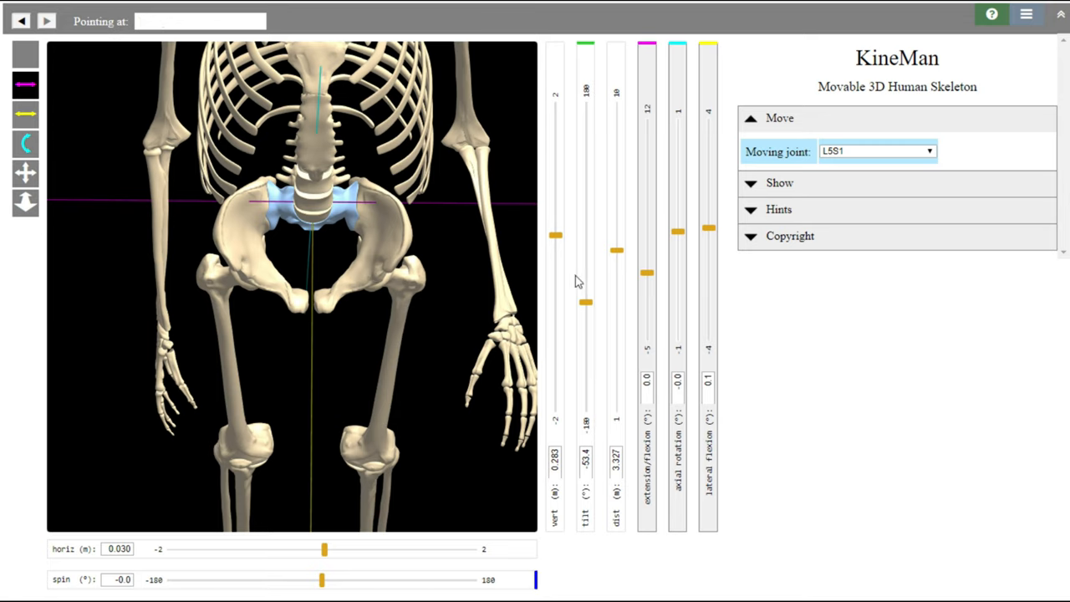
mouse_move(351, 201)
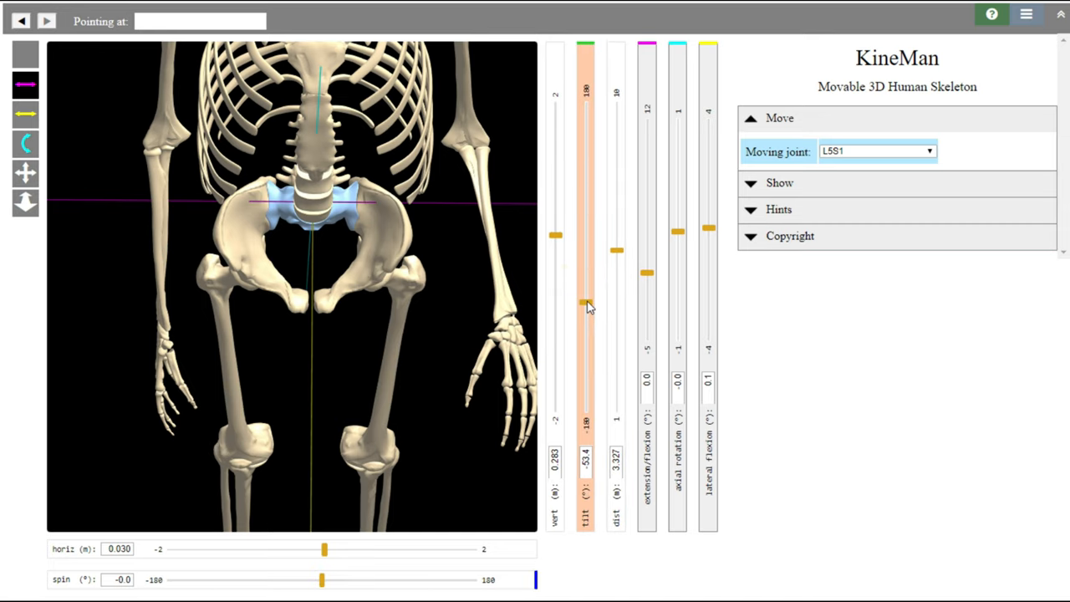
mouse_move(586, 304)
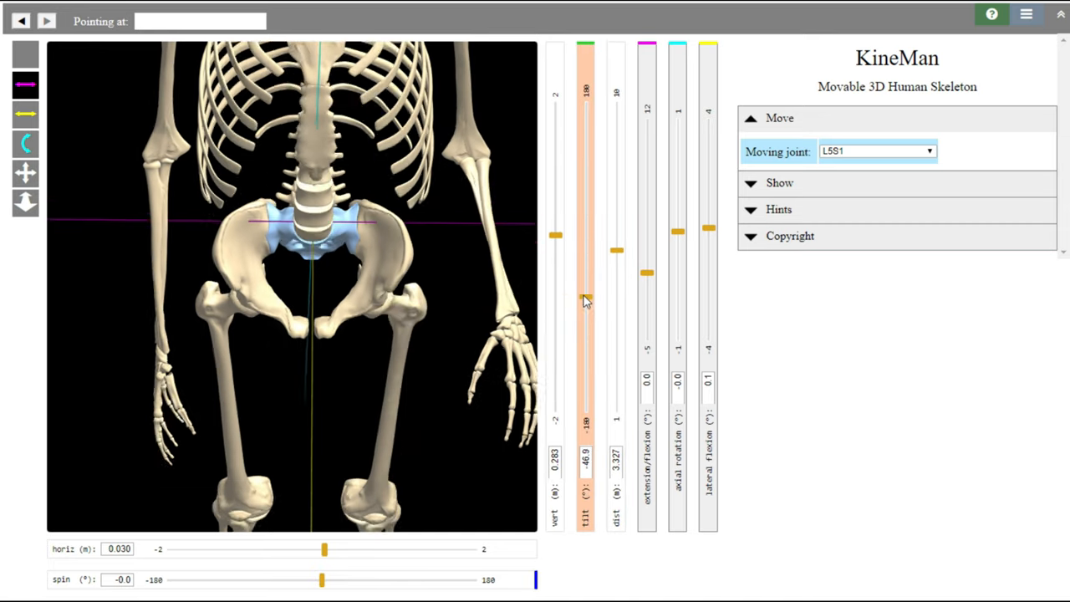
left_click_drag(586, 301, 586, 288)
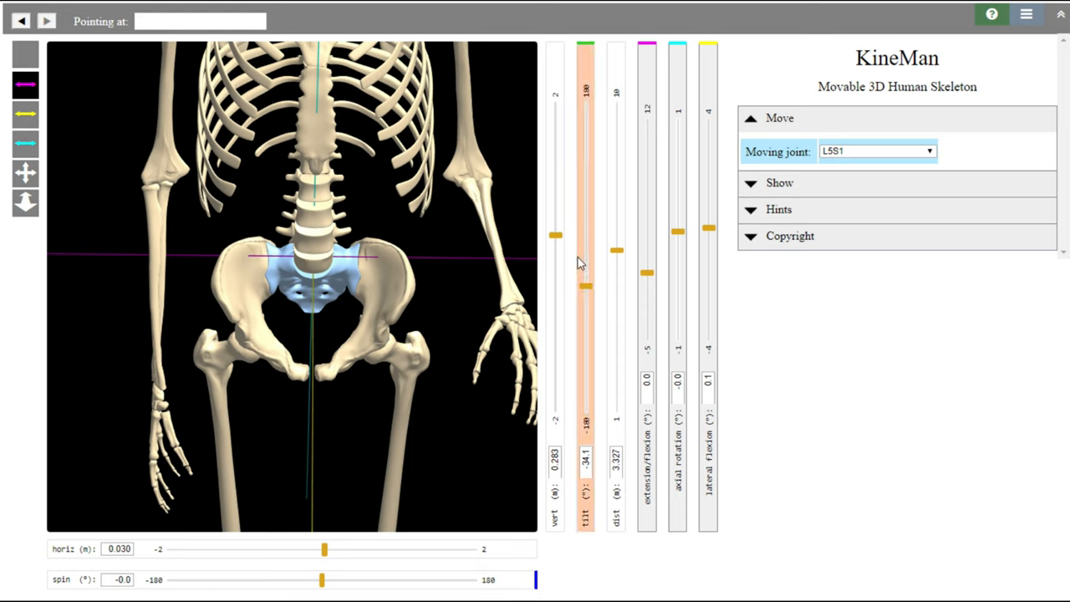
mouse_move(617, 250)
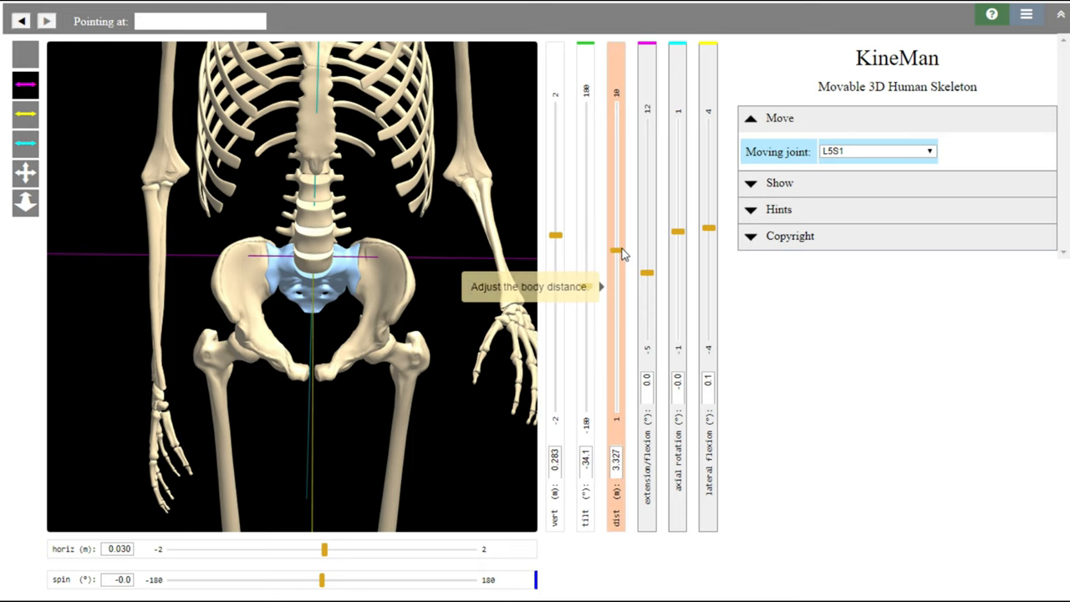
- Increase distance to about 6.3 m and spin the skeleton to roughly 66° toward side-on
left_click_drag(616, 254, 615, 165)
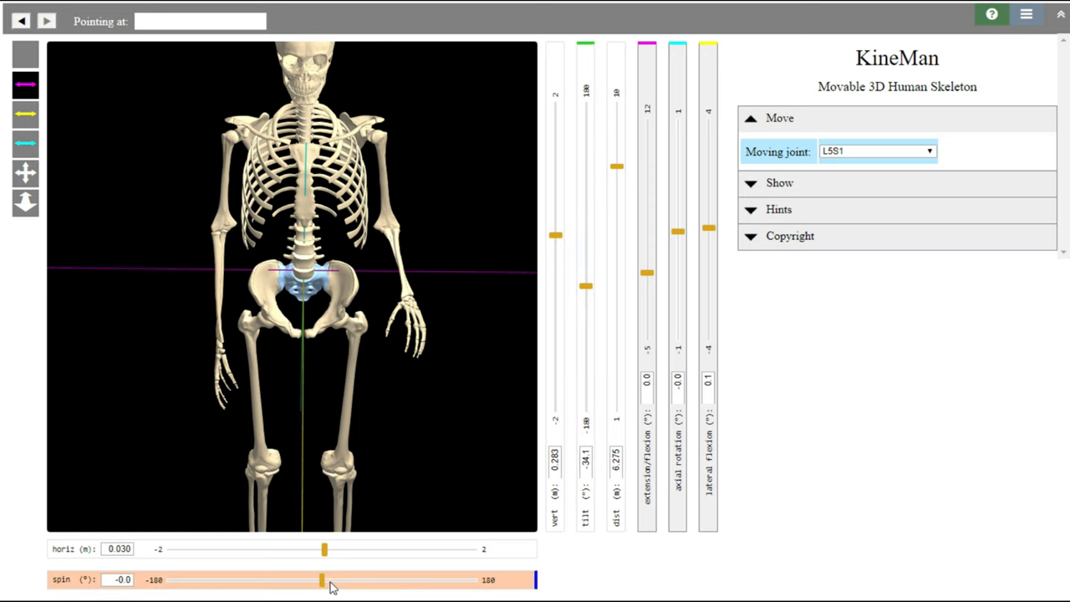
left_click_drag(324, 578, 358, 579)
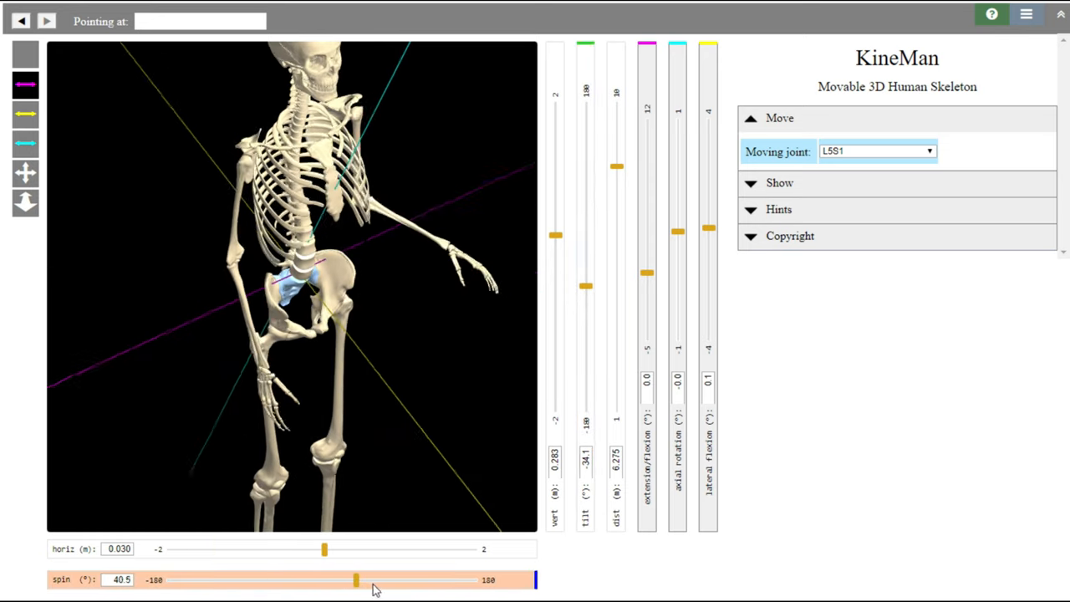
left_click_drag(358, 579, 378, 578)
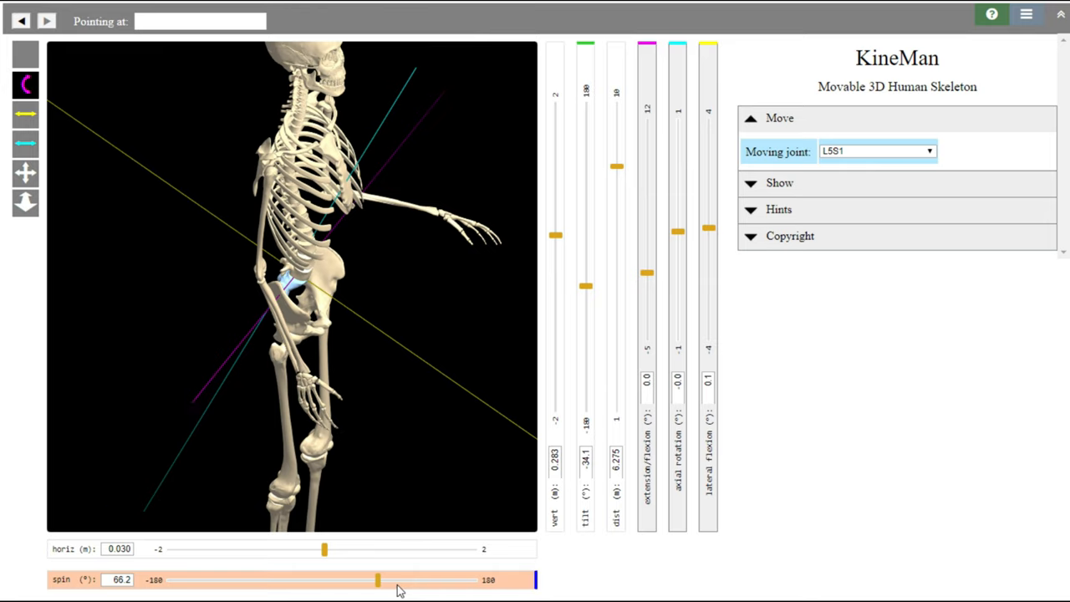
mouse_move(278, 368)
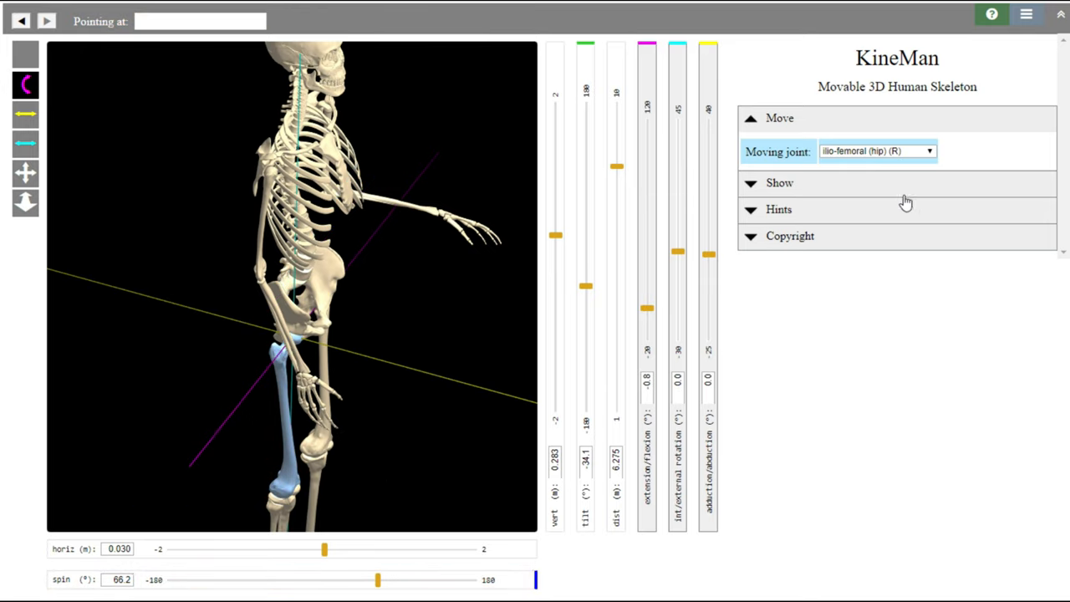
- Flex the right hip to about 57.2° and the left hip to about 58.9°
left_click(645, 309)
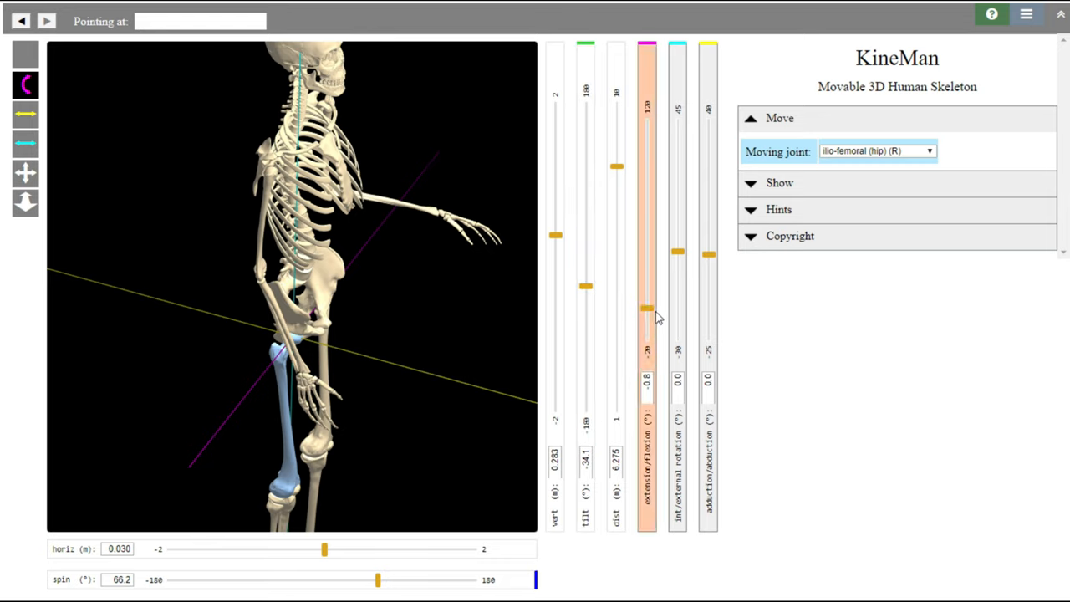
left_click_drag(645, 308, 645, 238)
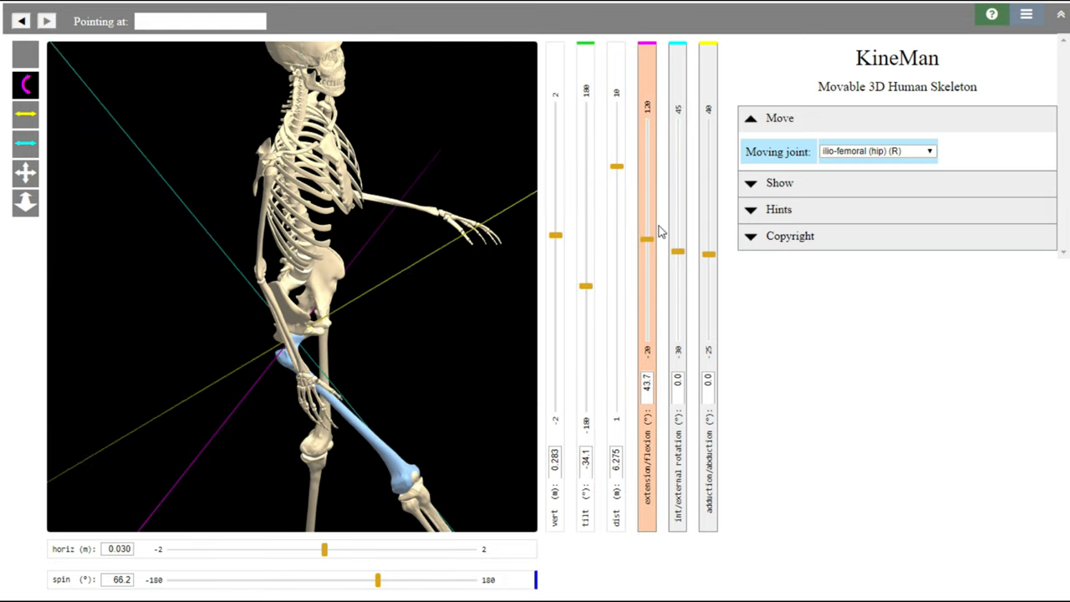
left_click_drag(646, 235, 646, 243)
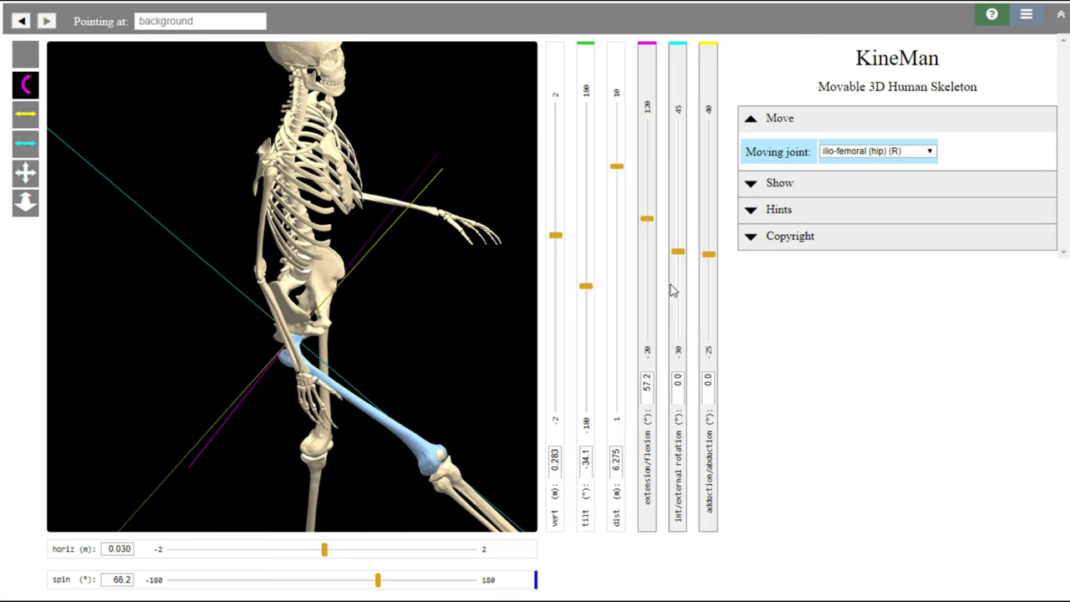
mouse_move(326, 360)
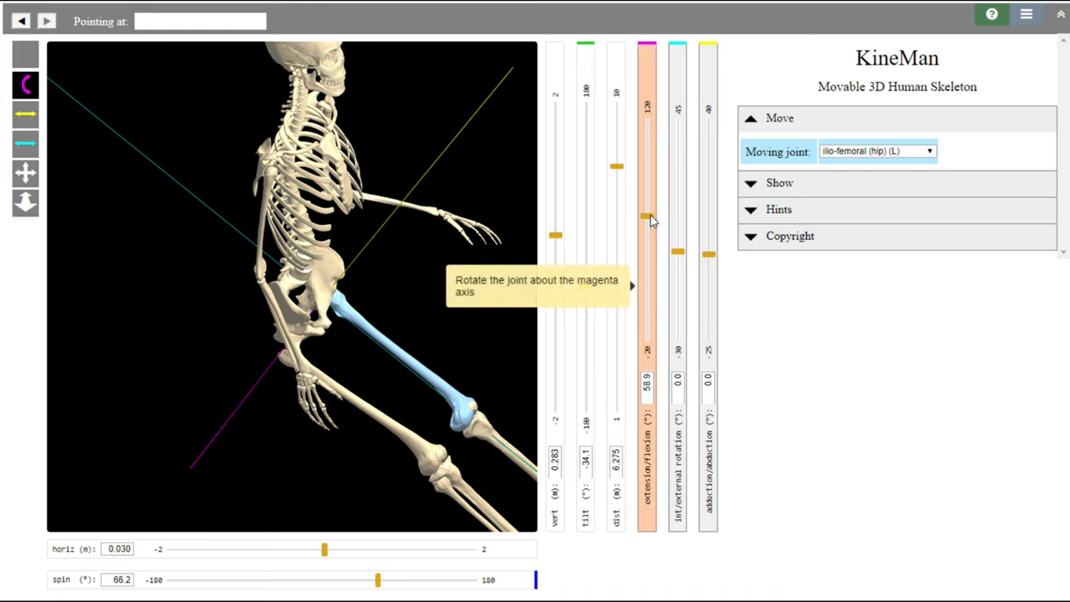
left_click_drag(647, 215, 647, 228)
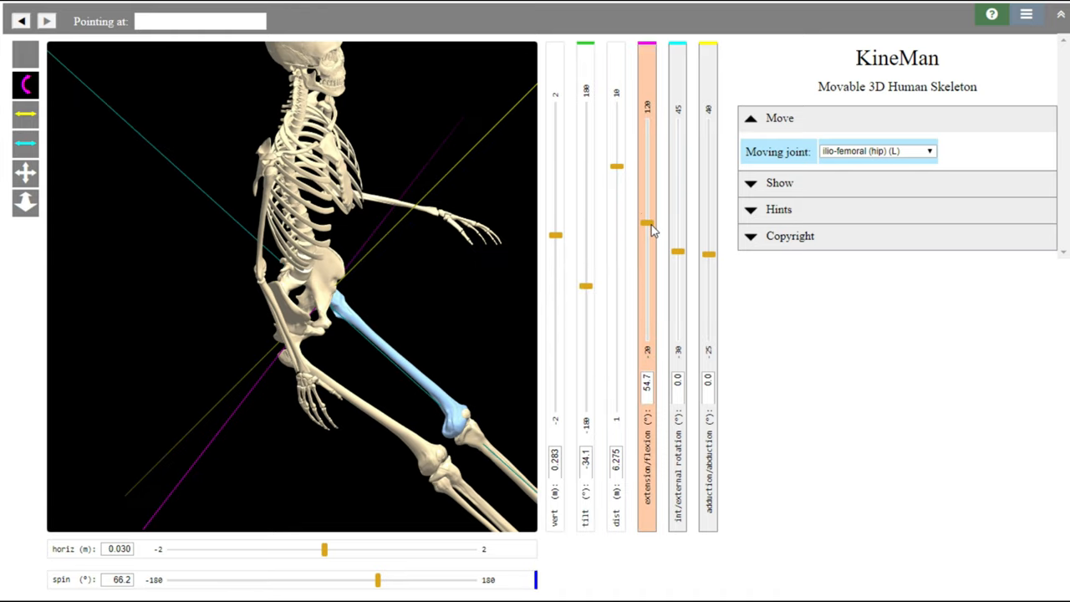
left_click_drag(645, 231, 646, 219)
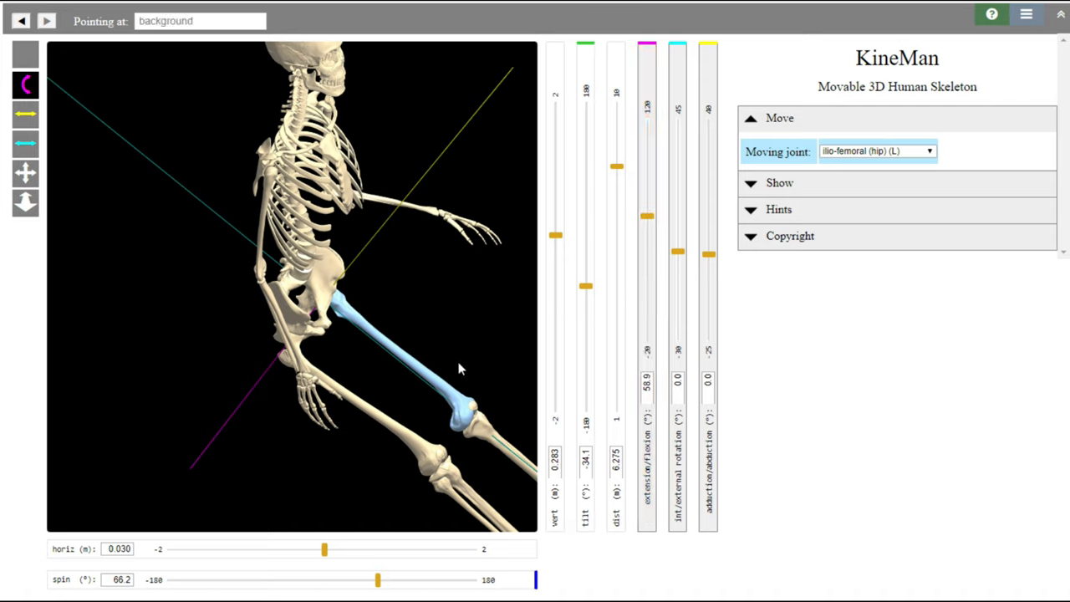
- Select the right gleno-humeral joint and swing the upper arm forward to about 45.4° flexion
left_click(269, 180)
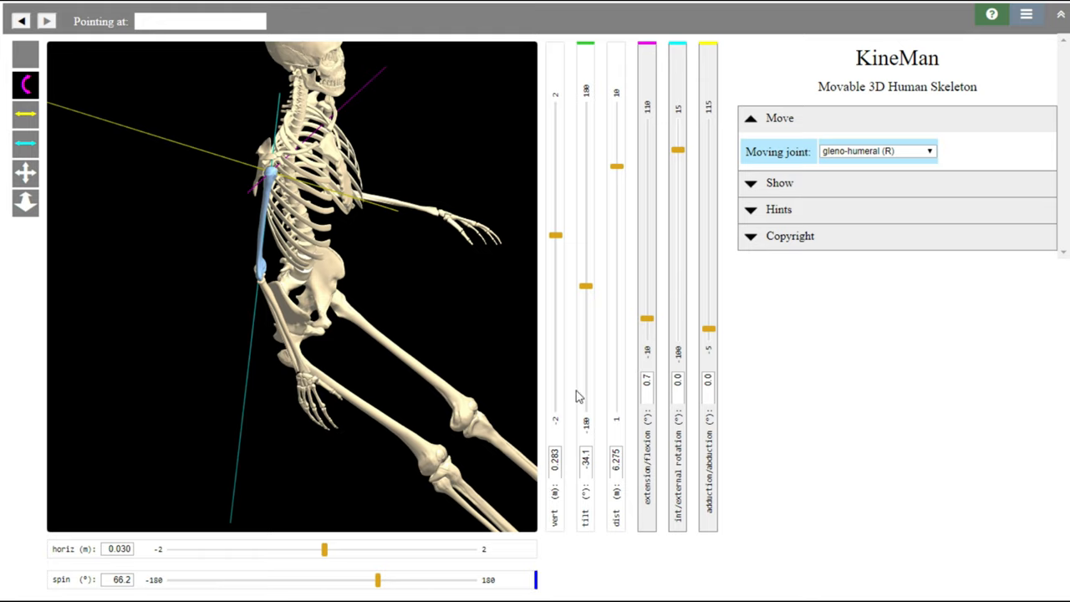
mouse_move(534, 179)
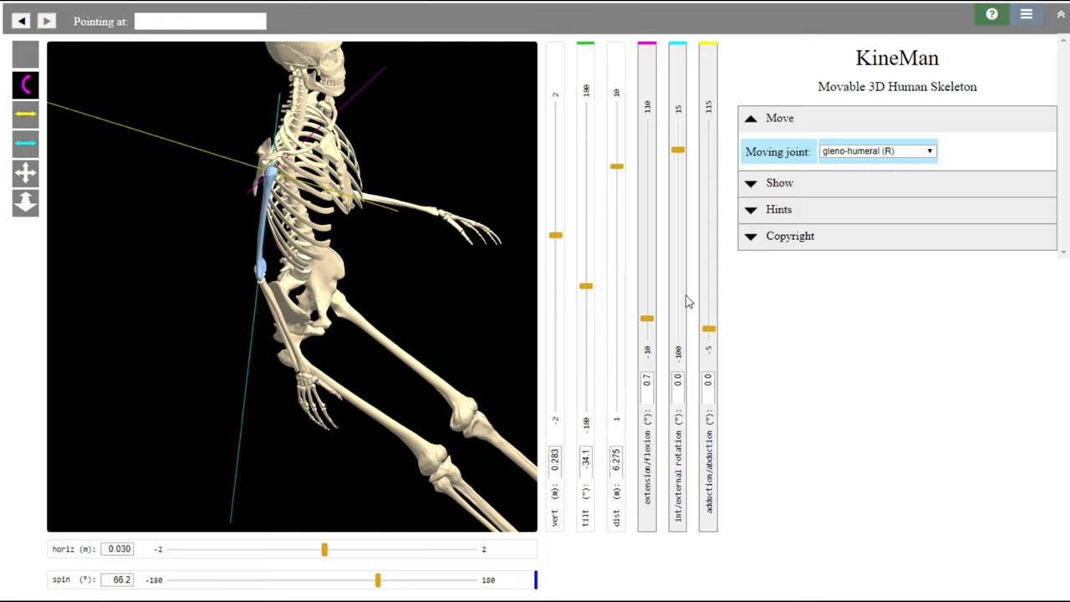
mouse_move(266, 188)
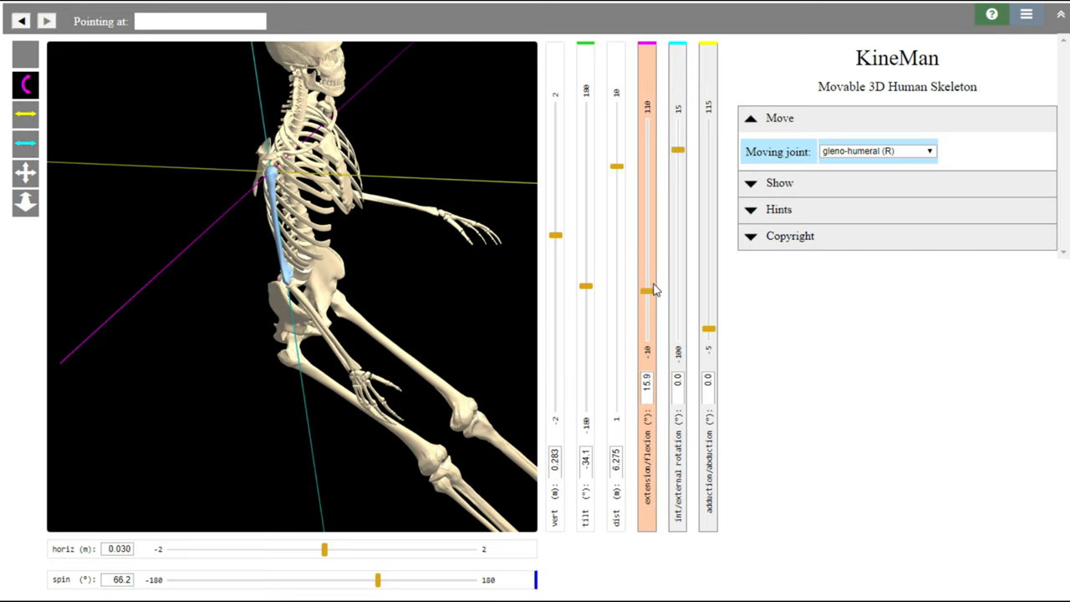
left_click_drag(646, 291, 646, 244)
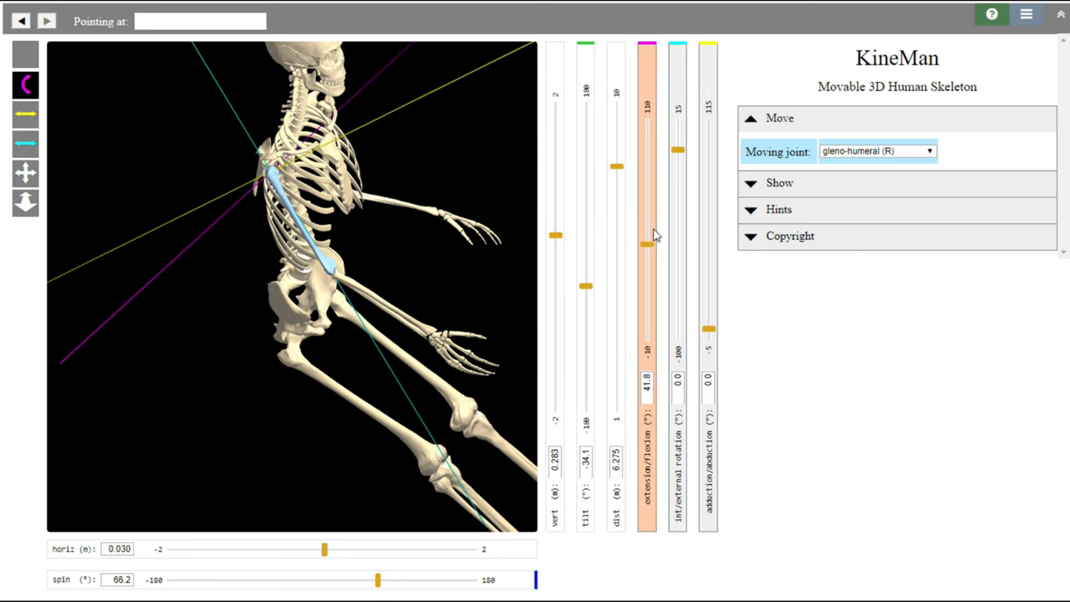
left_click_drag(645, 244, 645, 238)
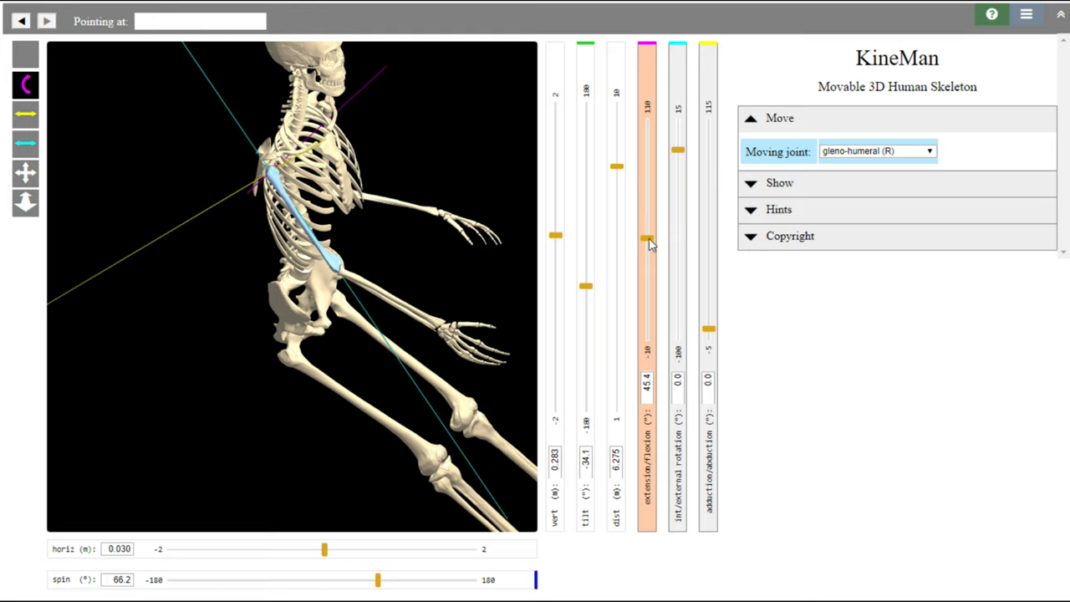
mouse_move(615, 315)
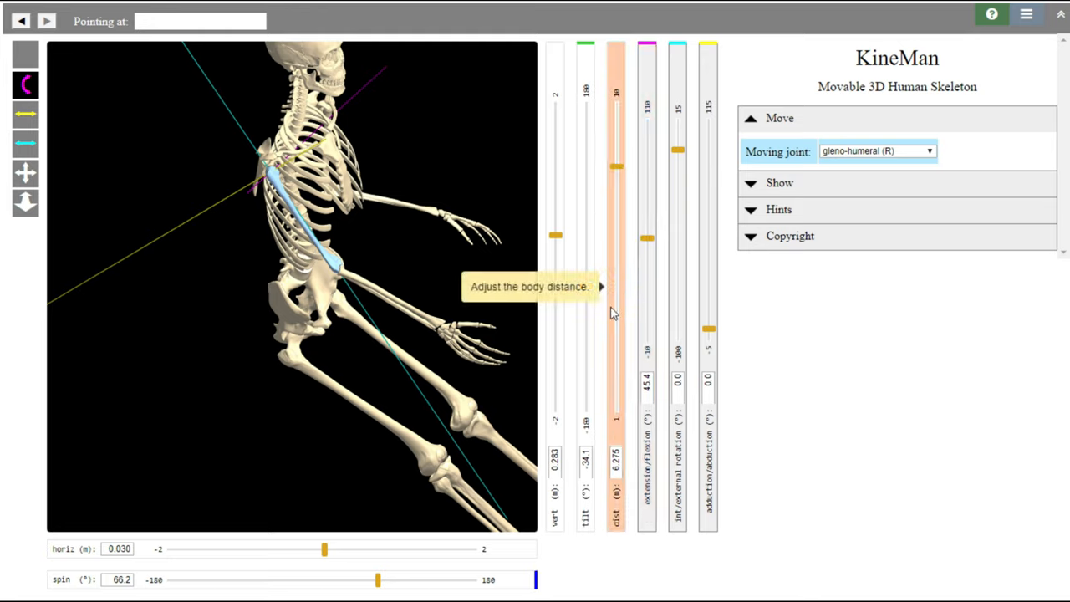
mouse_move(619, 310)
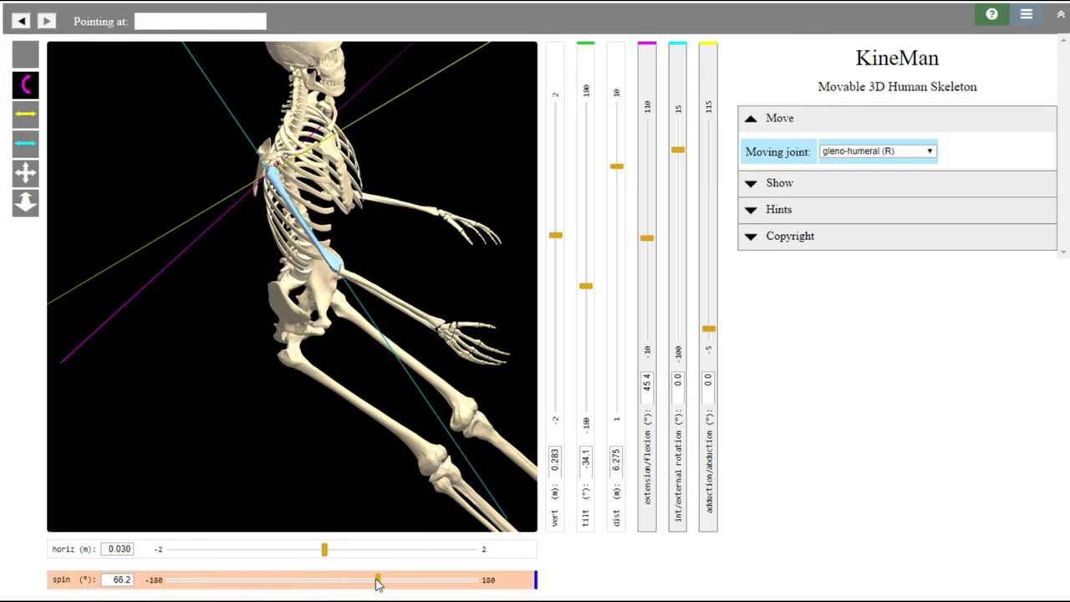
- Flex the left gleno-humeral joint to about 31.4°, then spin the skeleton back to about 19.3°
left_click_drag(378, 579, 277, 579)
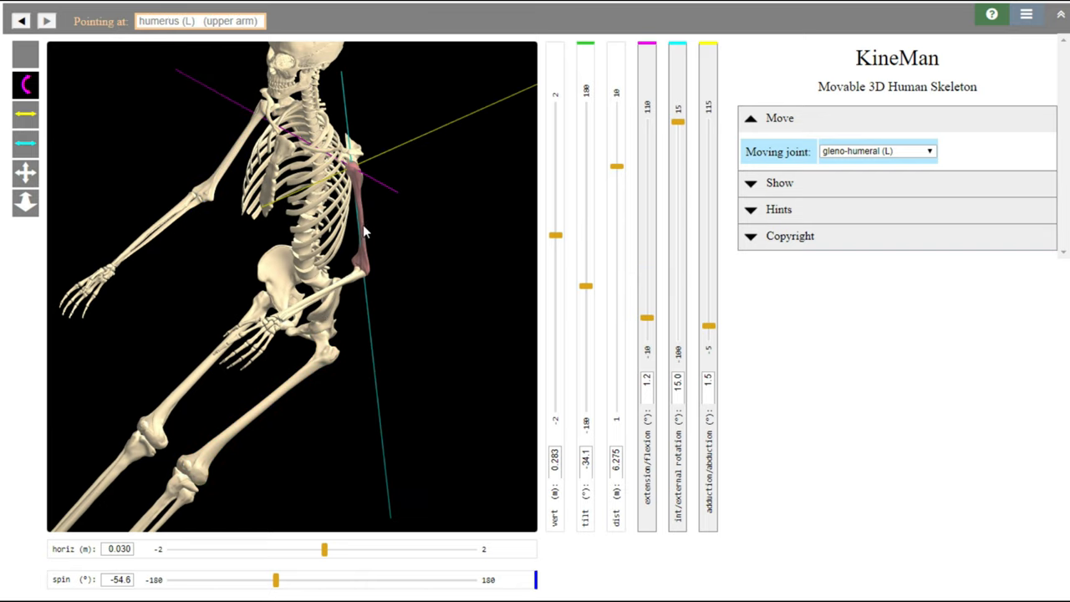
mouse_move(639, 321)
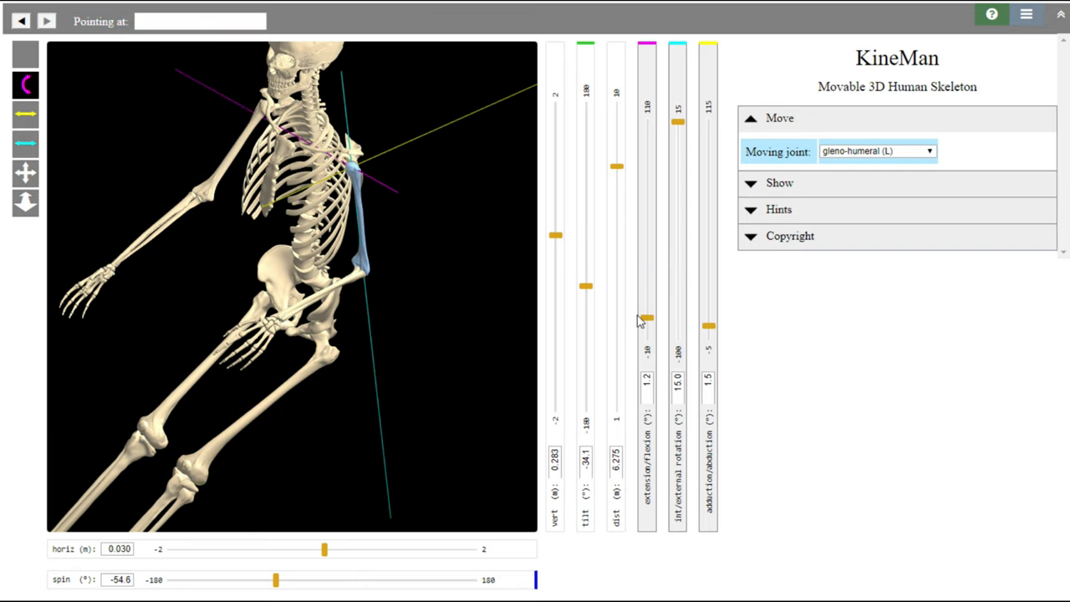
mouse_move(649, 318)
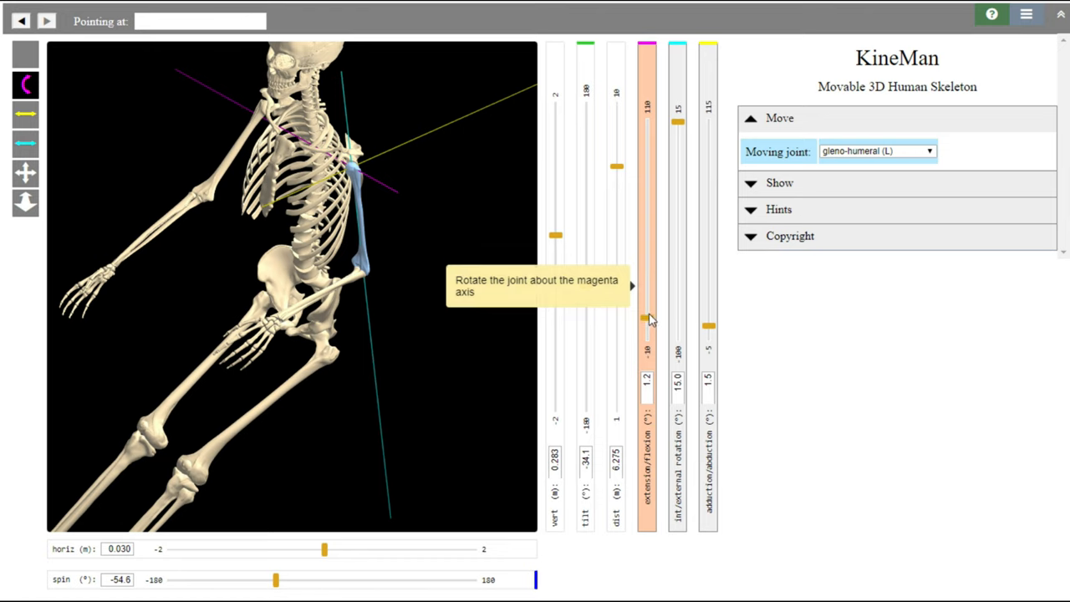
left_click_drag(648, 318, 647, 304)
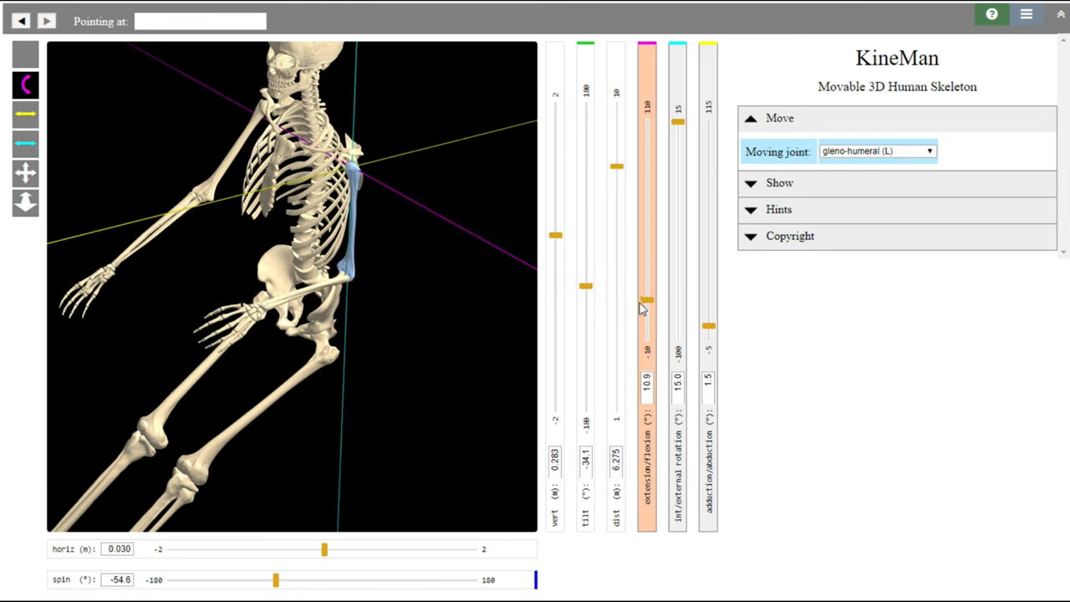
left_click_drag(646, 301, 646, 327)
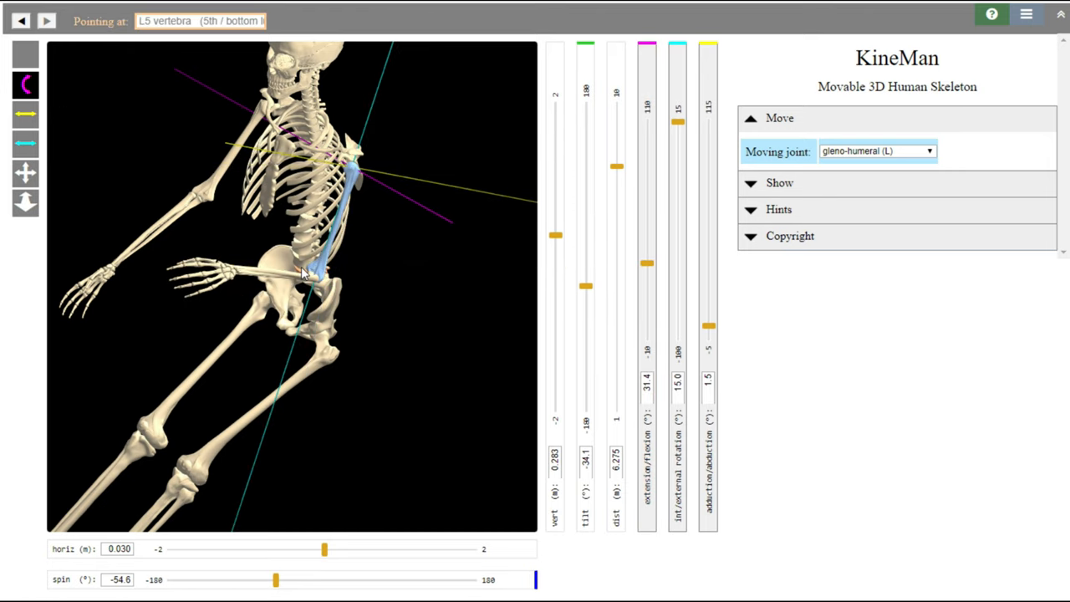
left_click_drag(275, 579, 290, 578)
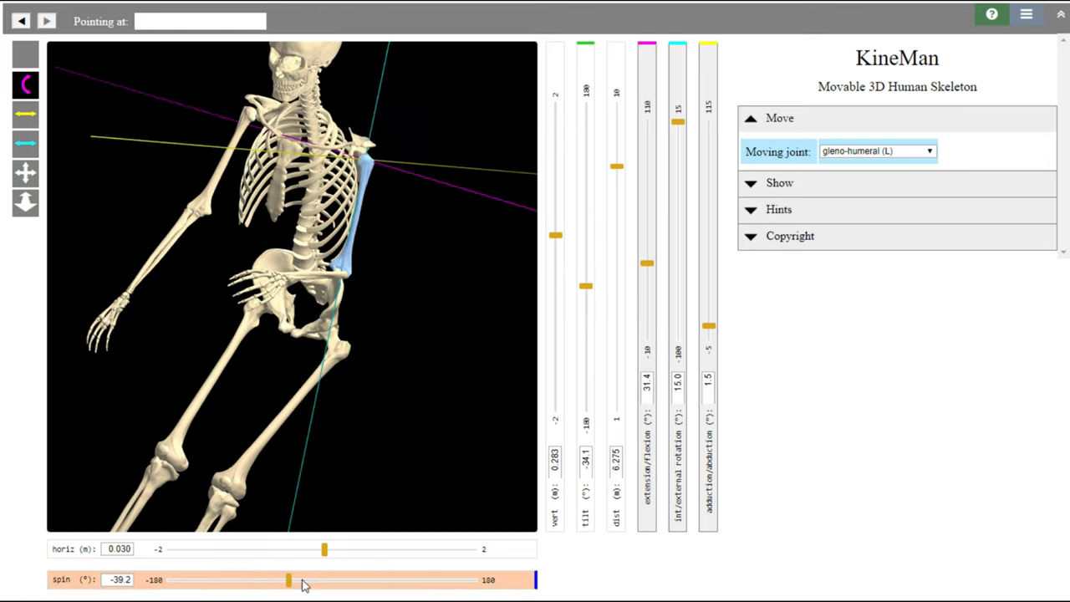
left_click_drag(288, 578, 337, 579)
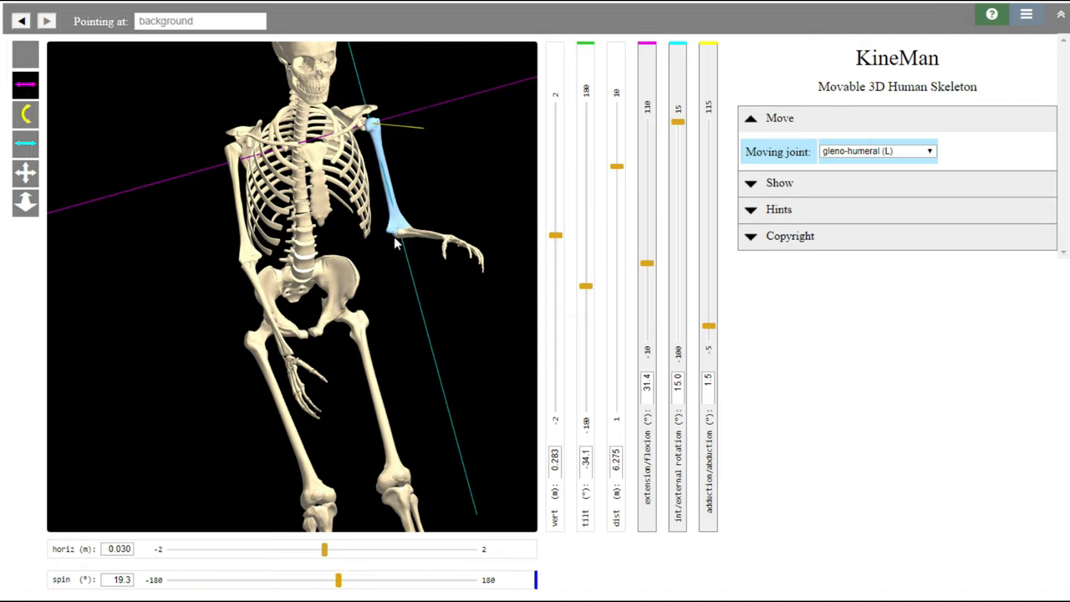
mouse_move(418, 234)
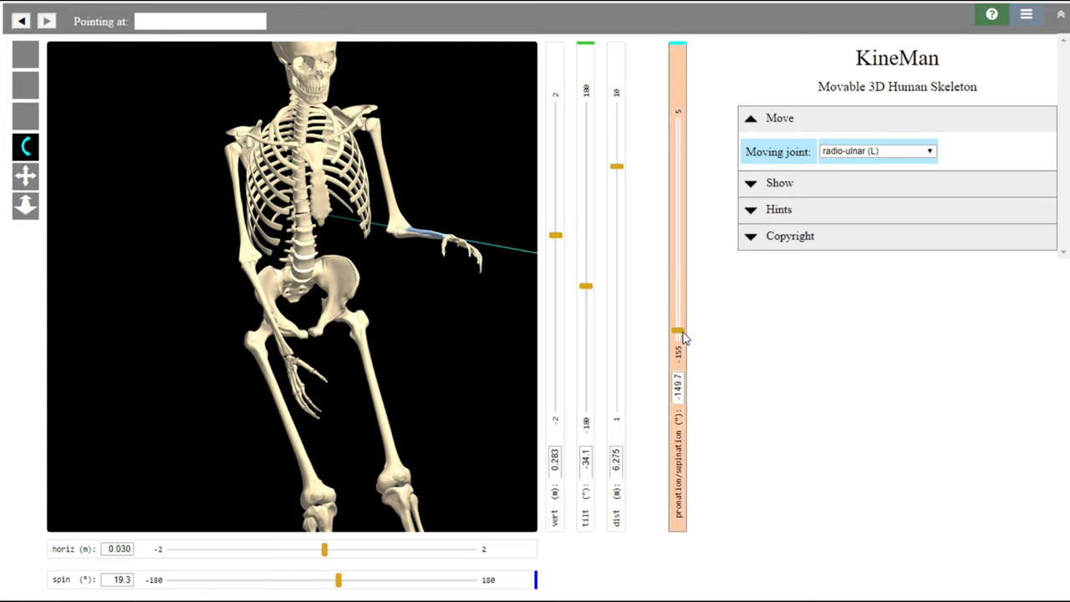
- Set the left forearm rotation to about 155° and flex the left elbow
left_click_drag(677, 334, 677, 334)
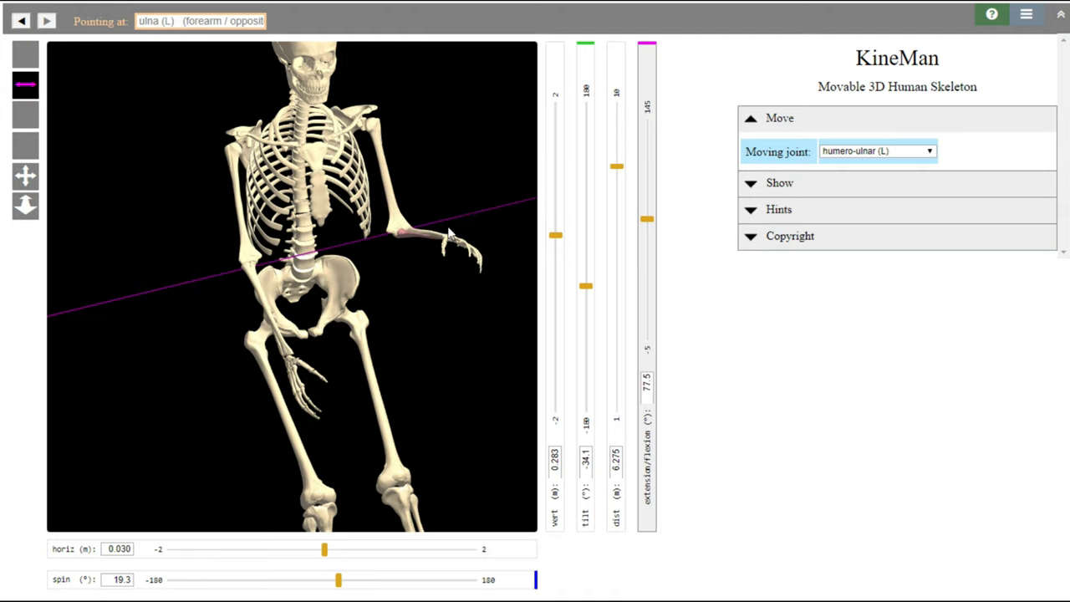
left_click_drag(645, 219, 645, 233)
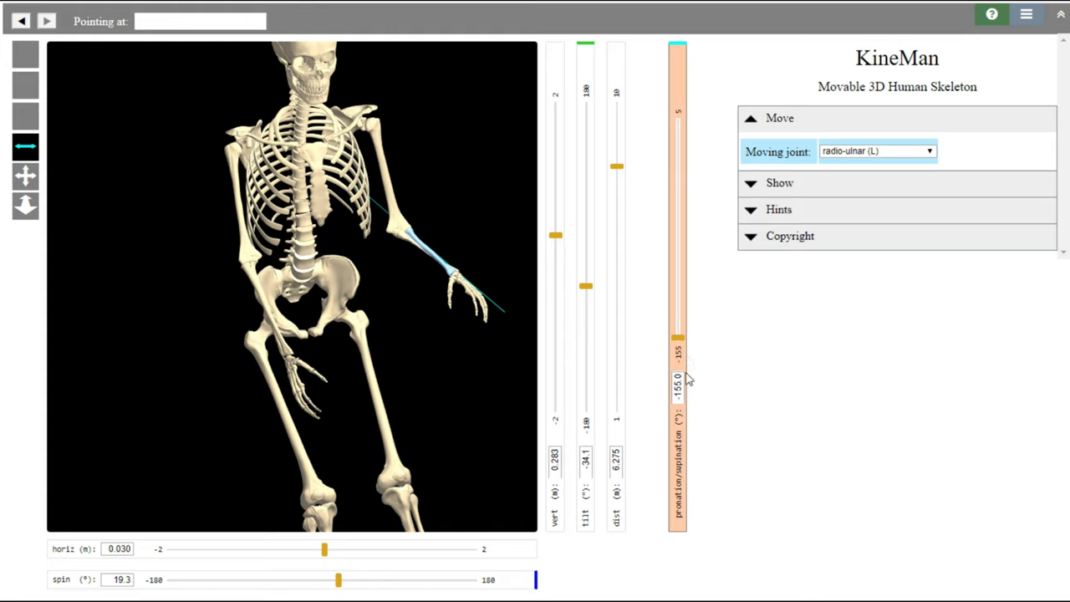
mouse_move(466, 384)
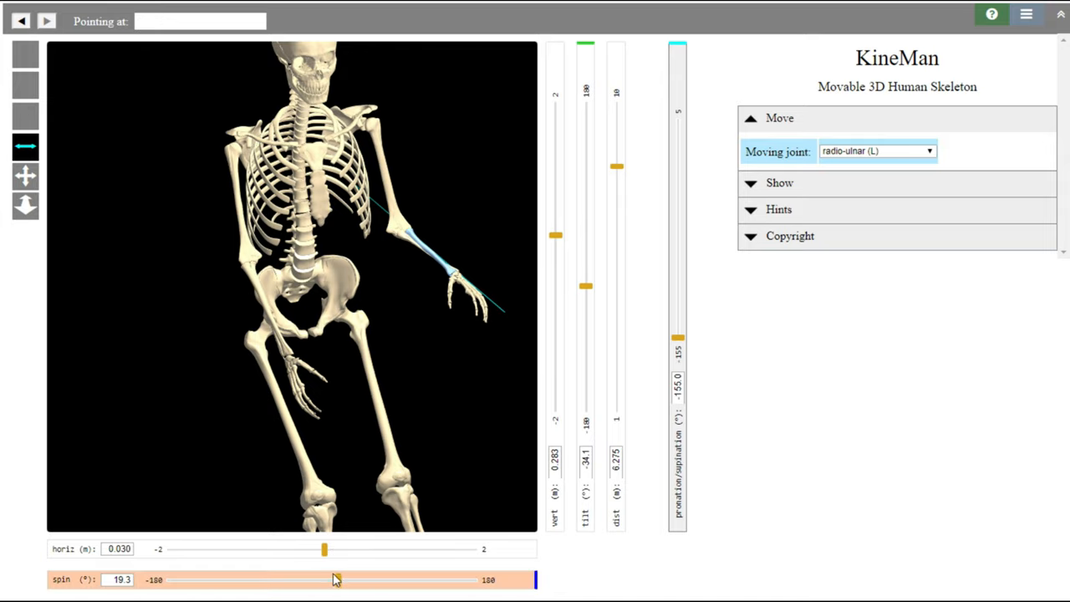
left_click_drag(324, 579, 348, 578)
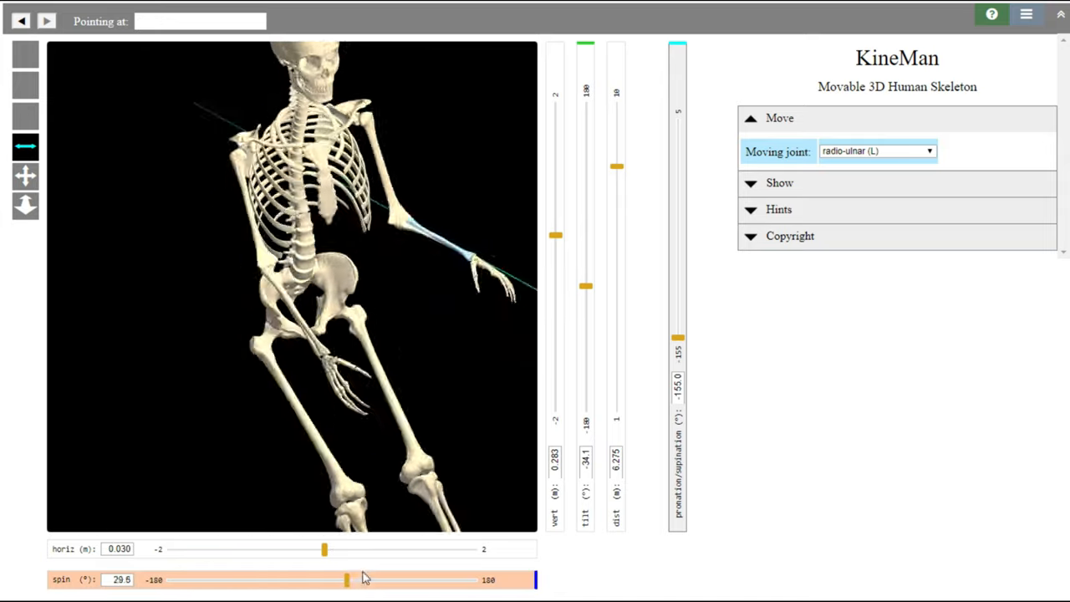
left_click_drag(347, 579, 408, 579)
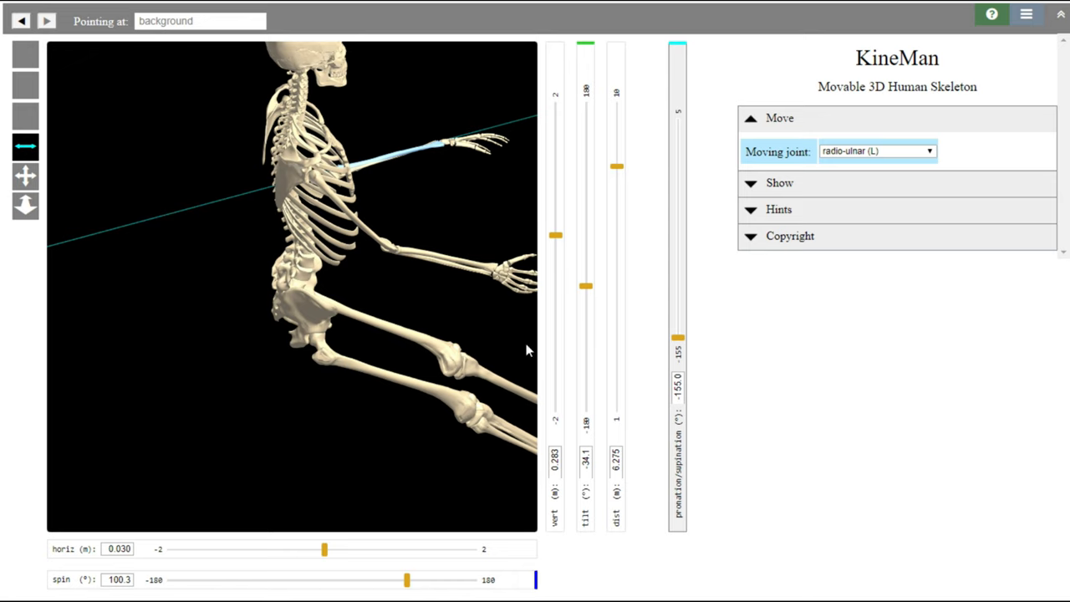
left_click_drag(586, 286, 585, 298)
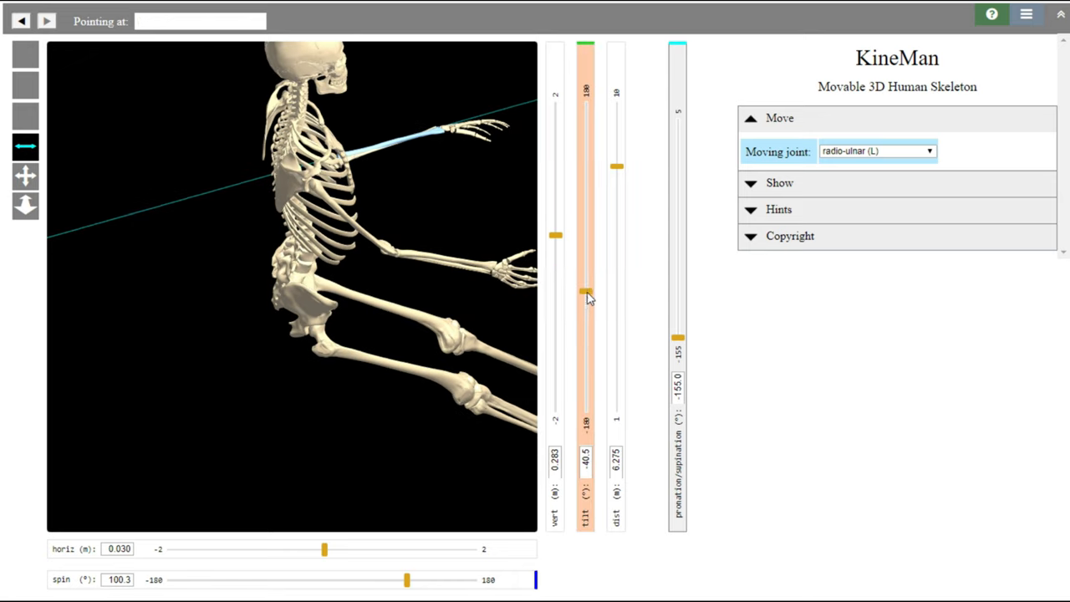
left_click_drag(585, 294, 585, 241)
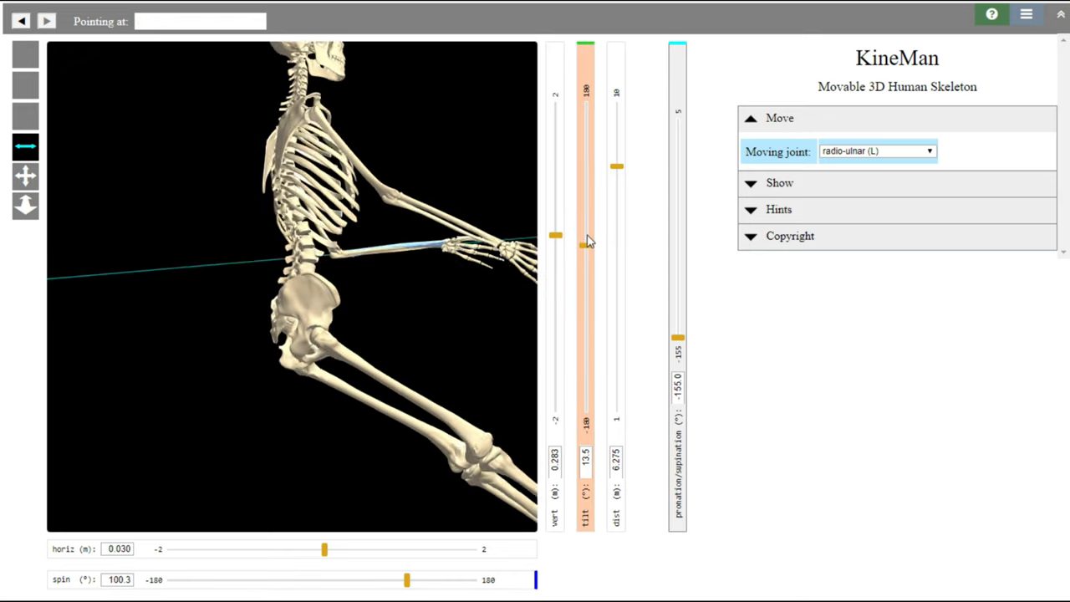
left_click_drag(585, 237, 585, 254)
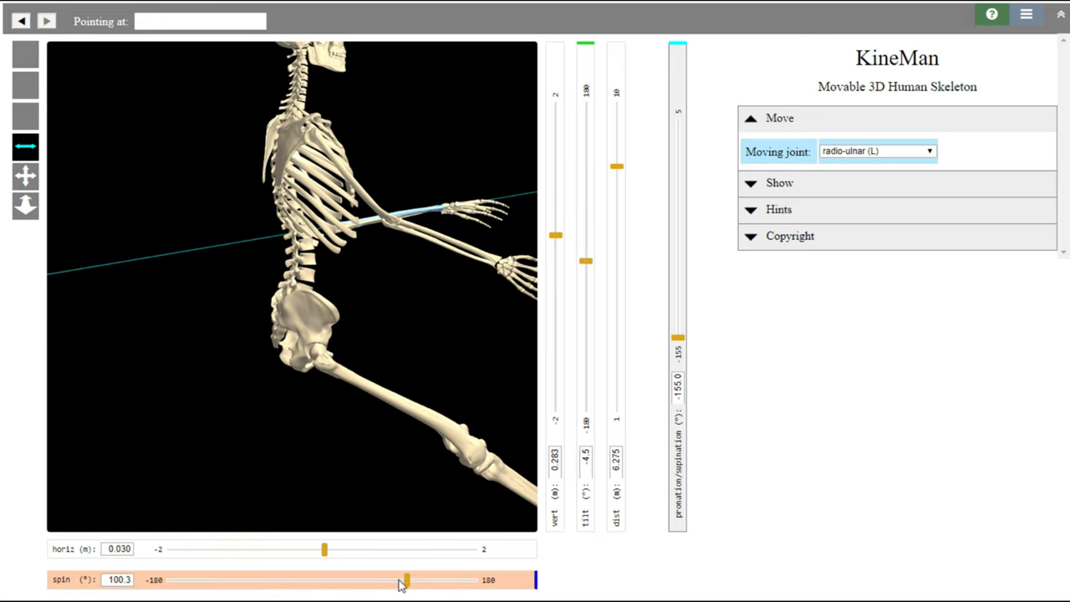
mouse_move(405, 582)
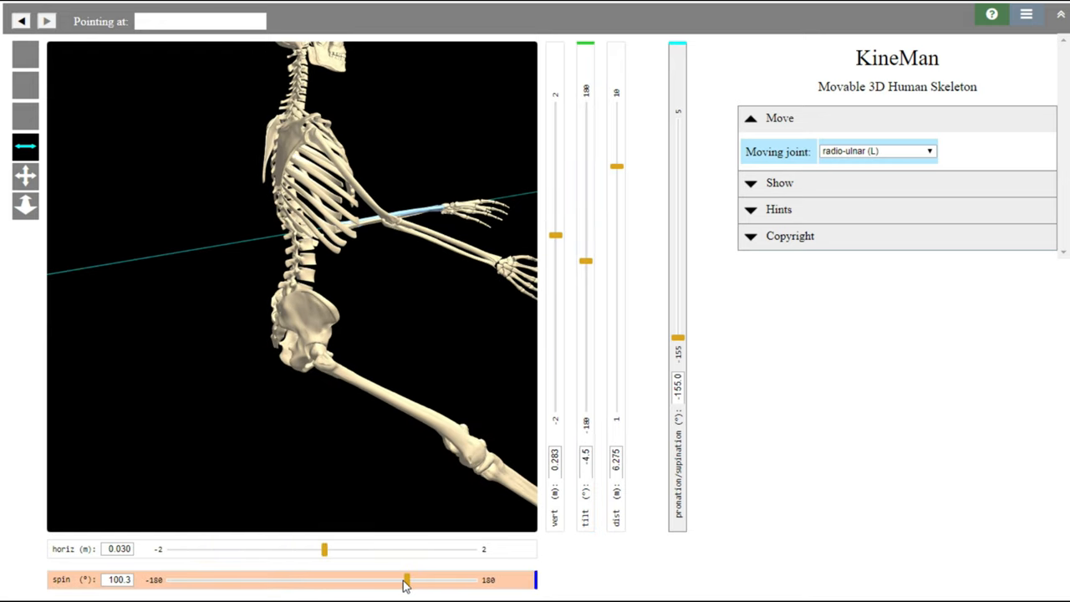
left_click_drag(408, 579, 405, 578)
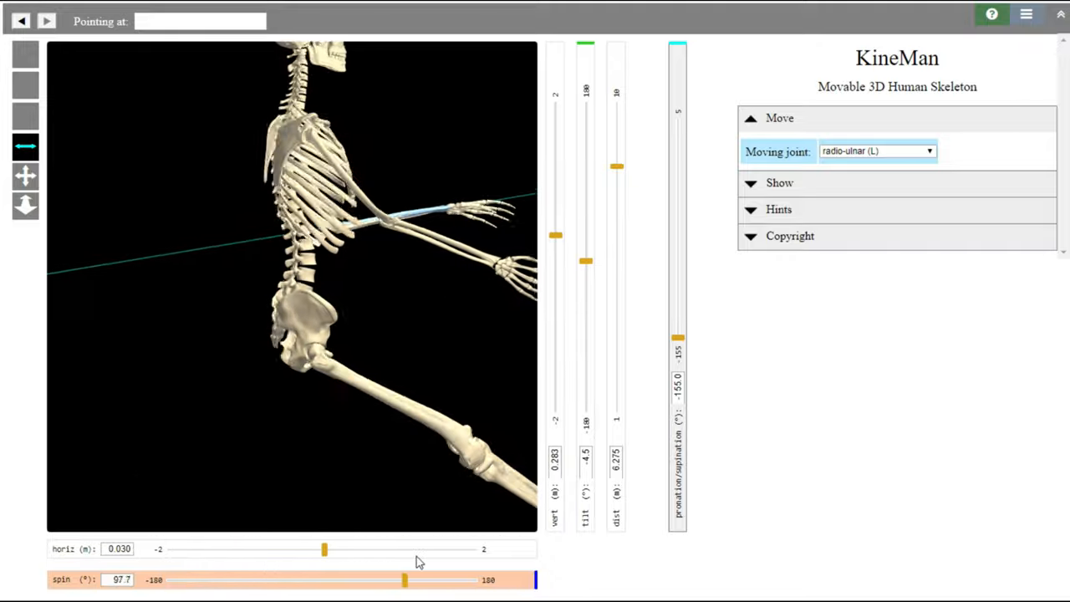
left_click_drag(404, 579, 338, 578)
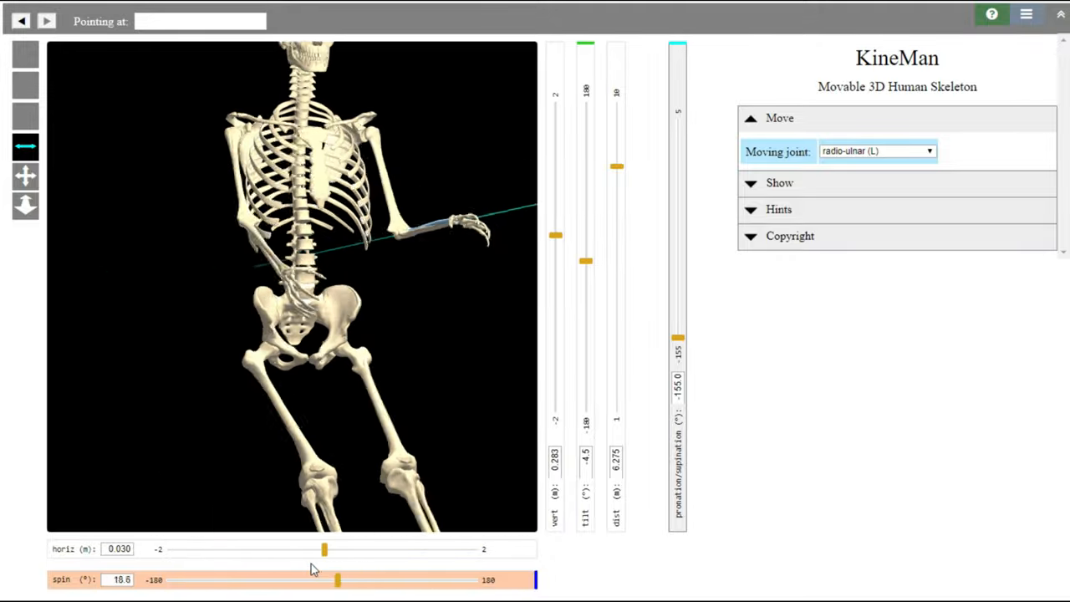
left_click_drag(338, 578, 276, 578)
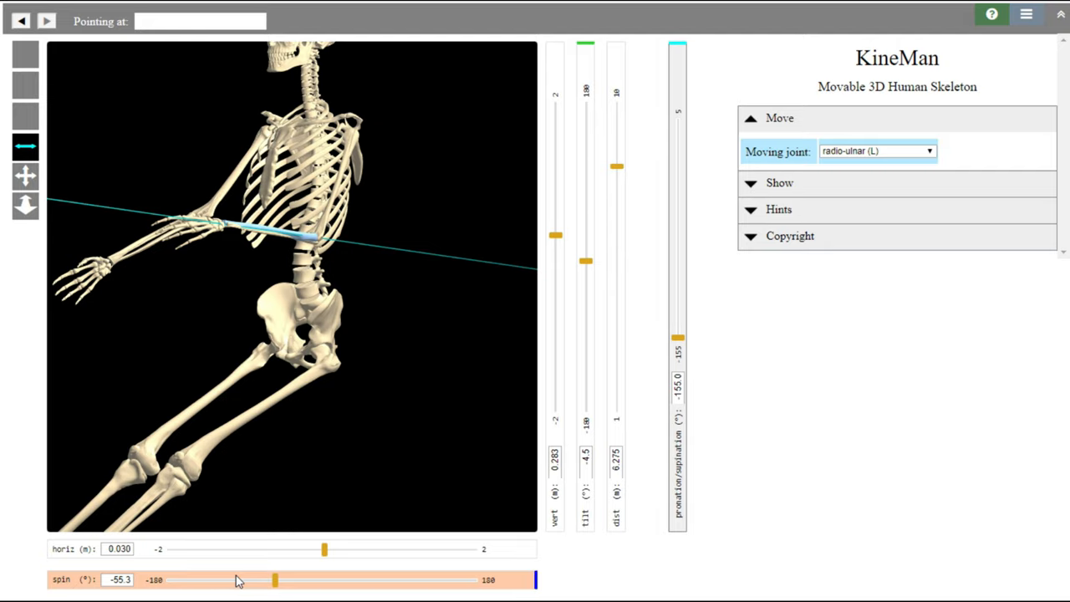
left_click_drag(276, 579, 381, 579)
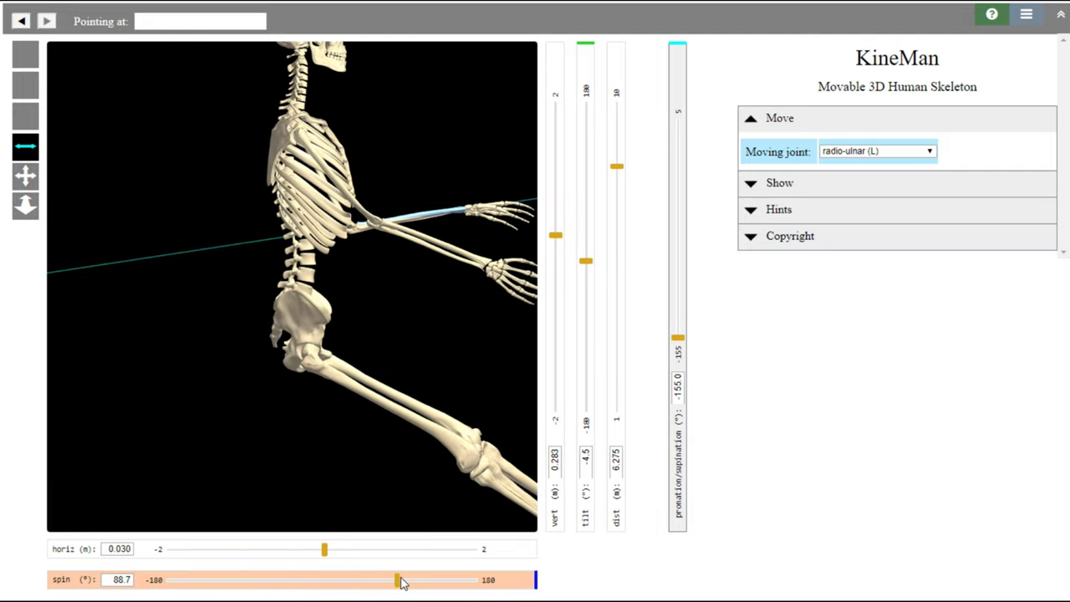
left_click_drag(396, 578, 404, 579)
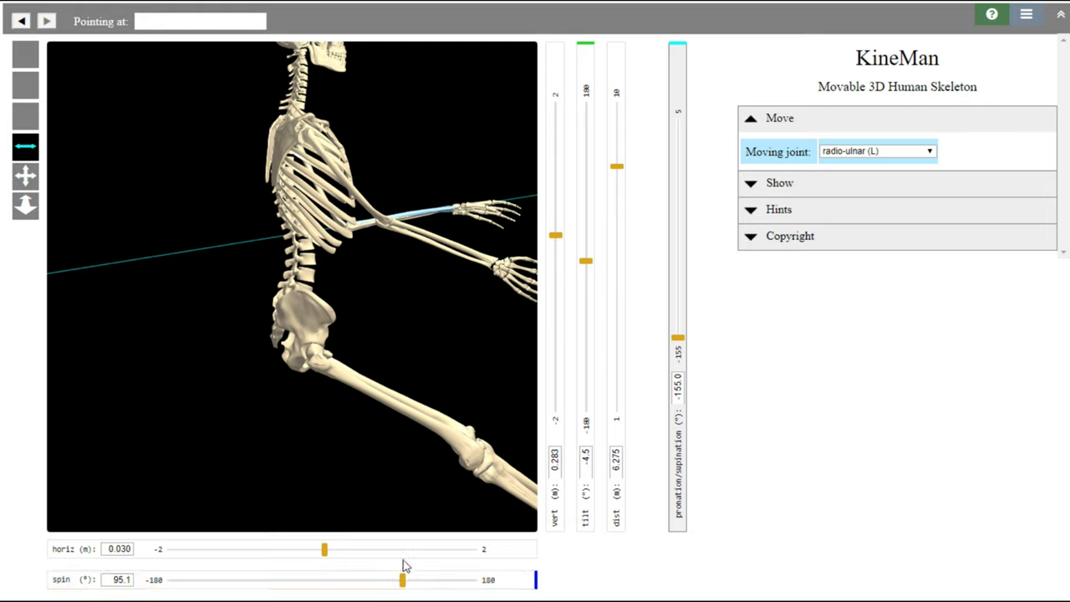
mouse_move(410, 571)
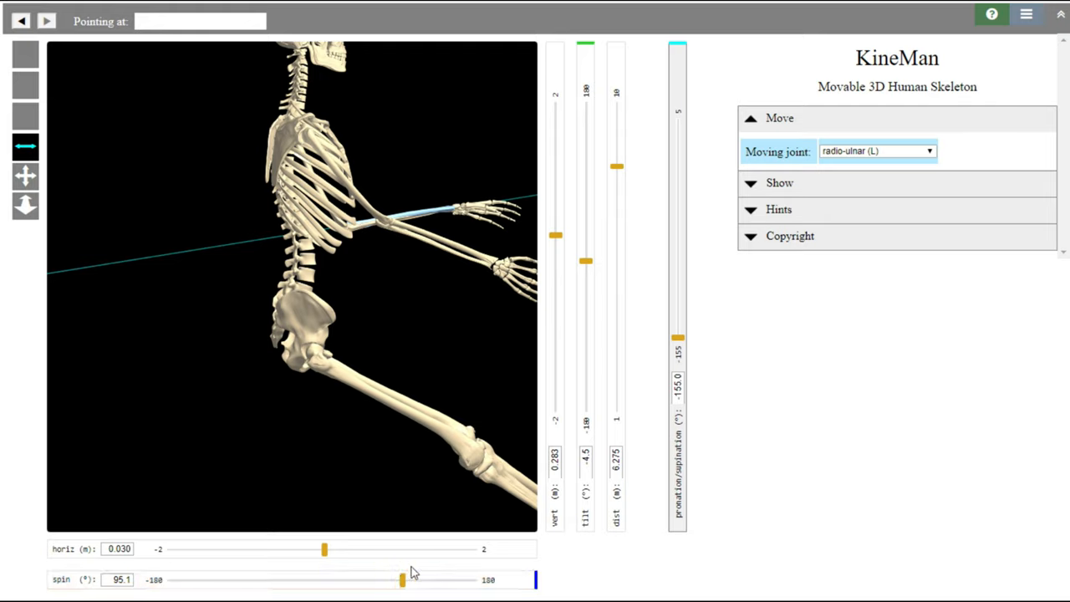
mouse_move(632, 426)
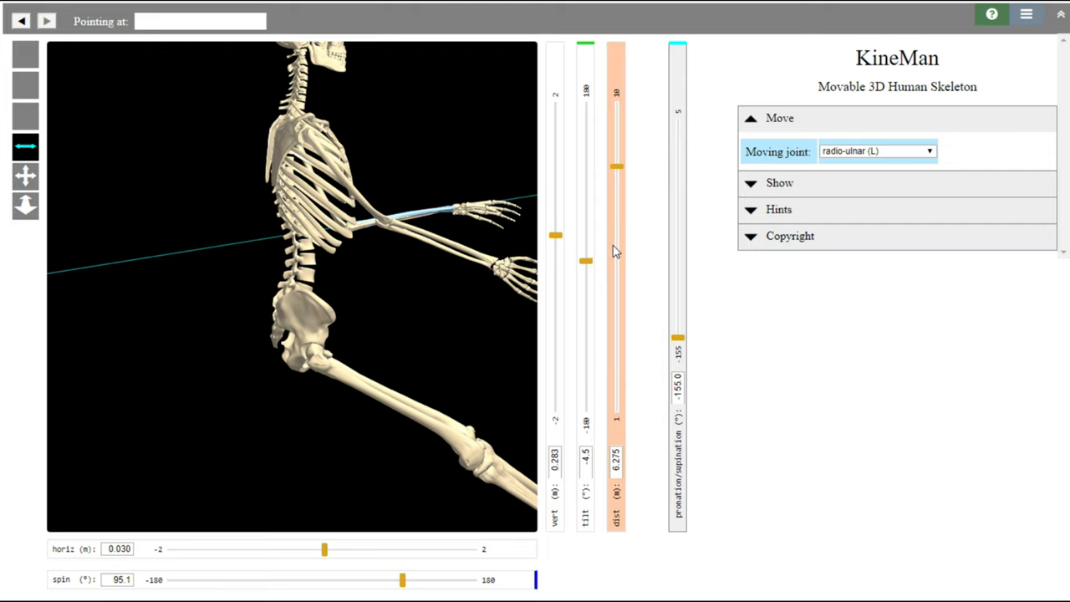
- Zoom in on the lumbar spine and pelvis and spin toward a front view
left_click_drag(615, 166, 615, 264)
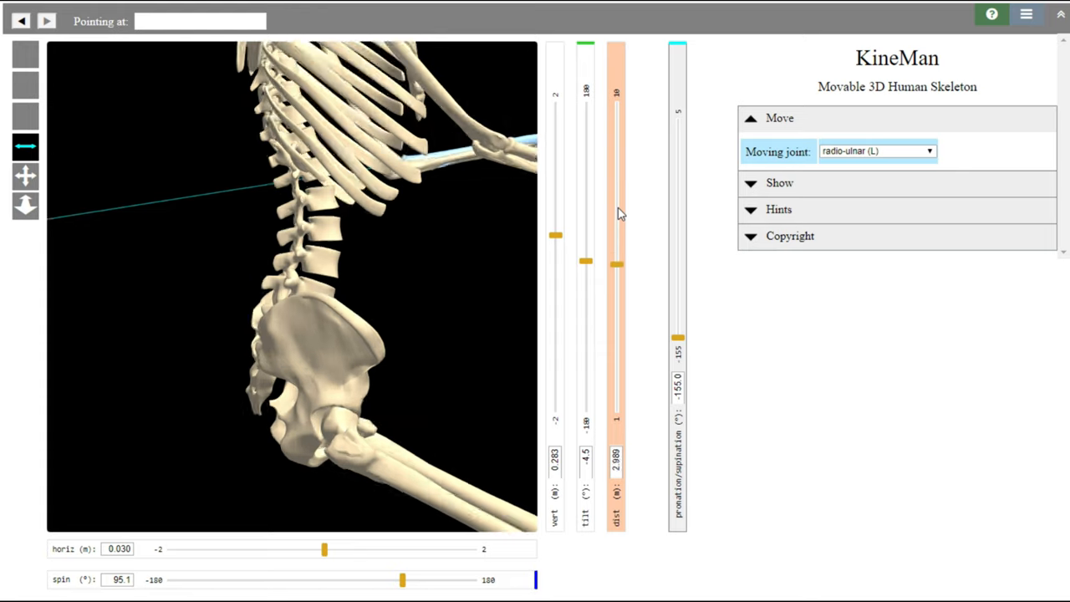
left_click_drag(615, 264, 616, 333)
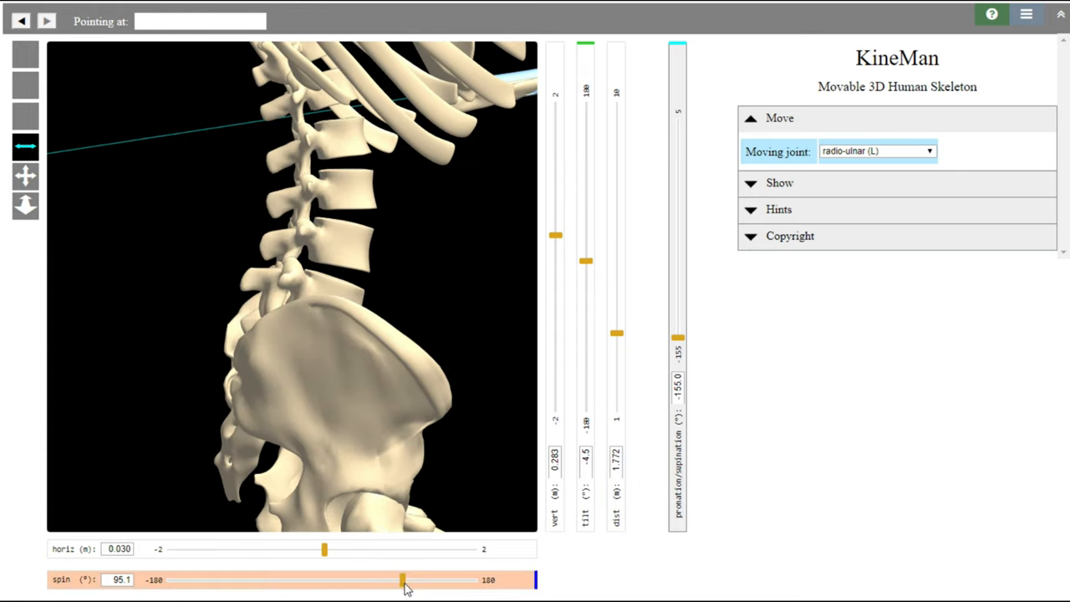
left_click_drag(401, 579, 348, 579)
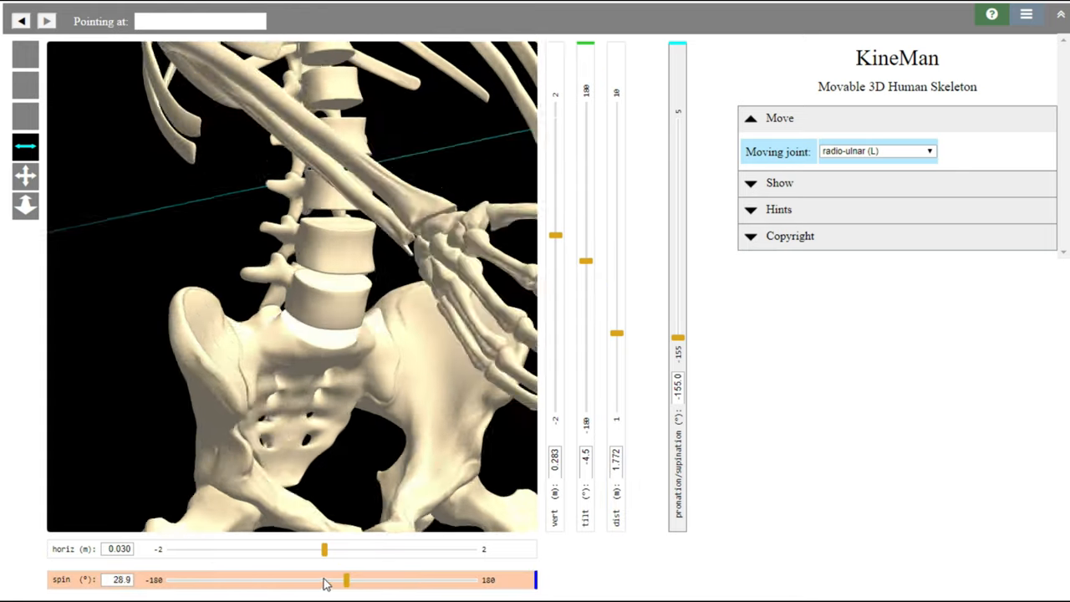
left_click_drag(348, 579, 314, 578)
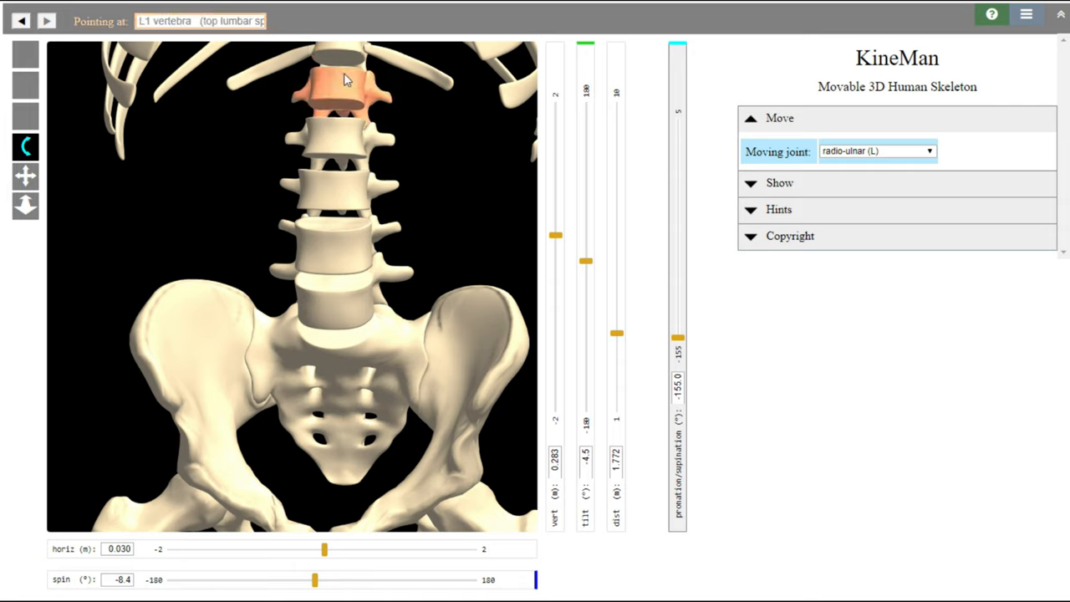
mouse_move(348, 355)
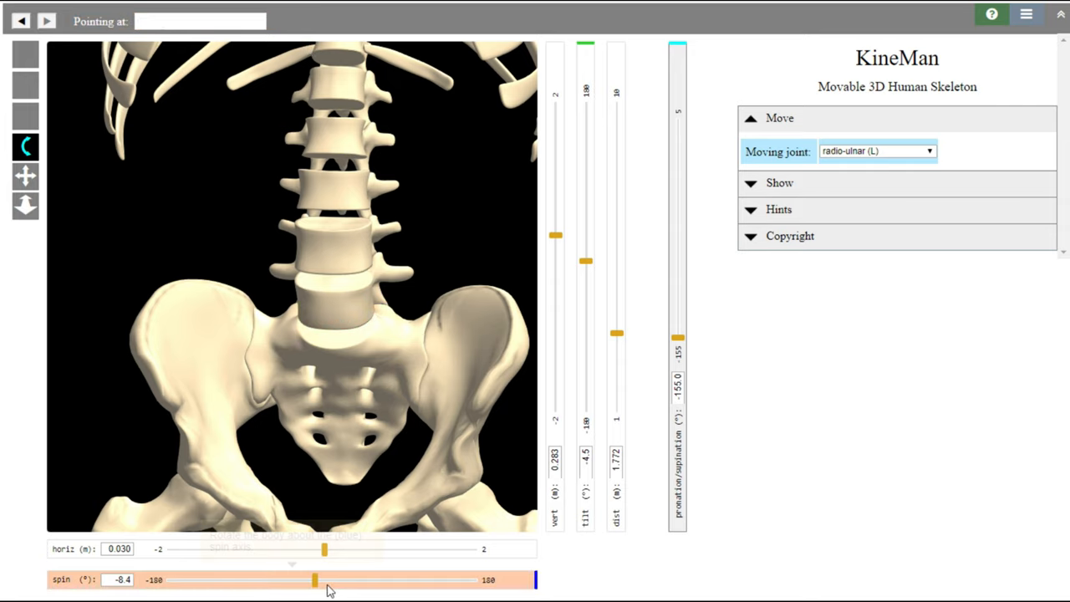
- Fine-tune the spin, checking a side view, and settle on a front view at about 4.5°
left_click_drag(314, 579, 325, 578)
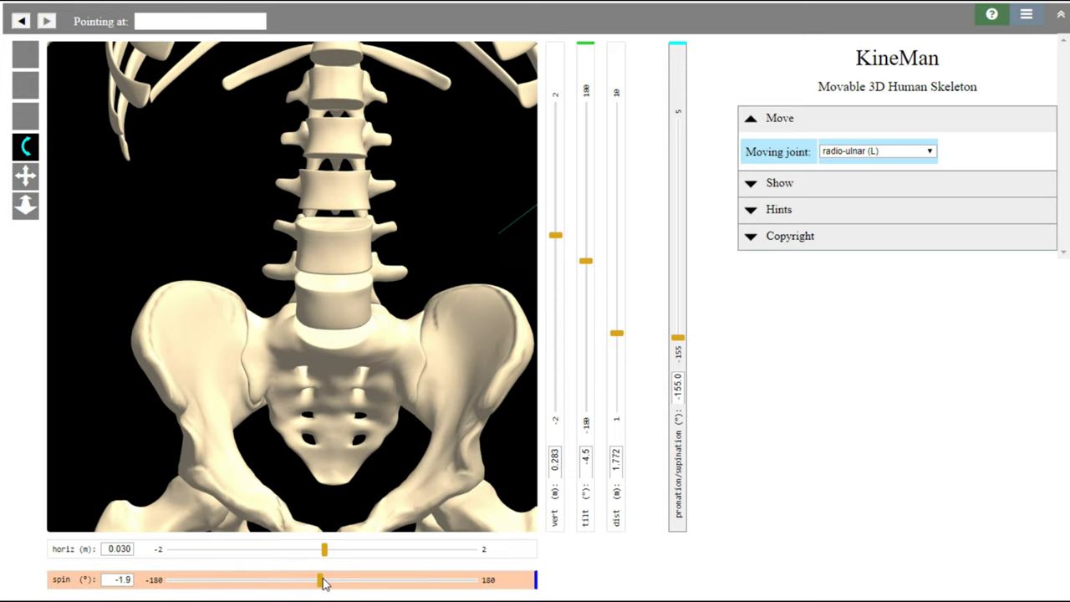
left_click_drag(325, 579, 327, 578)
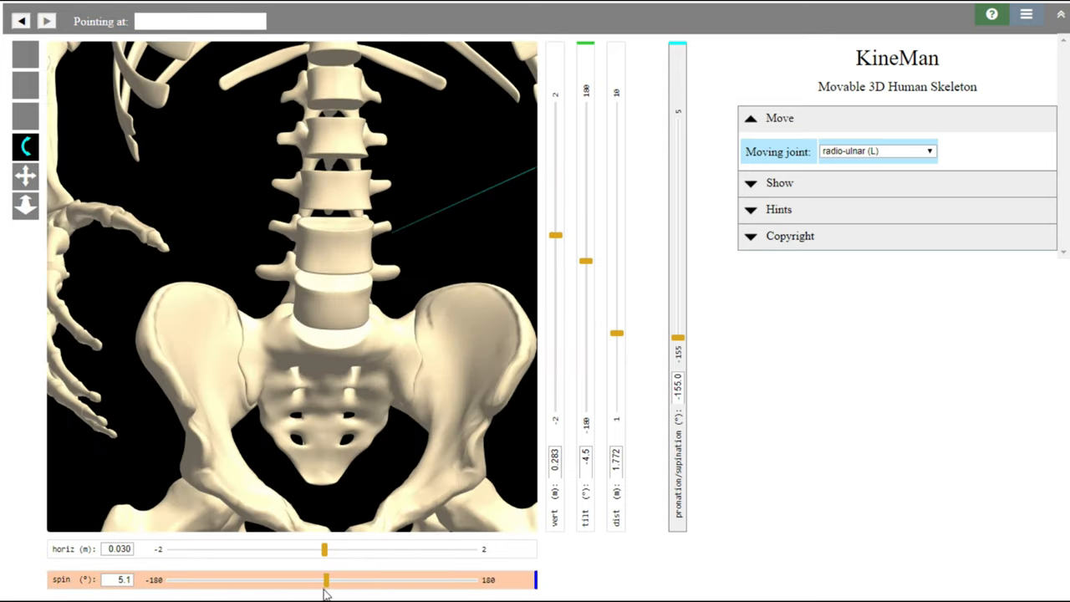
left_click_drag(326, 579, 338, 579)
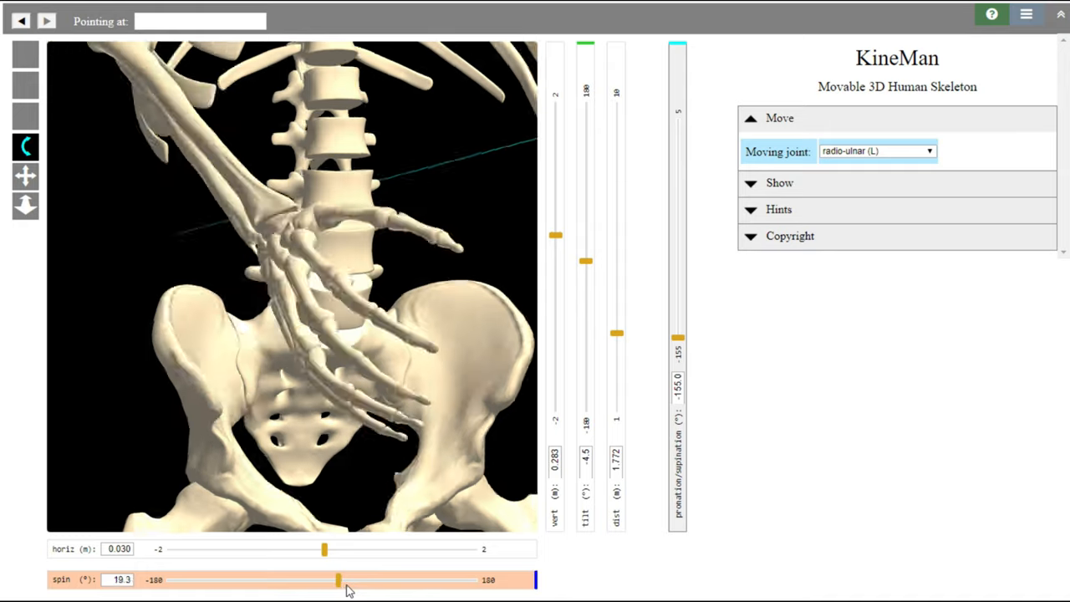
left_click_drag(338, 579, 405, 578)
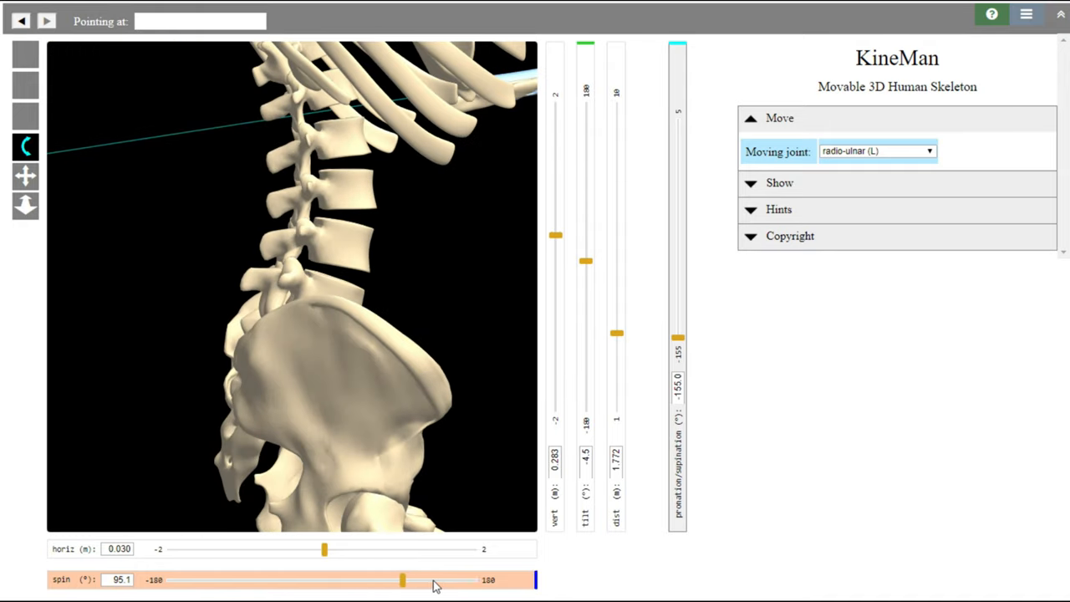
left_click_drag(403, 579, 324, 579)
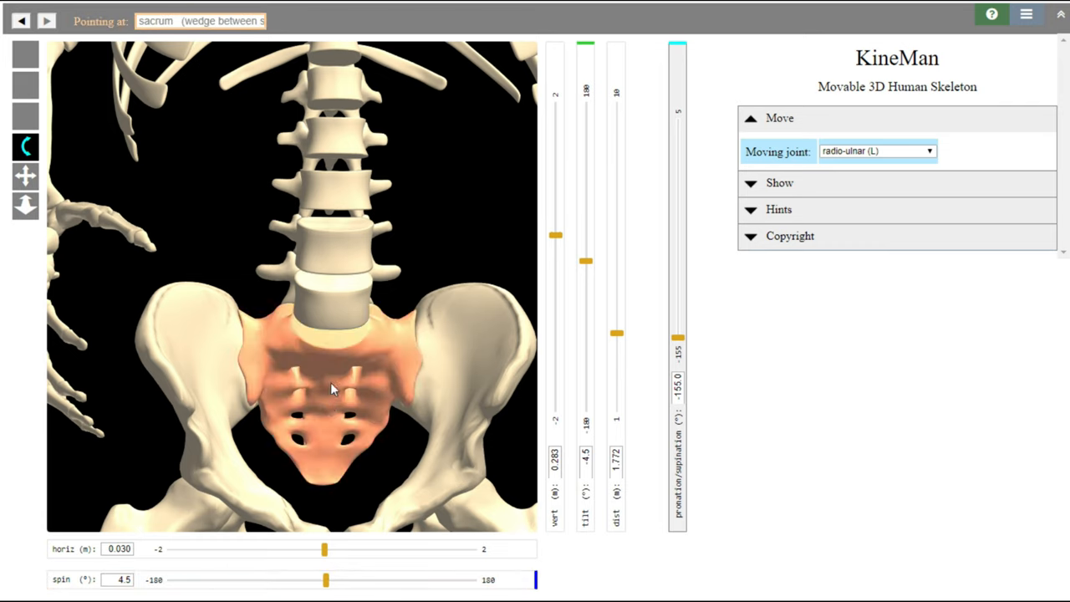
- Make L5/S1 the moving joint, spin to a side view and choose the flexion/extension axis
left_click(331, 387)
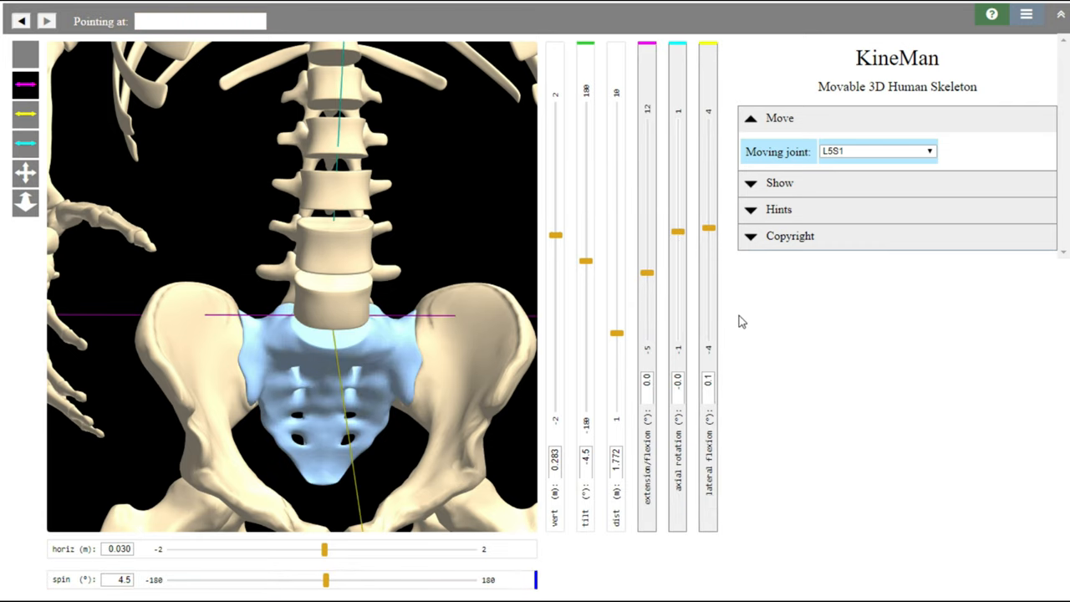
mouse_move(324, 579)
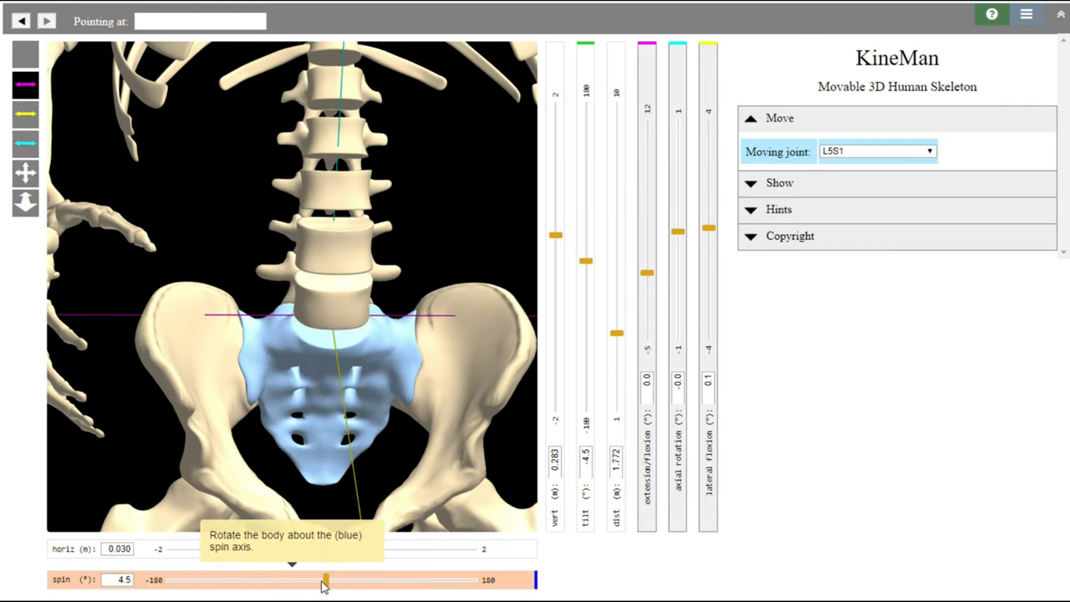
left_click_drag(326, 579, 405, 579)
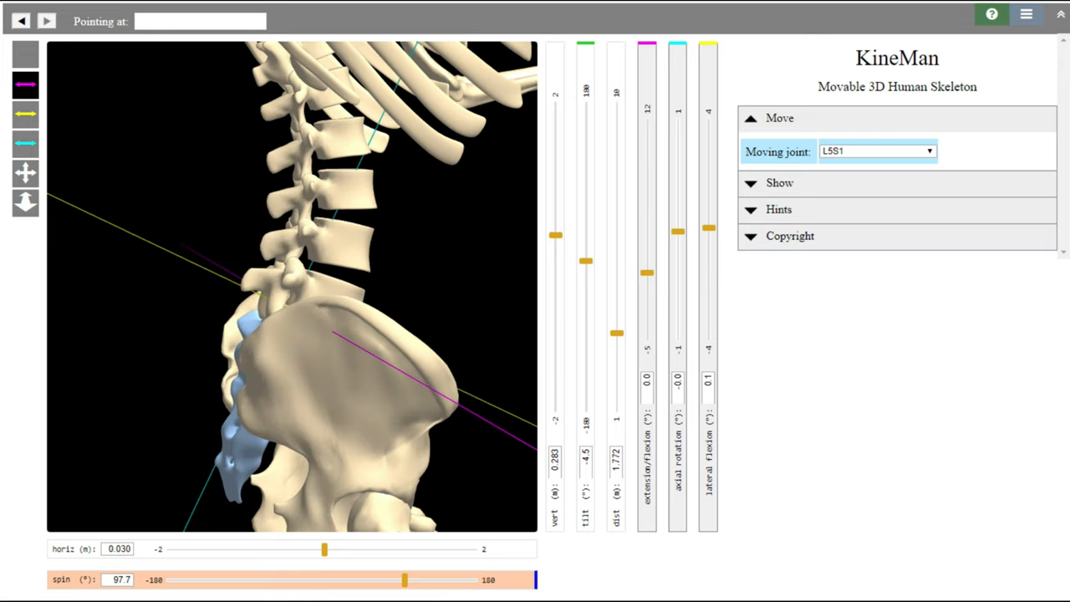
left_click(25, 84)
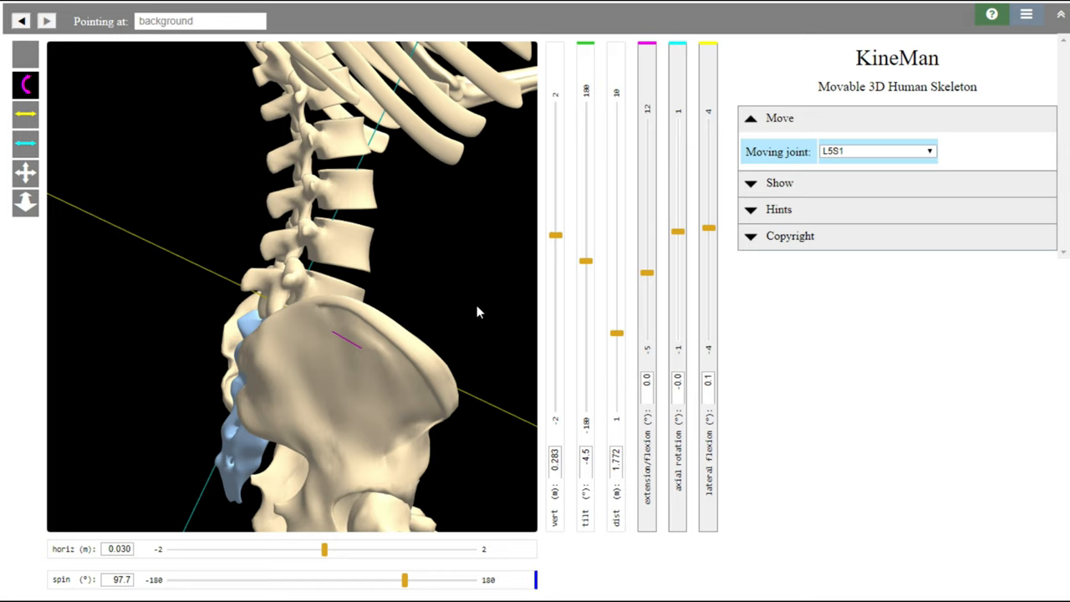
mouse_move(662, 278)
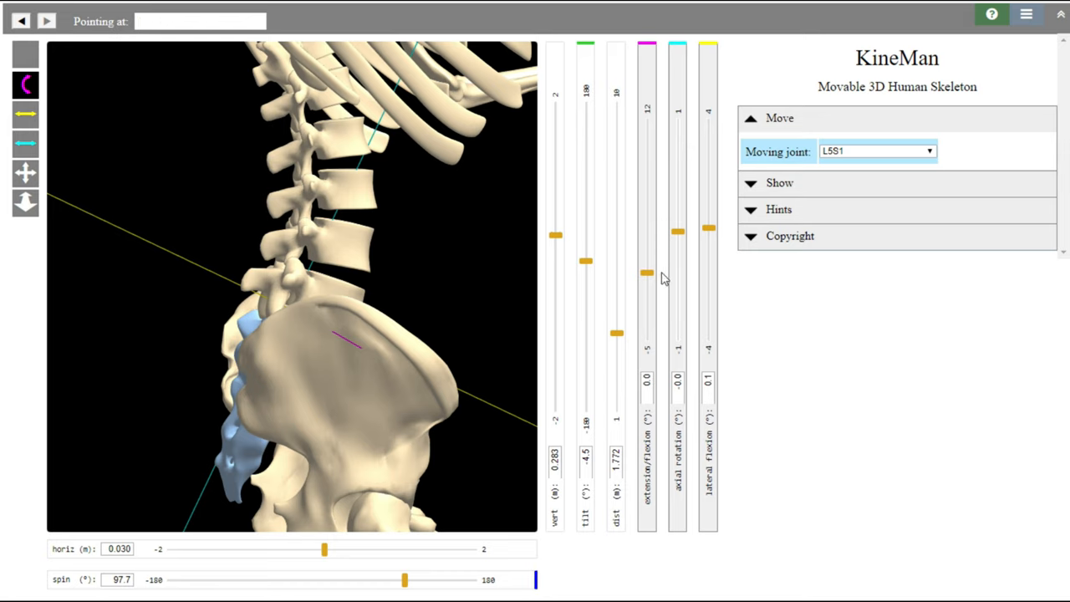
- Flex the L5/S1 joint forward to about 11.6°
left_click_drag(645, 272, 646, 268)
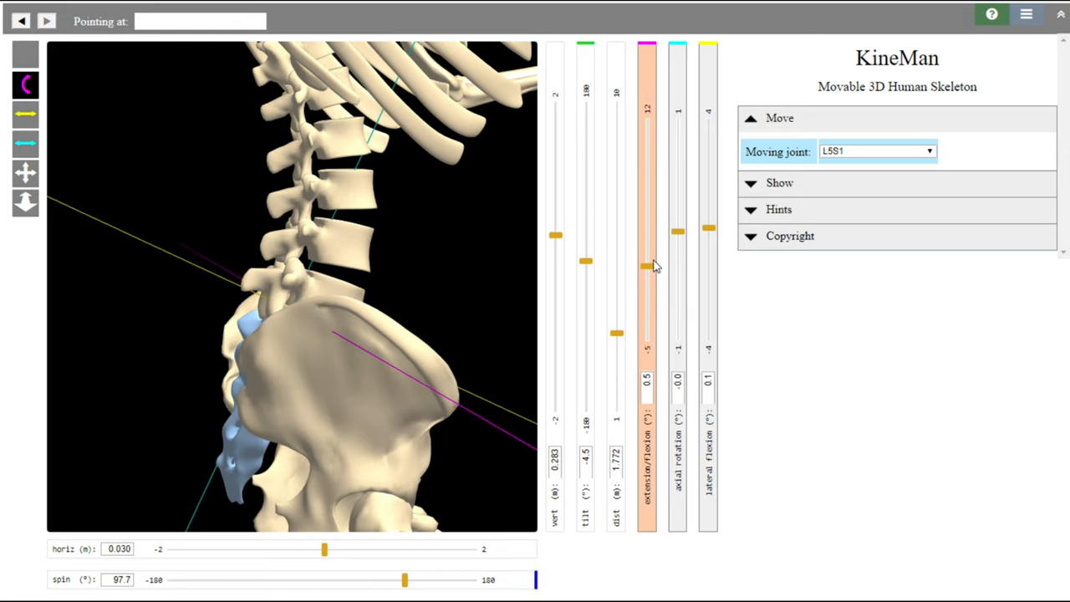
left_click_drag(645, 266, 650, 211)
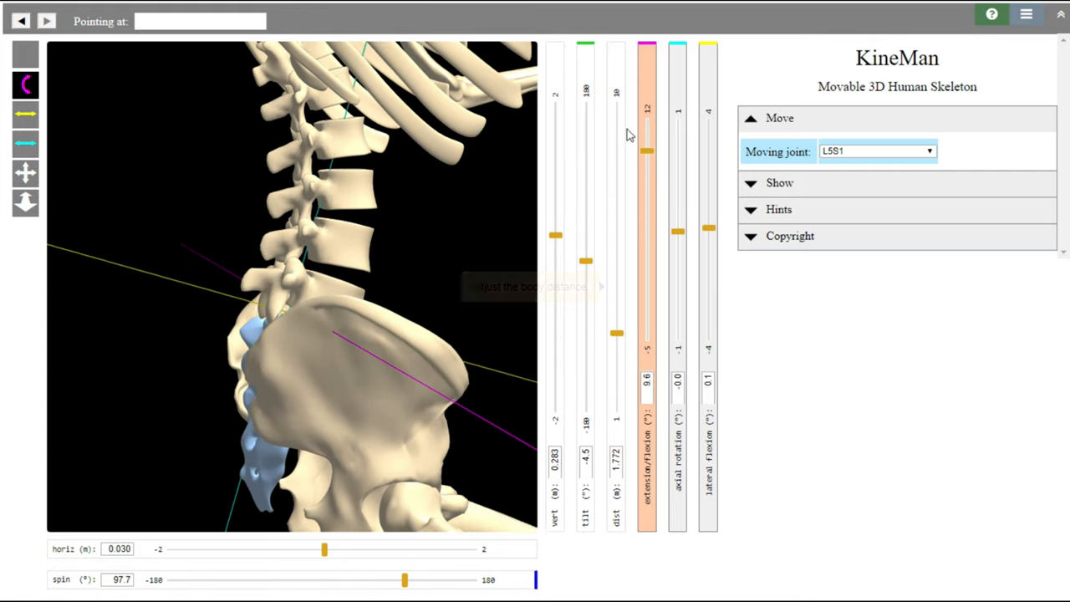
left_click_drag(645, 151, 646, 126)
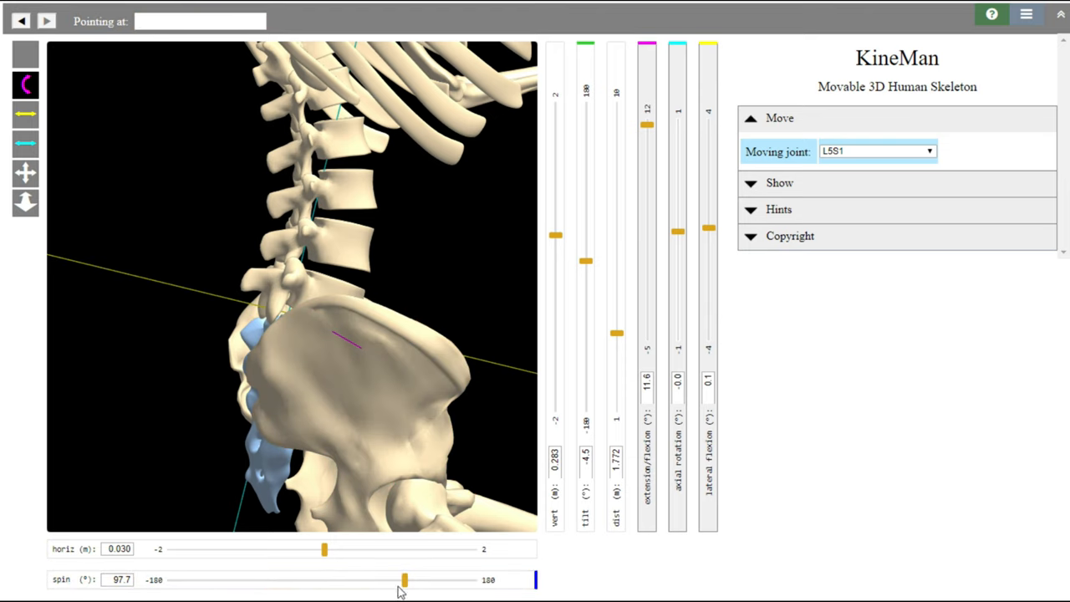
left_click_drag(404, 579, 371, 579)
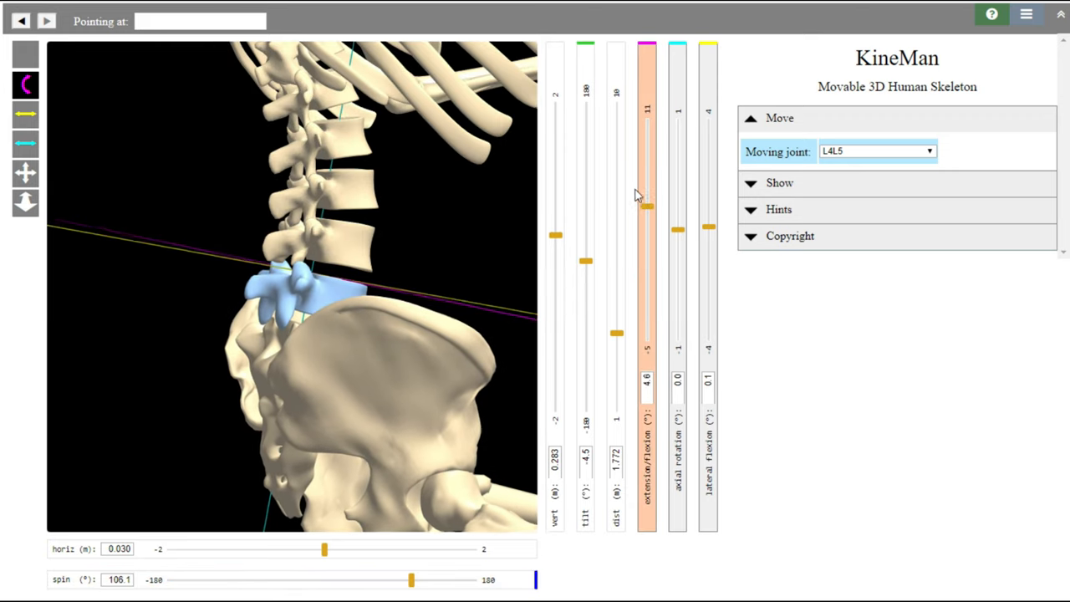
- Flex the L4/L5 joint forward to about 10.3°, adjusting the side view slightly
left_click_drag(647, 197, 648, 144)
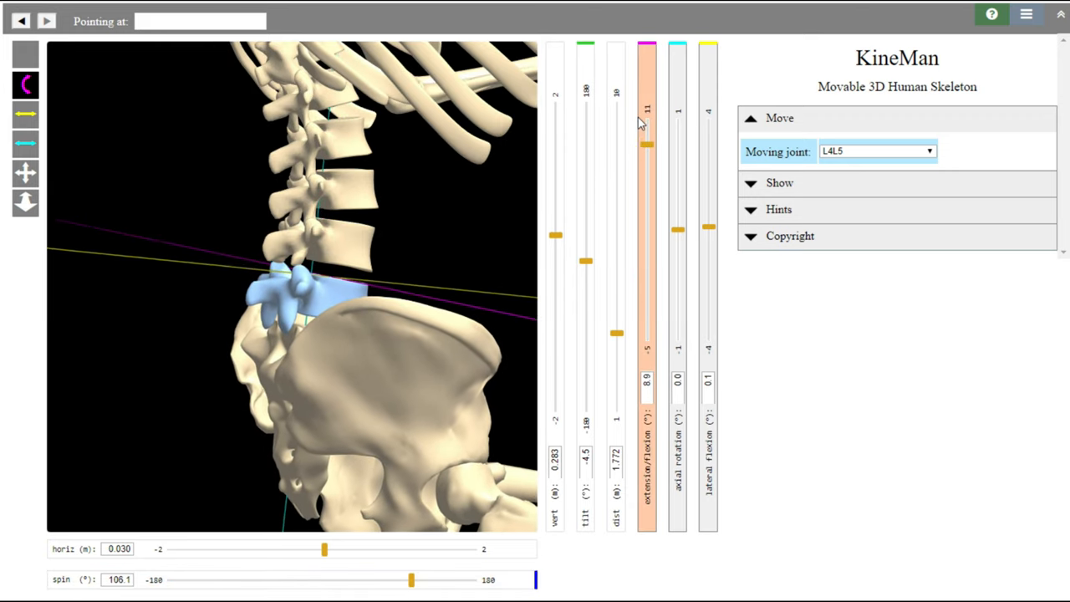
left_click_drag(645, 143, 645, 124)
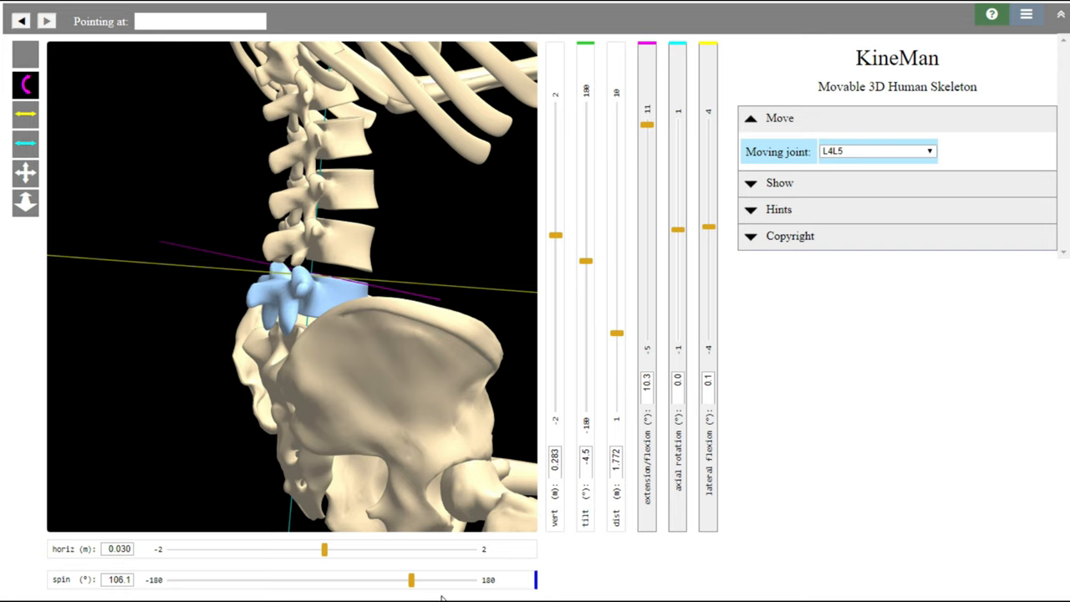
left_click_drag(411, 578, 405, 579)
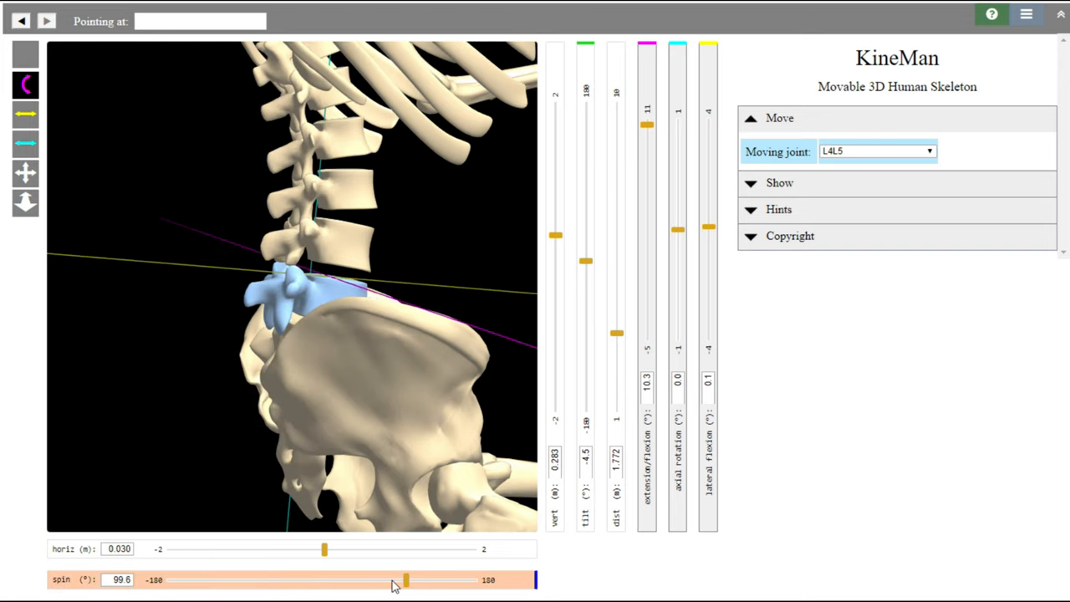
left_click_drag(405, 578, 400, 578)
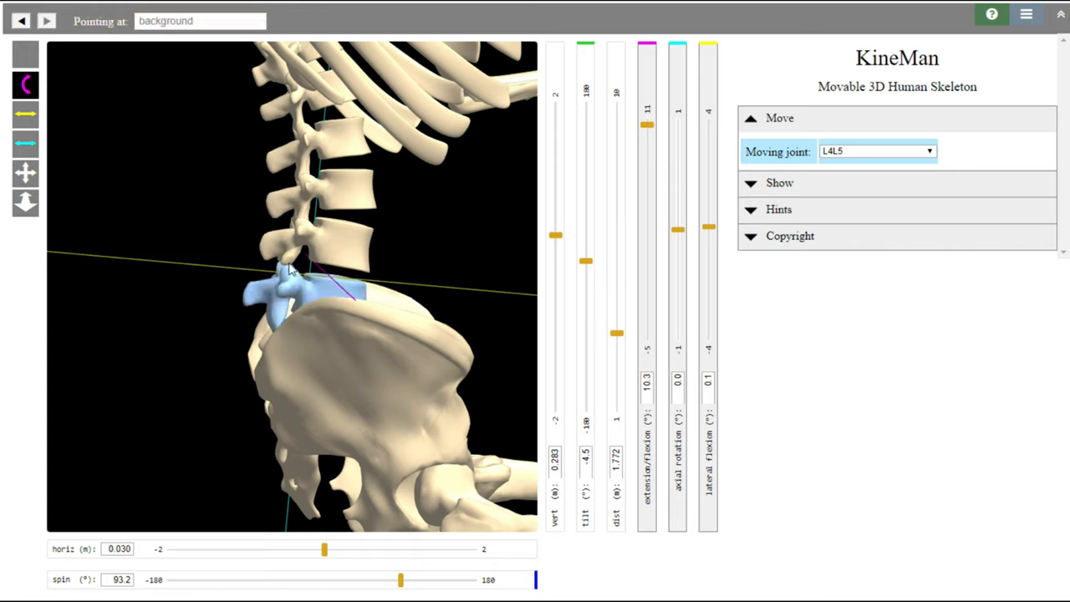
mouse_move(316, 266)
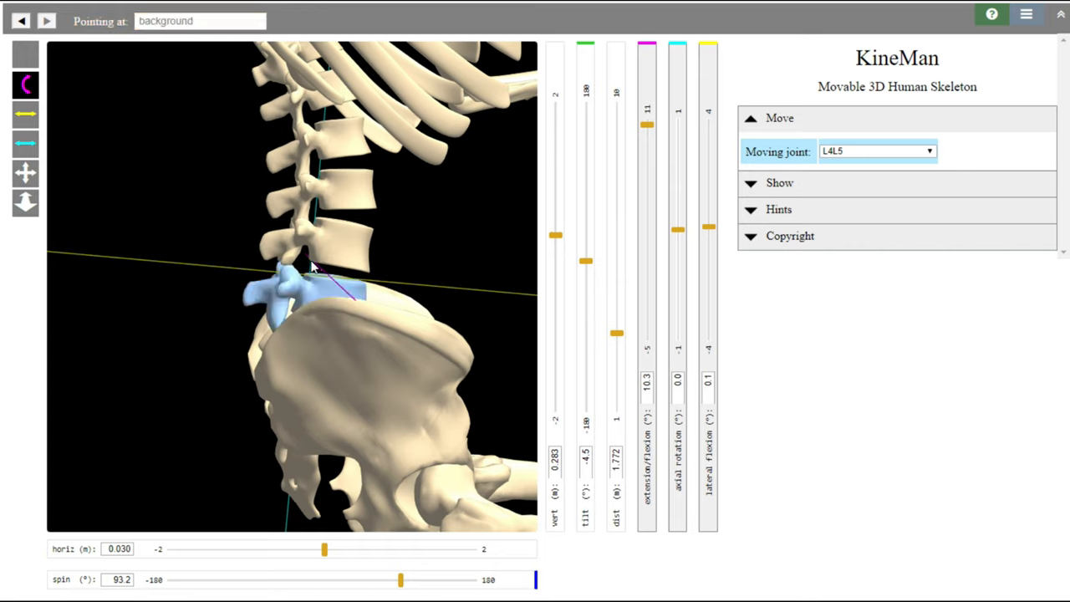
mouse_move(326, 251)
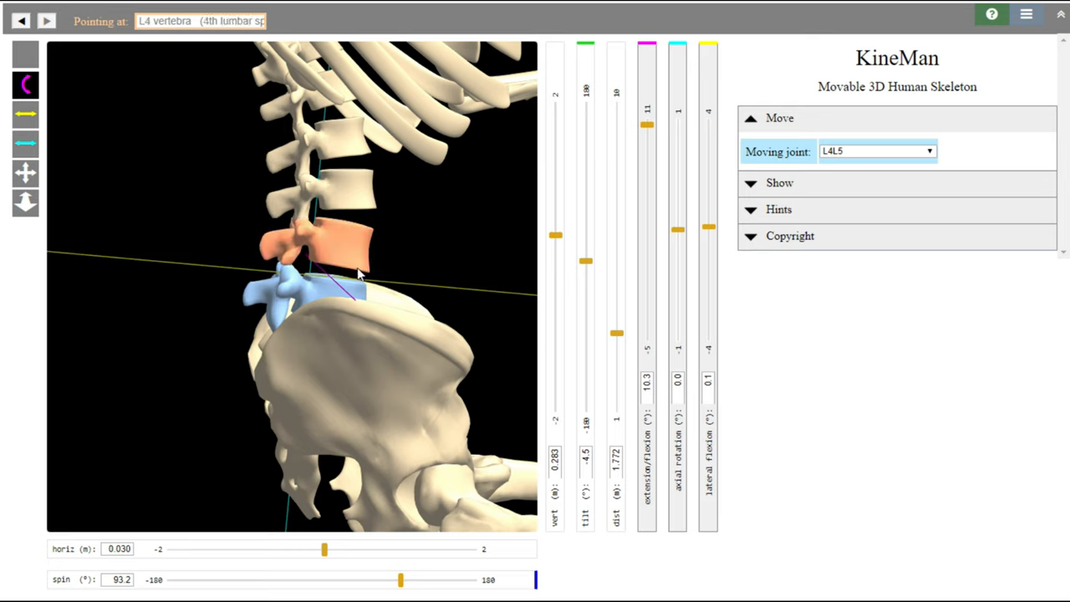
mouse_move(358, 269)
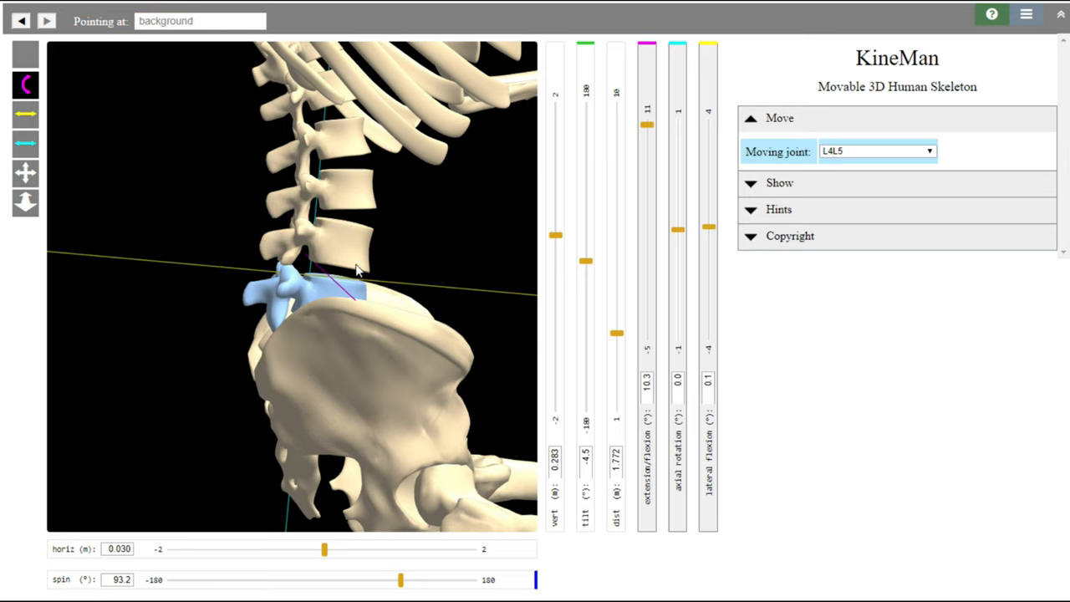
mouse_move(328, 281)
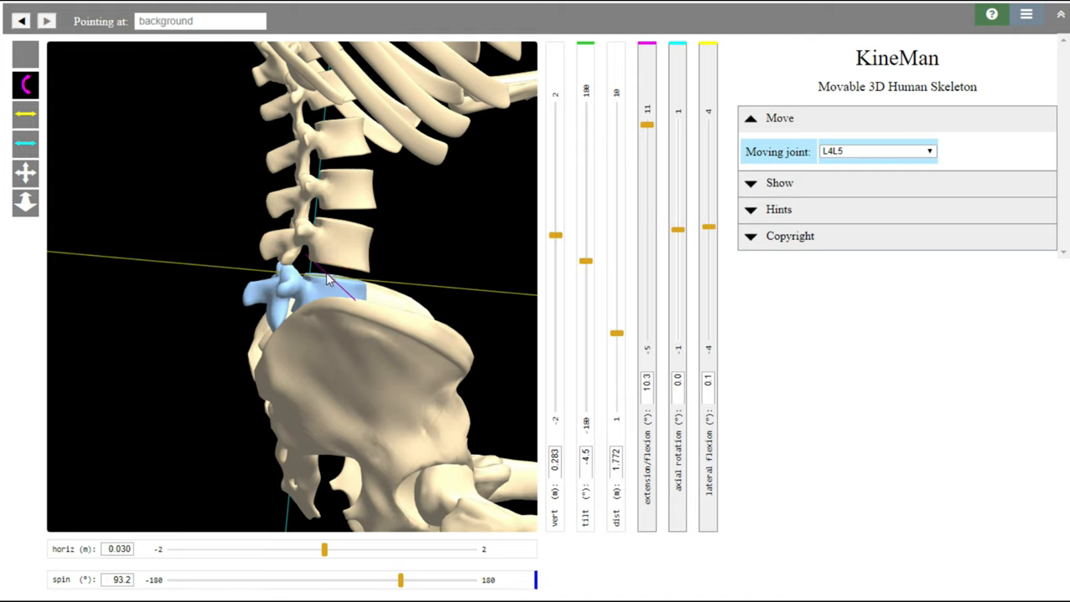
mouse_move(348, 285)
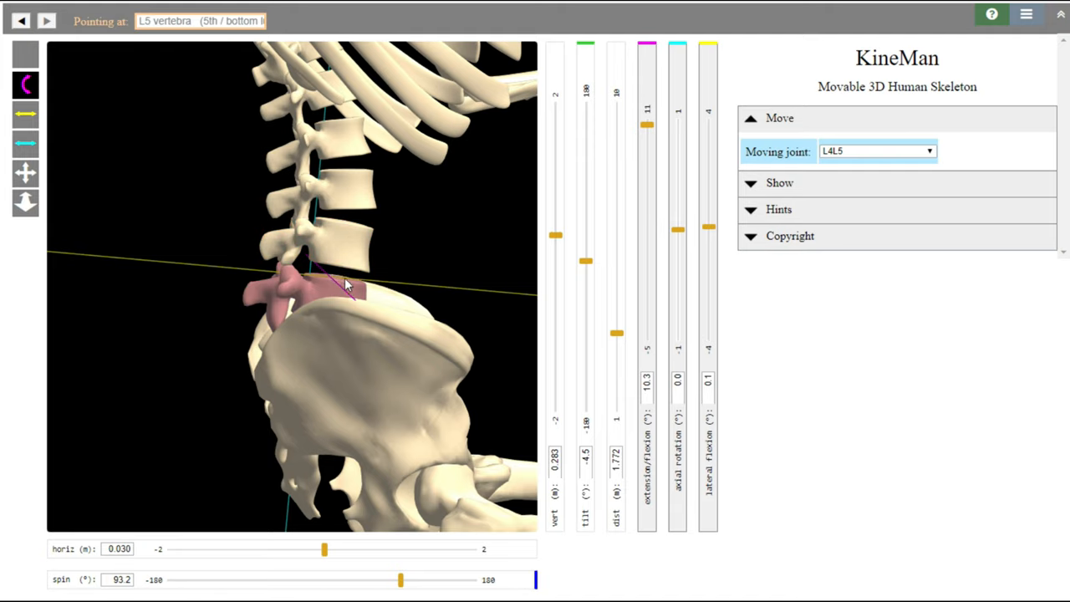
- Bring the L4/L5 flexion back down to about 0.4°
left_click(647, 126)
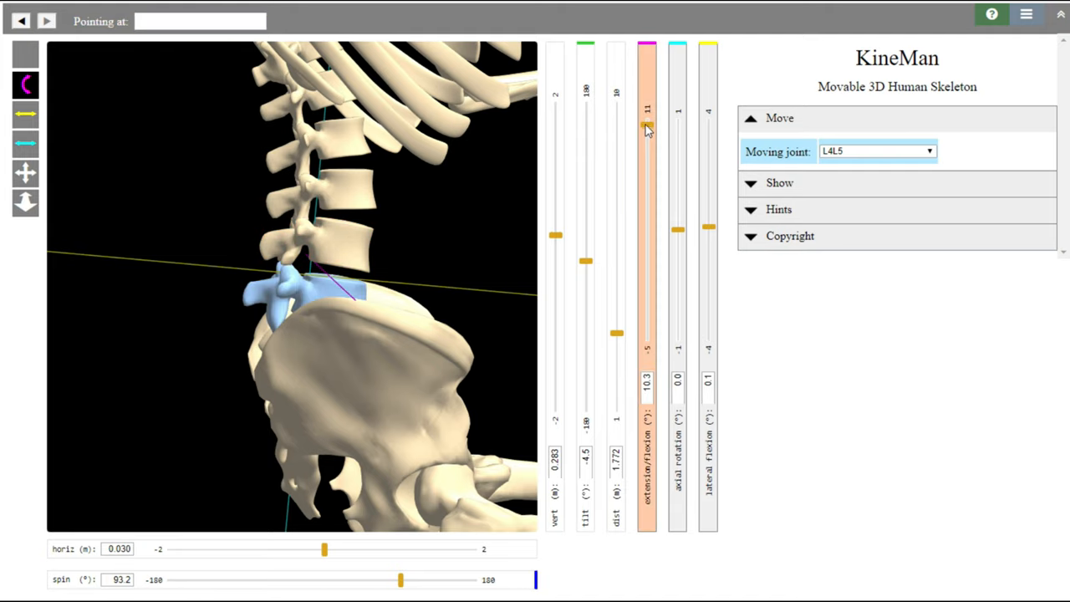
left_click_drag(648, 126, 647, 219)
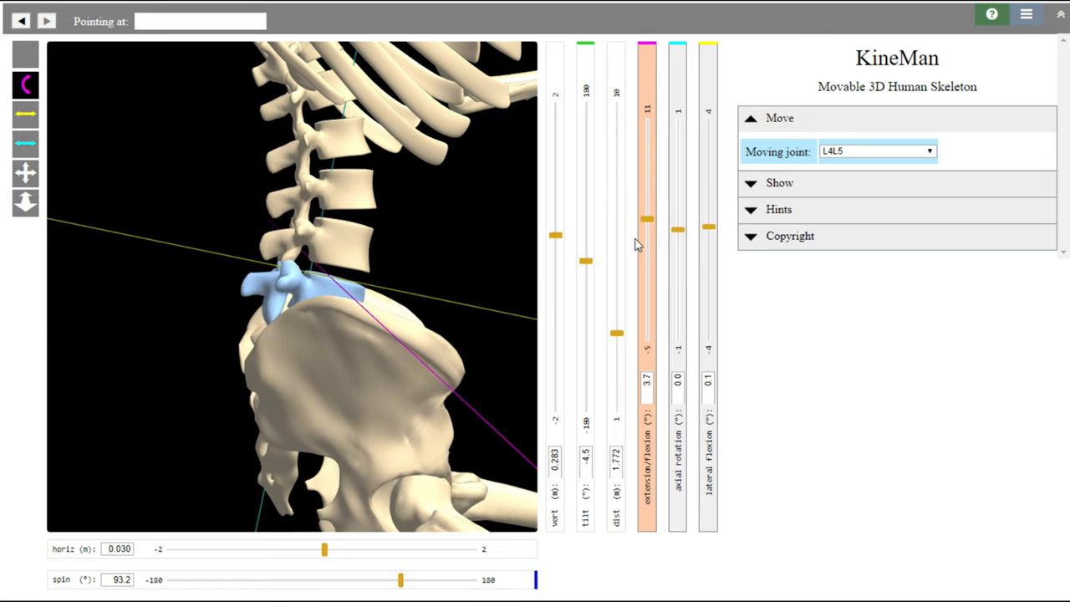
left_click_drag(647, 219, 647, 276)
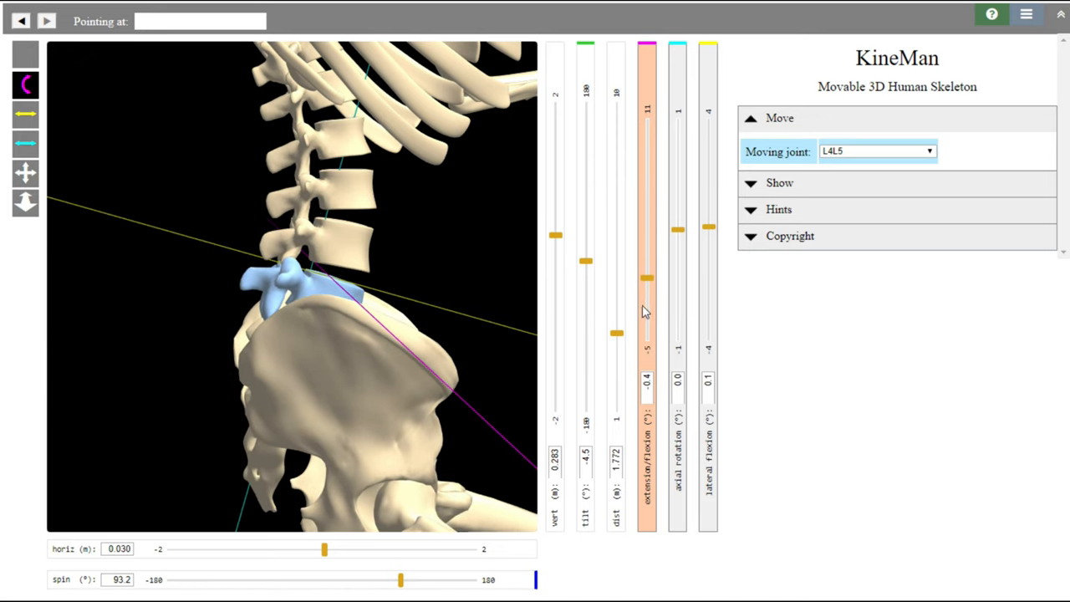
mouse_move(364, 292)
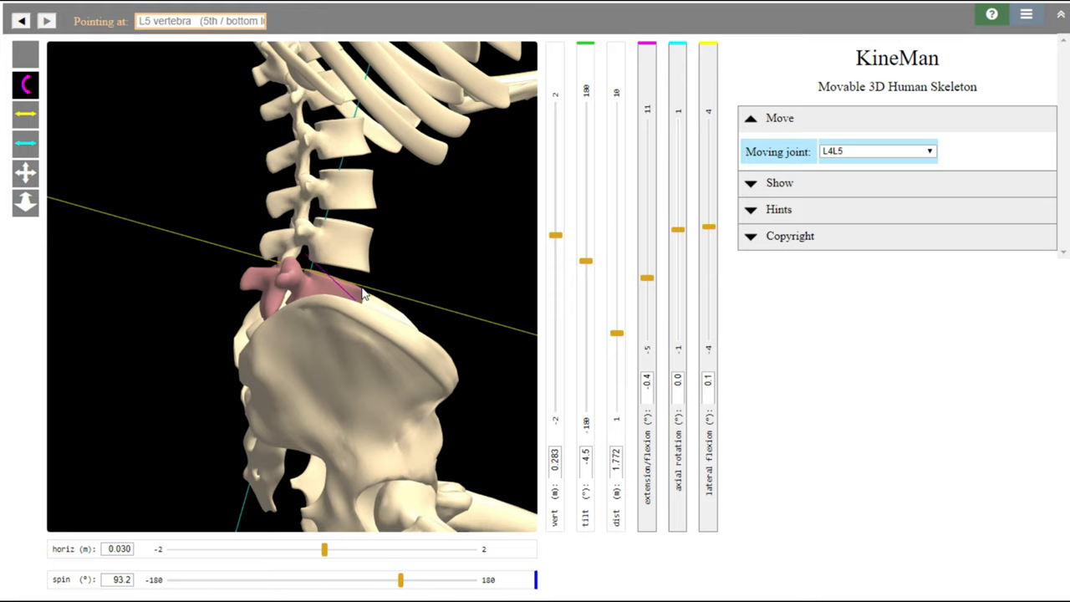
mouse_move(371, 278)
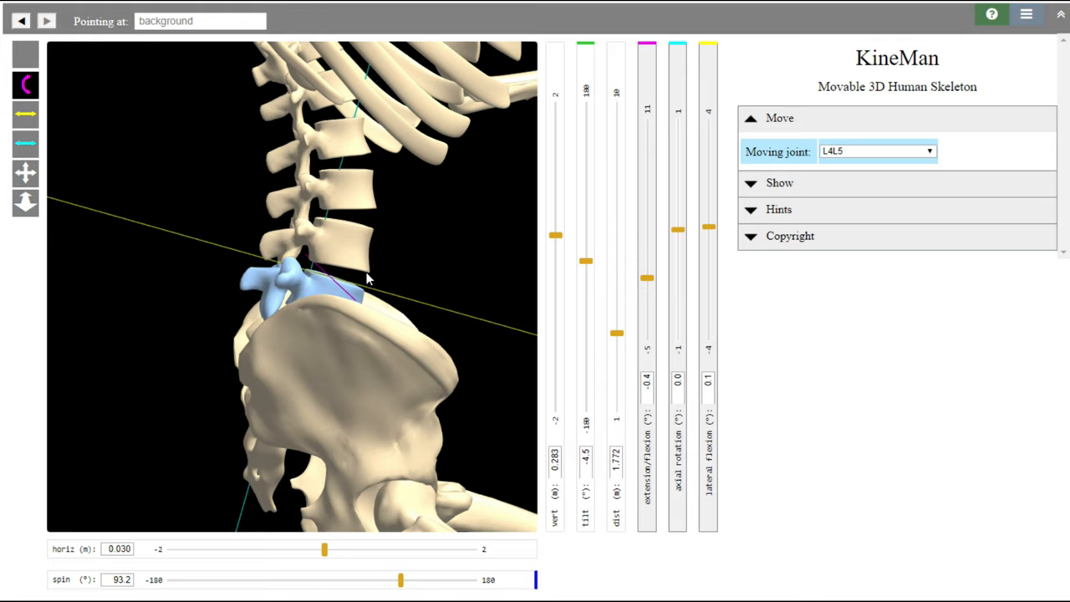
mouse_move(374, 277)
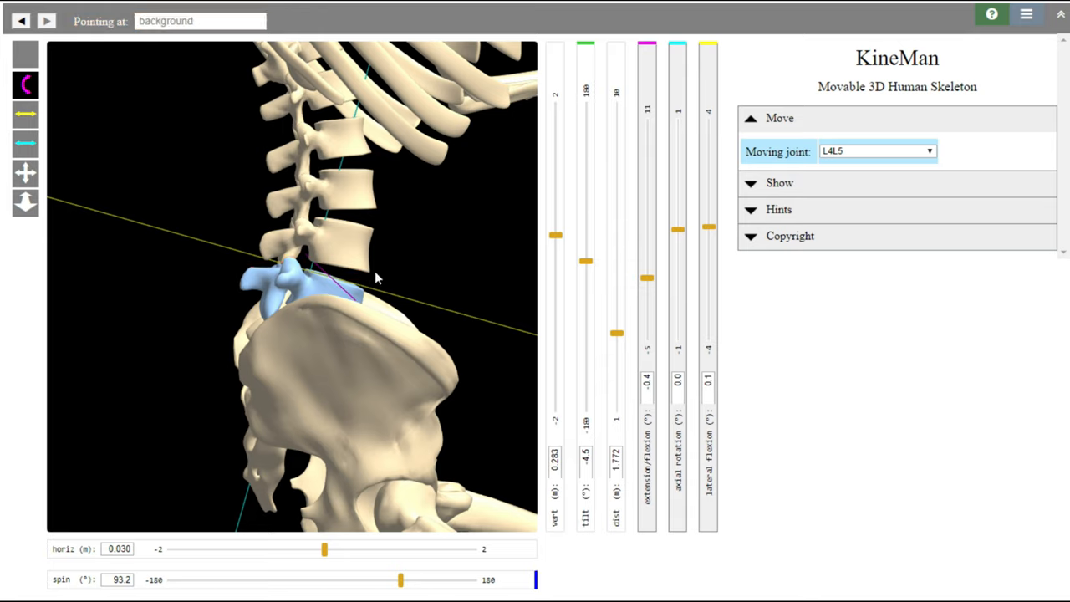
mouse_move(451, 251)
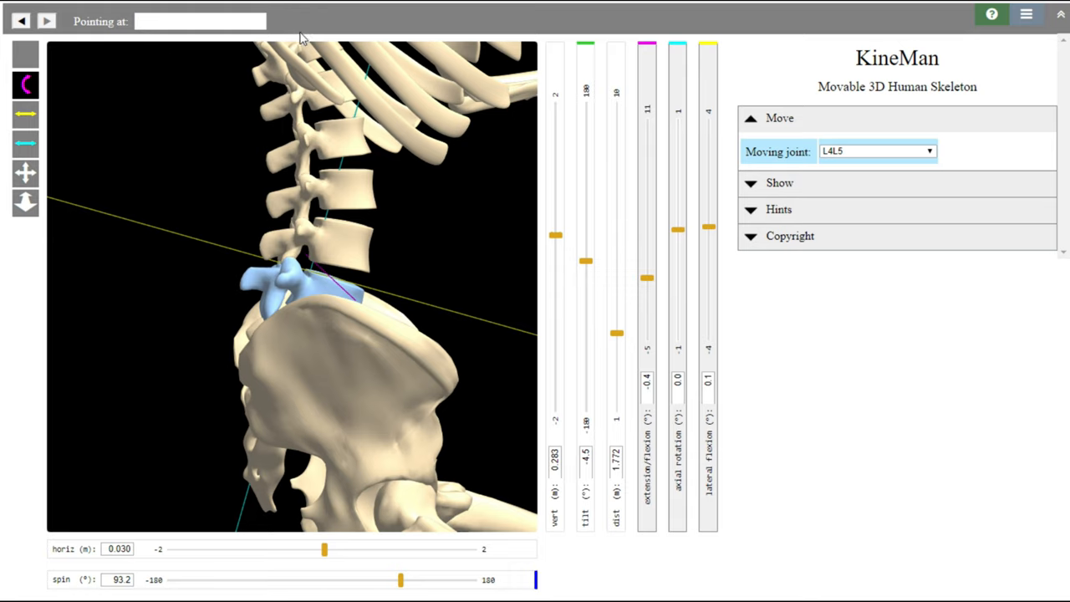
mouse_move(349, 182)
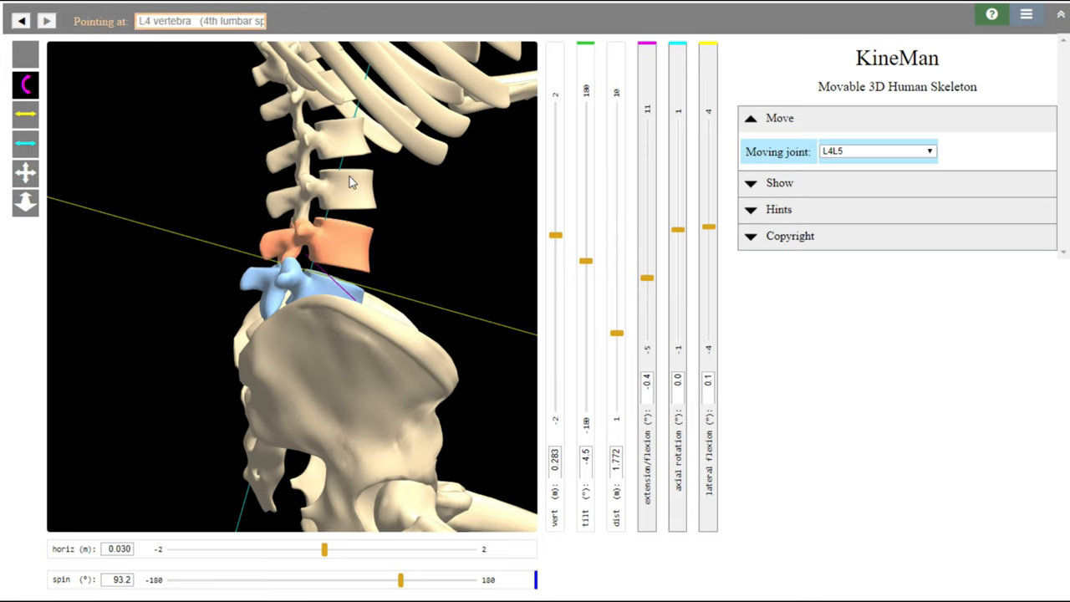
mouse_move(333, 176)
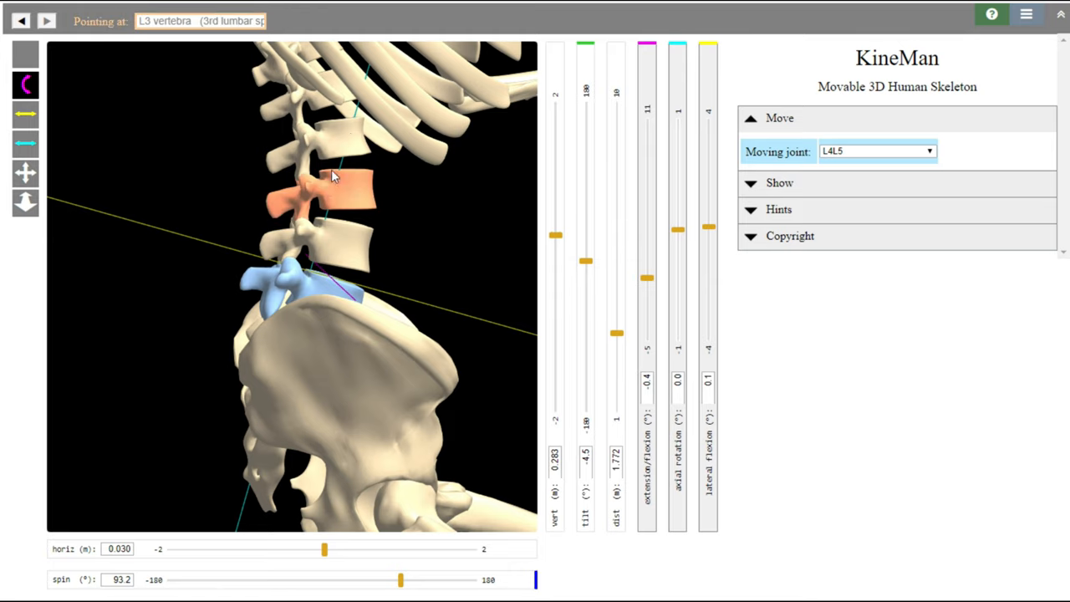
- Flex L4/L5 back to about 10.5° and flex L3/L4 to about 9.1°
left_click(351, 257)
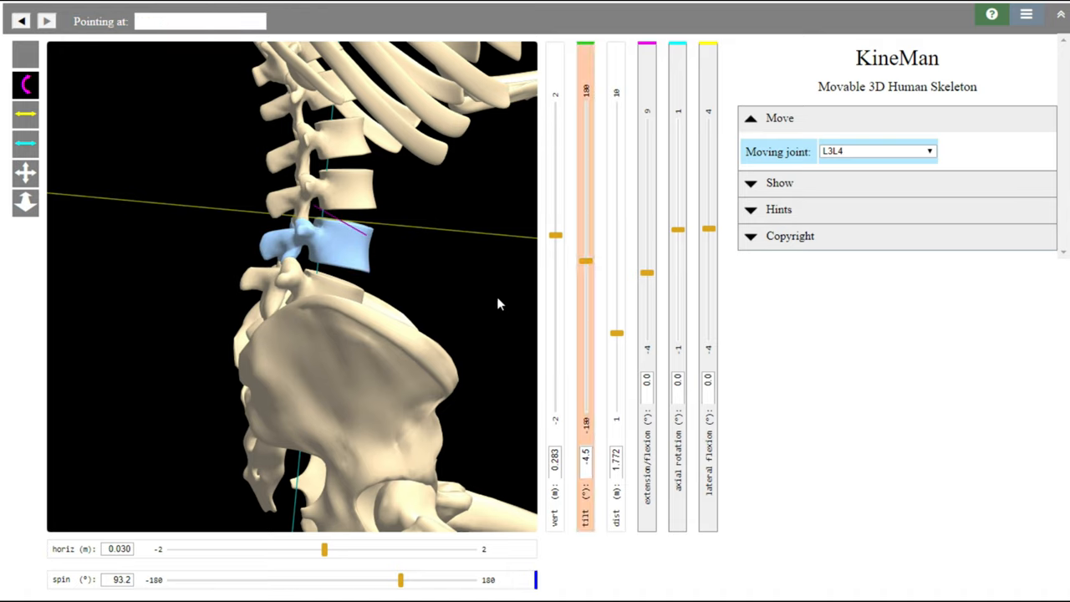
mouse_move(348, 251)
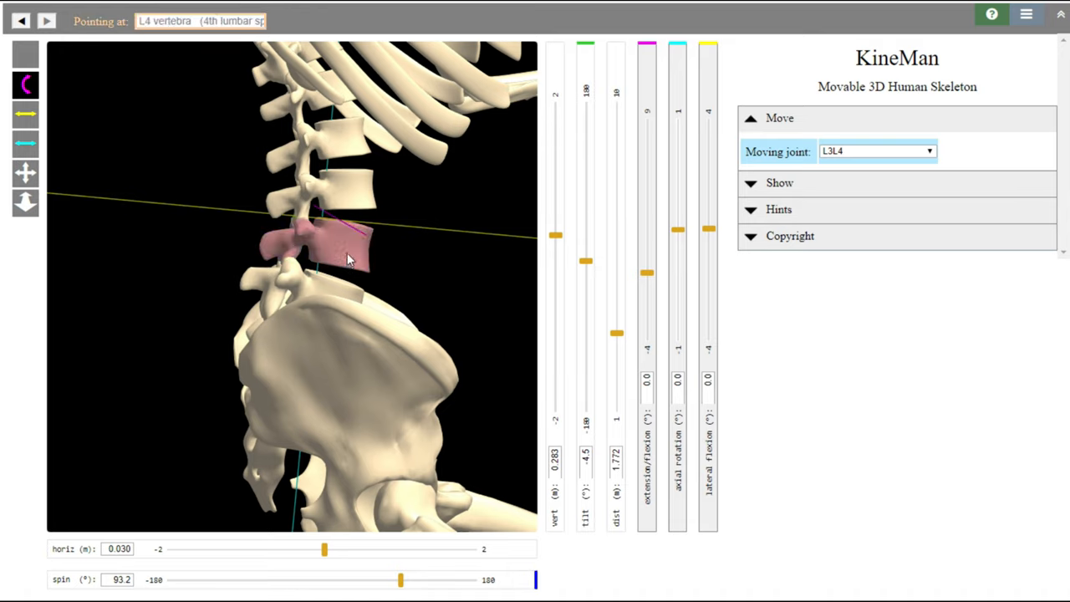
mouse_move(331, 298)
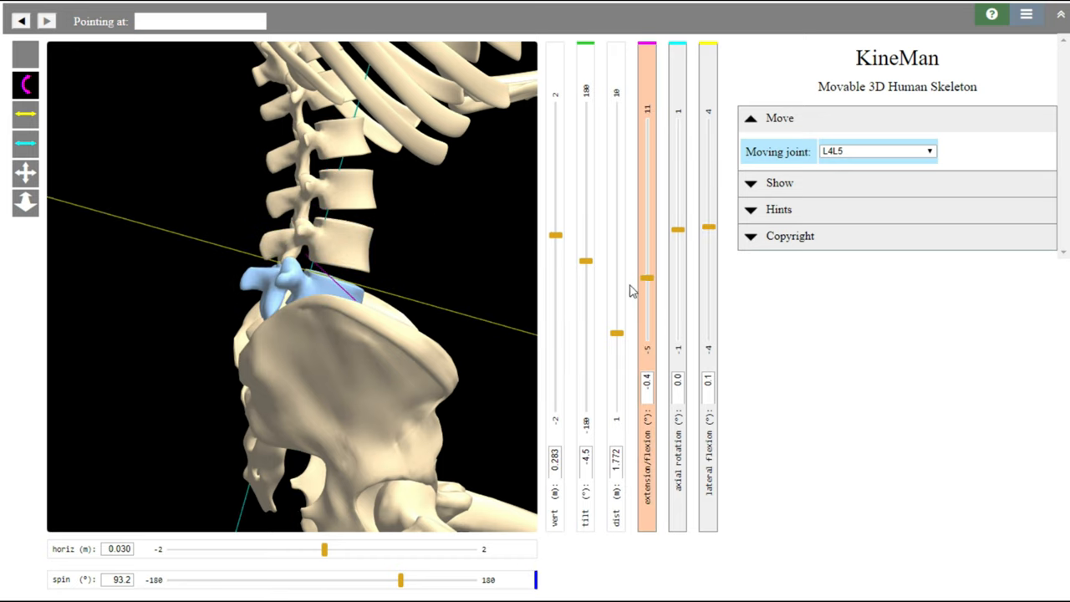
left_click_drag(645, 278, 646, 140)
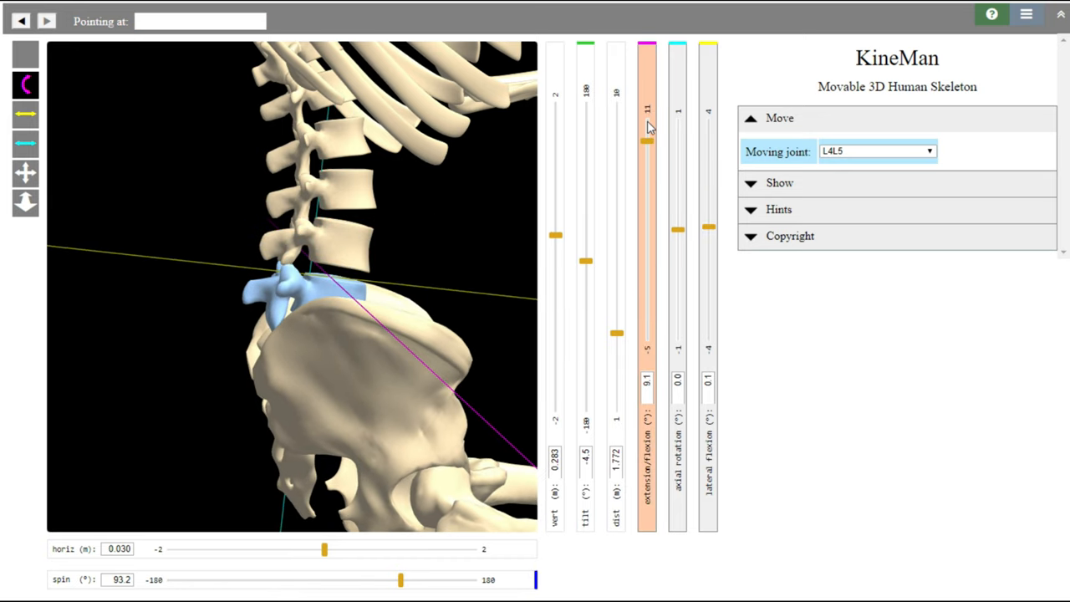
left_click_drag(647, 141, 647, 120)
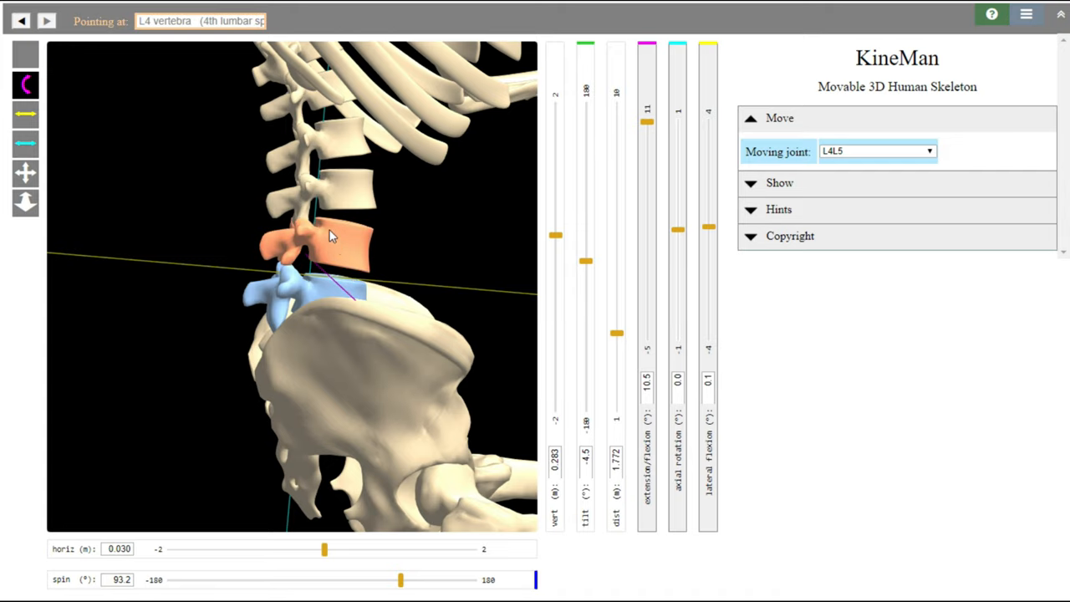
mouse_move(332, 252)
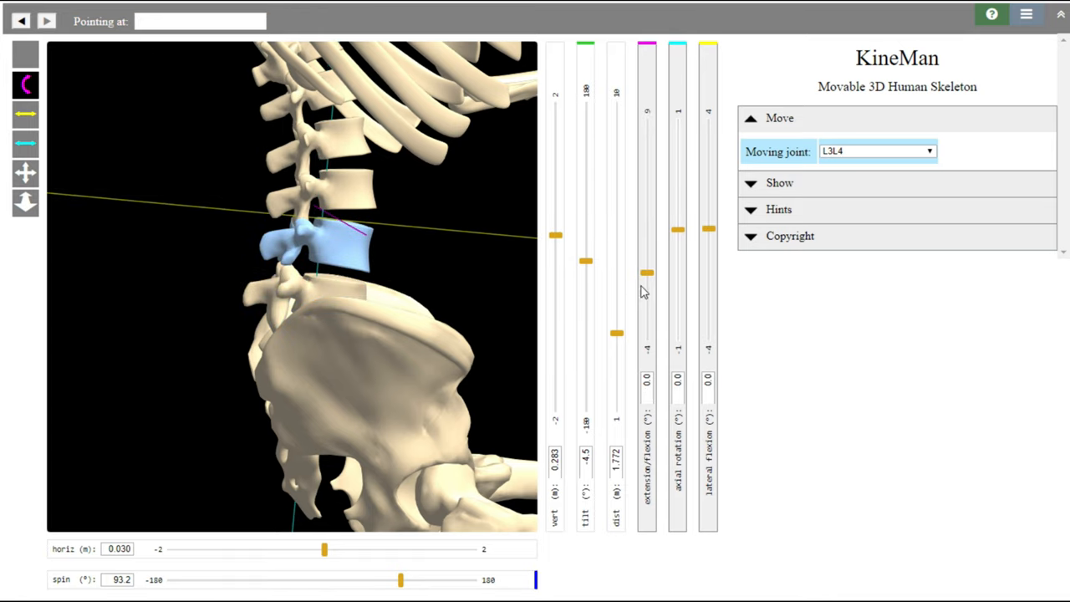
mouse_move(649, 278)
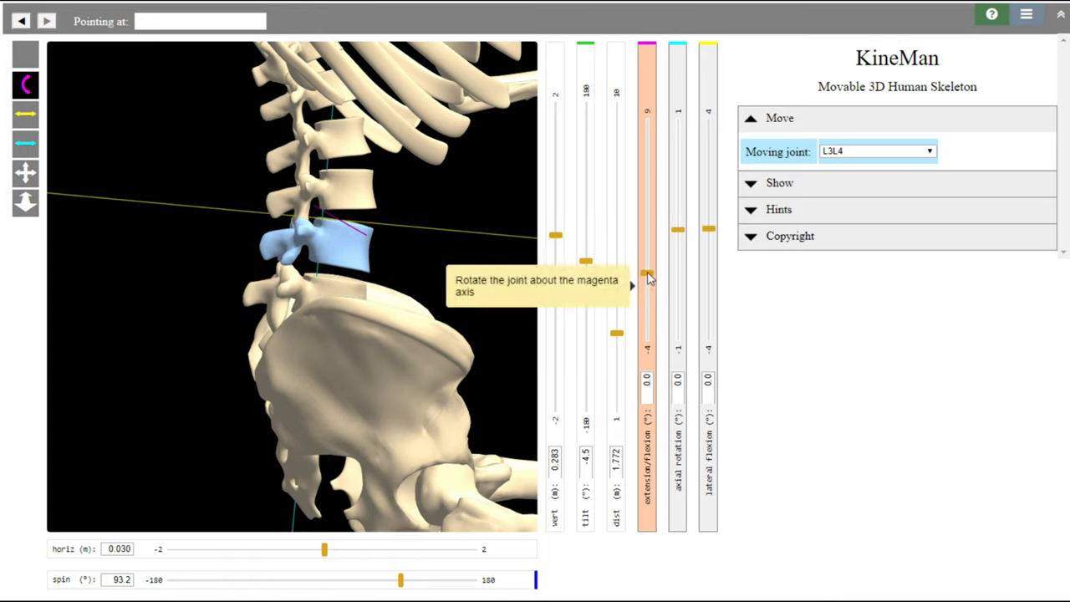
left_click_drag(646, 276, 646, 184)
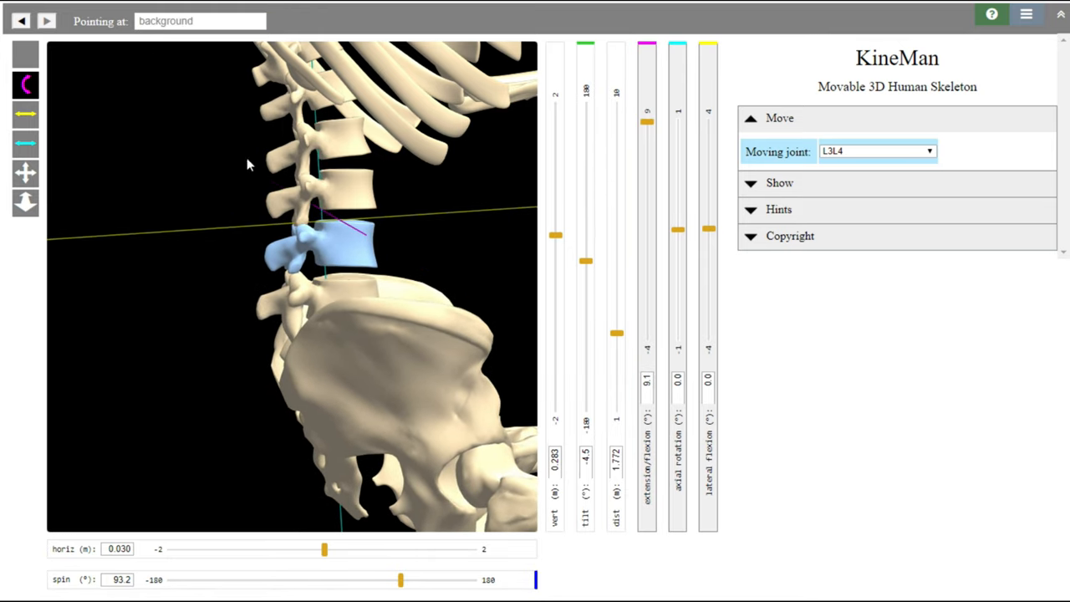
- Flex the L2/L3 joint forward to about 8°
left_click(876, 151)
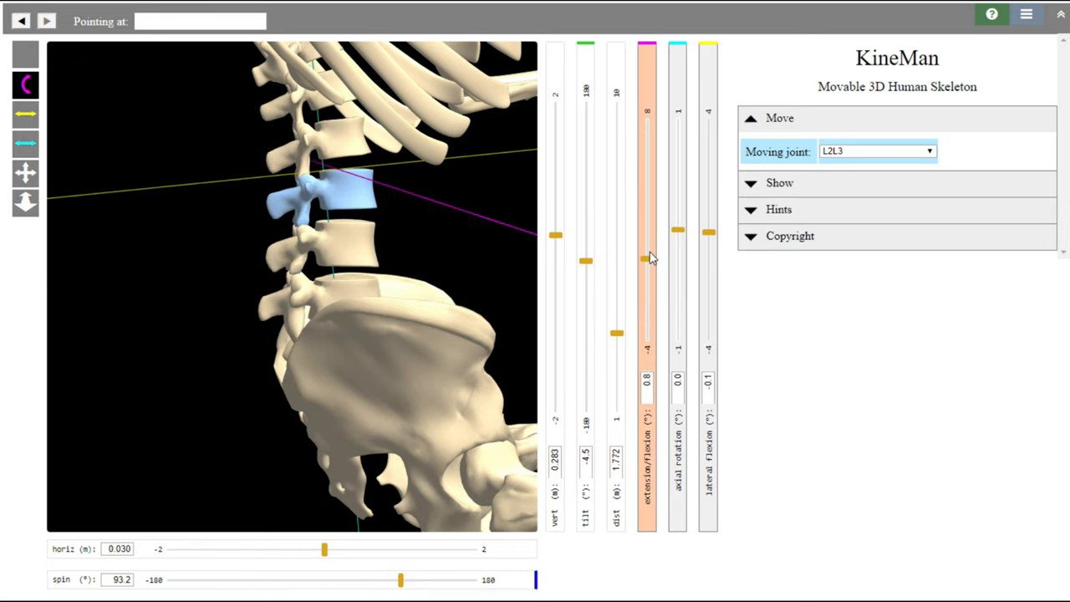
left_click_drag(647, 257, 647, 143)
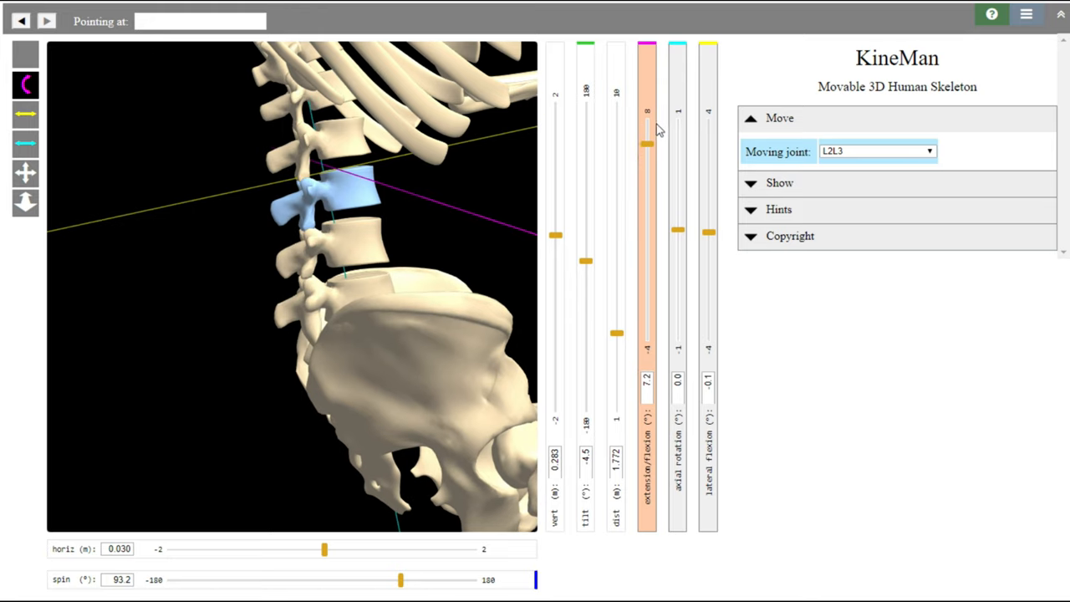
left_click_drag(646, 144, 645, 131)
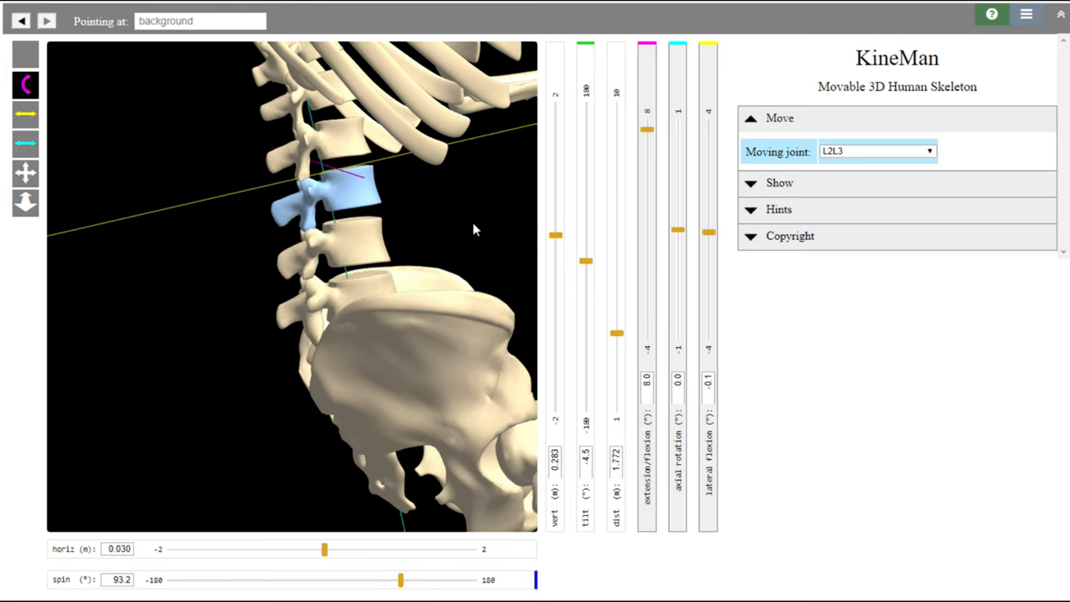
- Flex the L1/L2 joint, then flex T12/L1 to about 7.2°
left_click(585, 260)
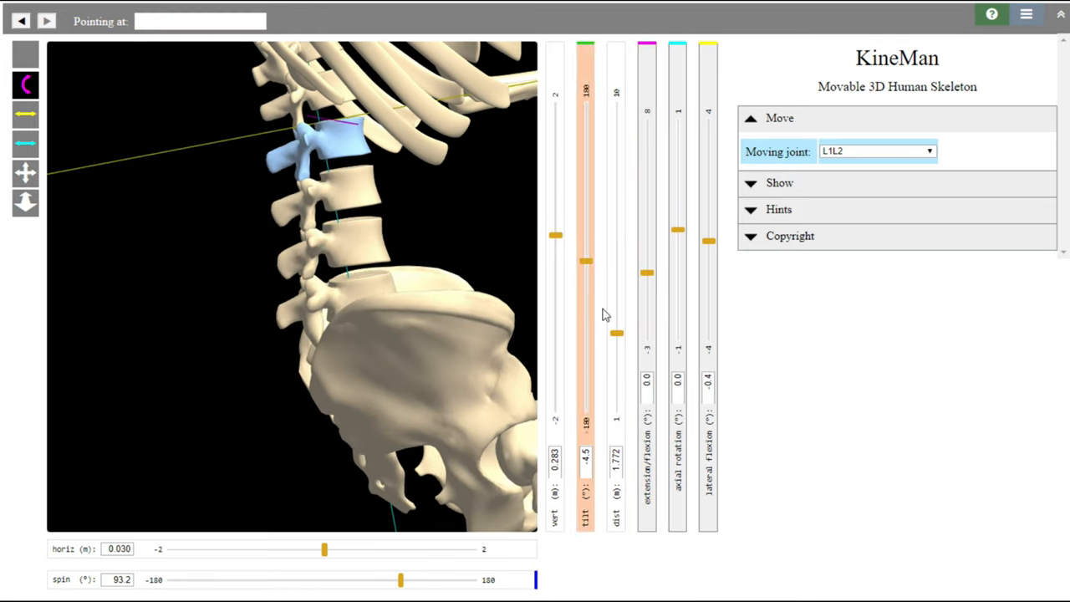
left_click_drag(645, 271, 646, 134)
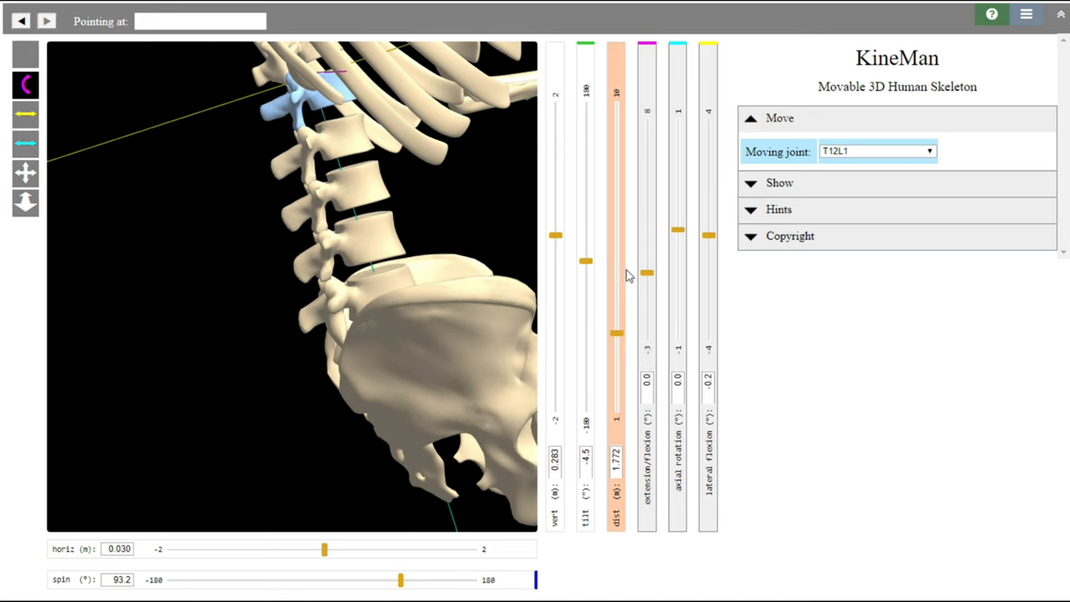
mouse_move(301, 124)
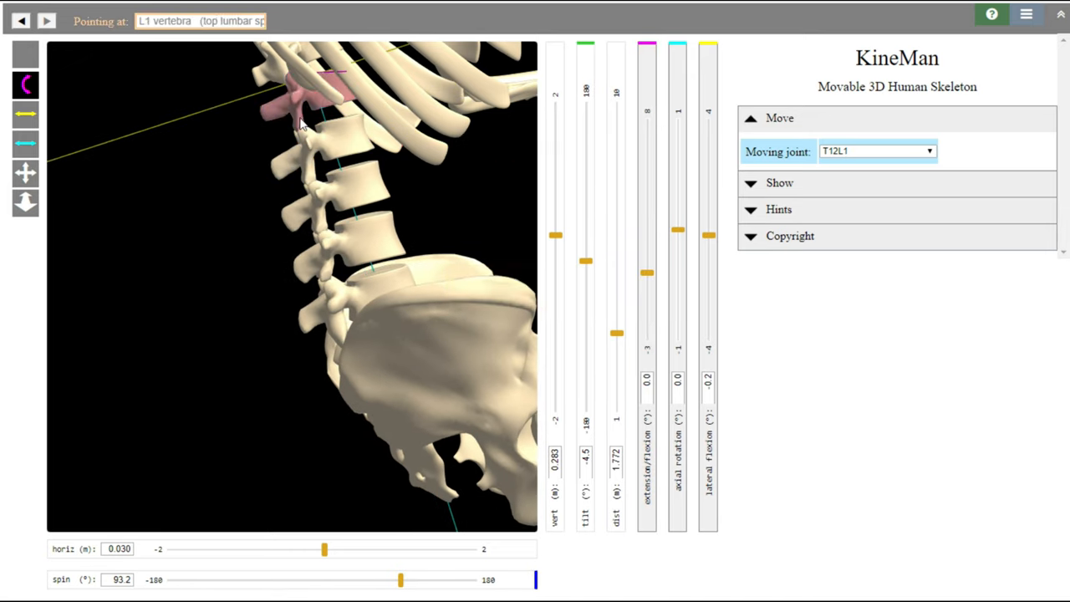
mouse_move(649, 281)
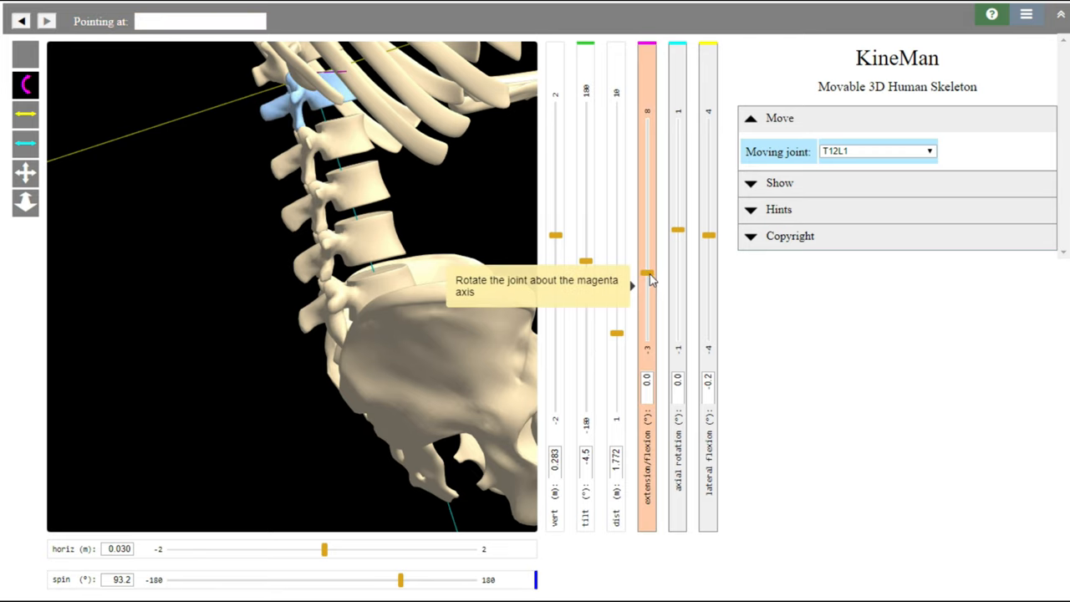
left_click_drag(647, 276, 647, 164)
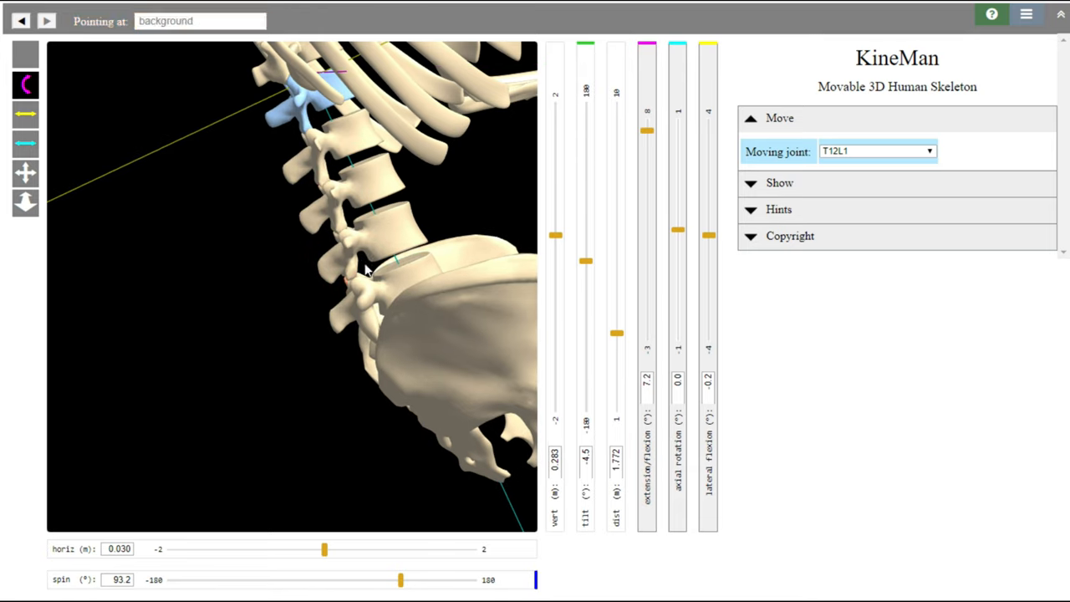
mouse_move(368, 321)
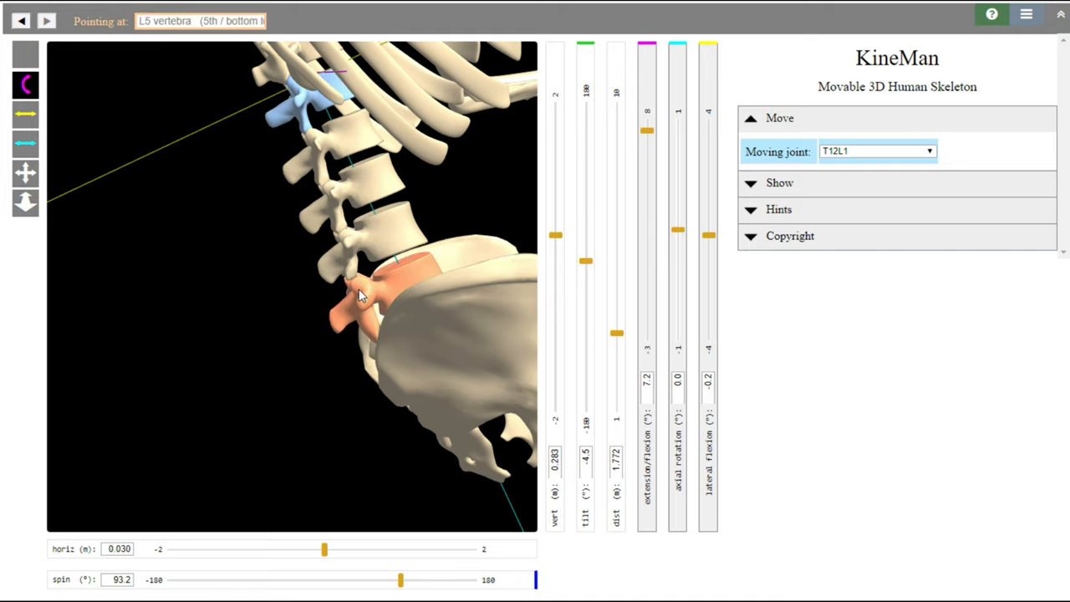
mouse_move(377, 352)
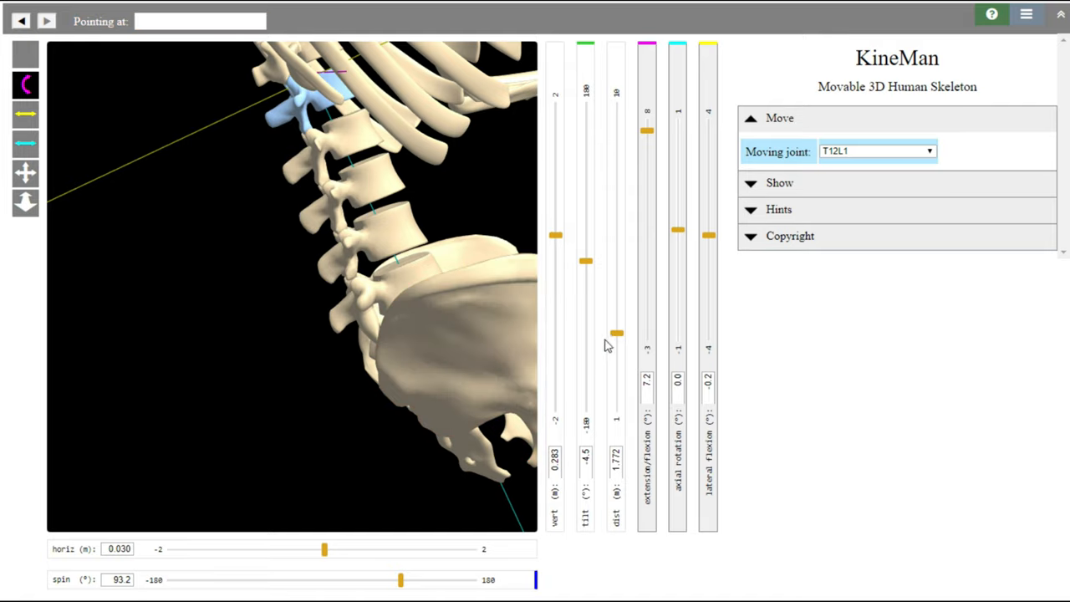
- Zoom out to the whole skeleton and lower the left thigh, reducing left hip flexion
left_click_drag(617, 333, 617, 226)
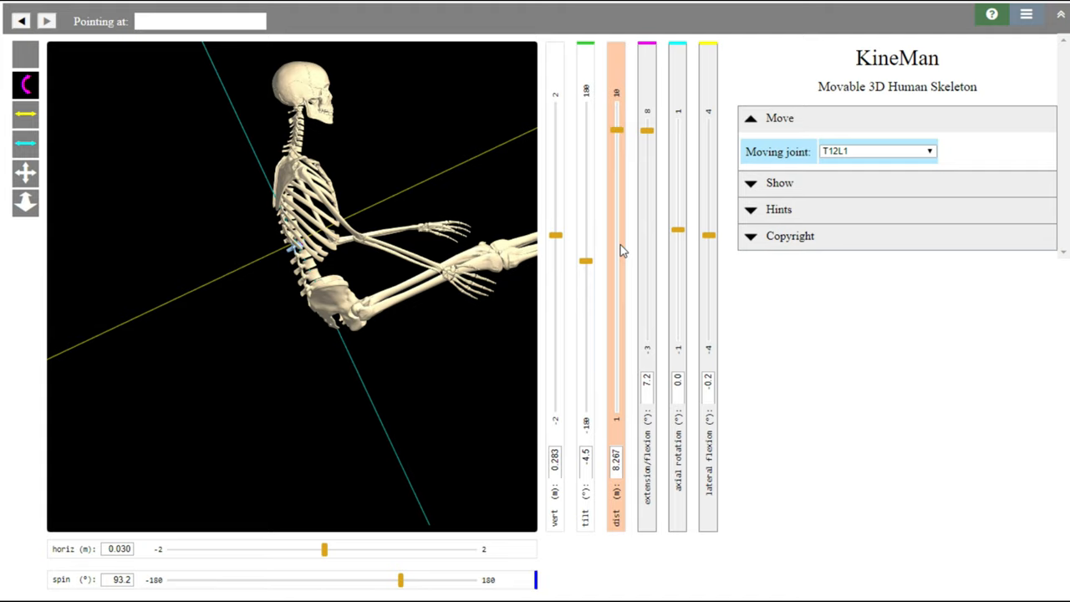
left_click(384, 304)
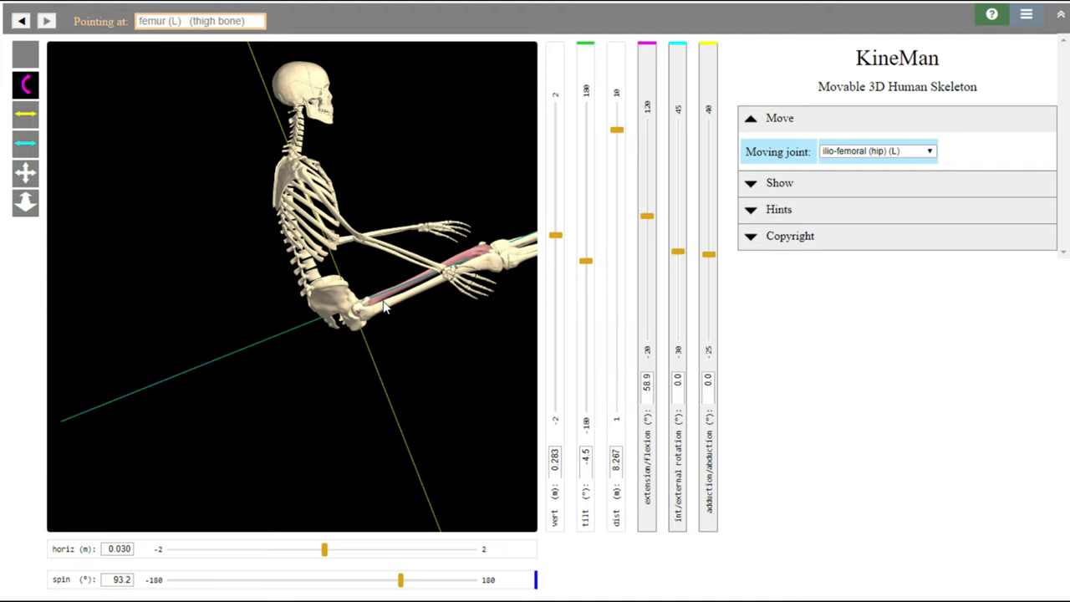
mouse_move(649, 220)
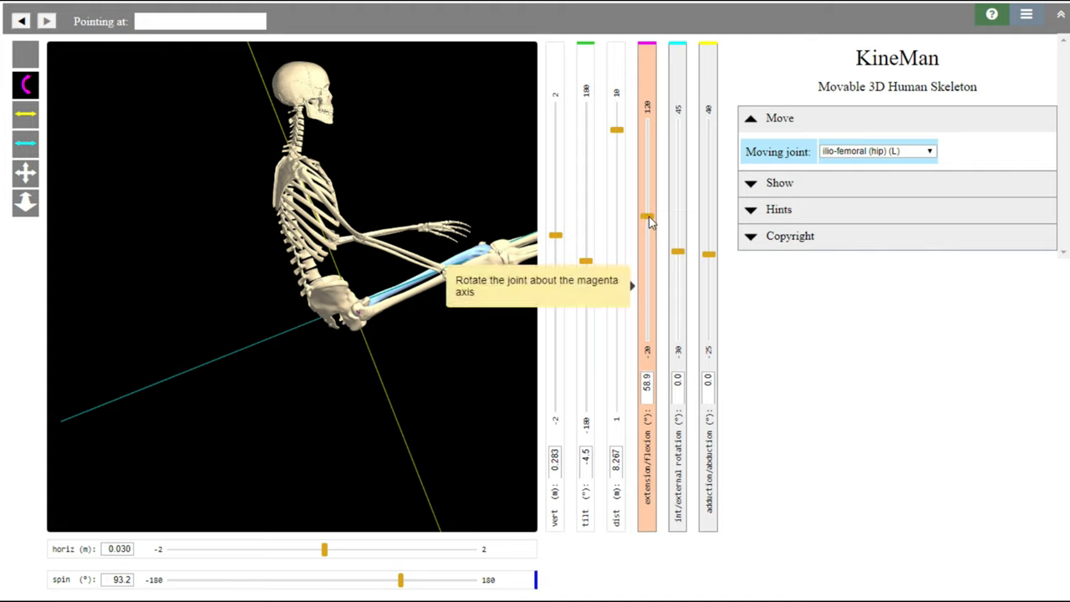
left_click_drag(649, 216, 648, 264)
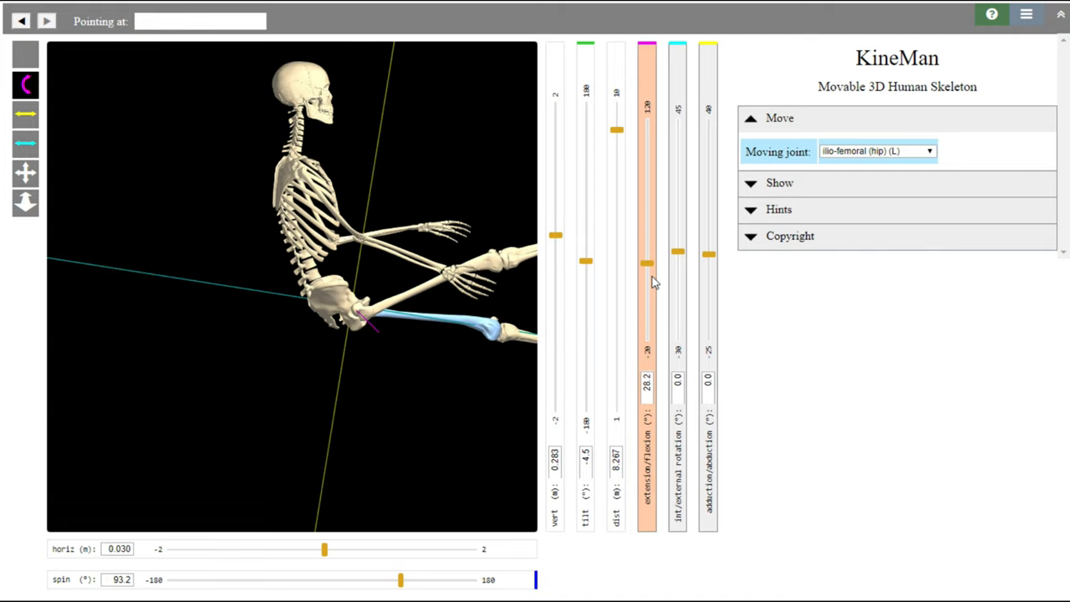
- Lower the right thigh to about 30° hip flexion, then select the lower lumbar joint
left_click_drag(646, 281, 646, 257)
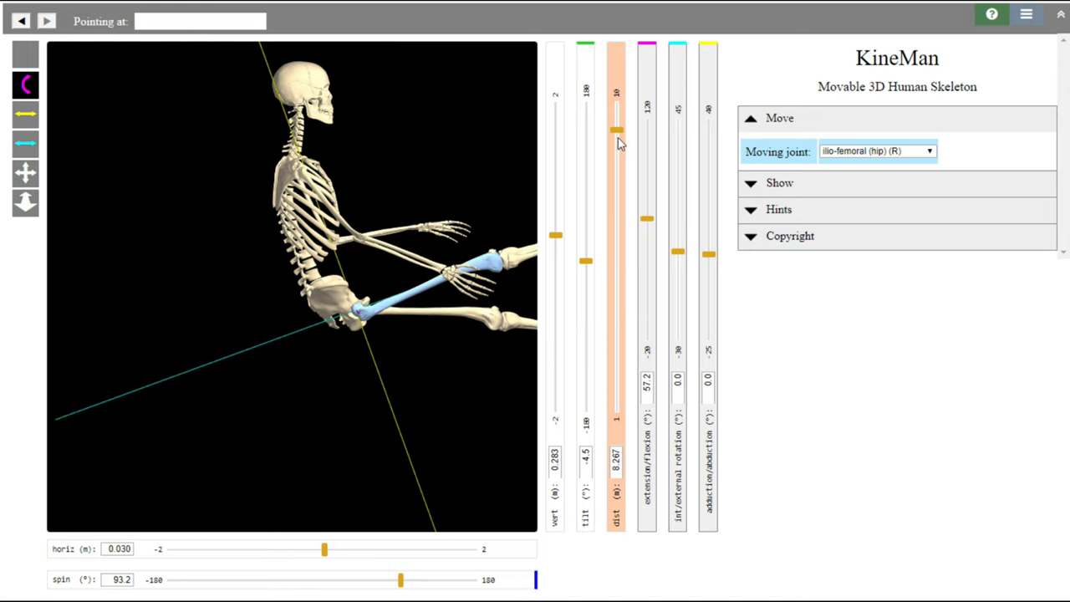
left_click_drag(615, 130, 615, 135)
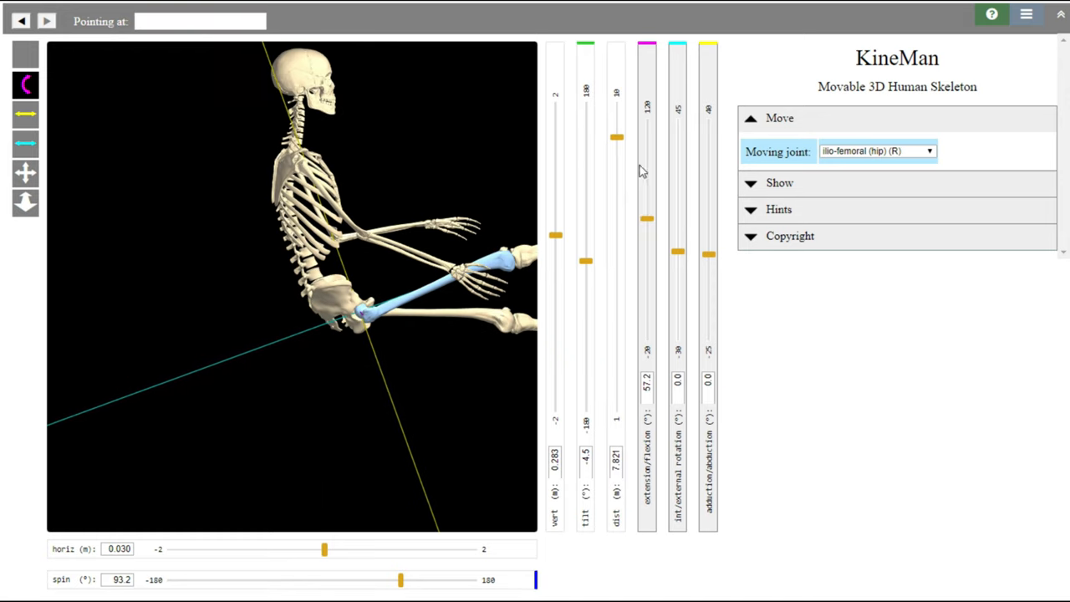
left_click_drag(645, 219, 645, 233)
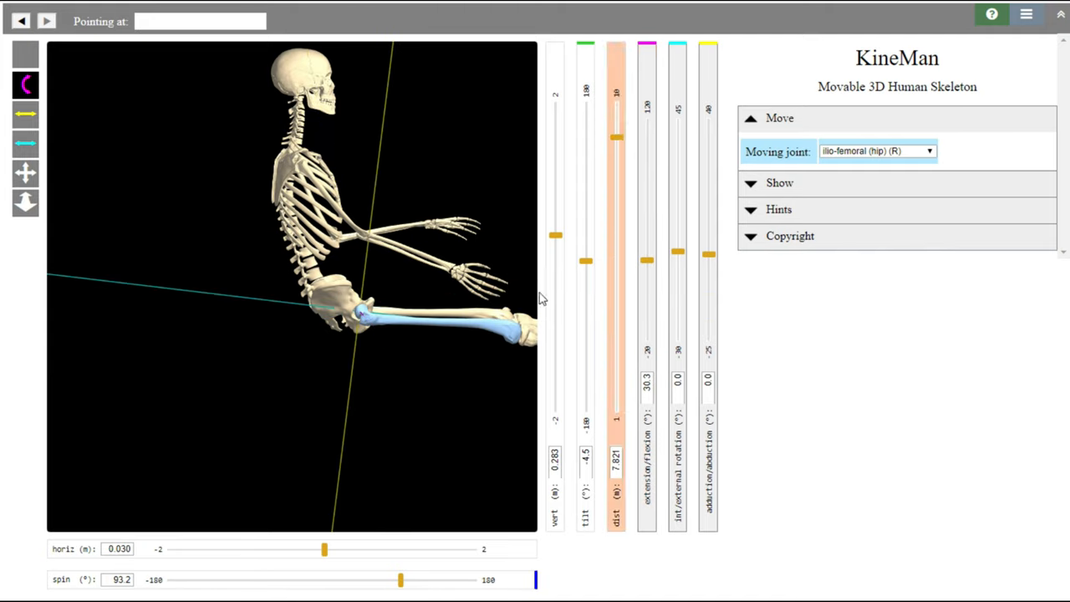
left_click(305, 292)
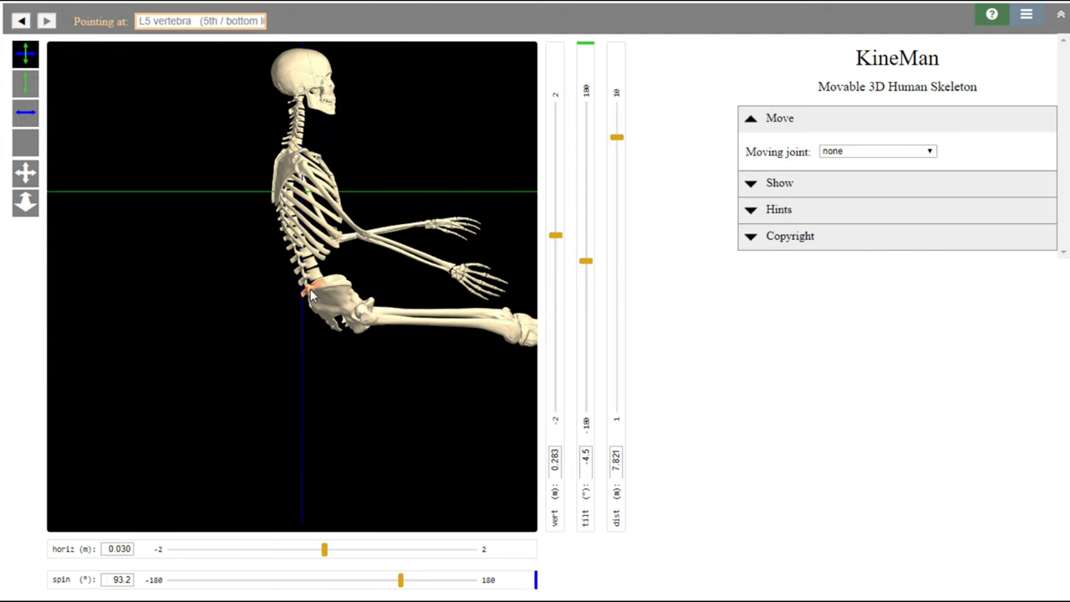
mouse_move(325, 287)
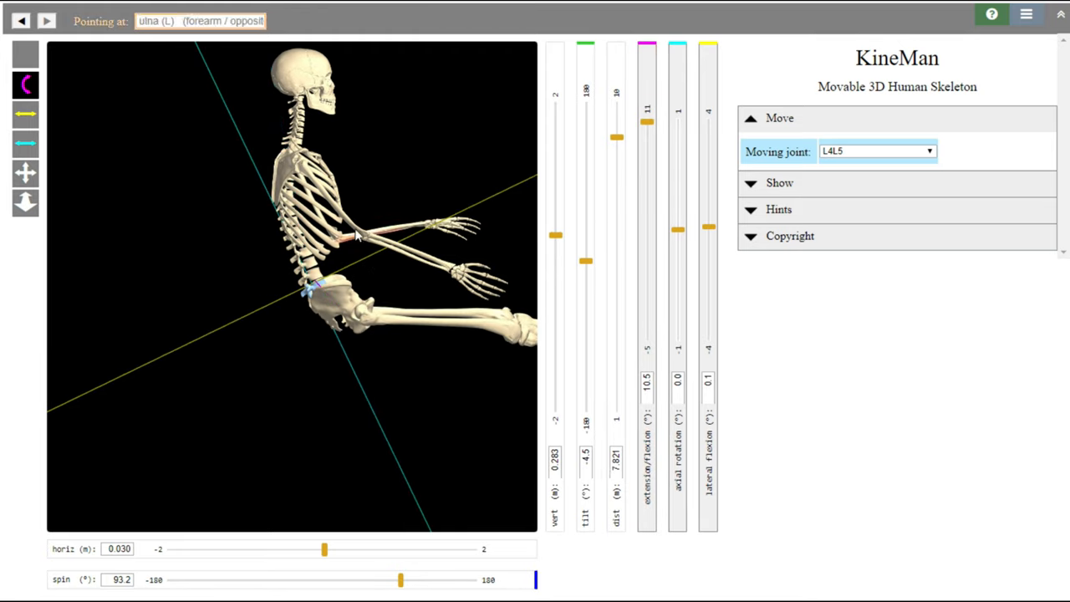
mouse_move(334, 264)
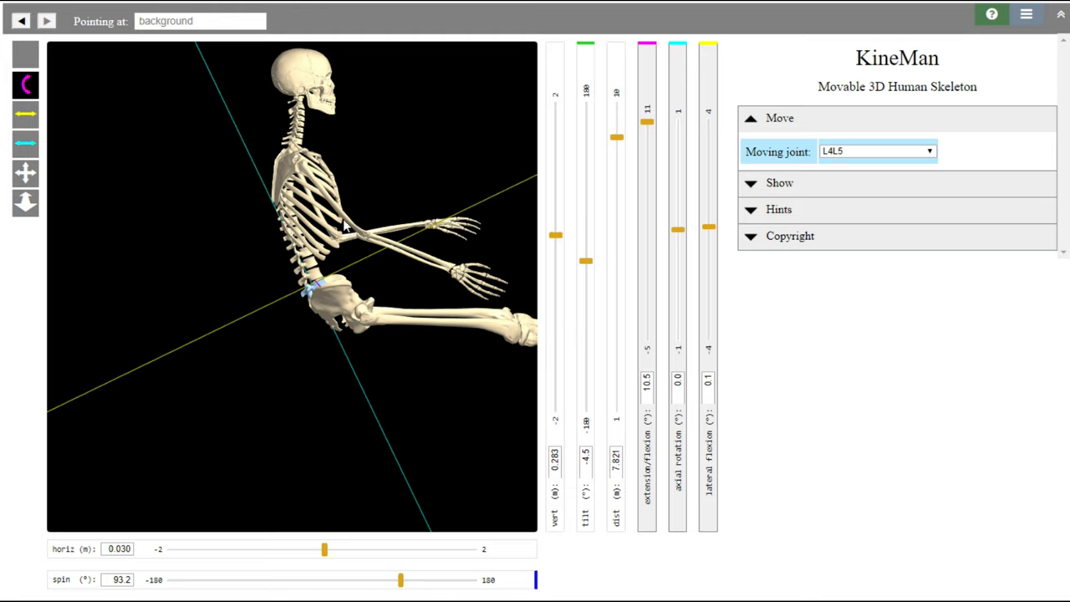
mouse_move(334, 231)
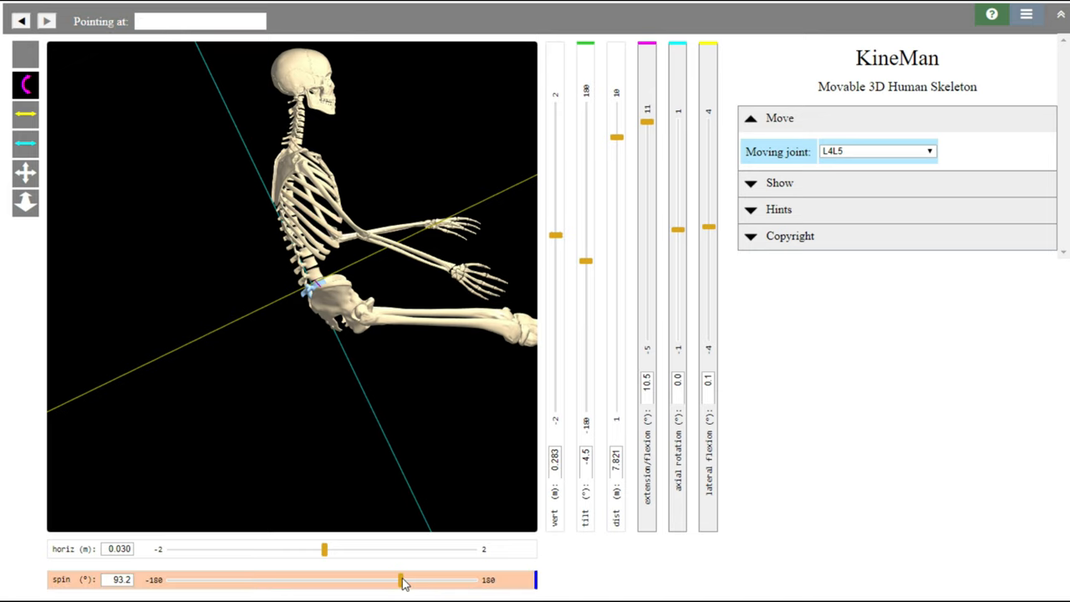
- Spin the seated skeleton through front and rear views, leaving it at about 109.3°
left_click_drag(402, 579, 378, 578)
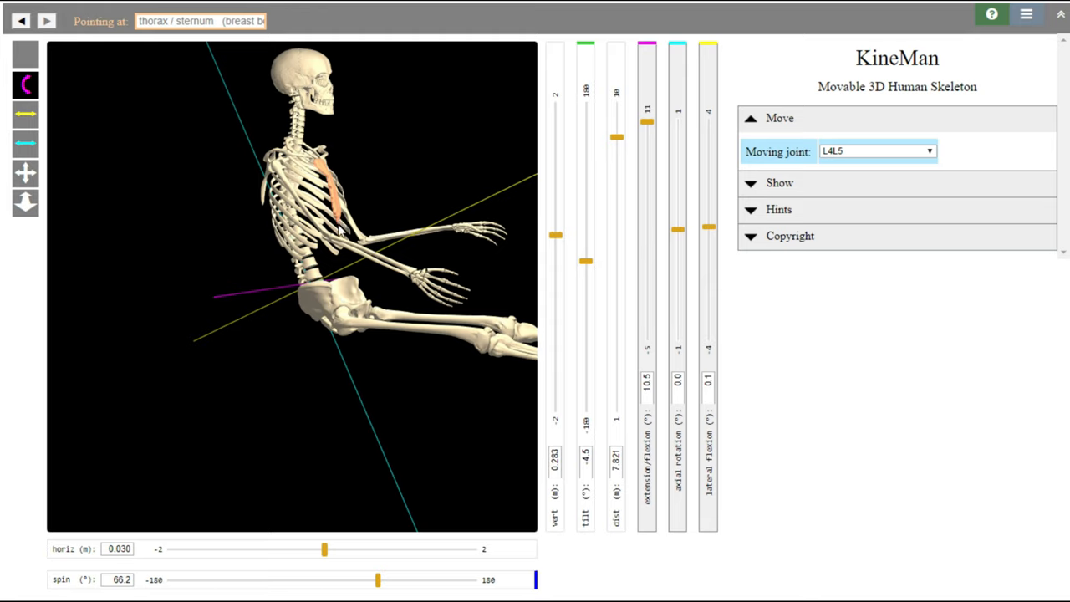
mouse_move(344, 313)
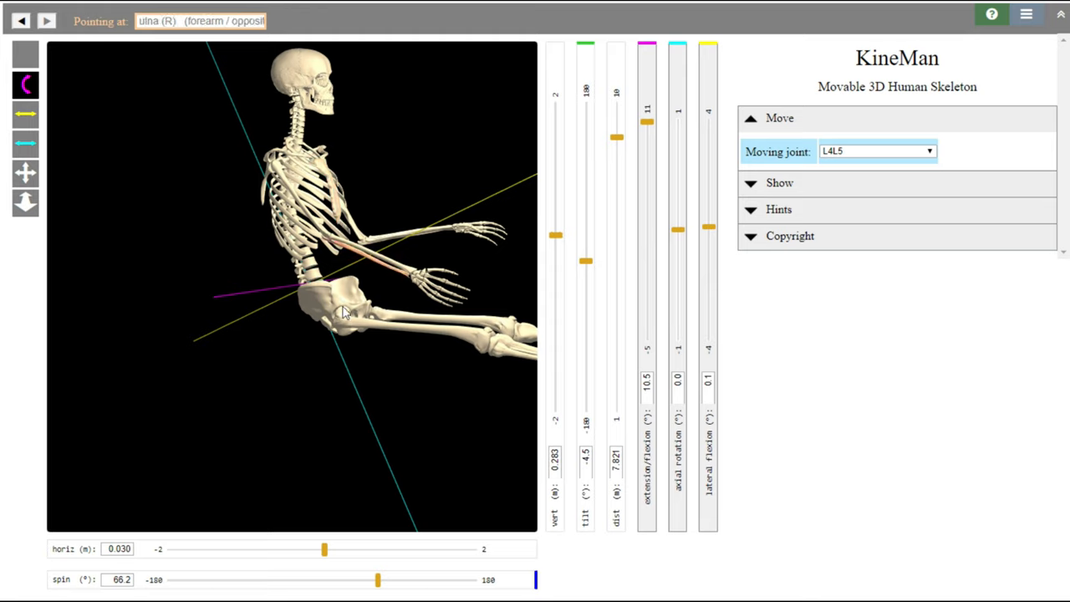
mouse_move(314, 278)
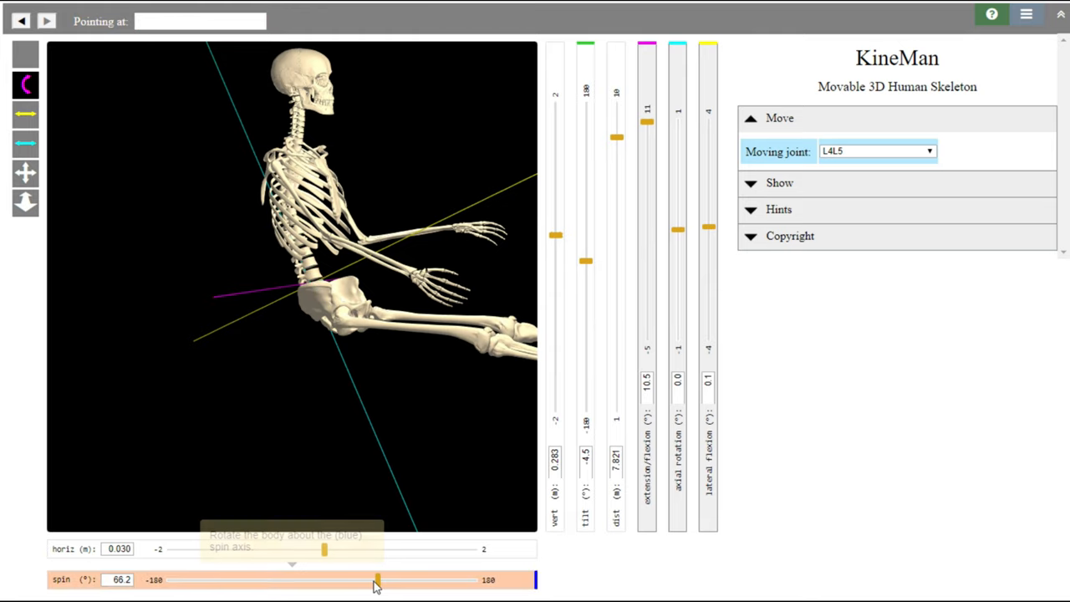
left_click_drag(377, 578, 420, 579)
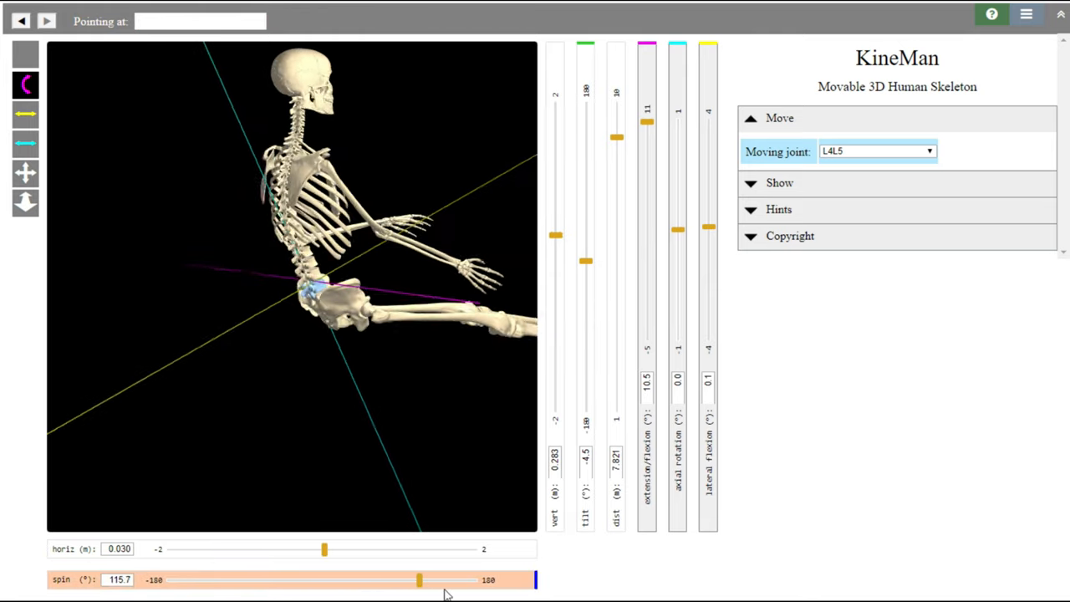
left_click_drag(418, 579, 448, 578)
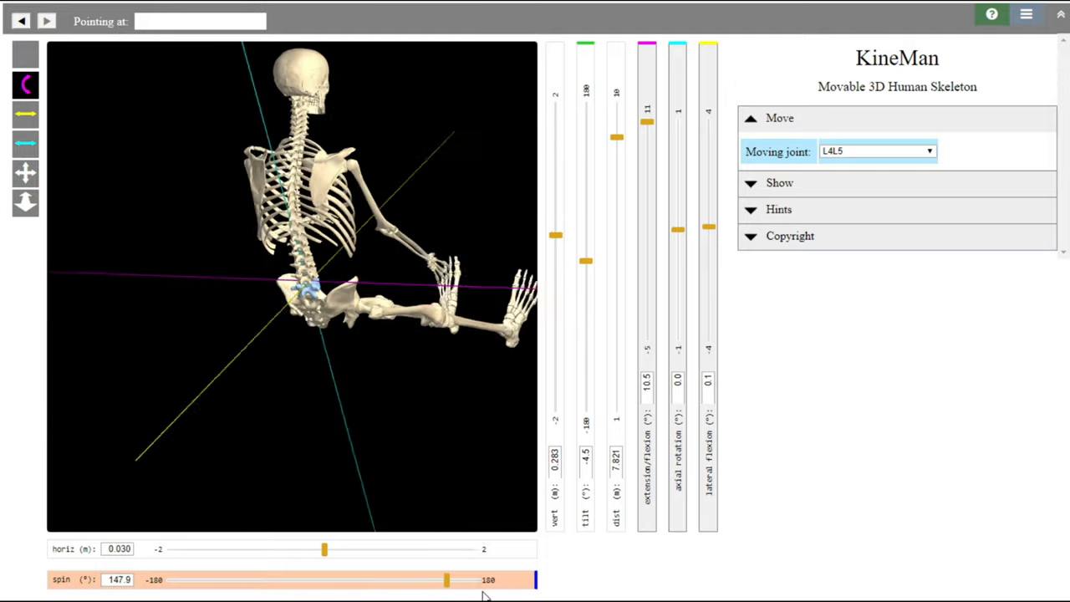
left_click_drag(448, 579, 361, 578)
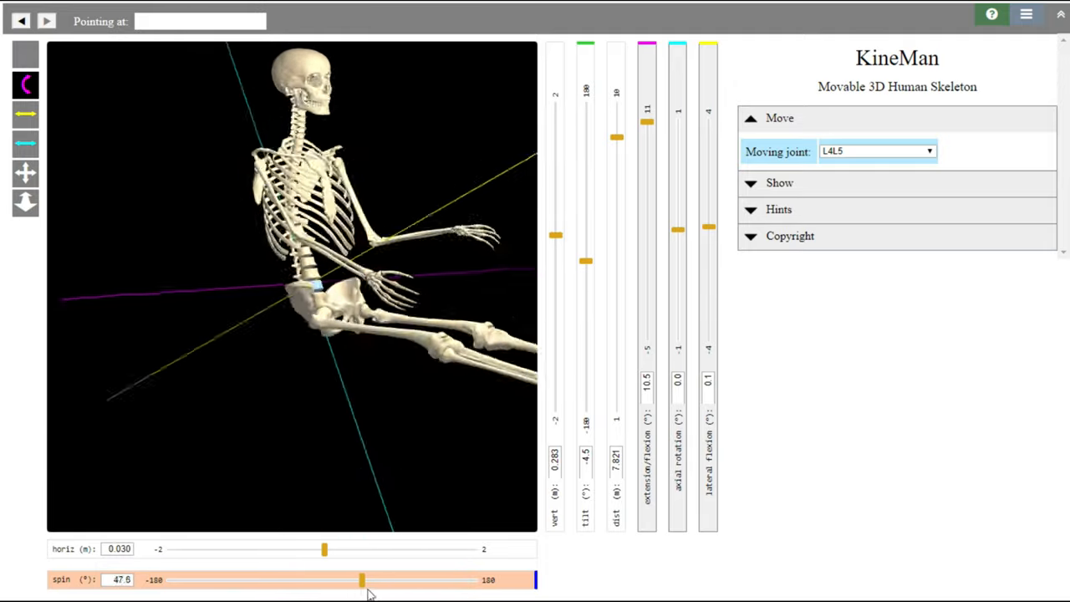
left_click_drag(361, 579, 419, 579)
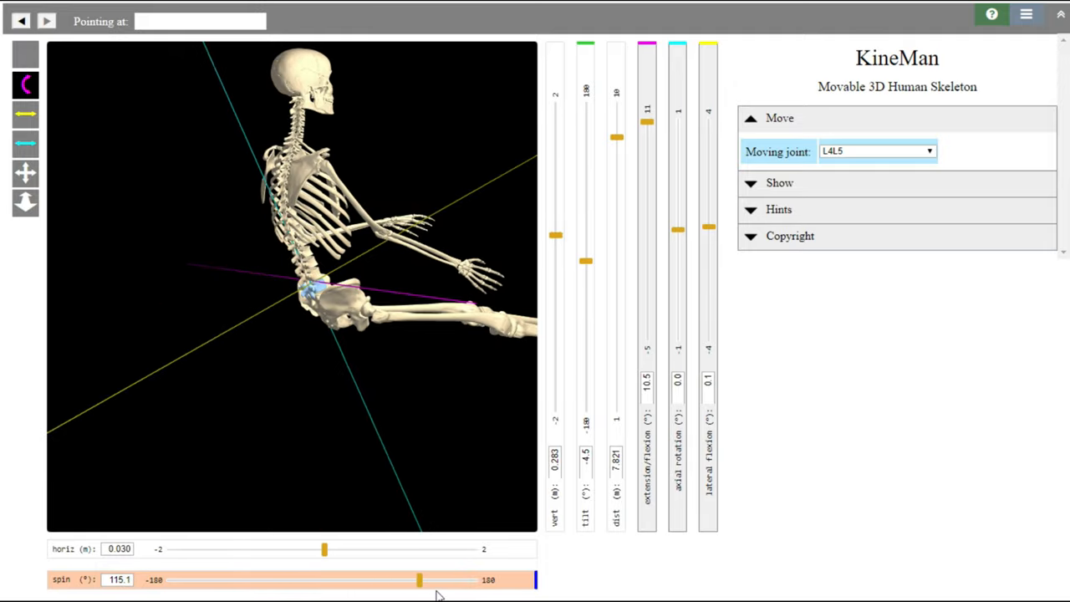
left_click_drag(420, 579, 449, 578)
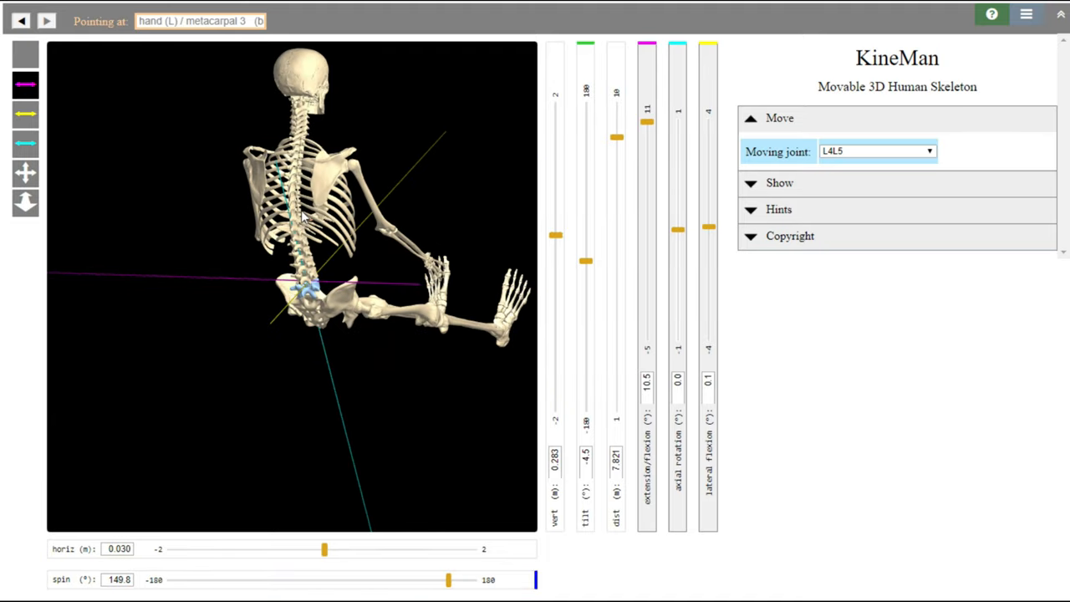
mouse_move(309, 267)
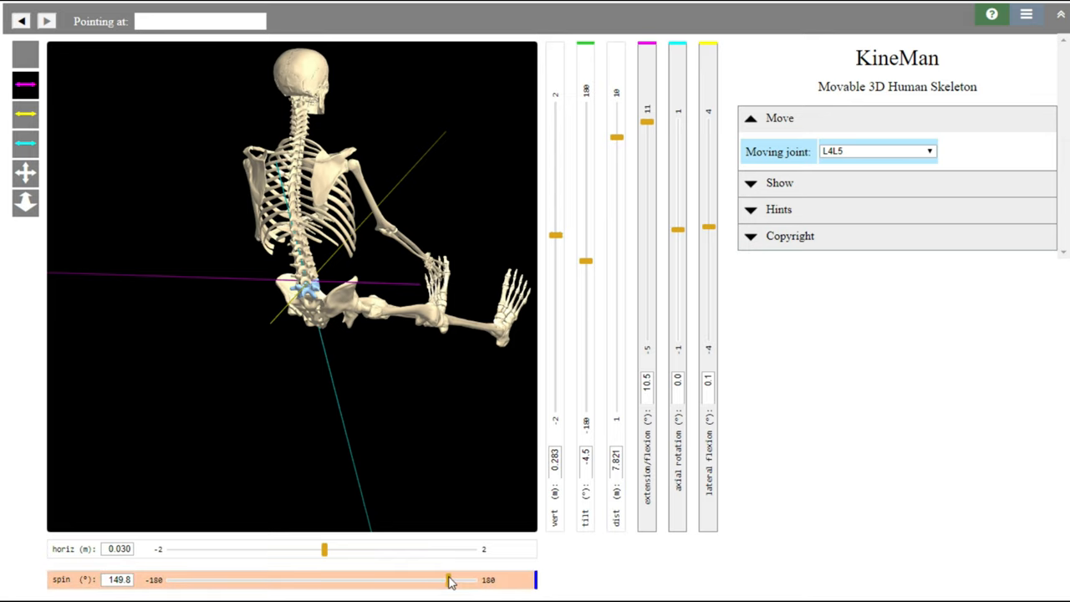
mouse_move(450, 582)
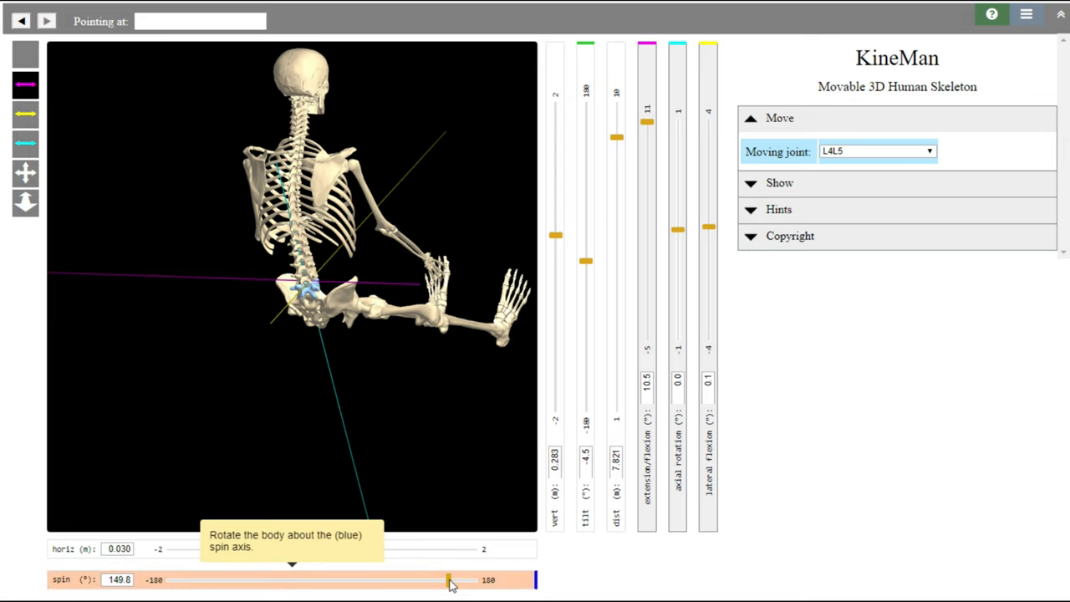
left_click_drag(448, 579, 331, 579)
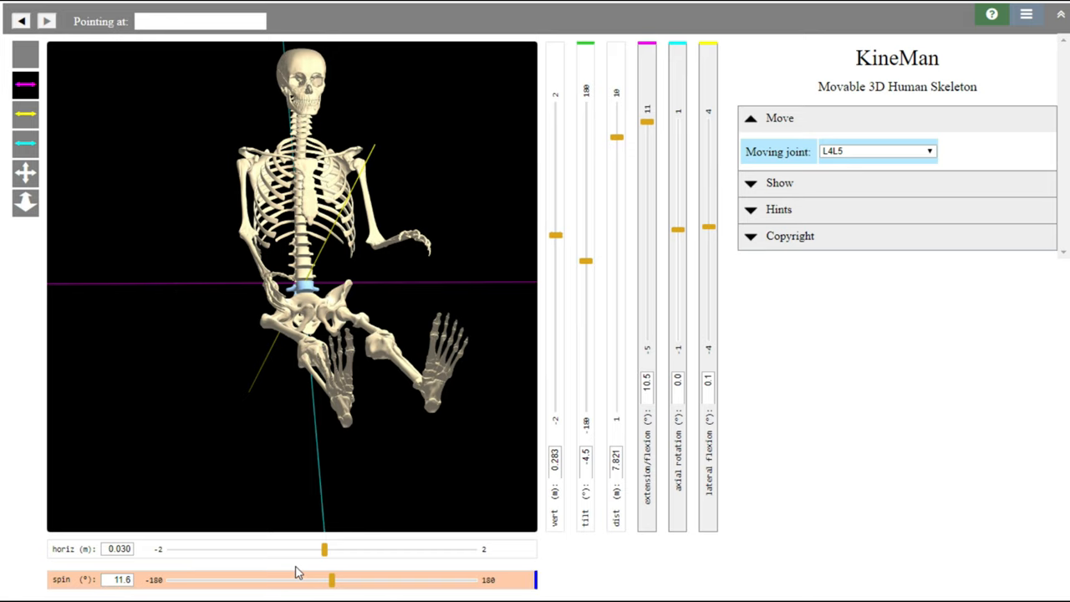
left_click_drag(331, 579, 405, 579)
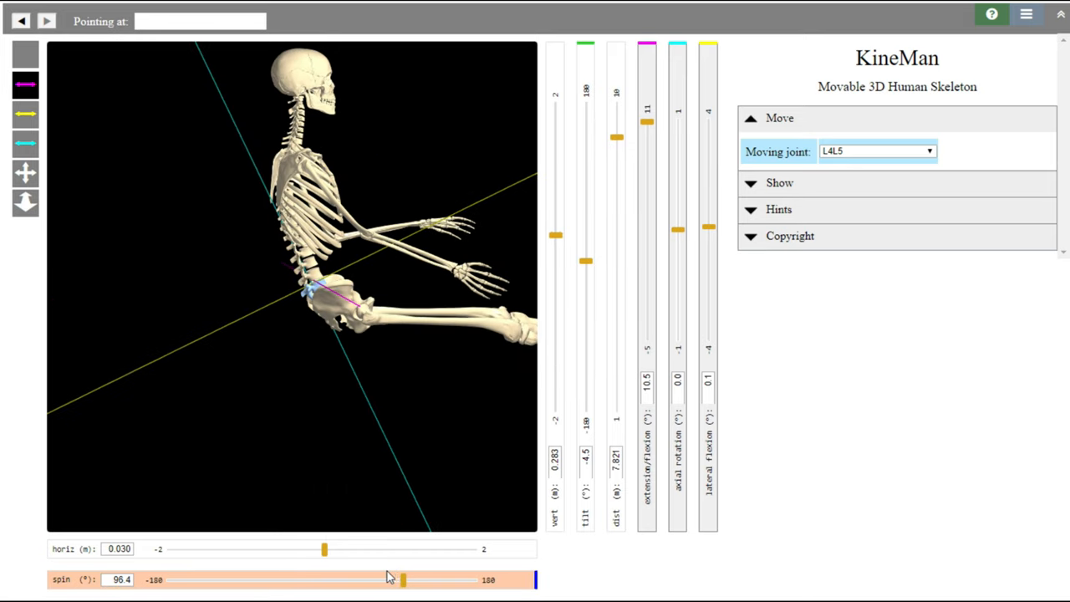
left_click_drag(404, 578, 415, 579)
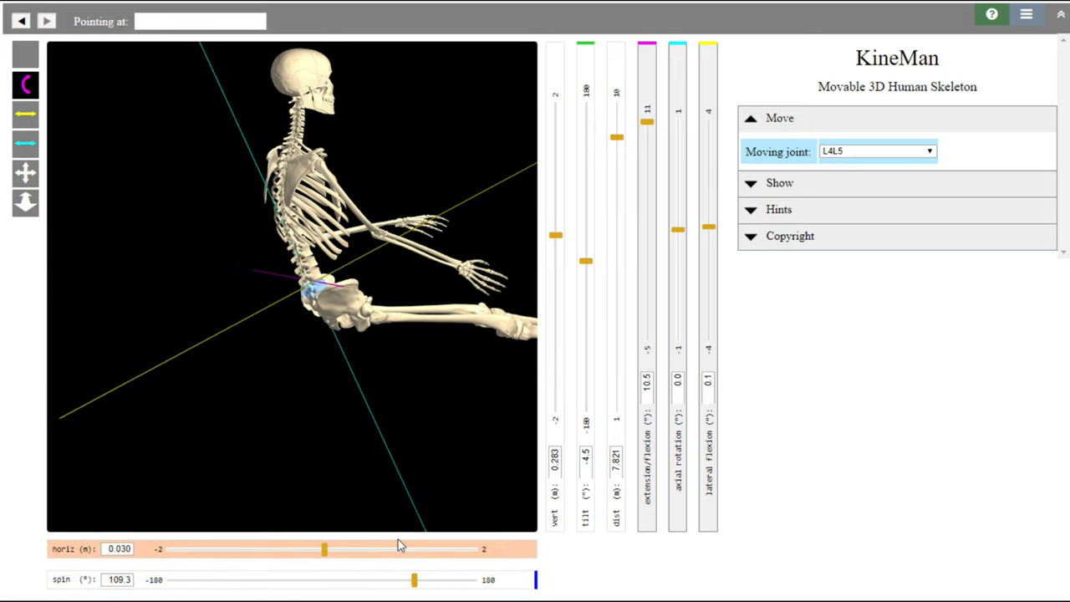
mouse_move(316, 332)
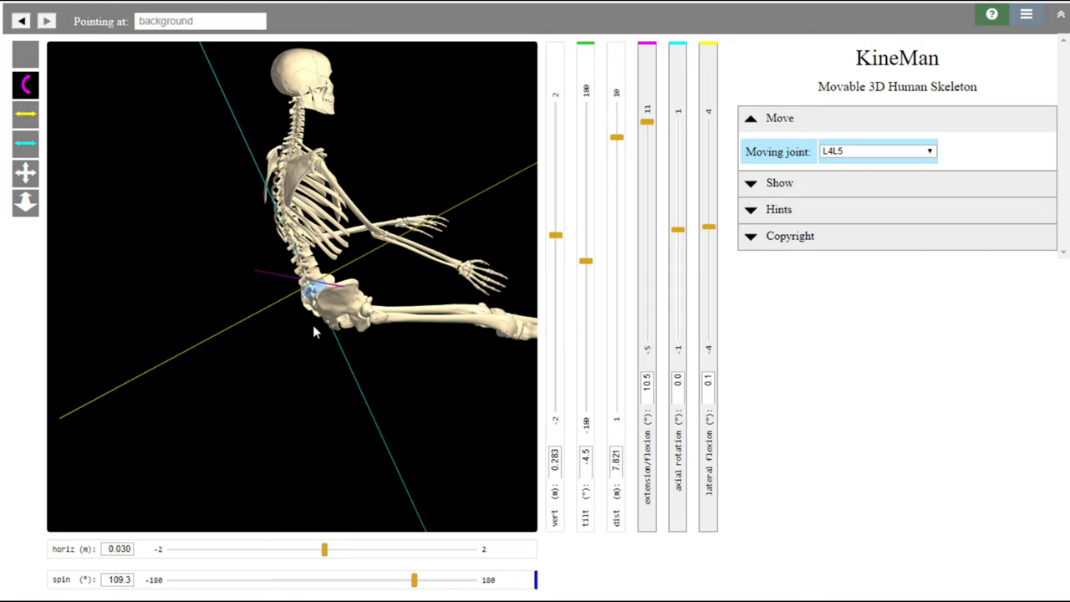
- Undo the recent changes back to the front pelvis view with L5/S1 as the moving joint
left_click(20, 20)
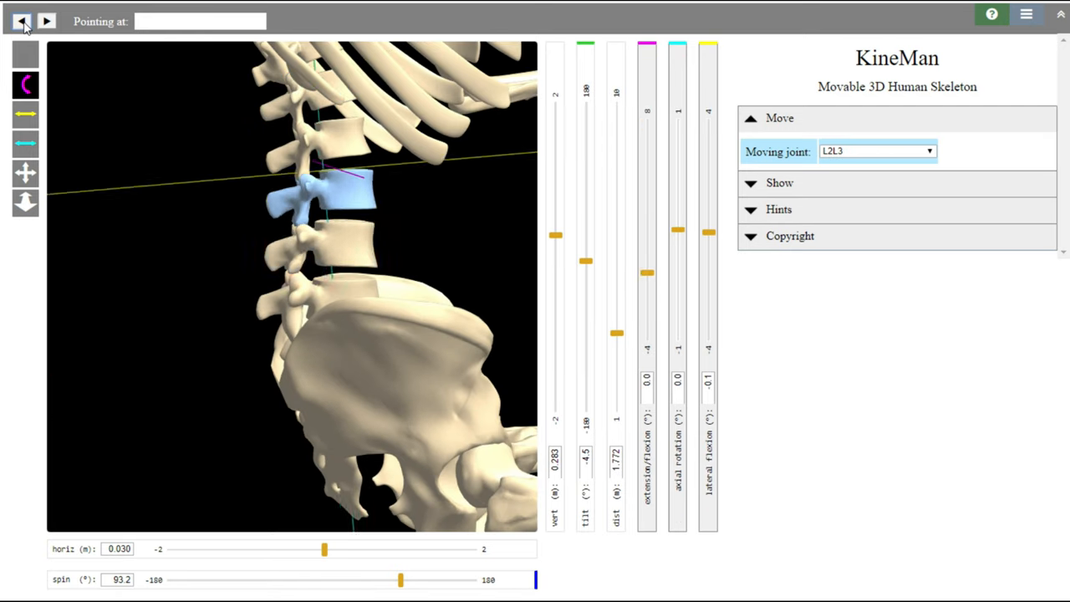
left_click(22, 20)
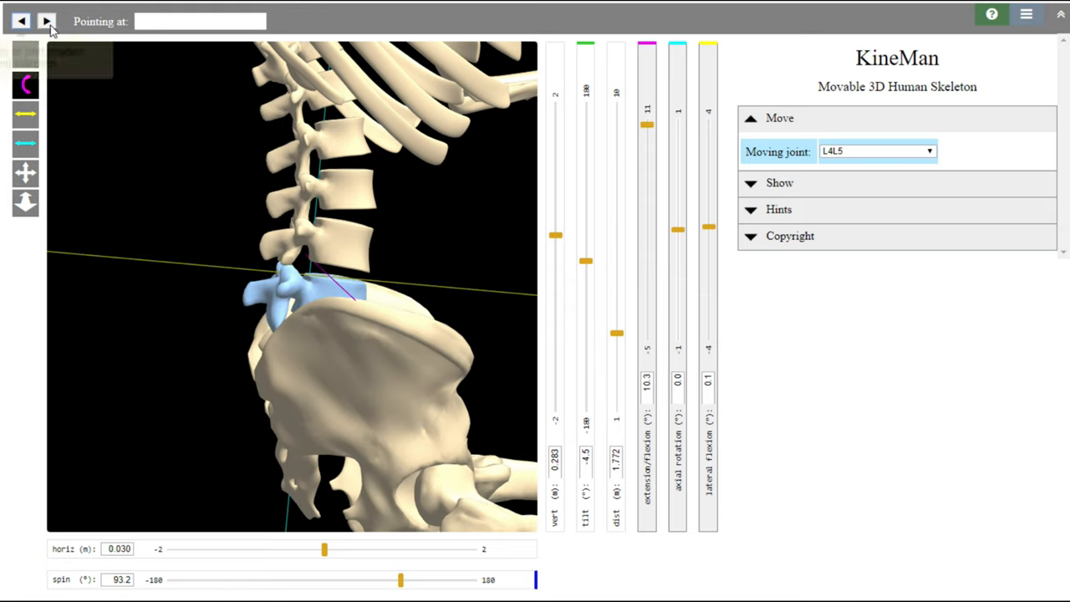
left_click(47, 20)
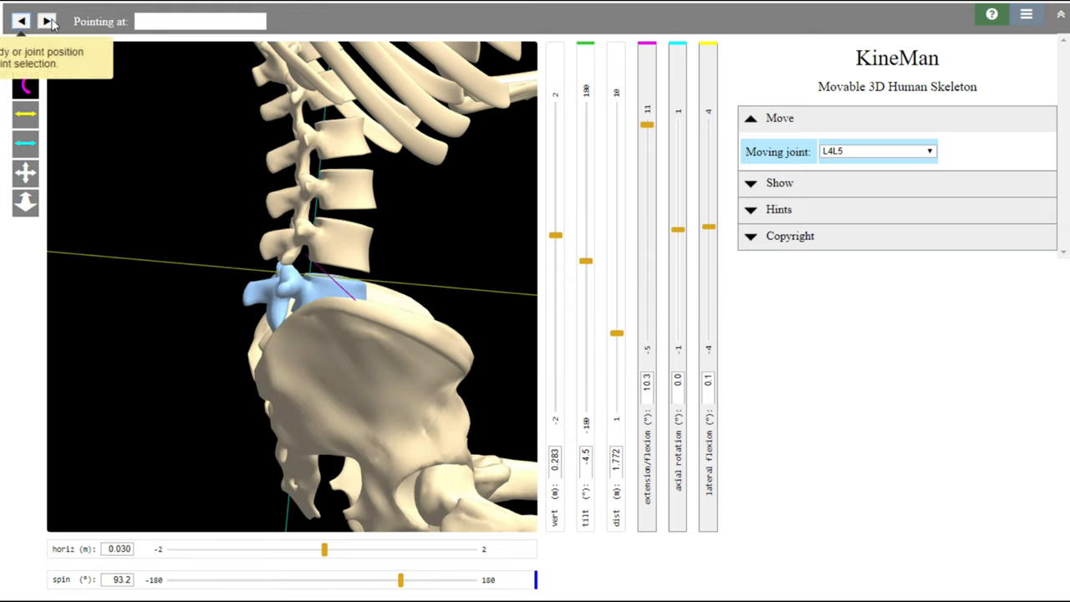
left_click(20, 20)
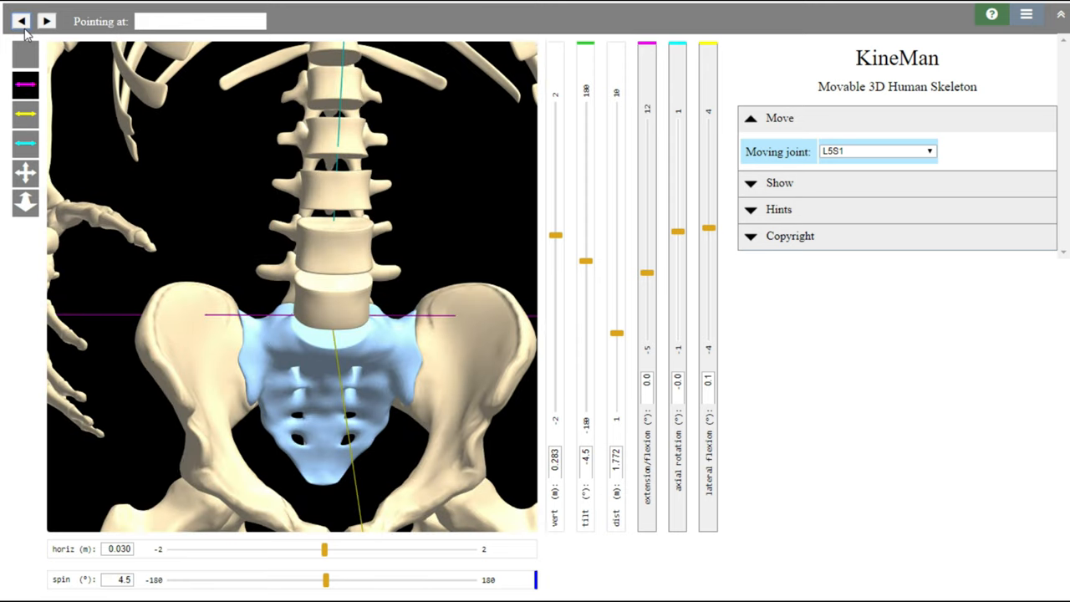
mouse_move(408, 378)
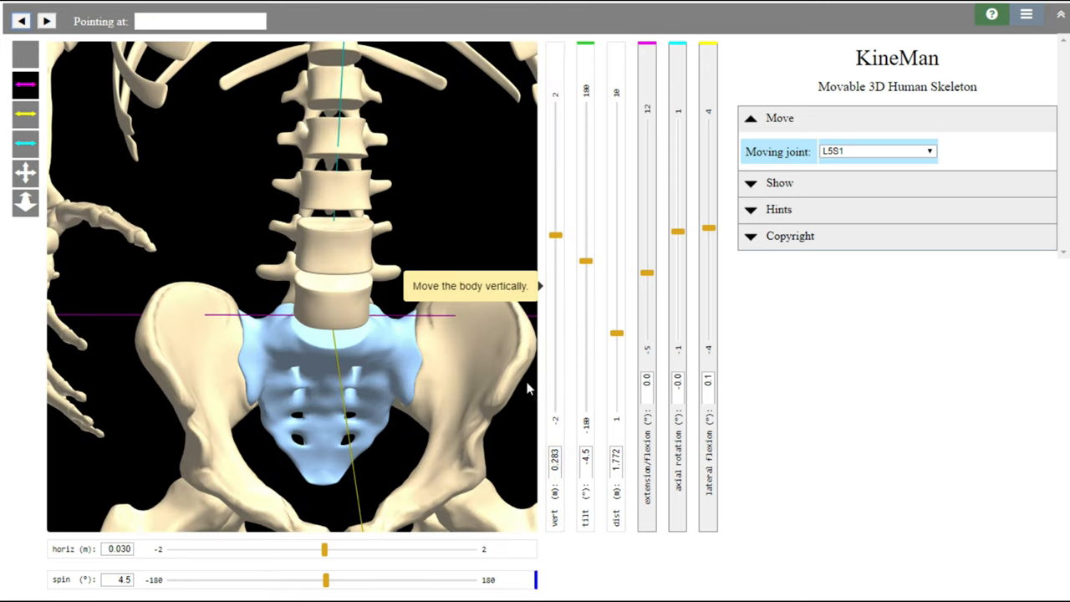
mouse_move(723, 242)
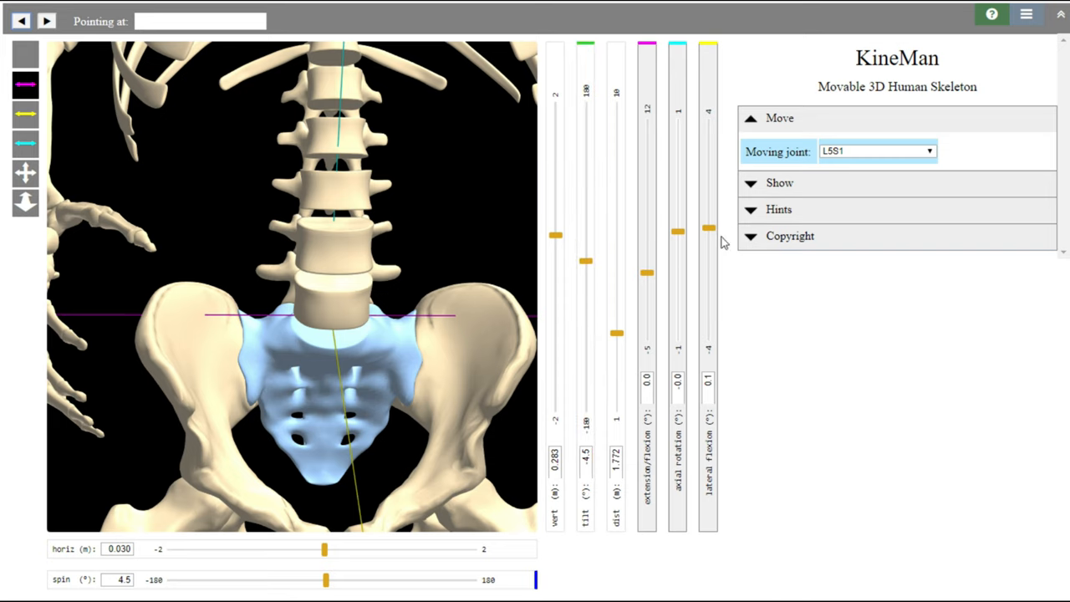
- Try lateral flexion at L5/S1 up to 2.6° and leave it at 0.2°
left_click(709, 227)
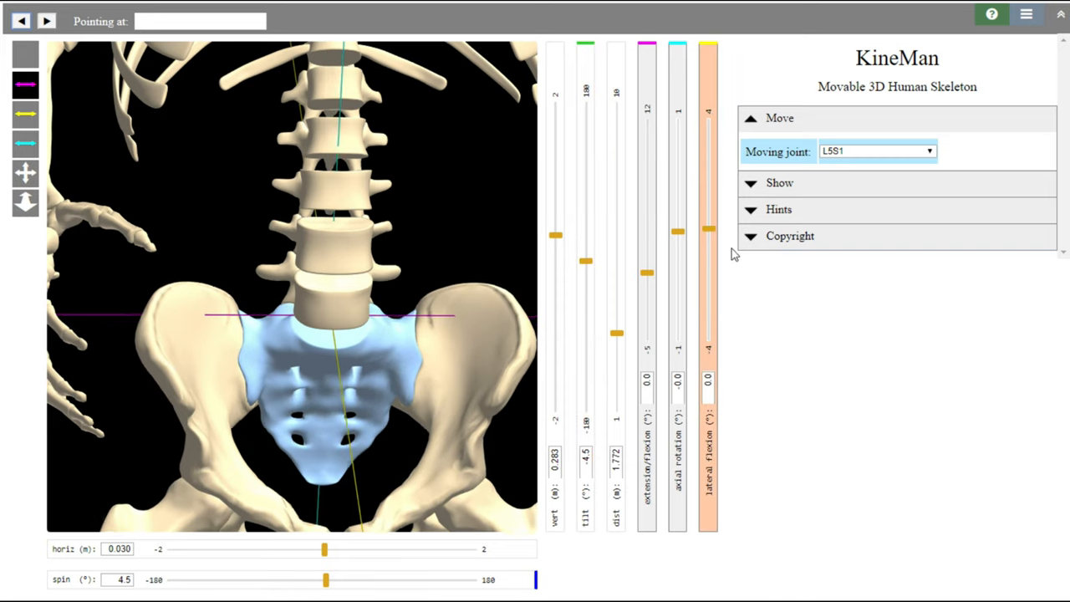
left_click_drag(709, 233, 706, 159)
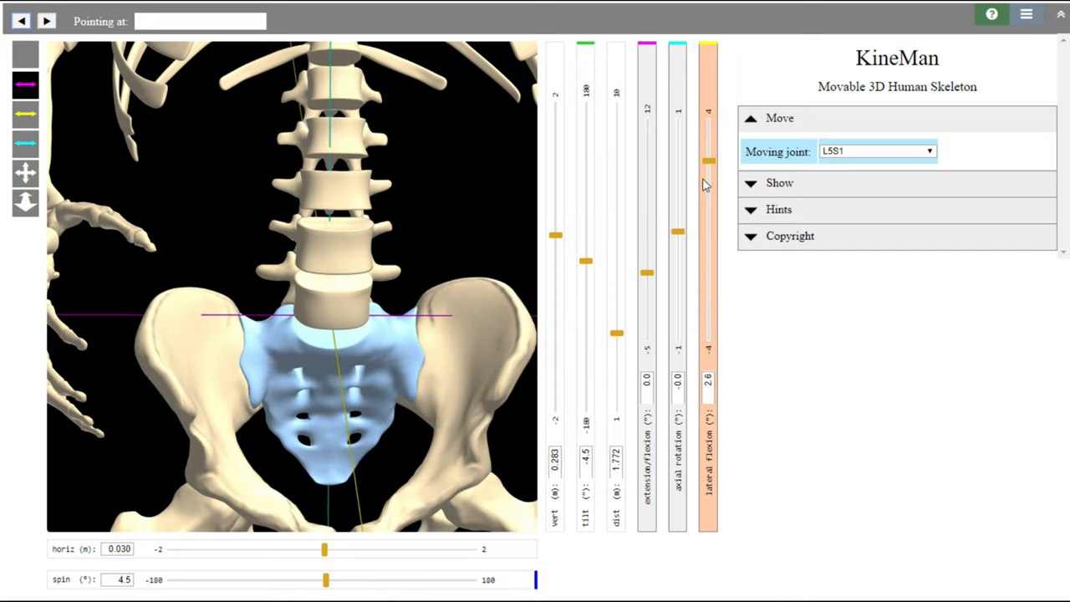
left_click_drag(709, 153, 709, 271)
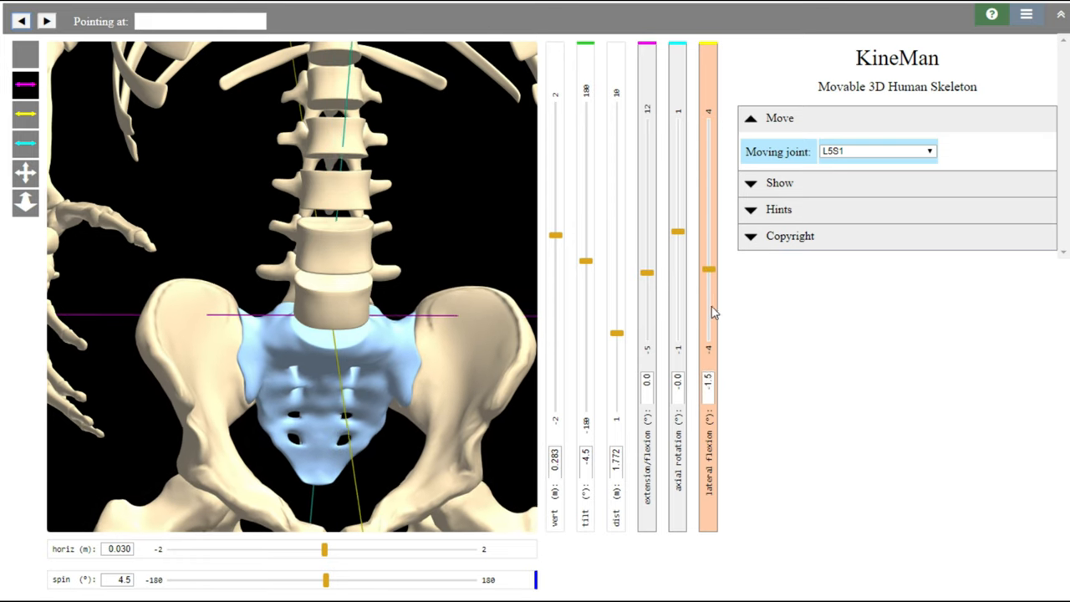
left_click_drag(709, 269, 709, 181)
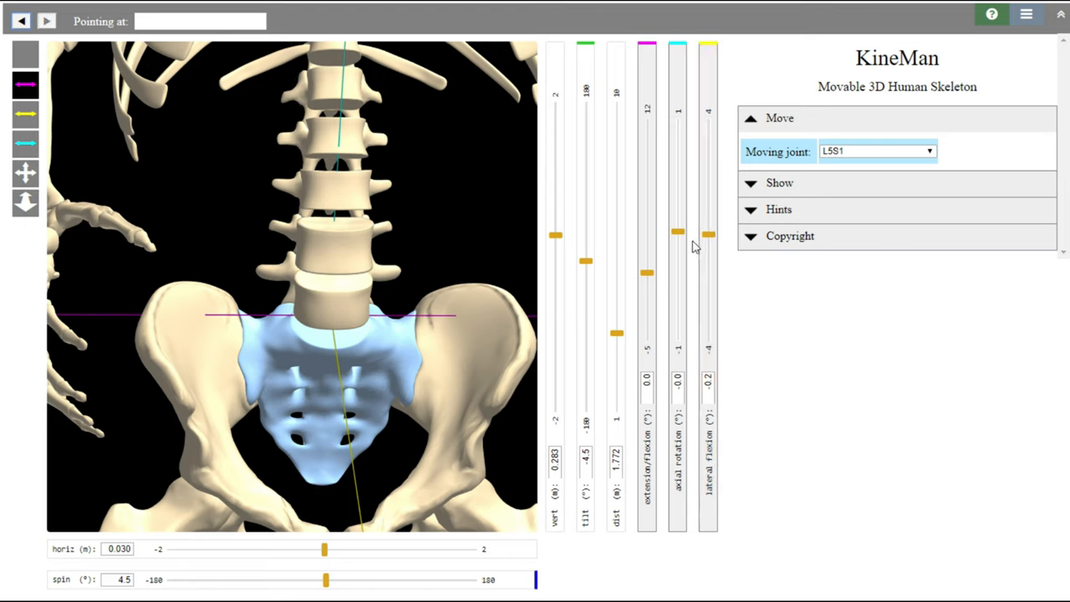
- Set the L5/S1 axial rotation to about -1.3°
left_click_drag(677, 235, 677, 335)
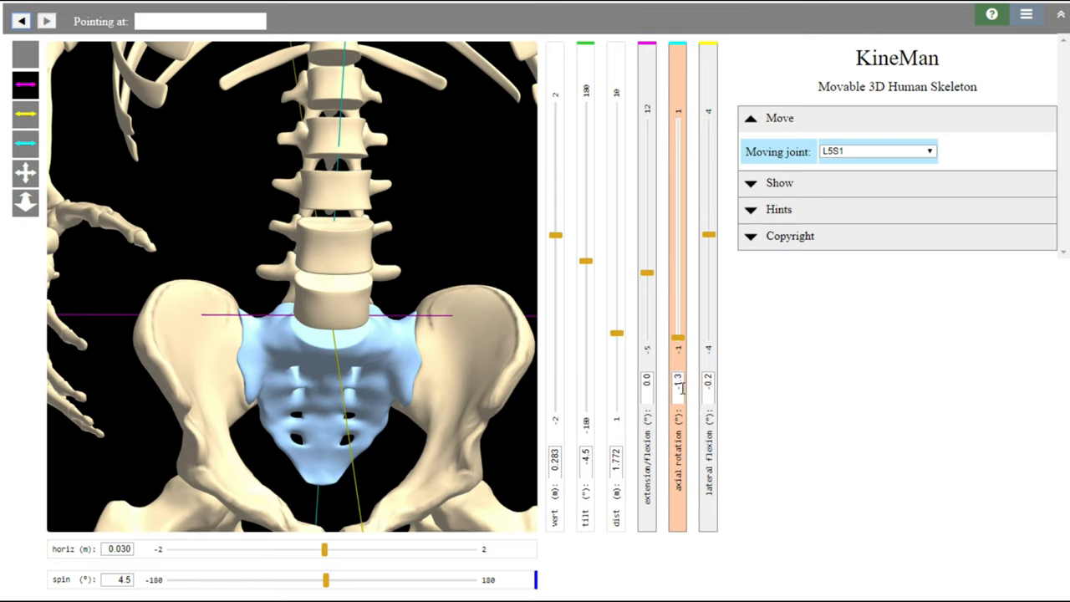
left_click_drag(677, 378, 677, 268)
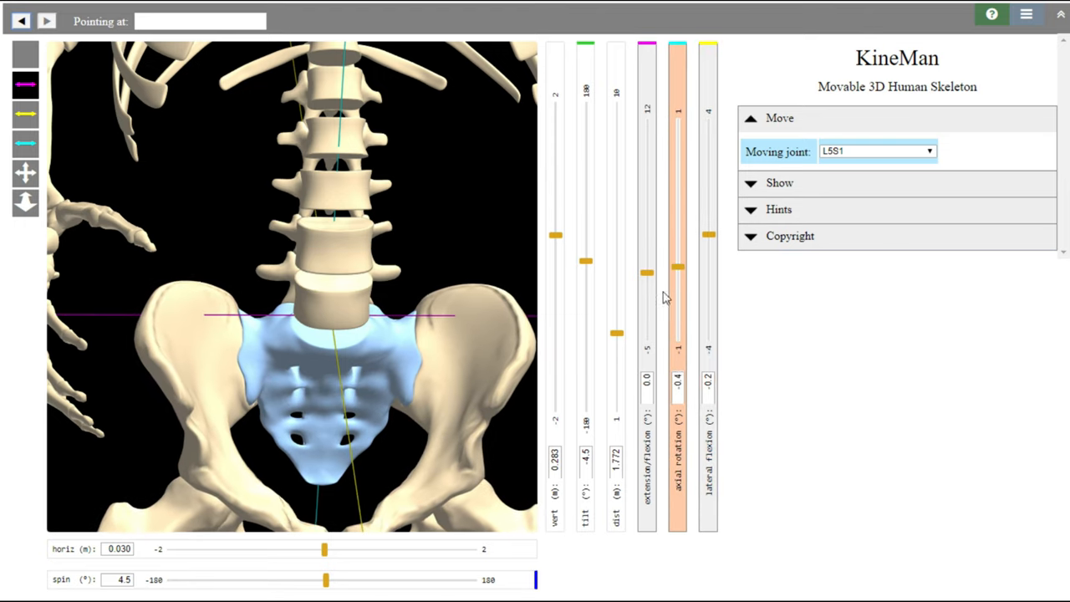
left_click_drag(646, 271, 678, 134)
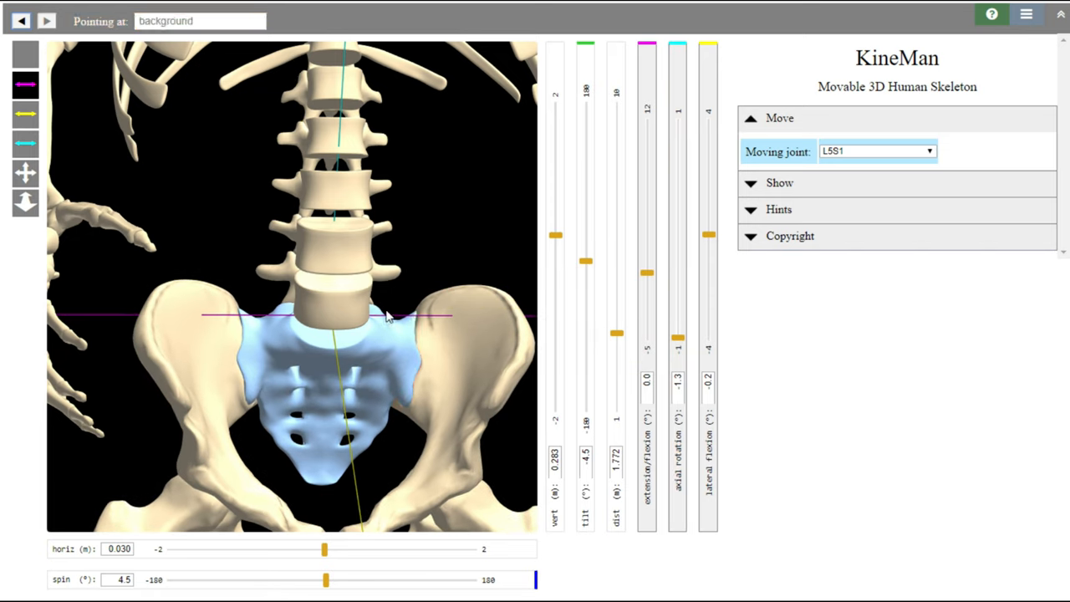
- Undo the L5/S1 axial rotation back to 0.0°, leaving lateral flexion at 0.2°
left_click(343, 284)
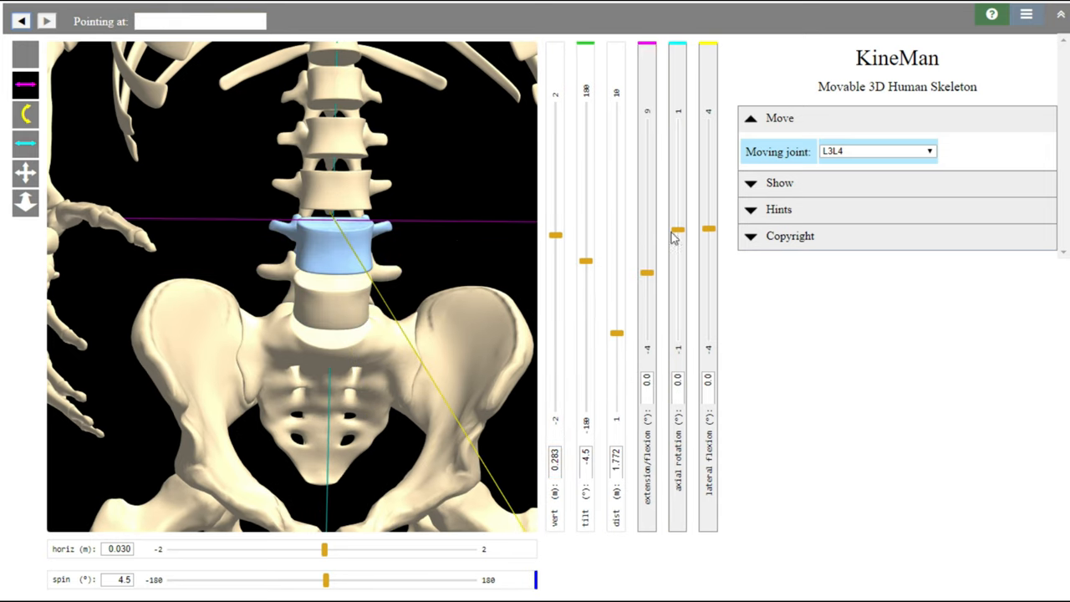
mouse_move(354, 360)
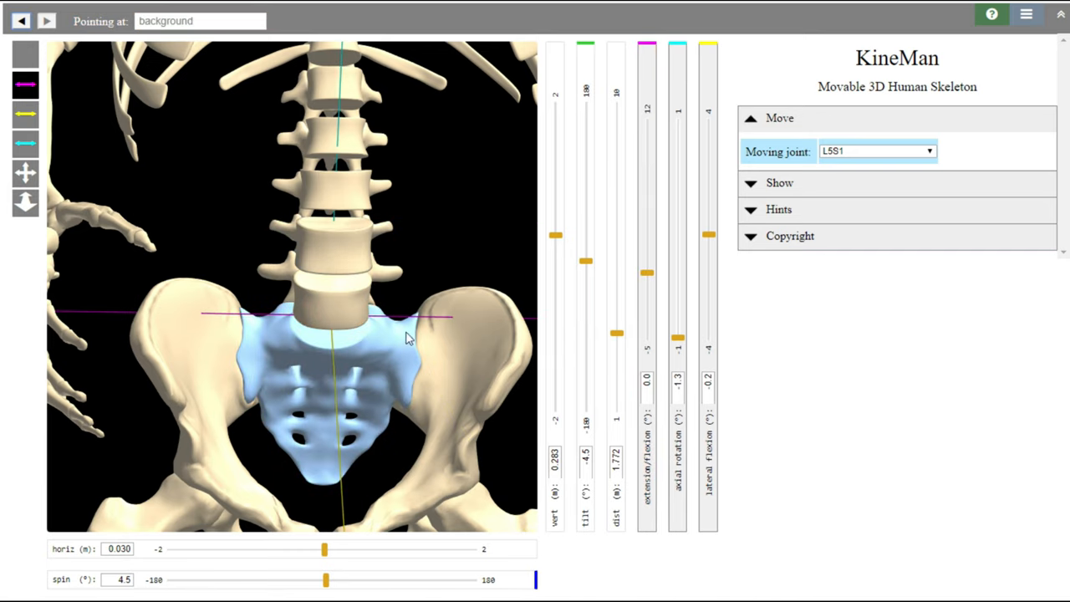
mouse_move(709, 334)
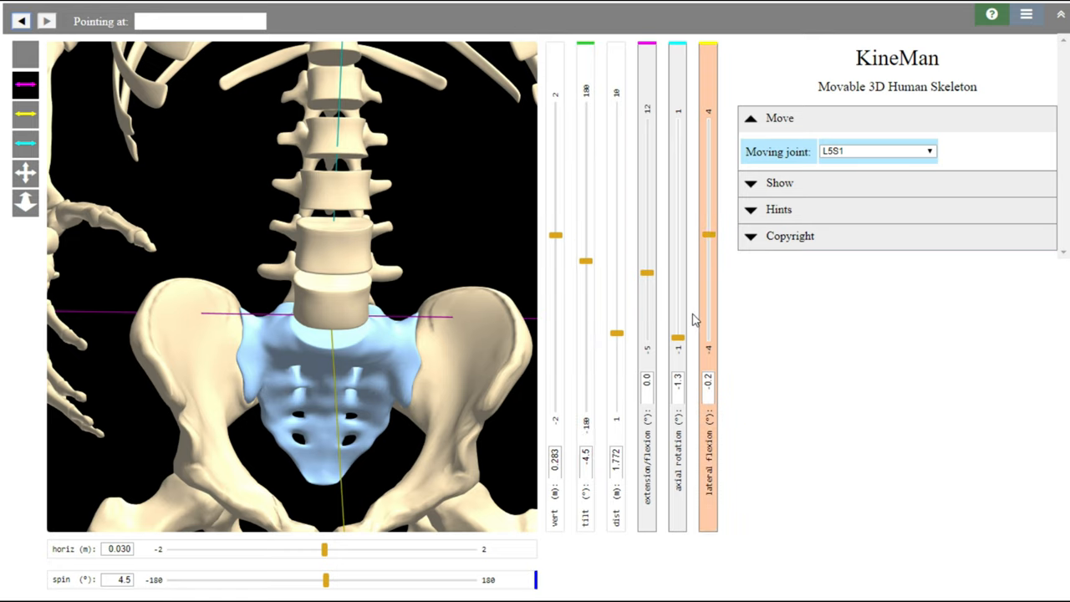
mouse_move(388, 368)
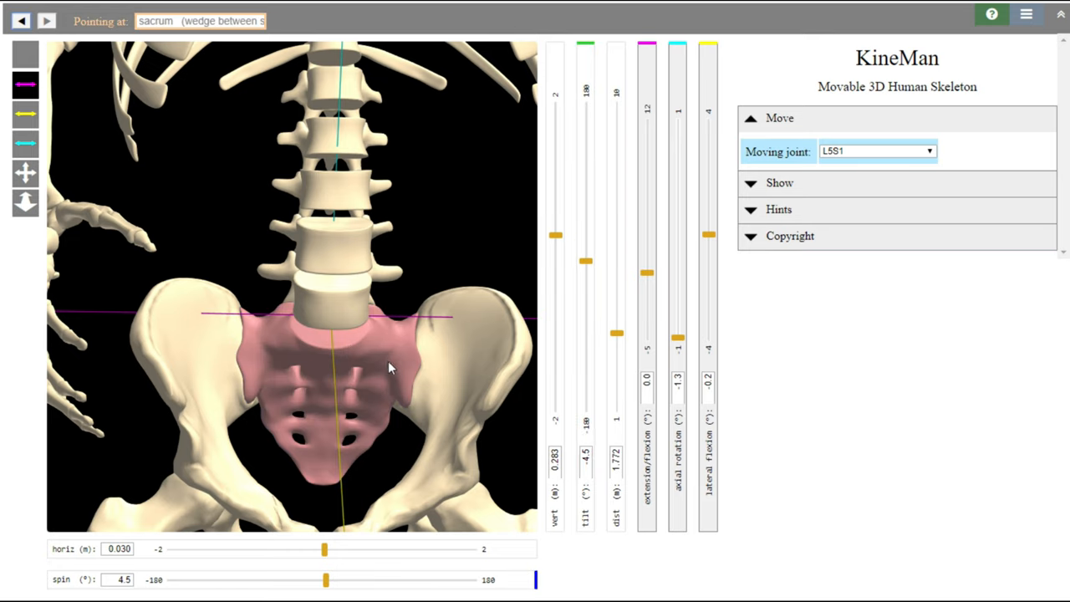
mouse_move(216, 408)
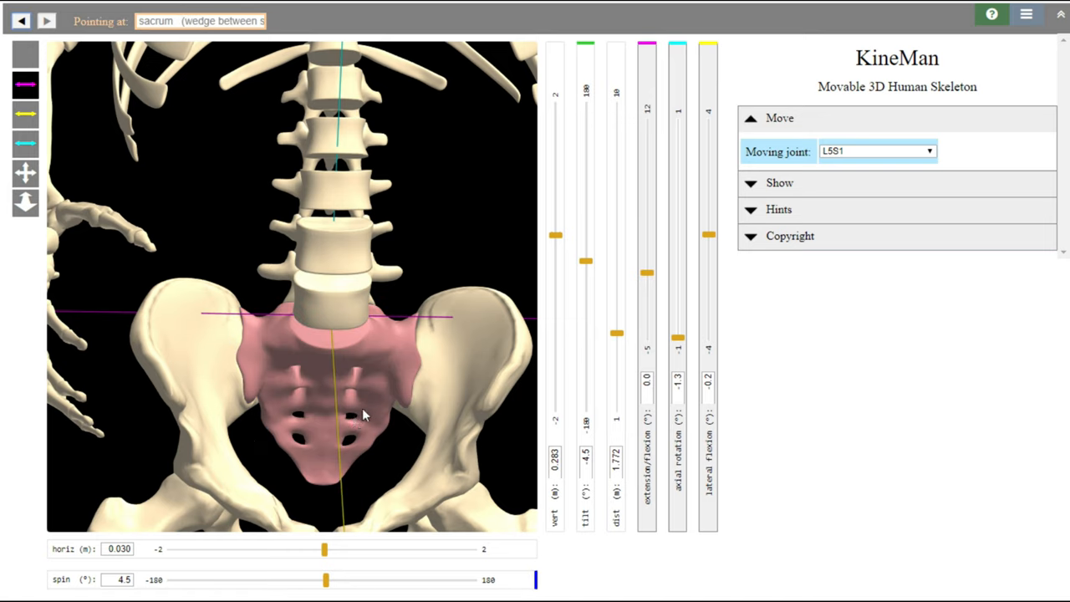
mouse_move(351, 394)
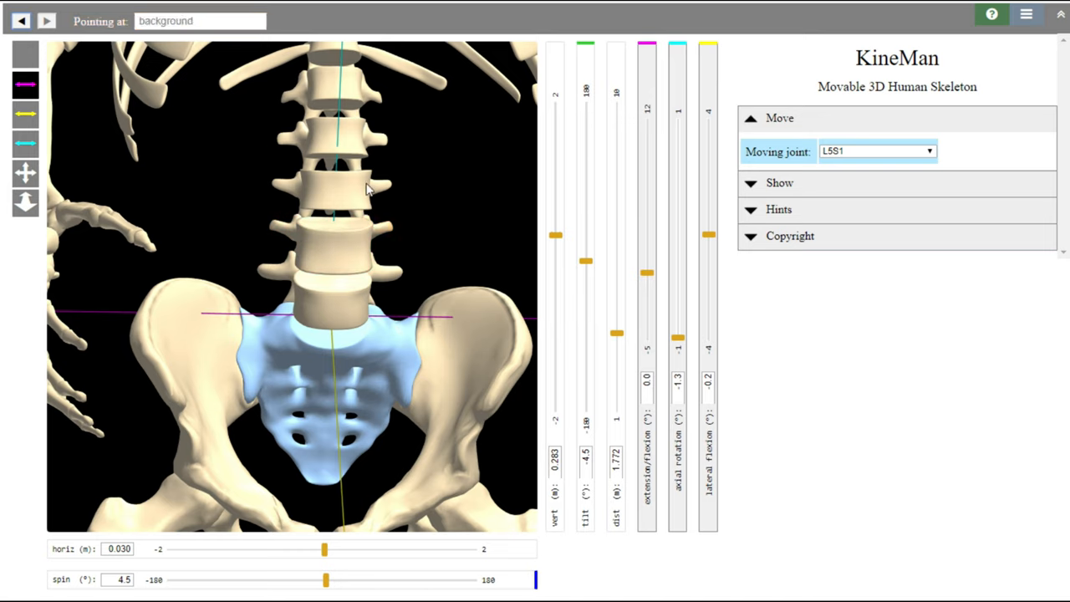
mouse_move(321, 151)
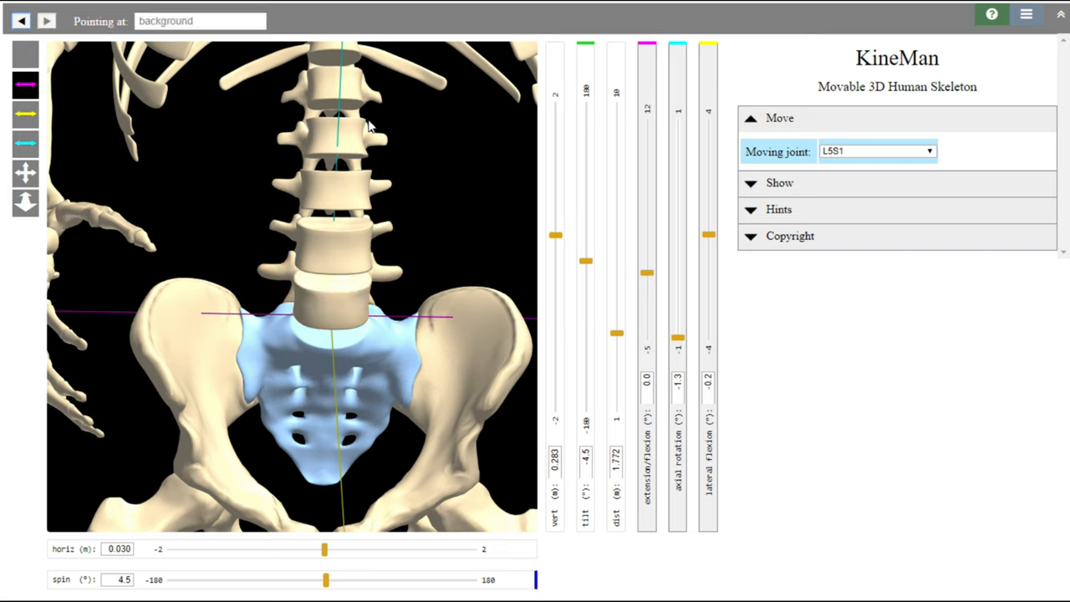
left_click(20, 20)
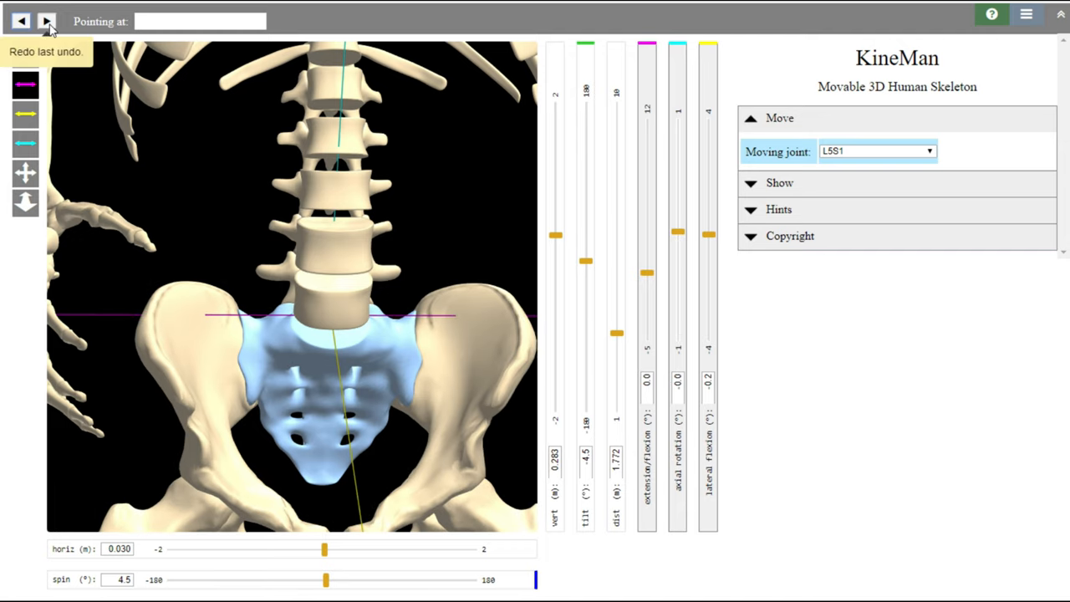
mouse_move(515, 569)
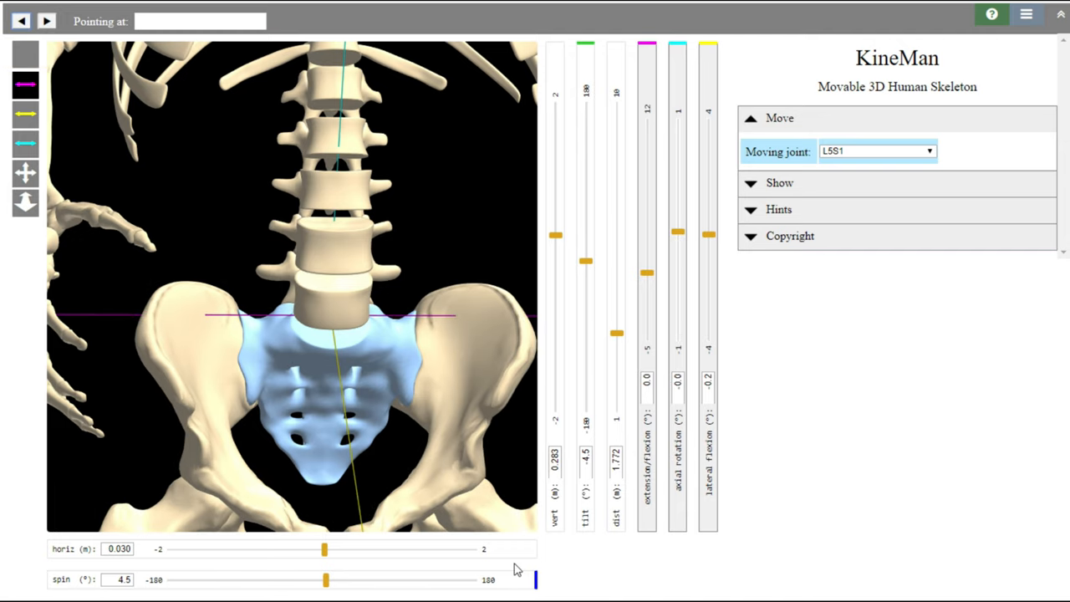